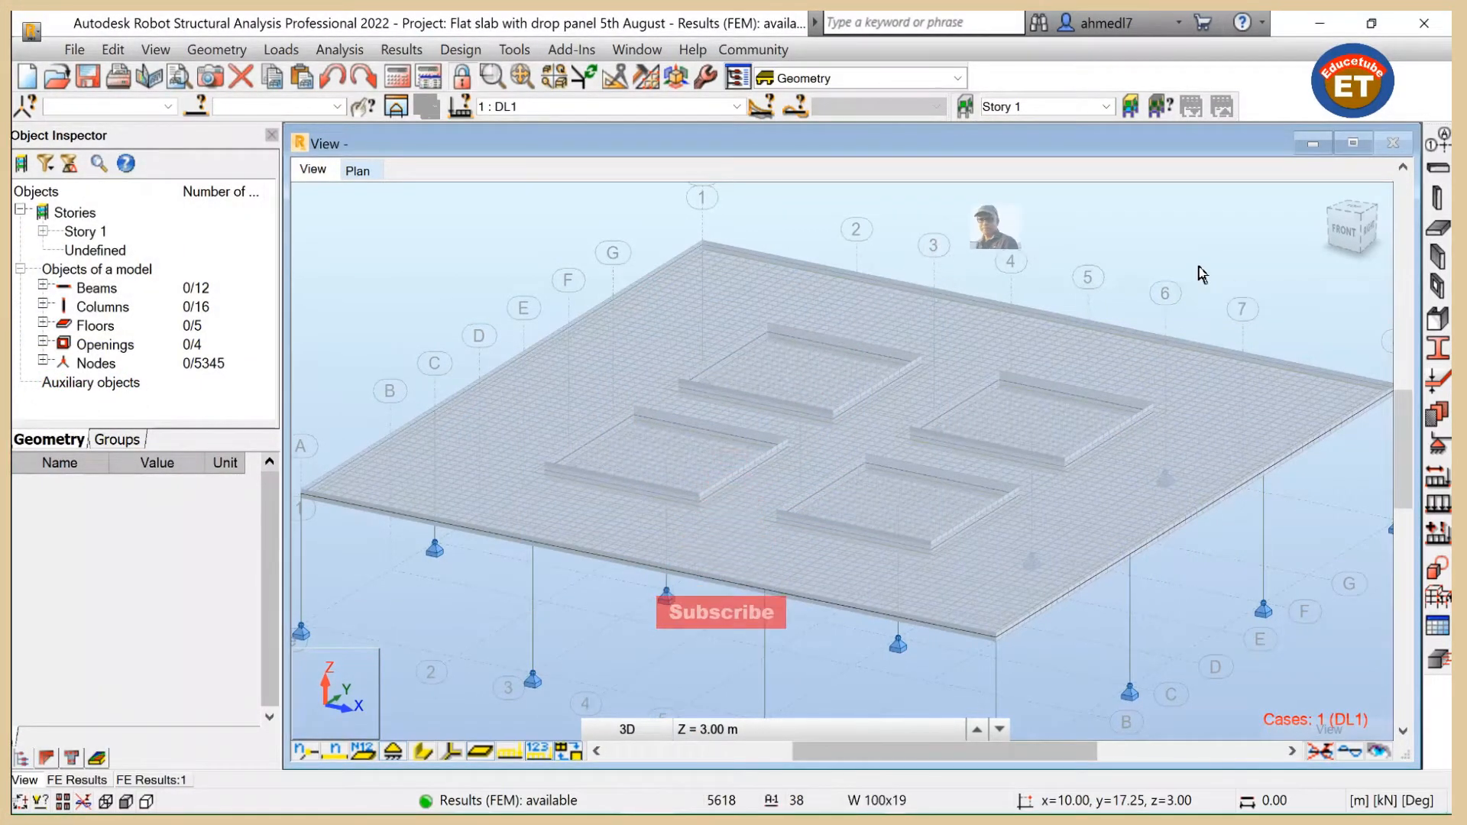
{"action": "mouse_move", "coordinate": [730, 356]}
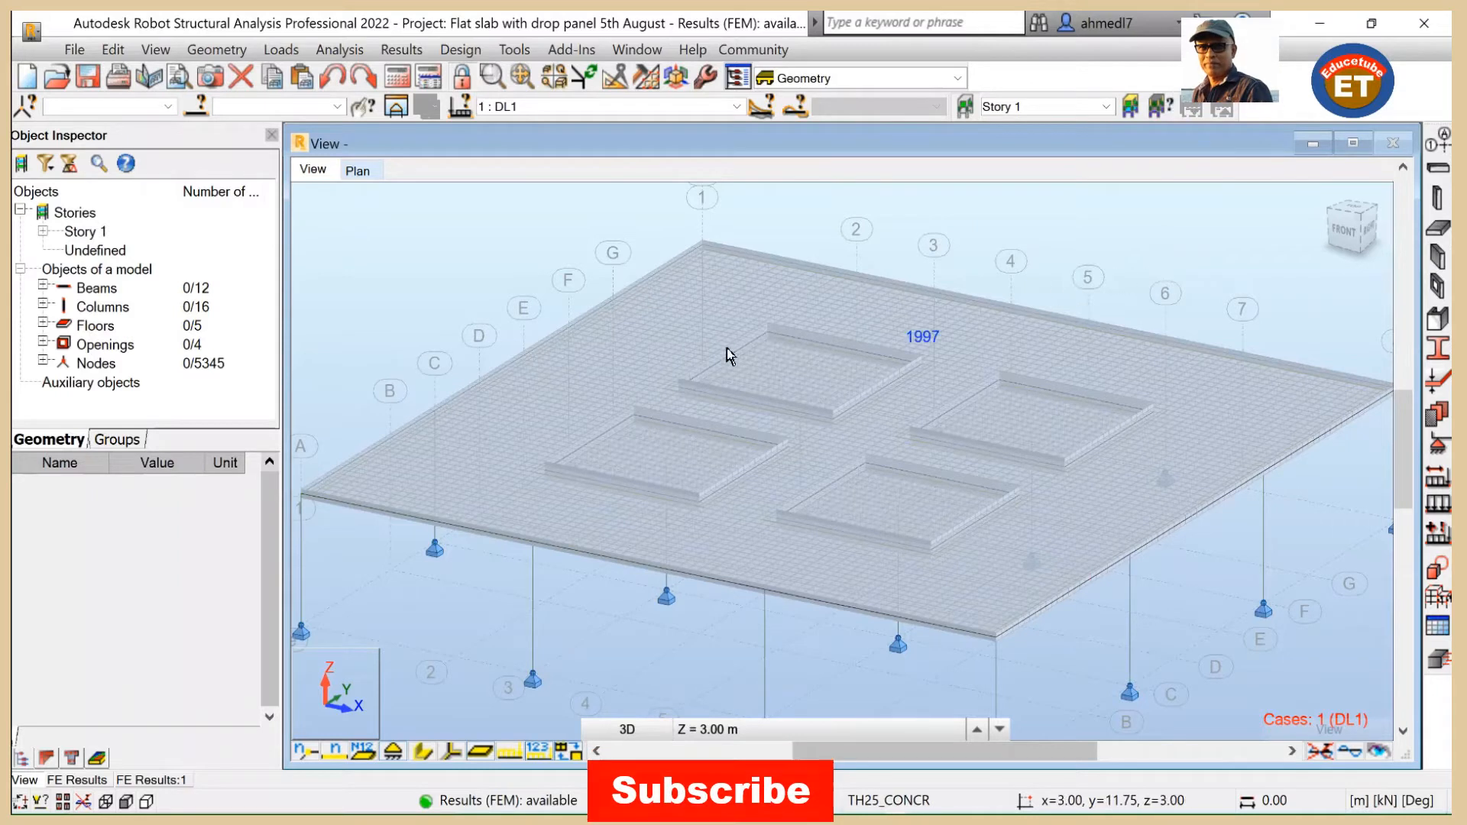
{"action": "mouse_move", "coordinate": [782, 374]}
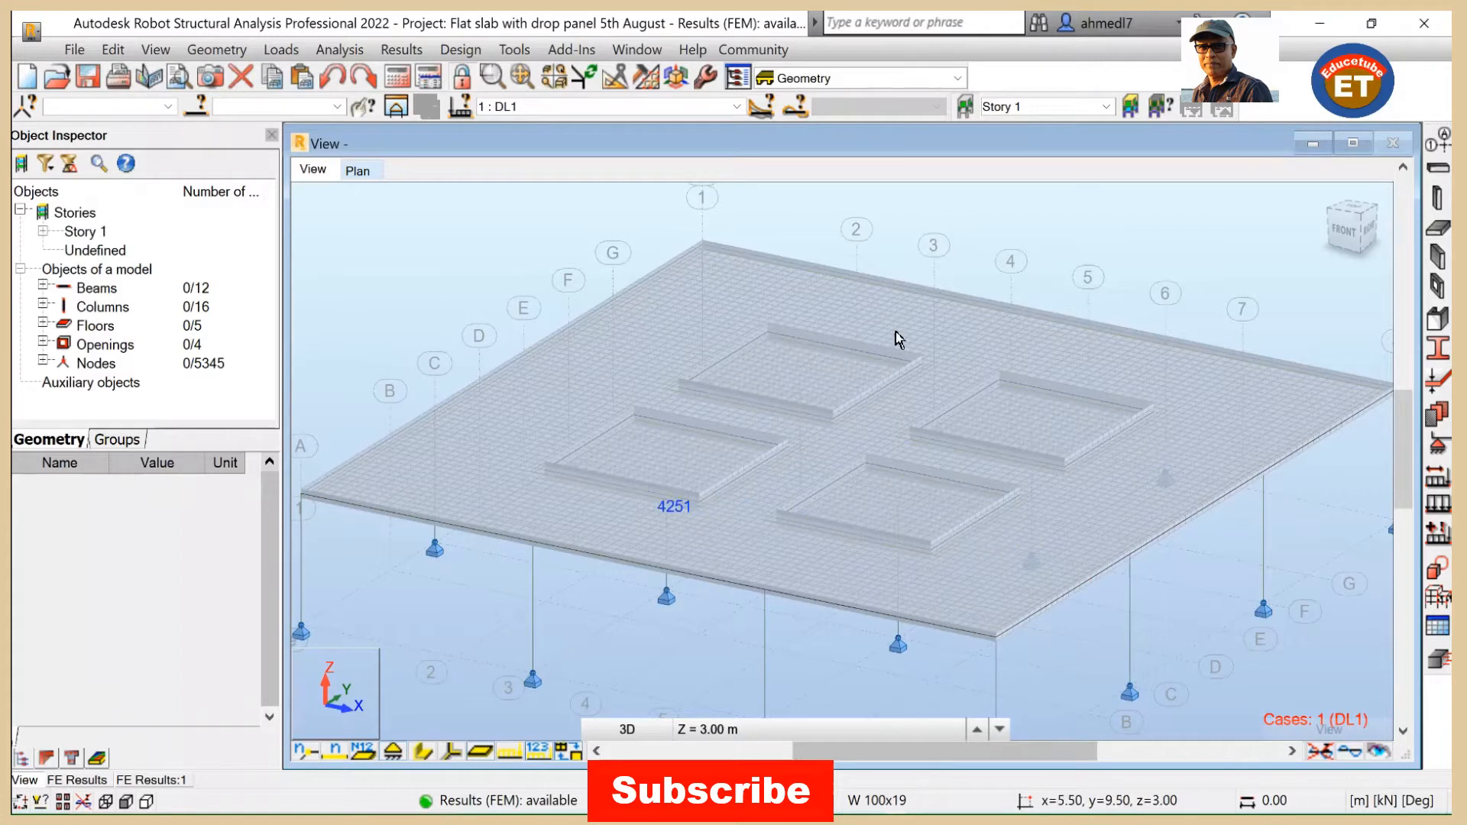
{"action": "mouse_move", "coordinate": [1037, 390]}
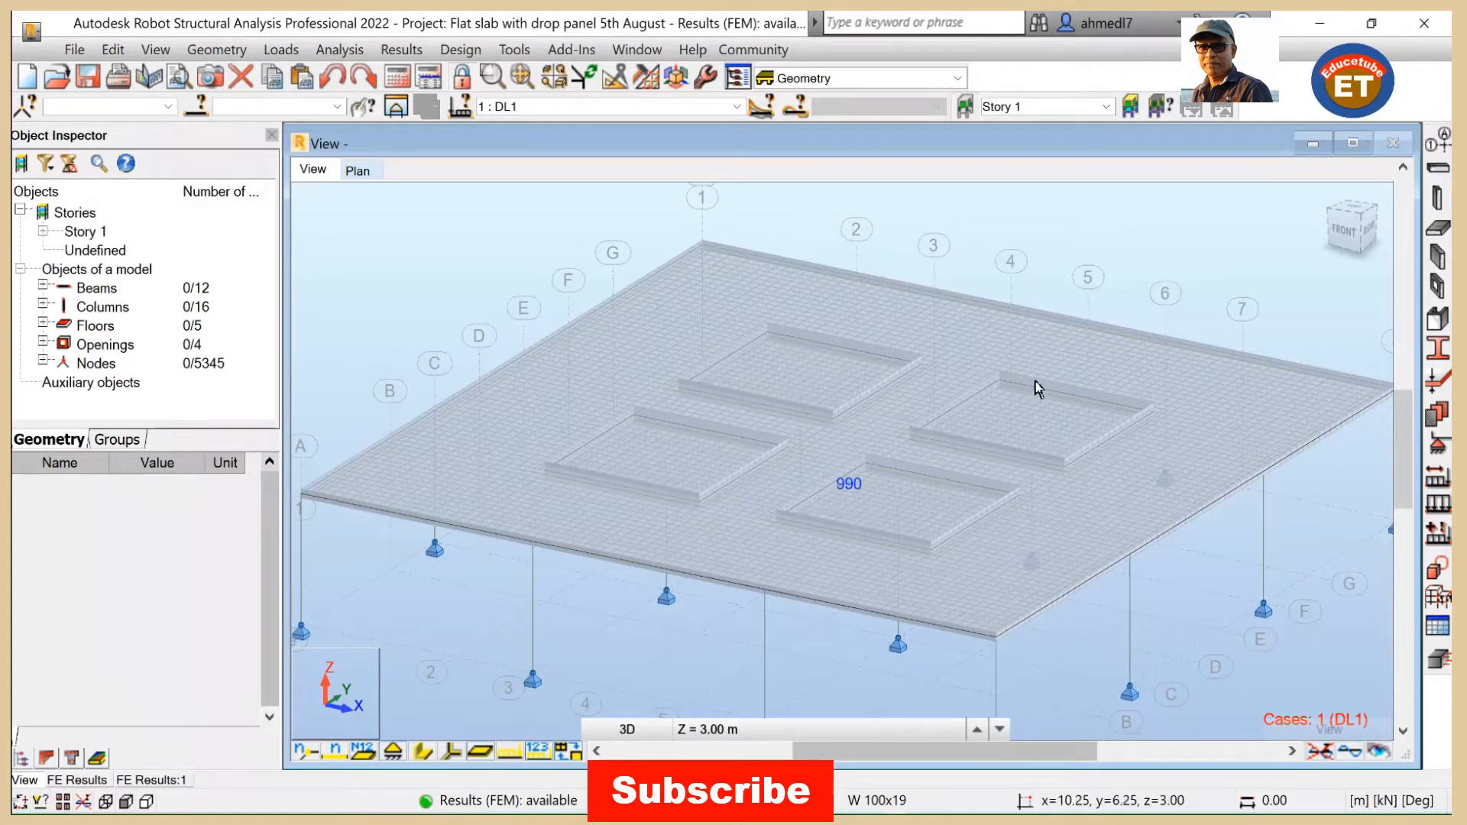
{"action": "mouse_move", "coordinate": [1062, 398]}
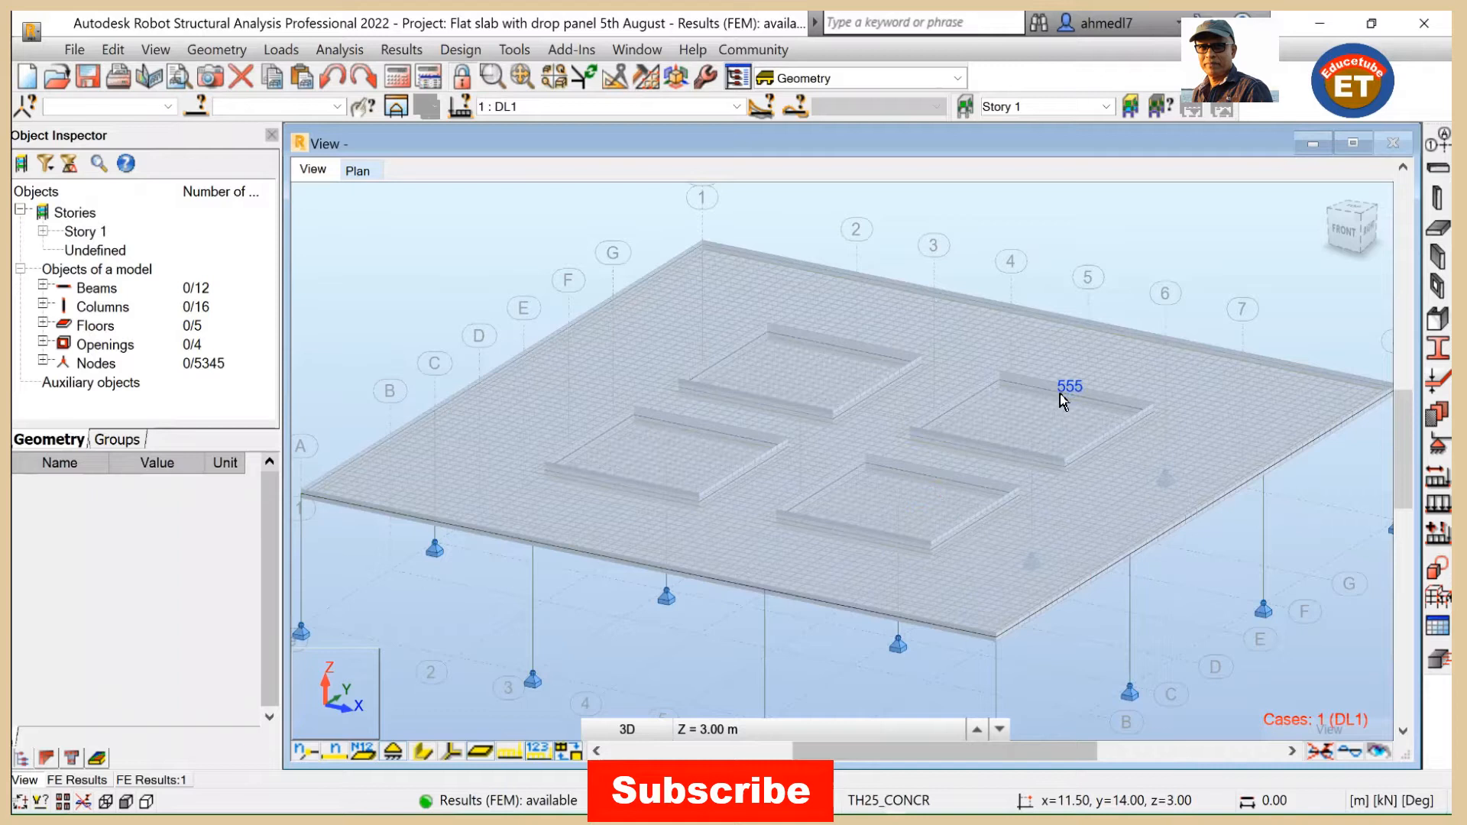
{"action": "mouse_move", "coordinate": [397, 428]}
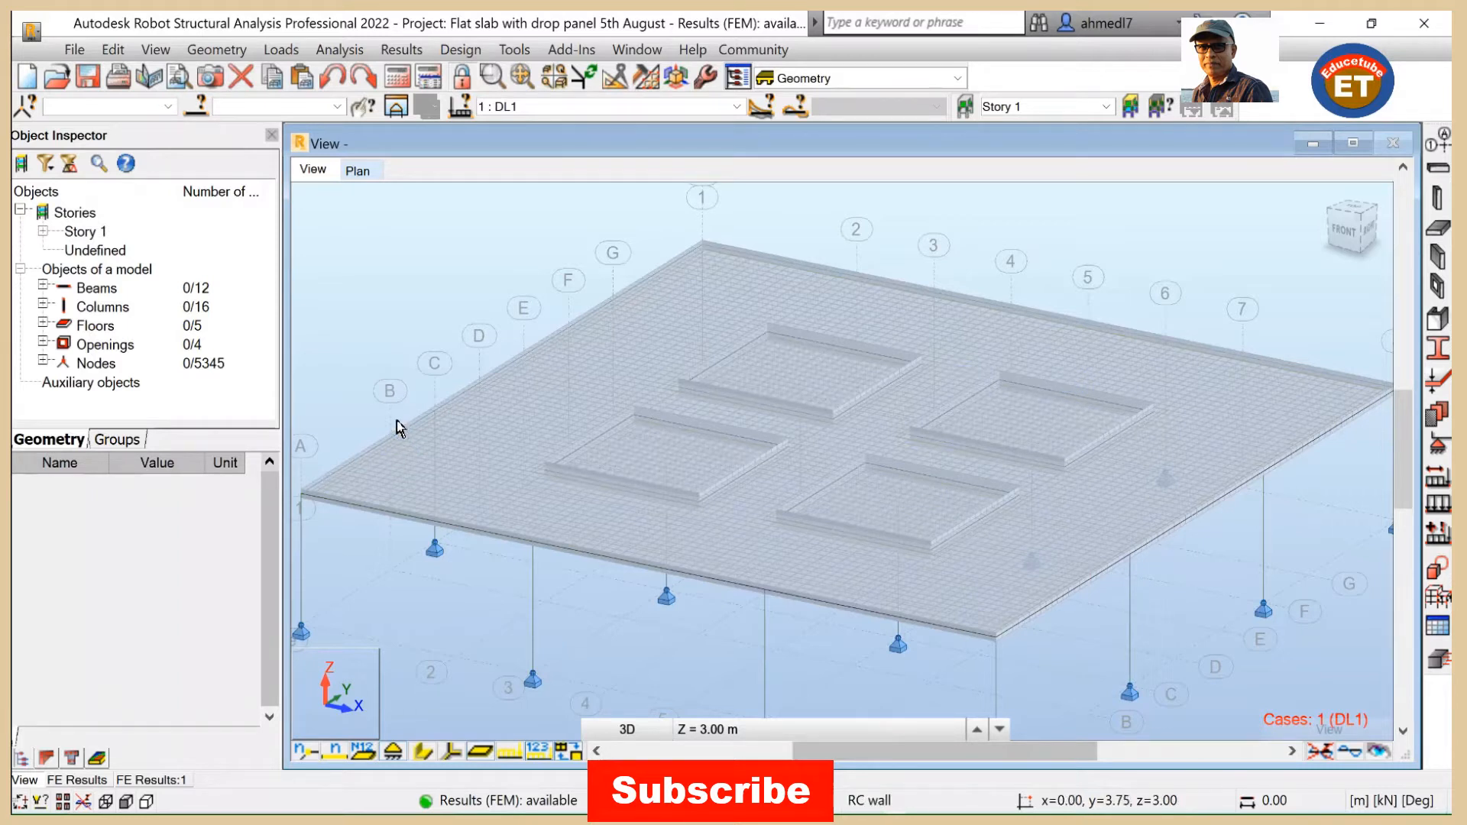
{"action": "mouse_move", "coordinate": [950, 668]}
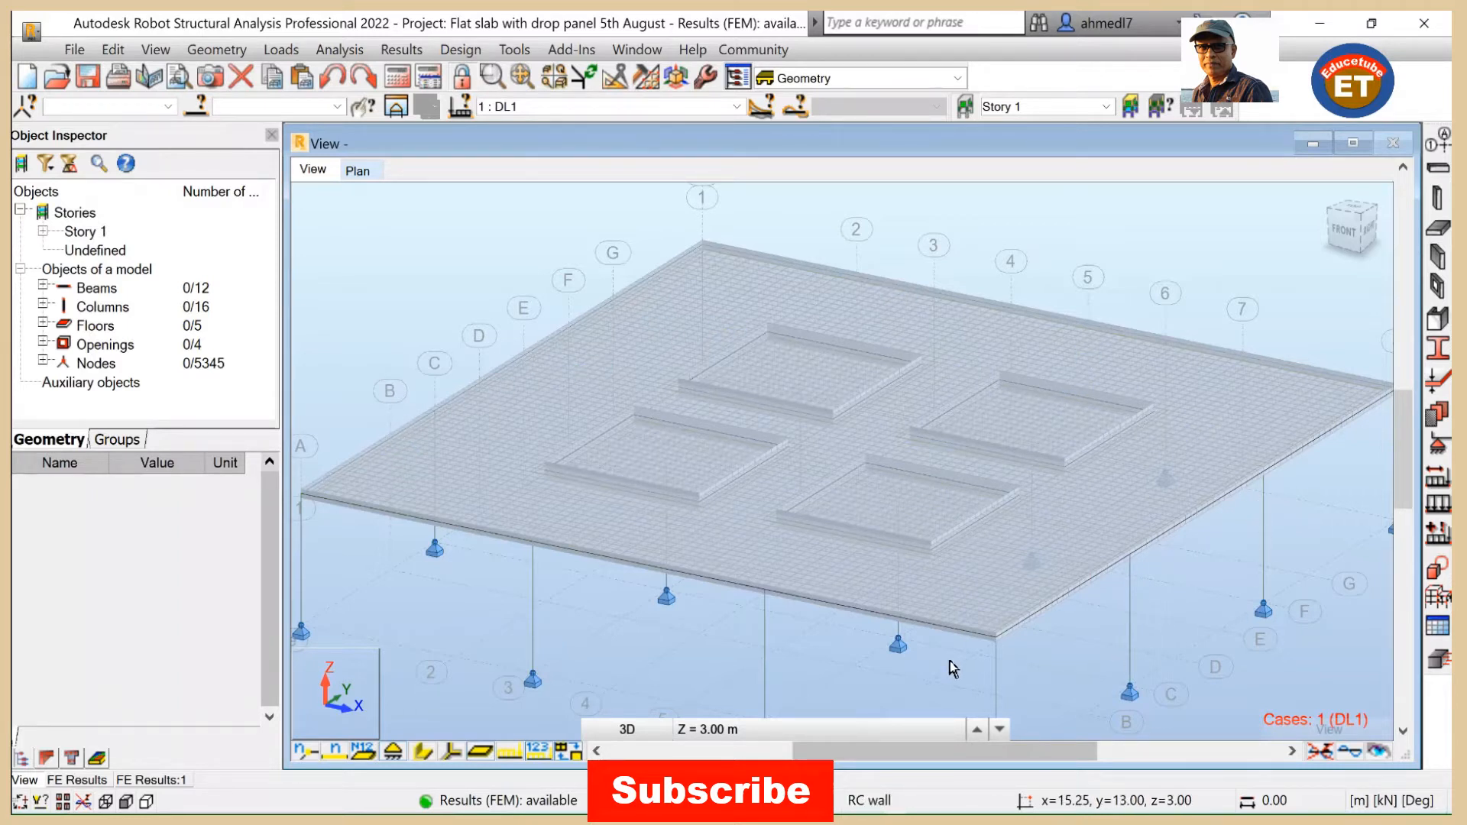
{"action": "mouse_move", "coordinate": [597, 240]}
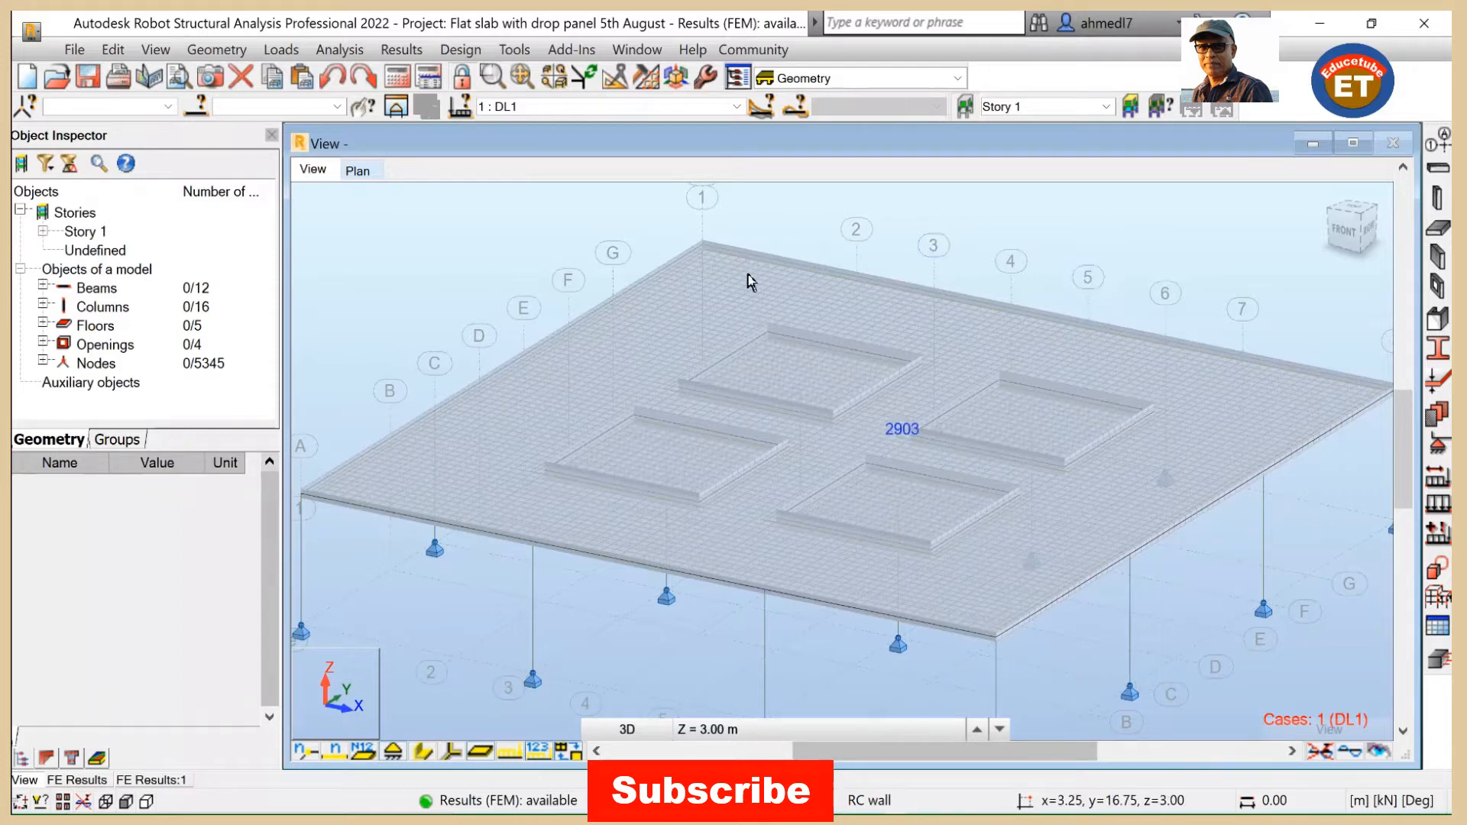
{"action": "mouse_move", "coordinate": [576, 476]}
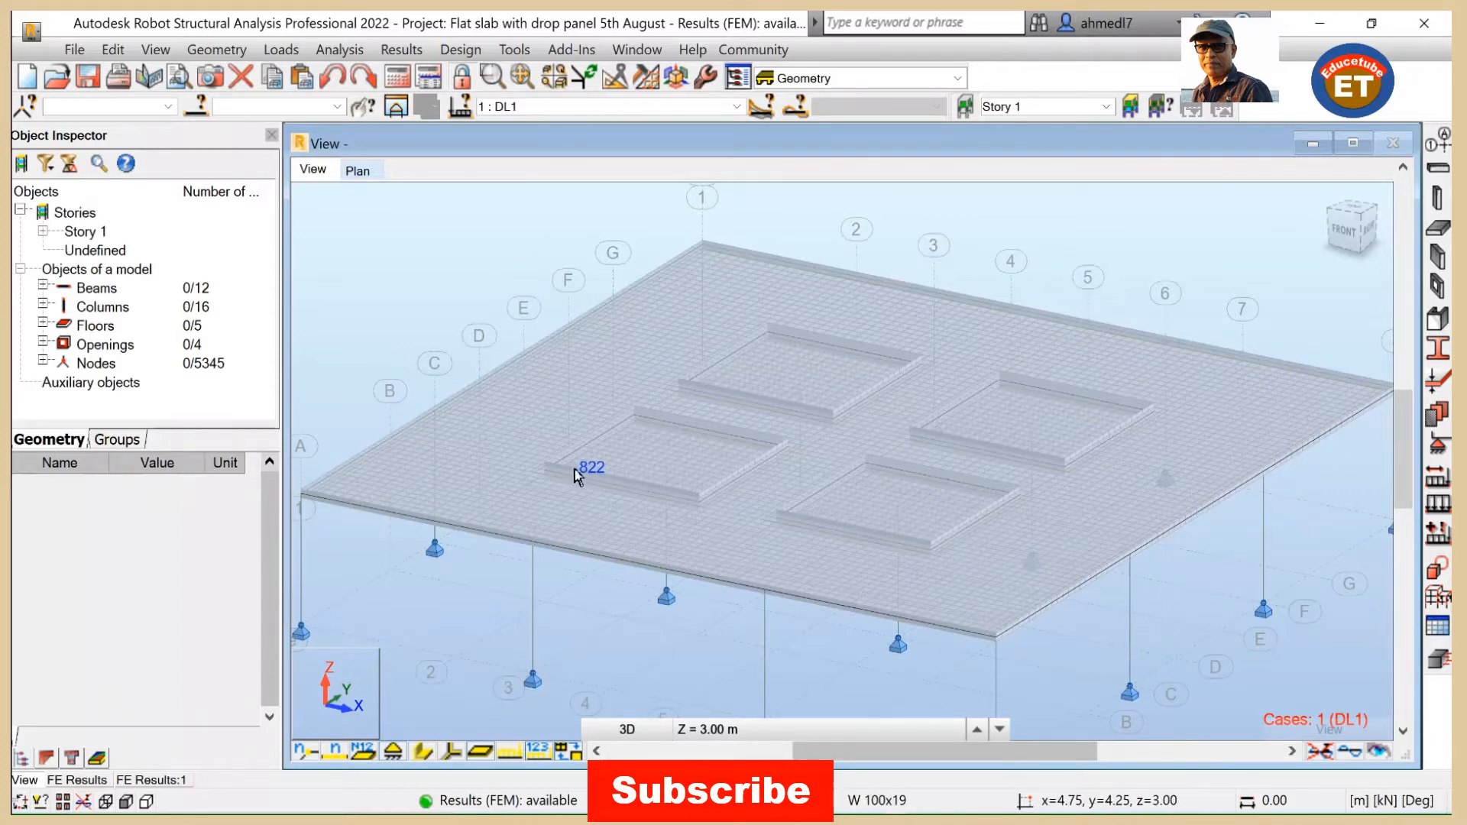
{"action": "mouse_move", "coordinate": [393, 214]}
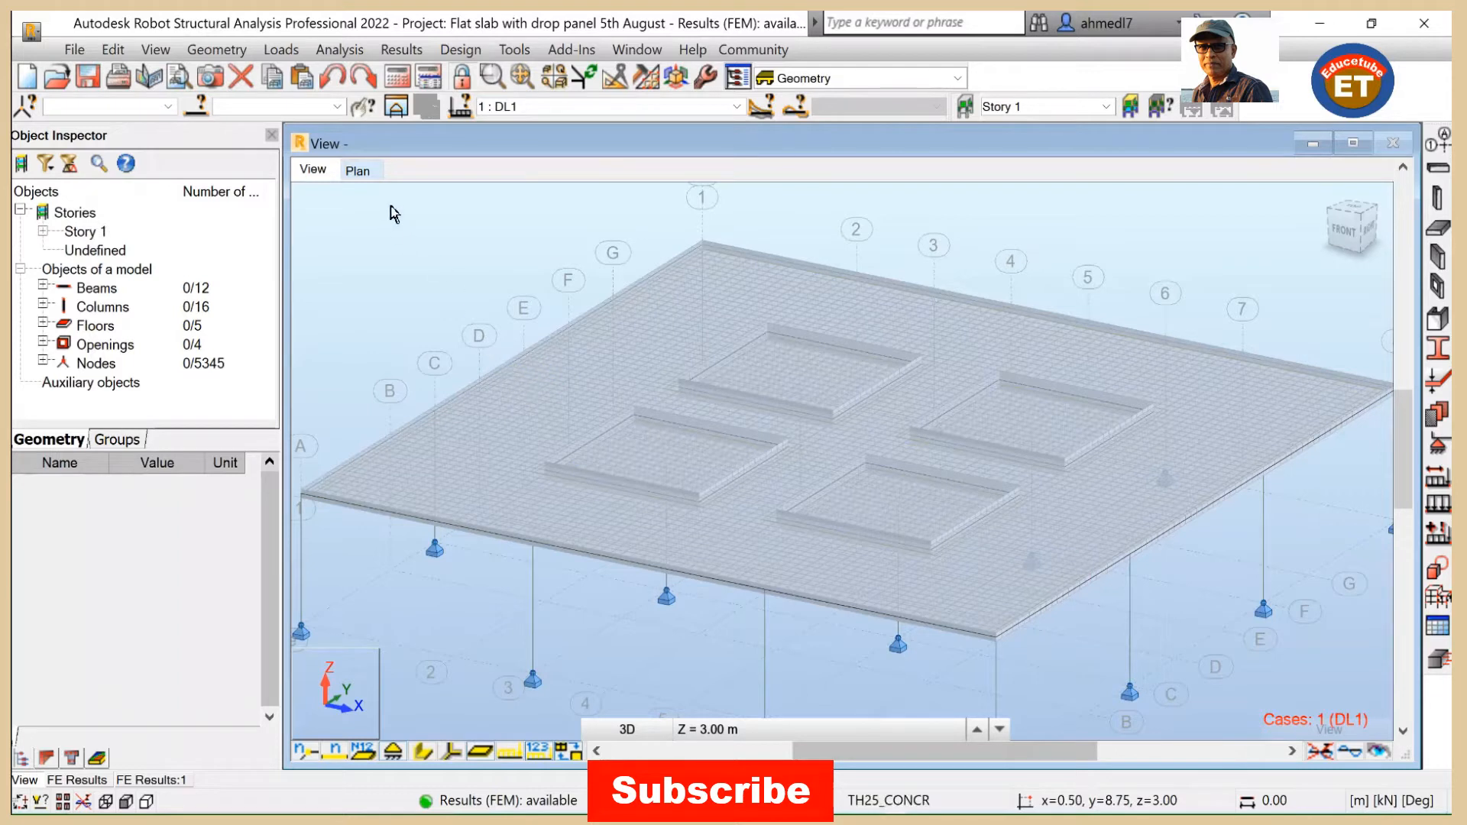
Step: Browse the Analysis menu commands before turning to results
{"action": "left_click", "coordinate": [339, 49]}
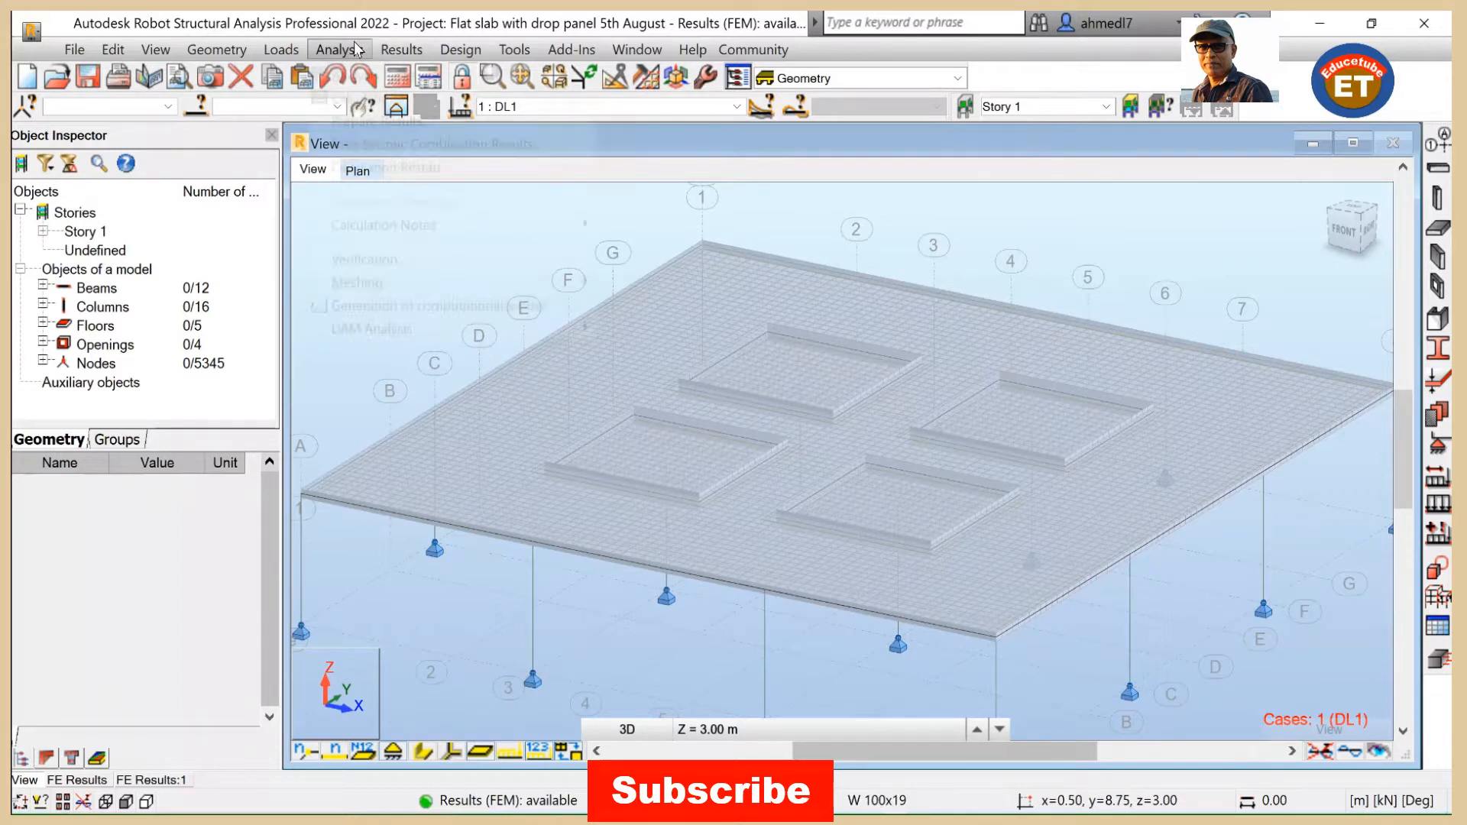
{"action": "left_click", "coordinate": [340, 49]}
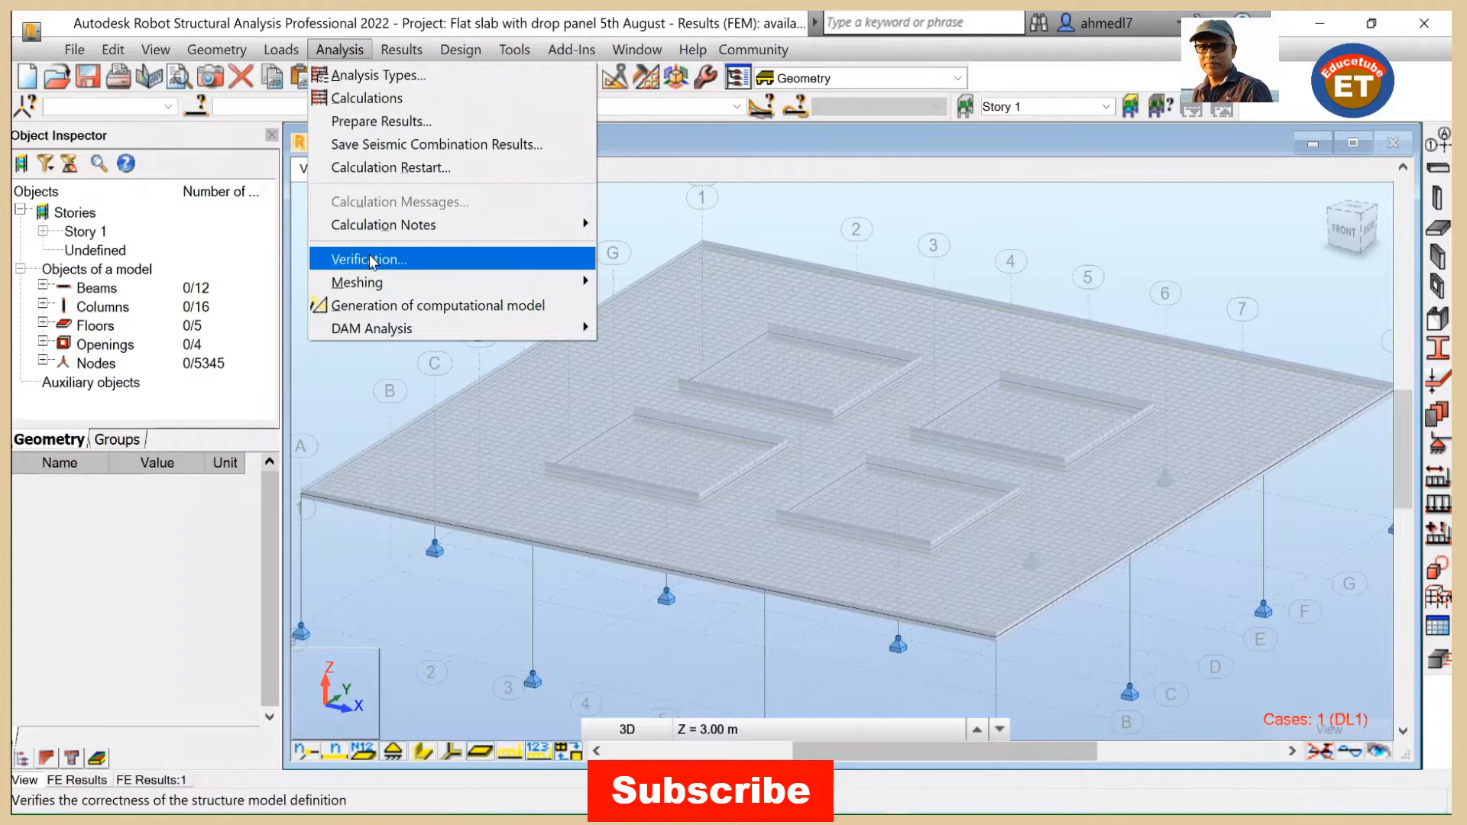
{"action": "mouse_move", "coordinate": [356, 281]}
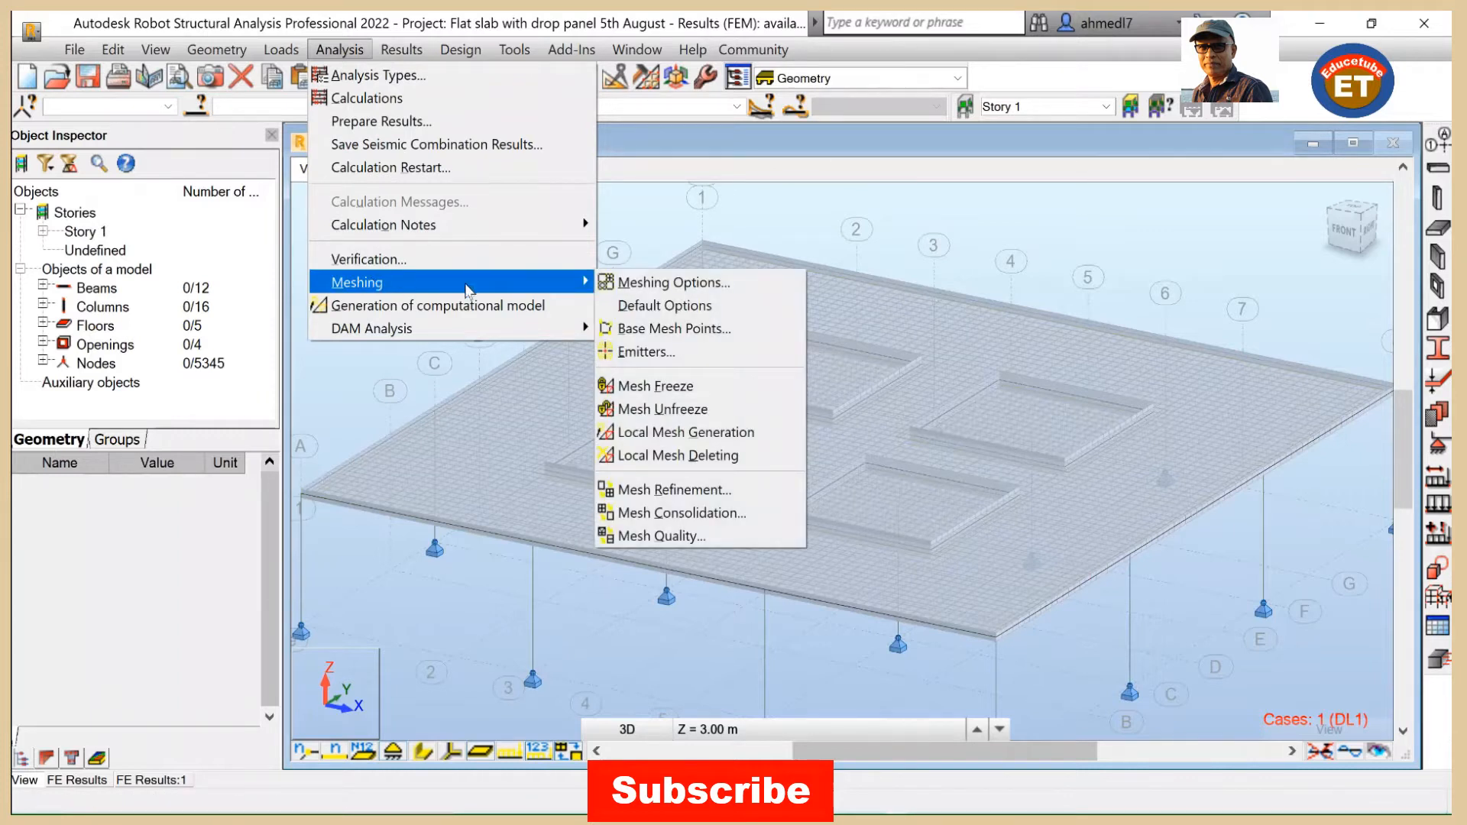
{"action": "mouse_move", "coordinate": [437, 306]}
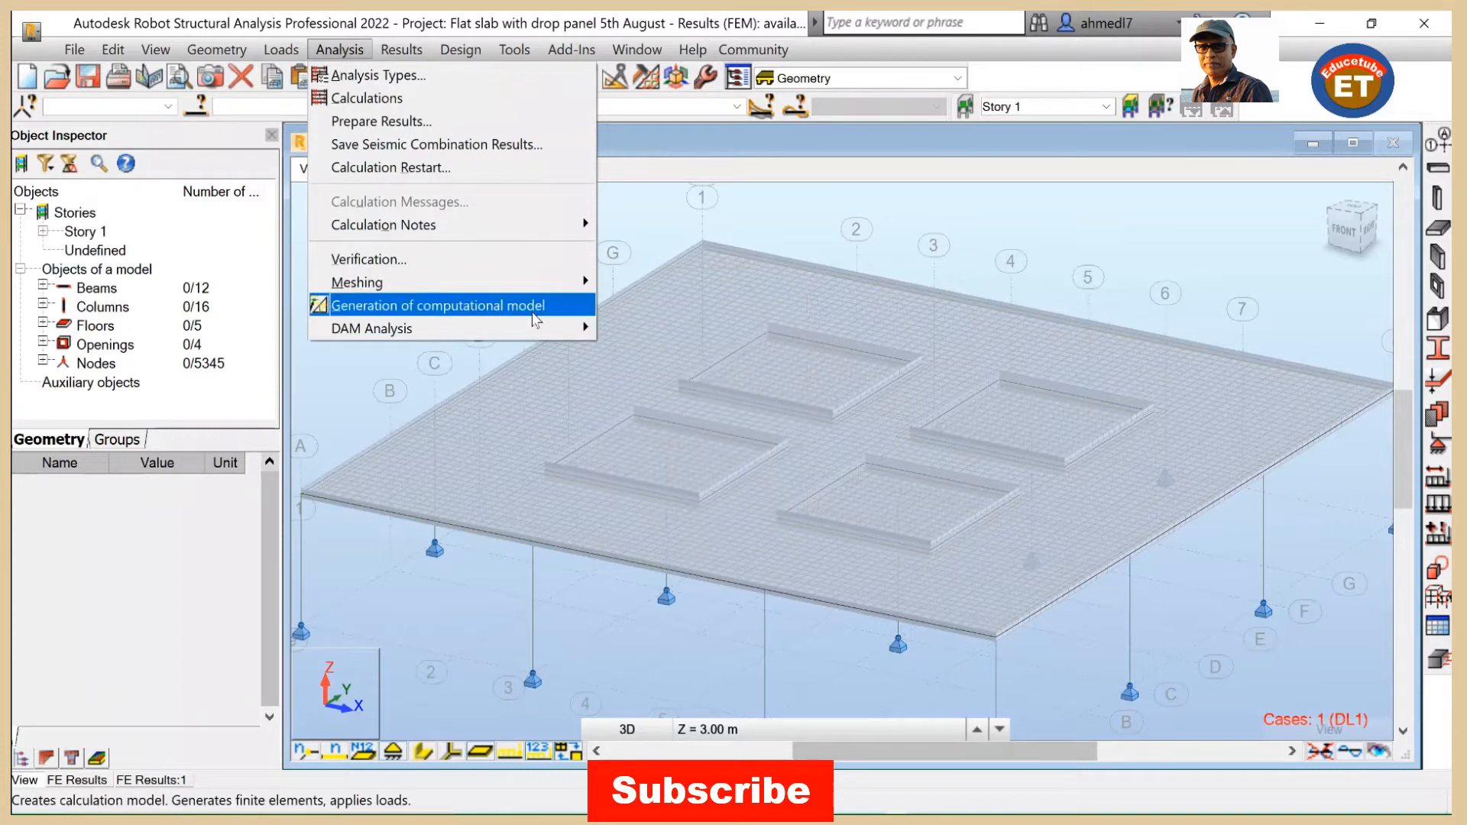
{"action": "mouse_move", "coordinate": [949, 400]}
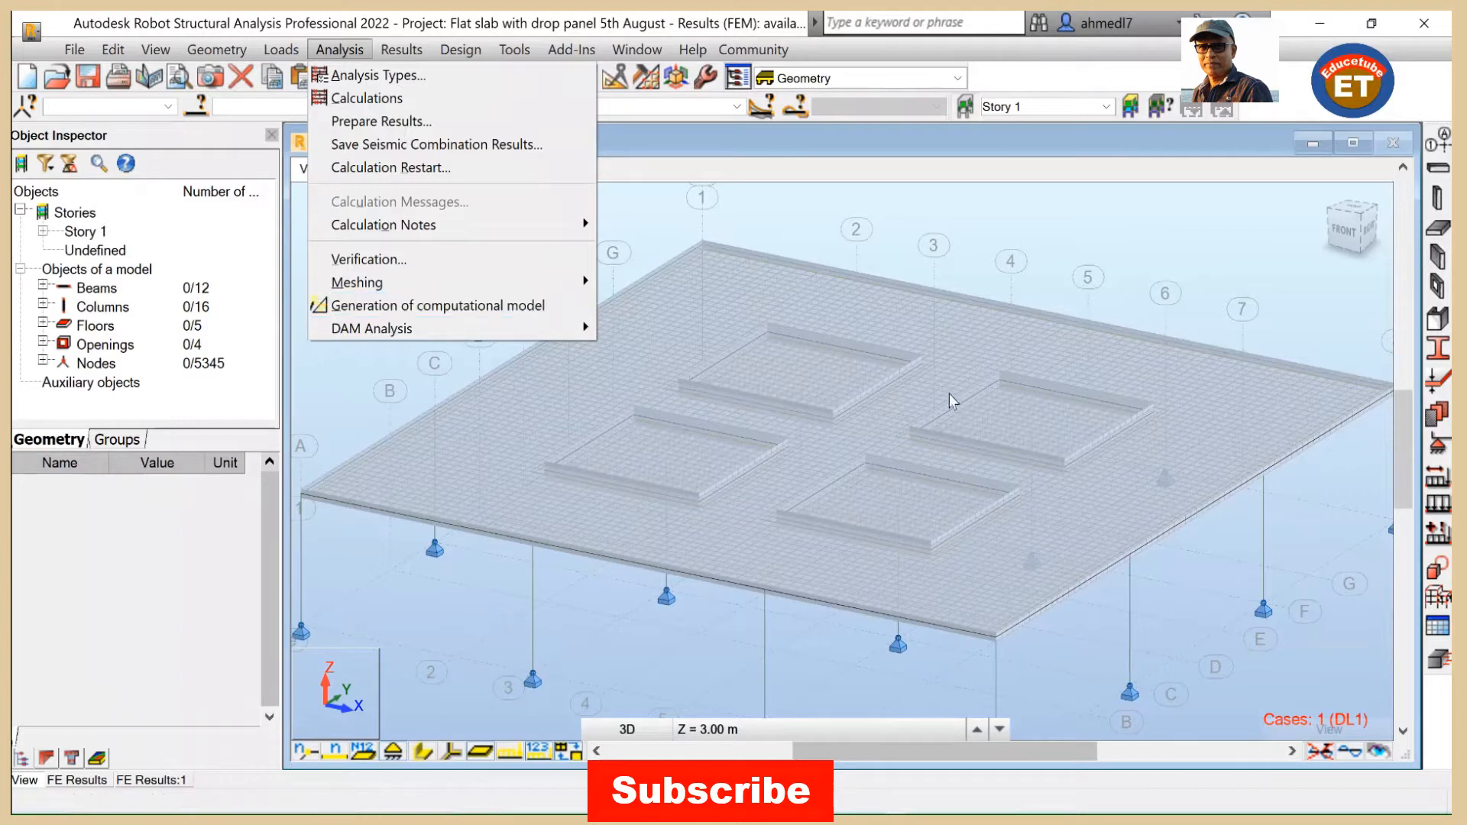
{"action": "mouse_move", "coordinate": [930, 227]}
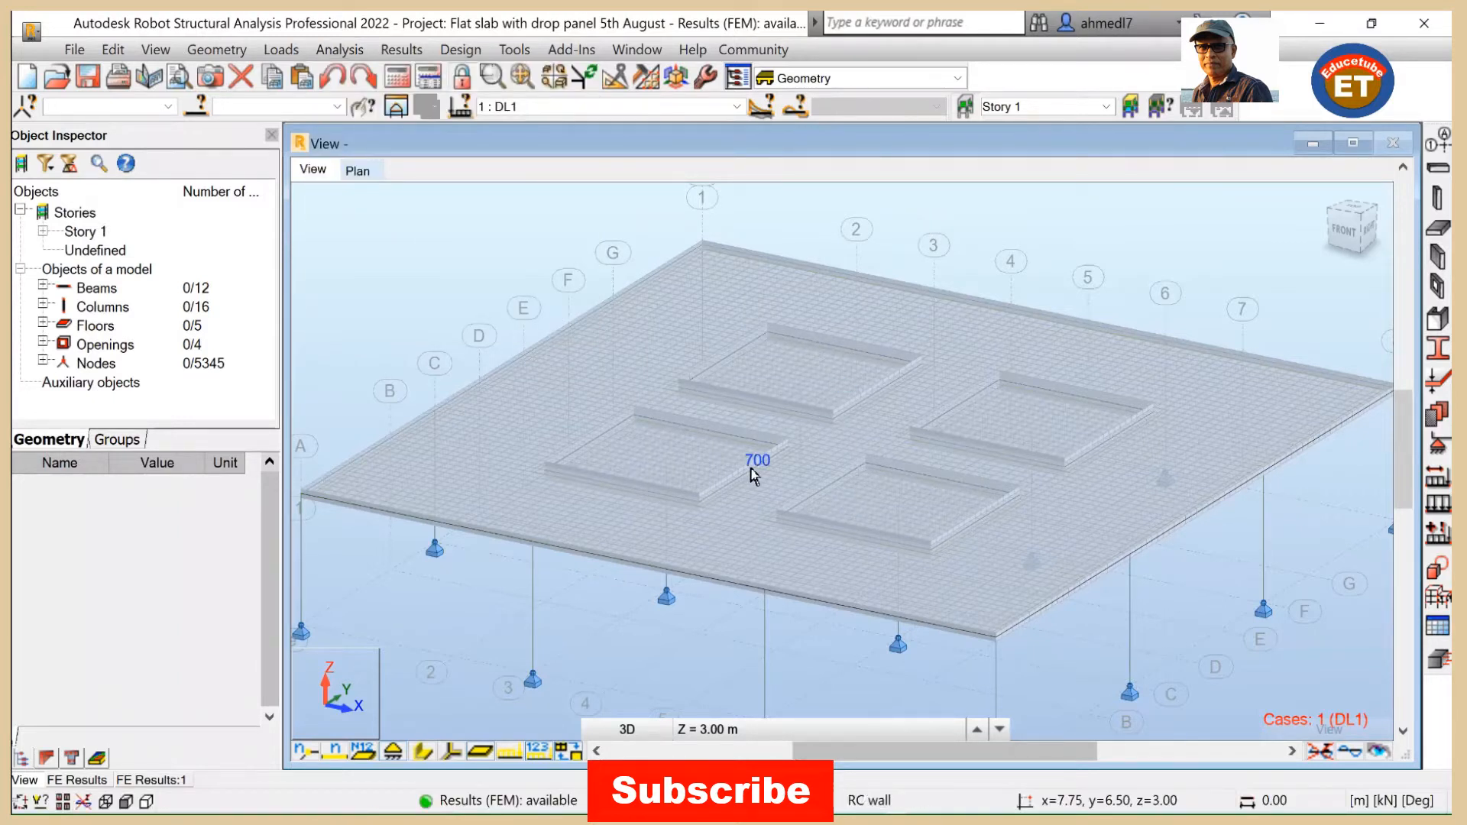
{"action": "mouse_move", "coordinate": [502, 240]}
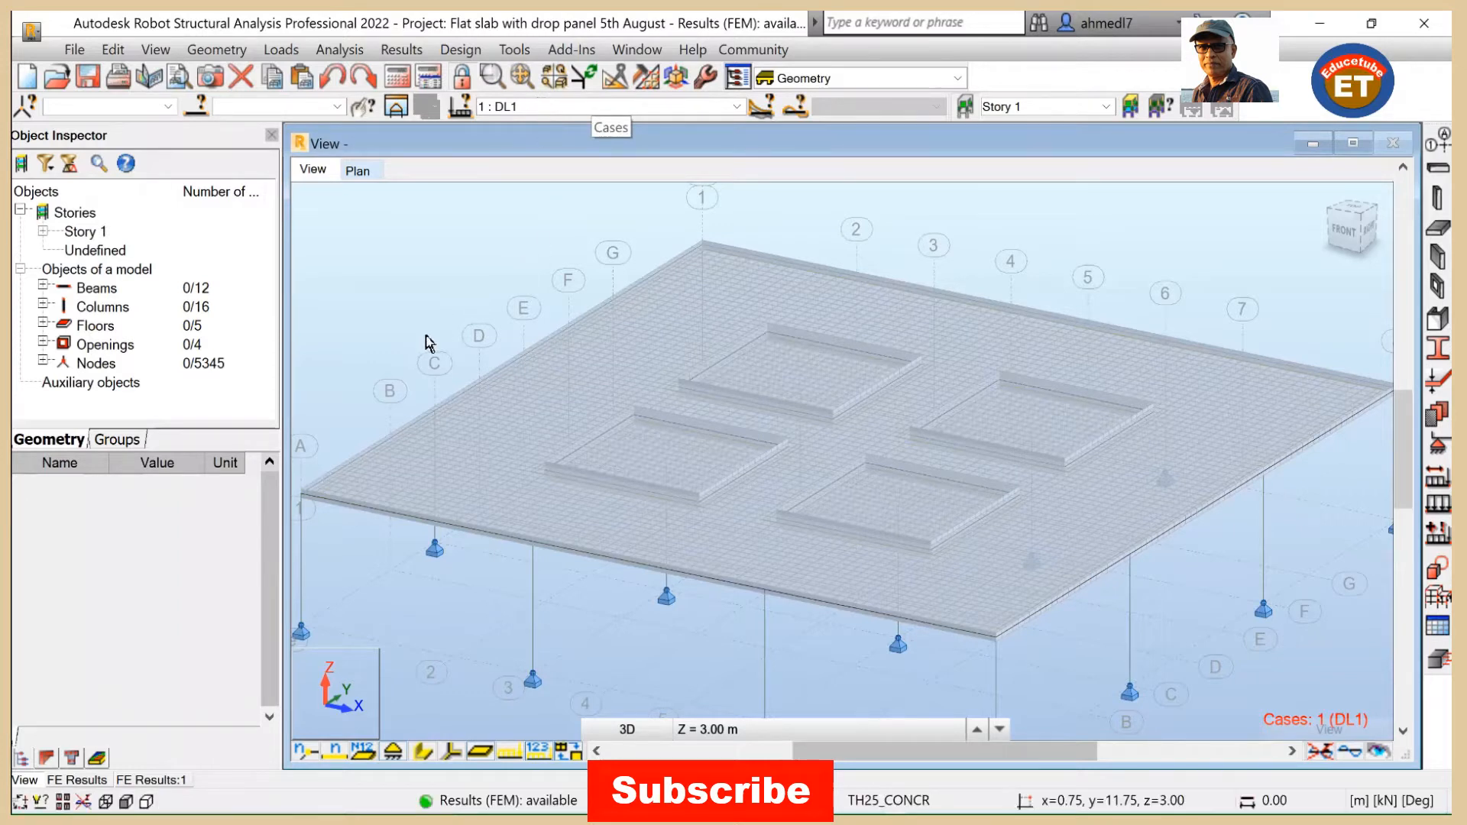
{"action": "mouse_move", "coordinate": [634, 255]}
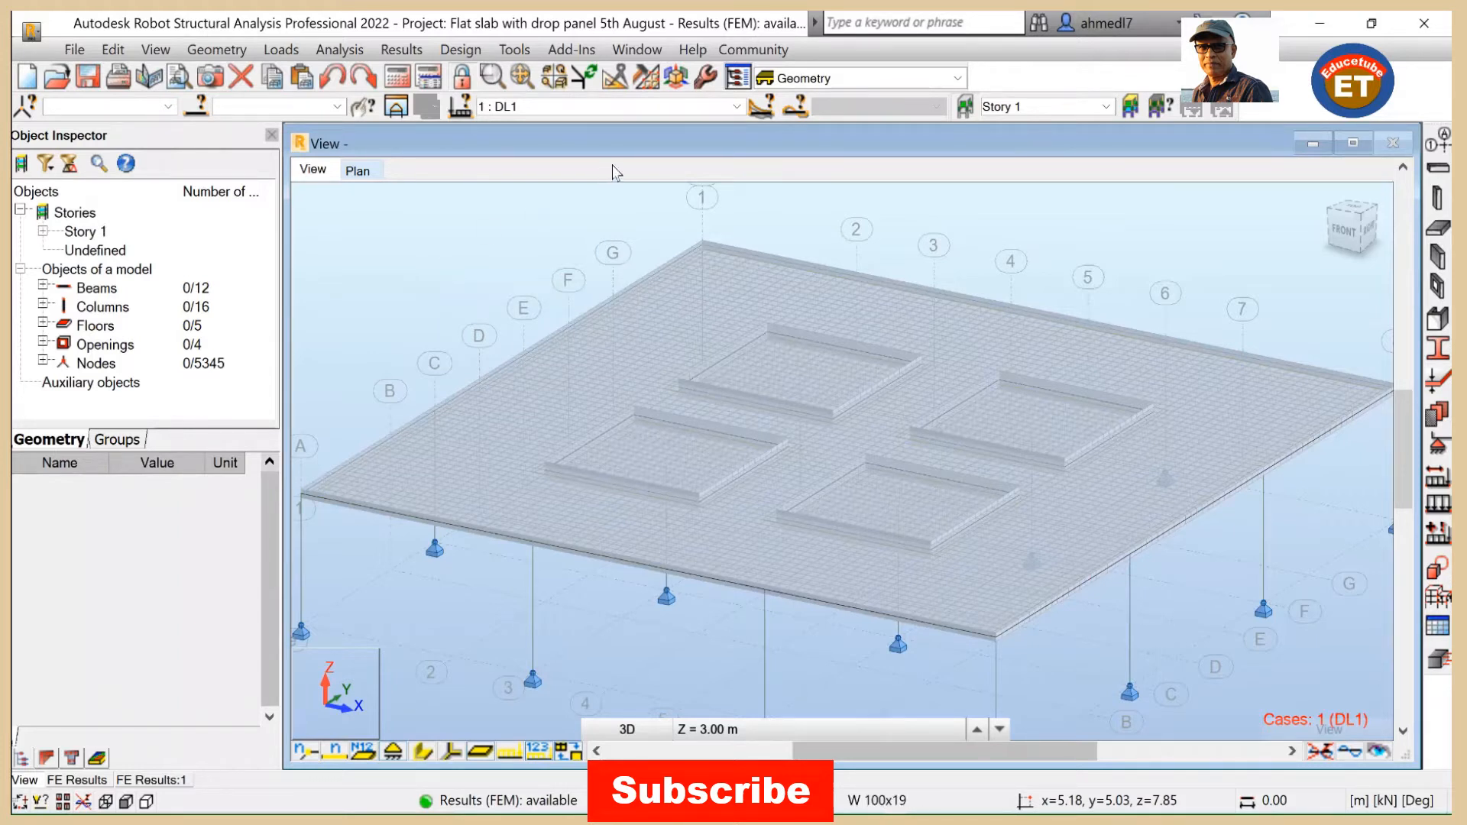
{"action": "left_click", "coordinate": [737, 105]}
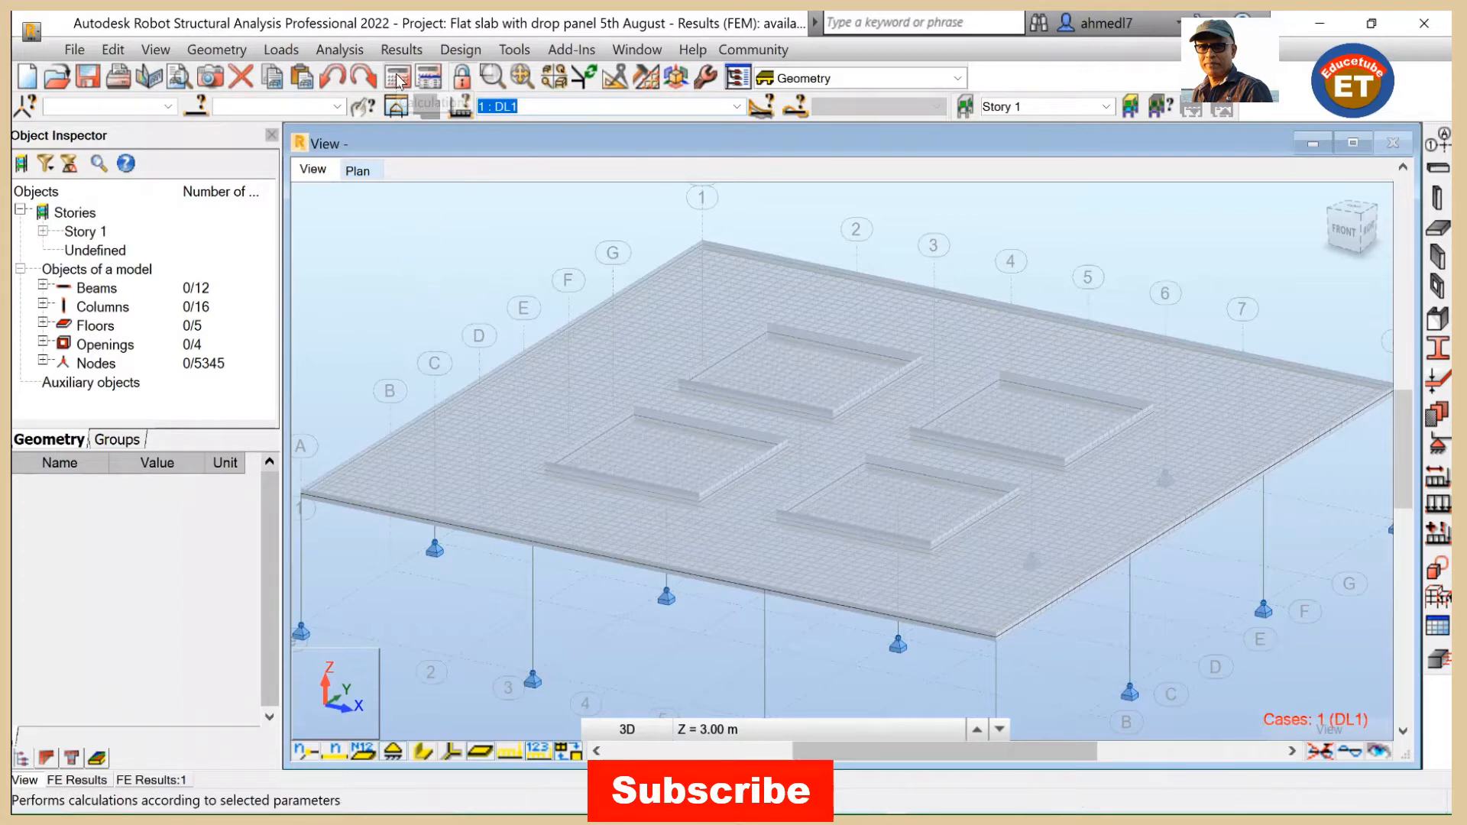
{"action": "left_click", "coordinate": [398, 76]}
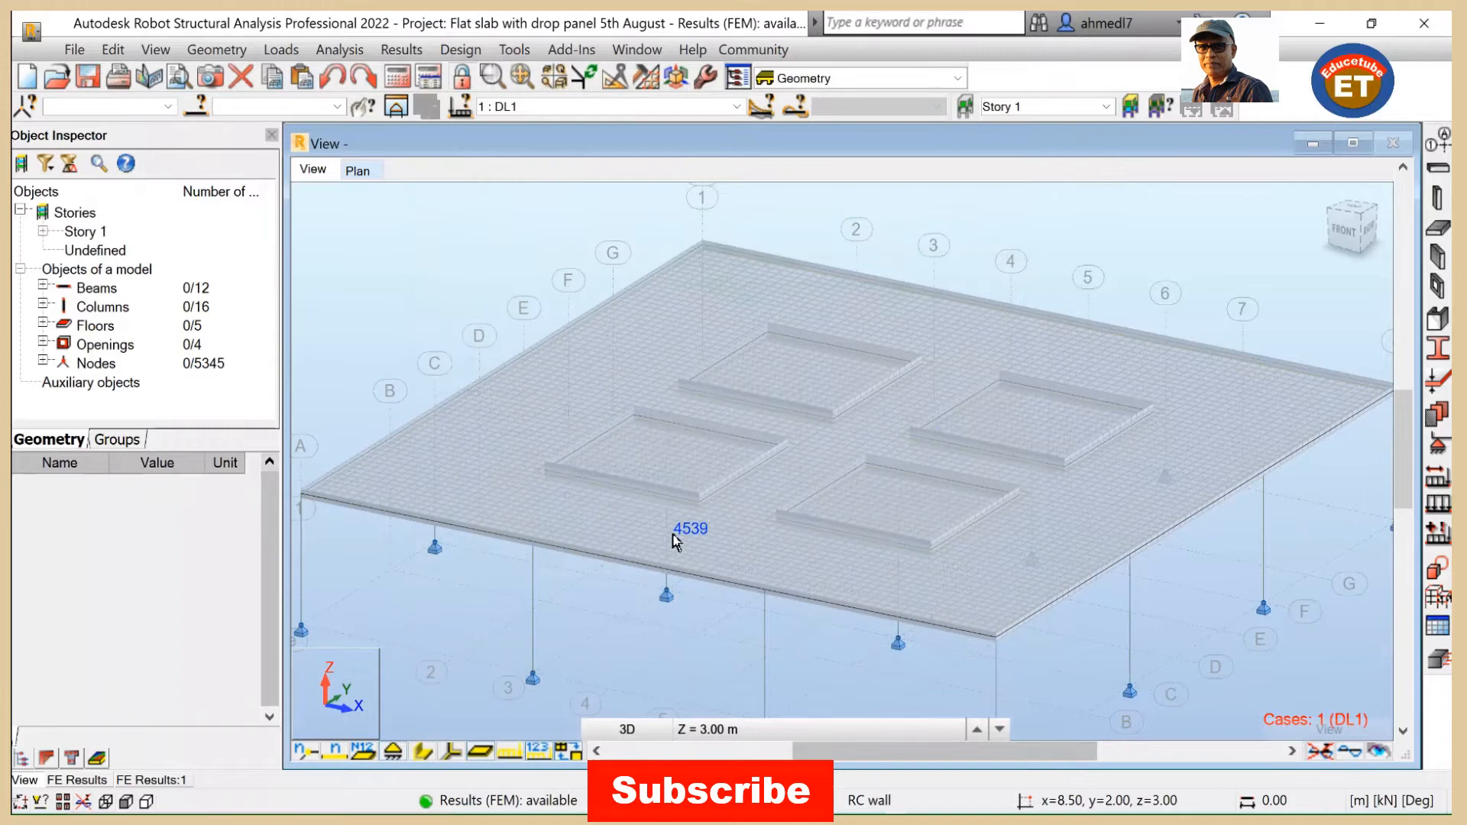
{"action": "mouse_move", "coordinate": [675, 542]}
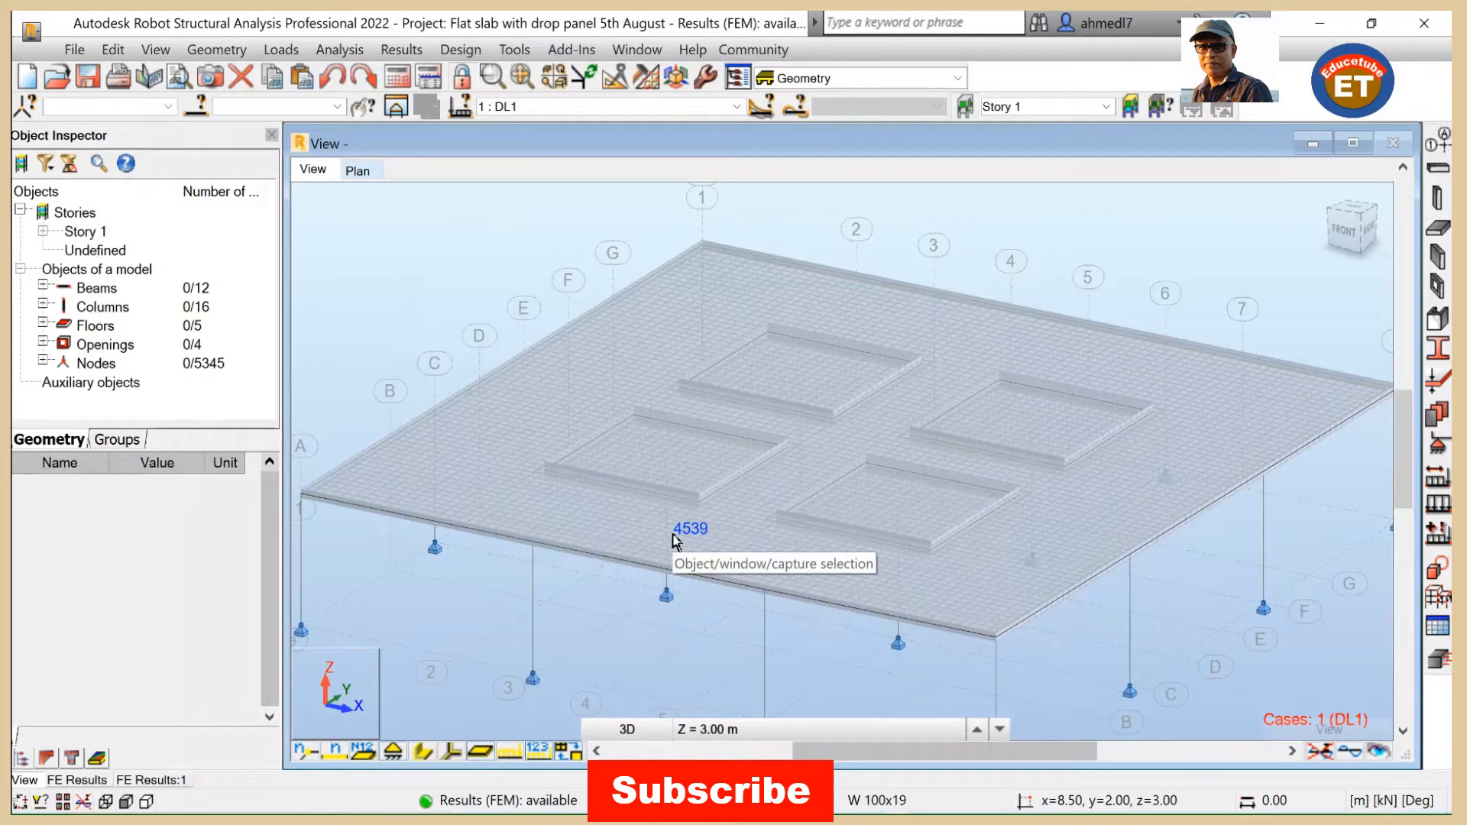
{"action": "mouse_move", "coordinate": [690, 528]}
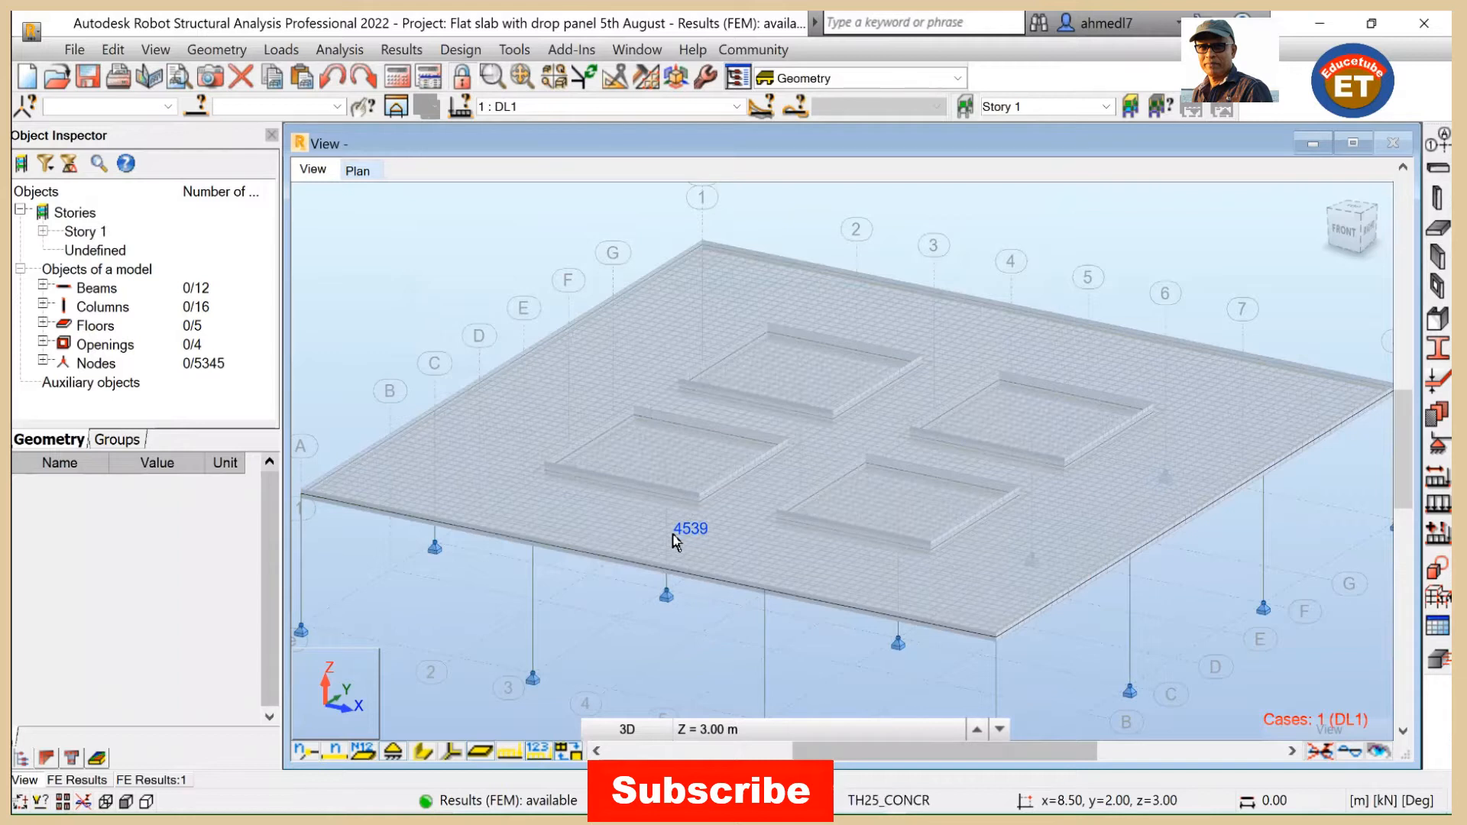
{"action": "mouse_move", "coordinate": [575, 564]}
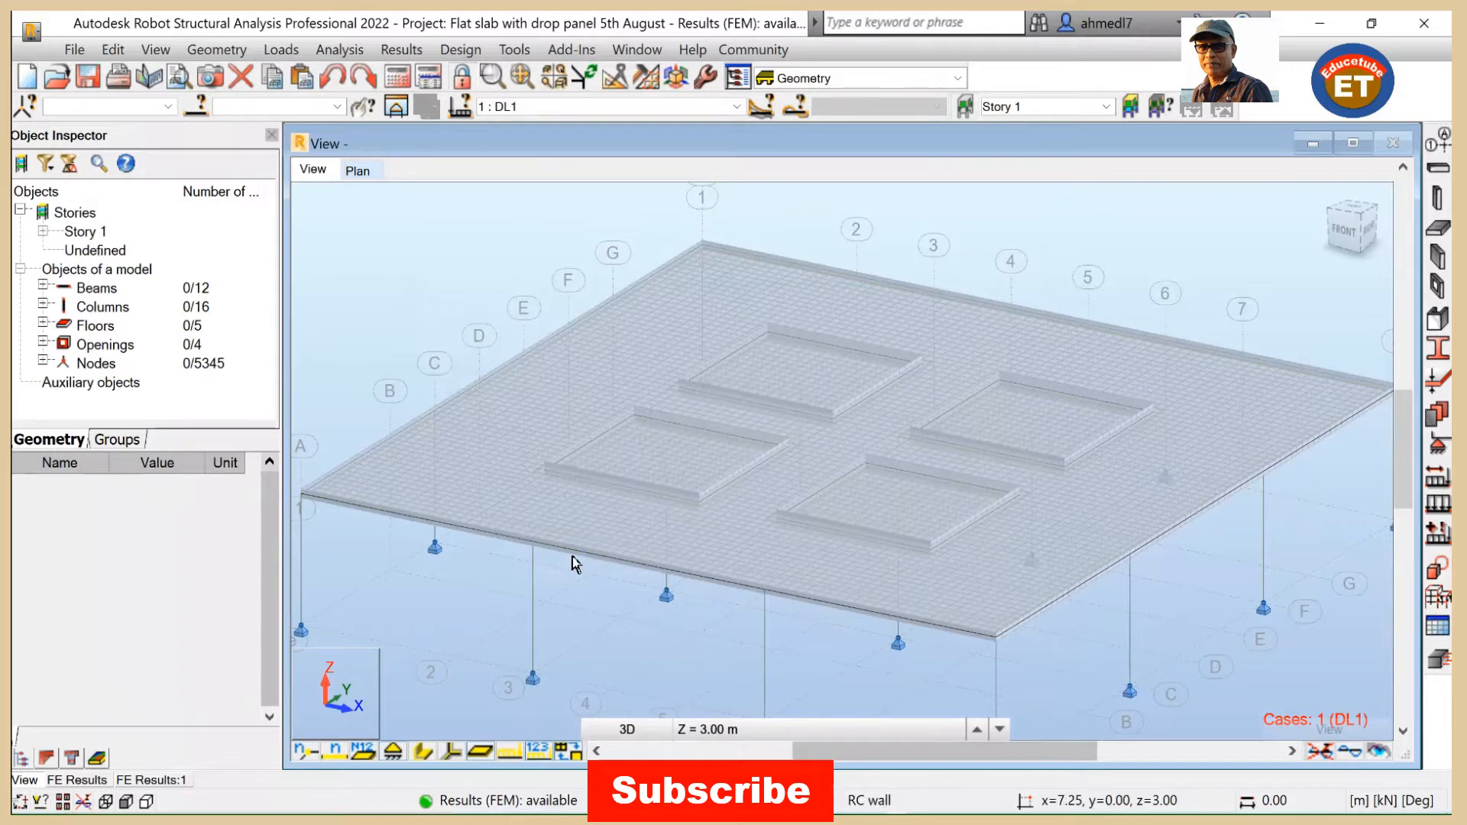
{"action": "mouse_move", "coordinate": [573, 562]}
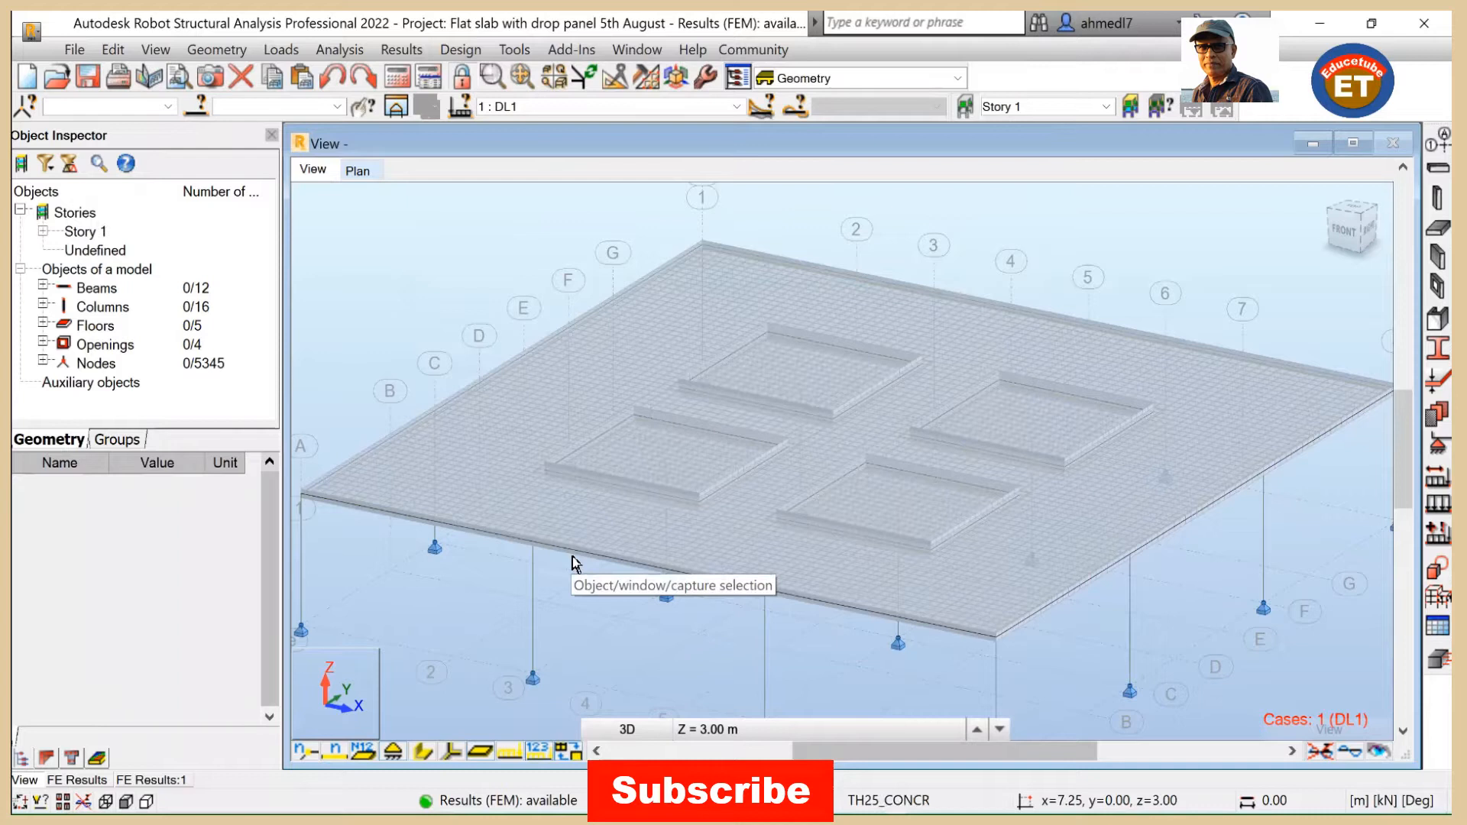
{"action": "mouse_move", "coordinate": [579, 550]}
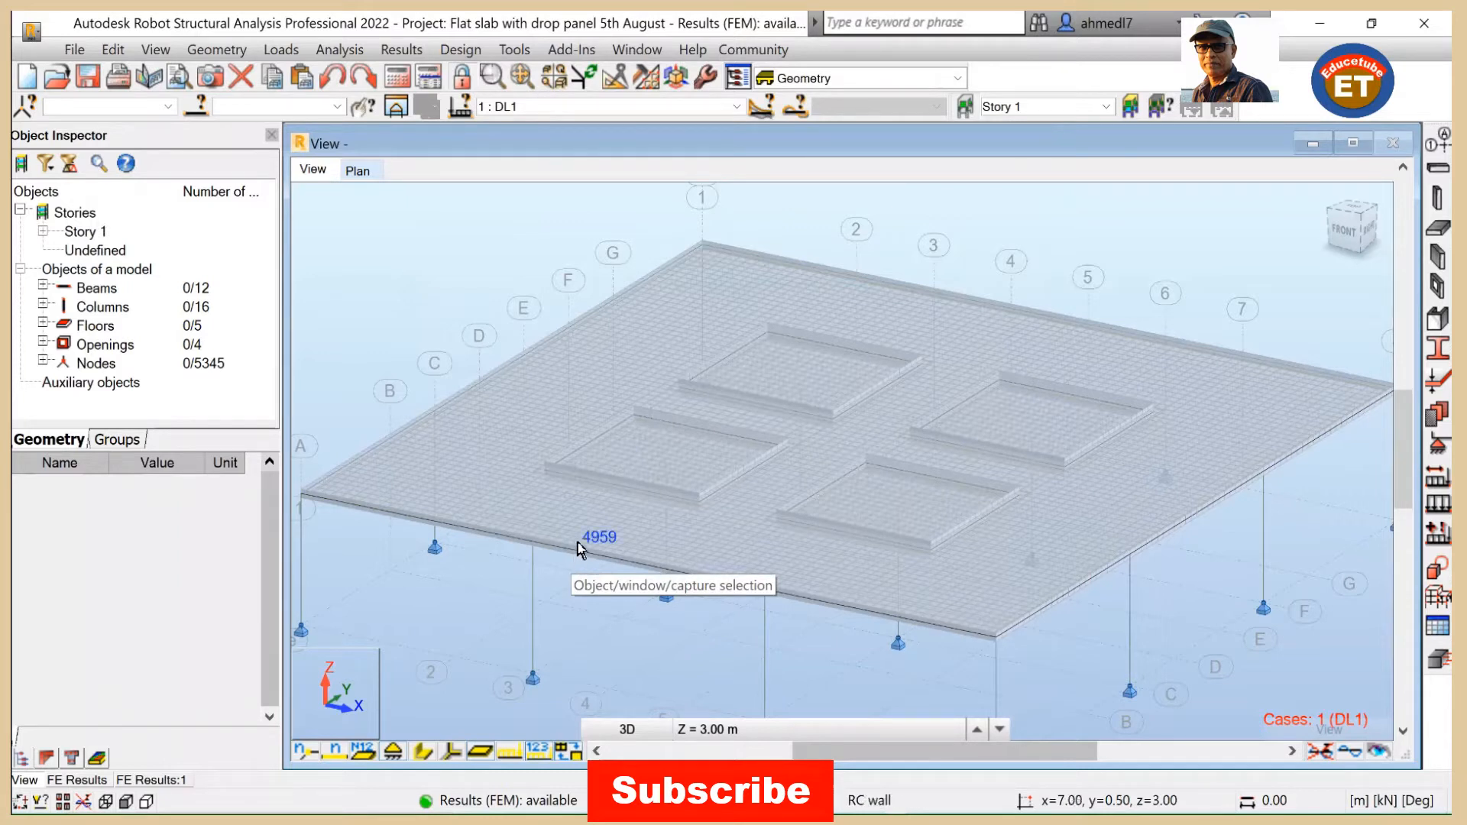
{"action": "mouse_move", "coordinate": [512, 471]}
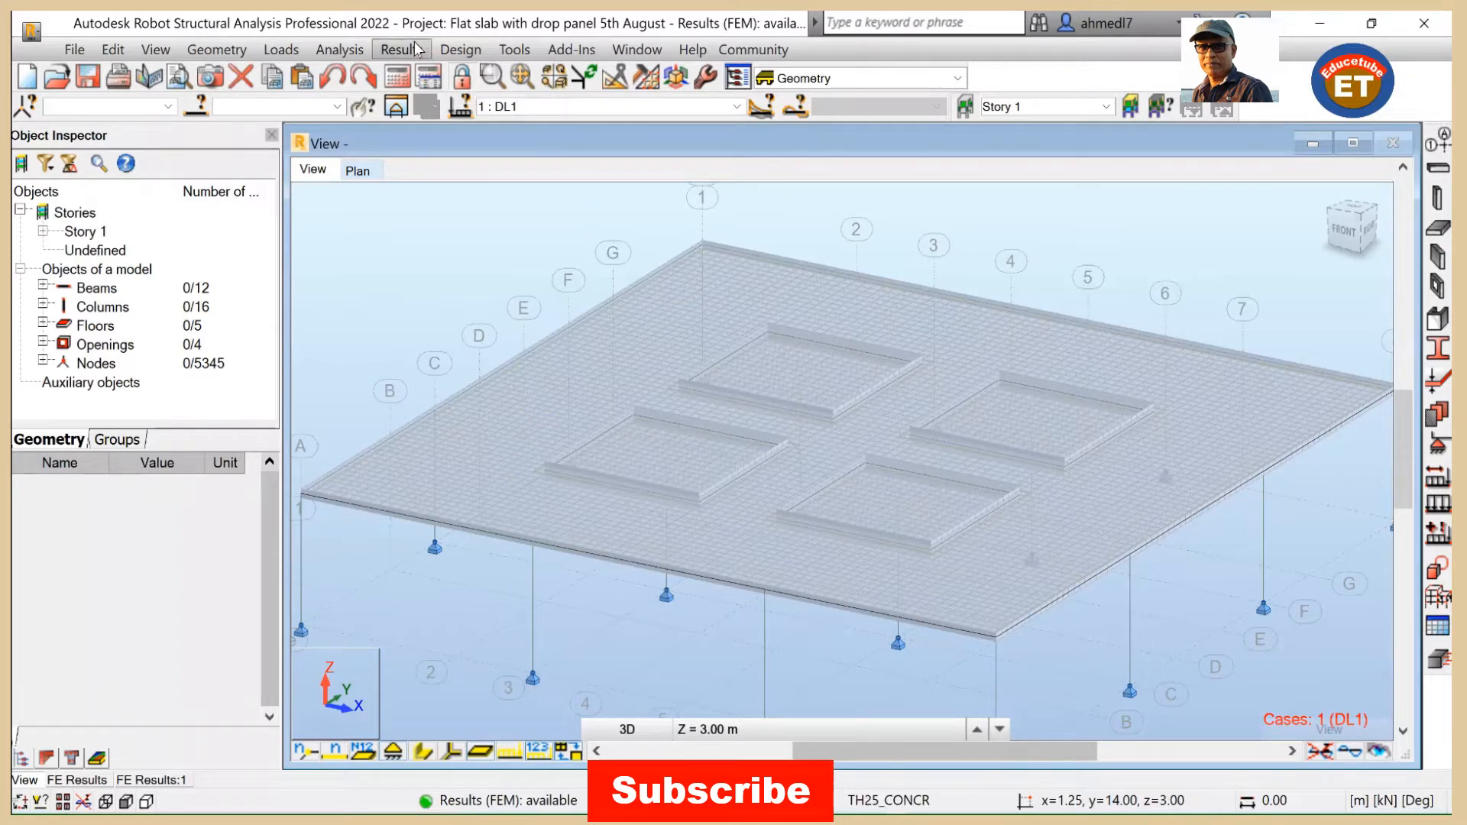
Step: Display the Displacements z panel map for DL1 in its own scaled window
{"action": "left_click", "coordinate": [400, 49]}
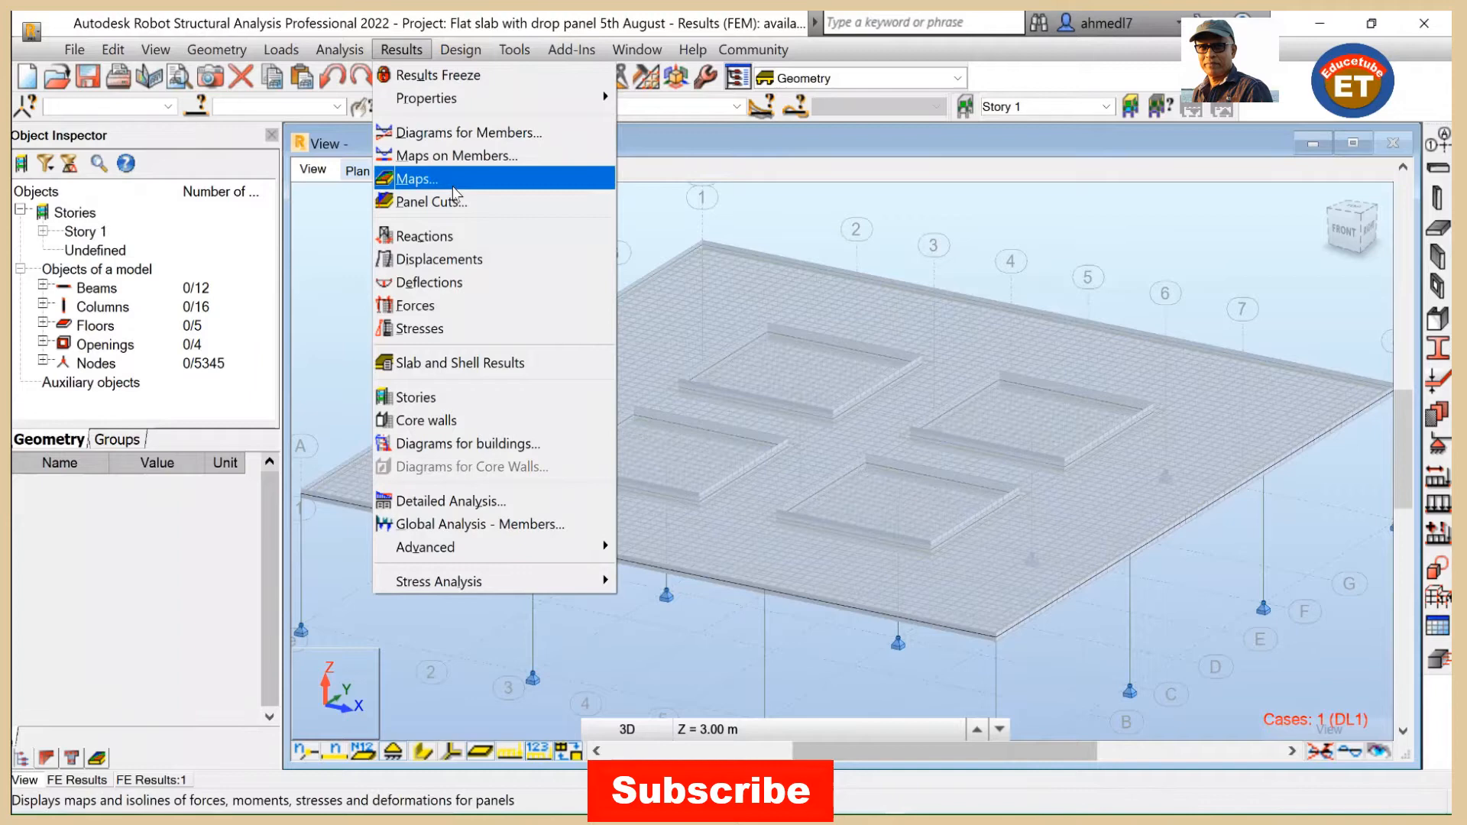
{"action": "left_click", "coordinate": [414, 178]}
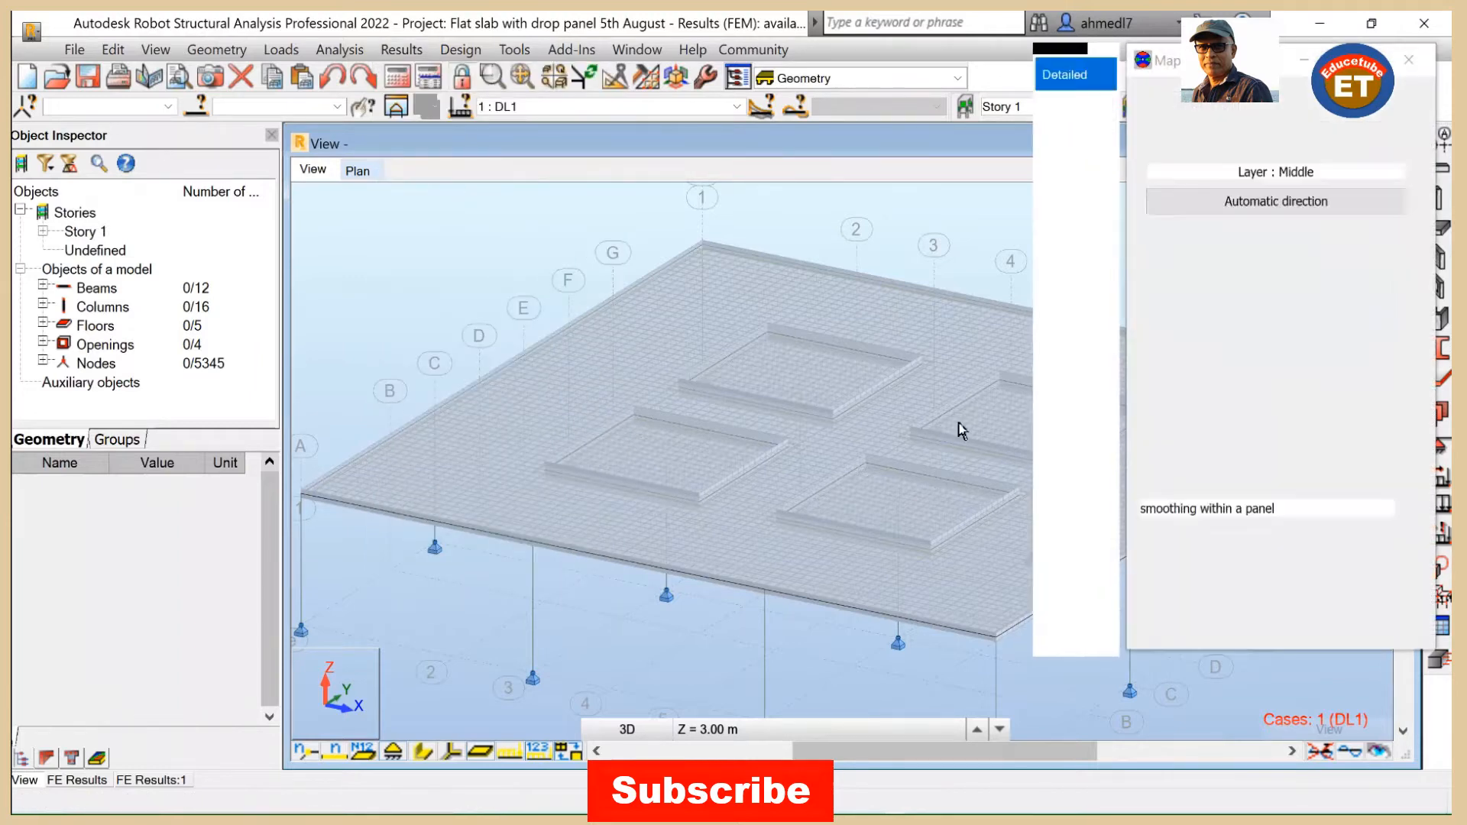
{"action": "left_click", "coordinate": [1064, 73]}
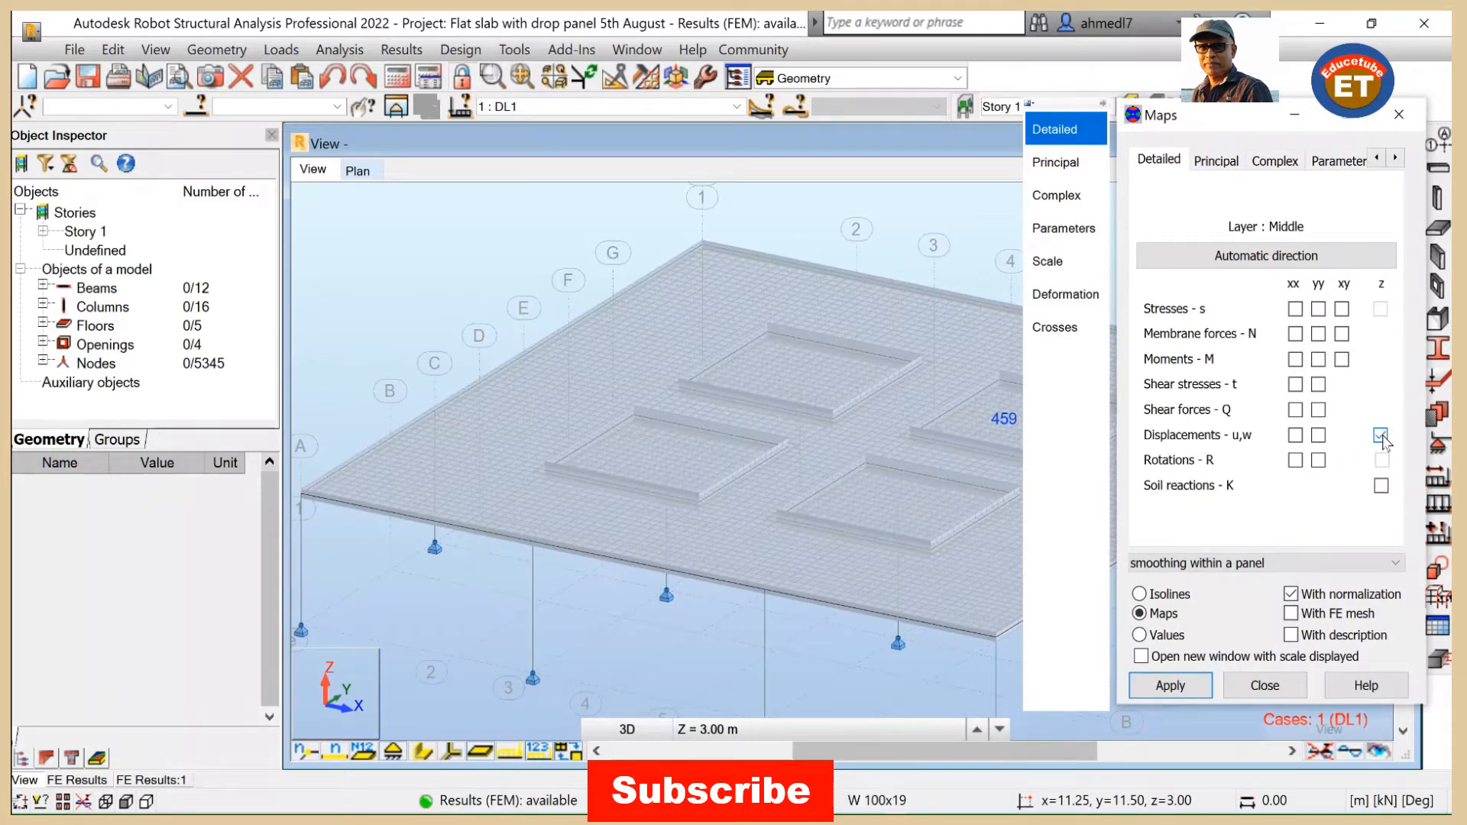
{"action": "left_click", "coordinate": [1293, 634]}
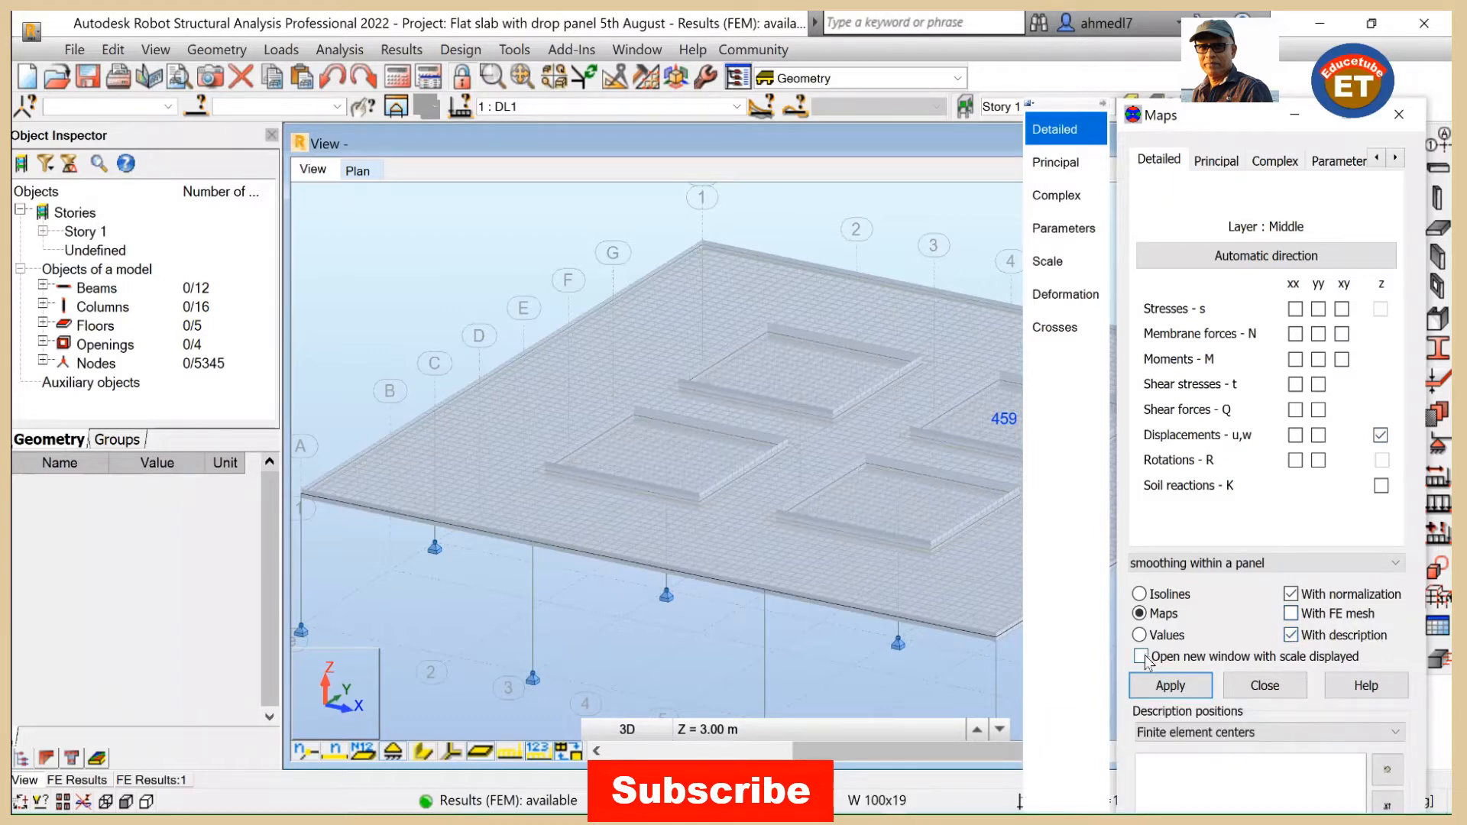
{"action": "left_click", "coordinate": [1169, 684]}
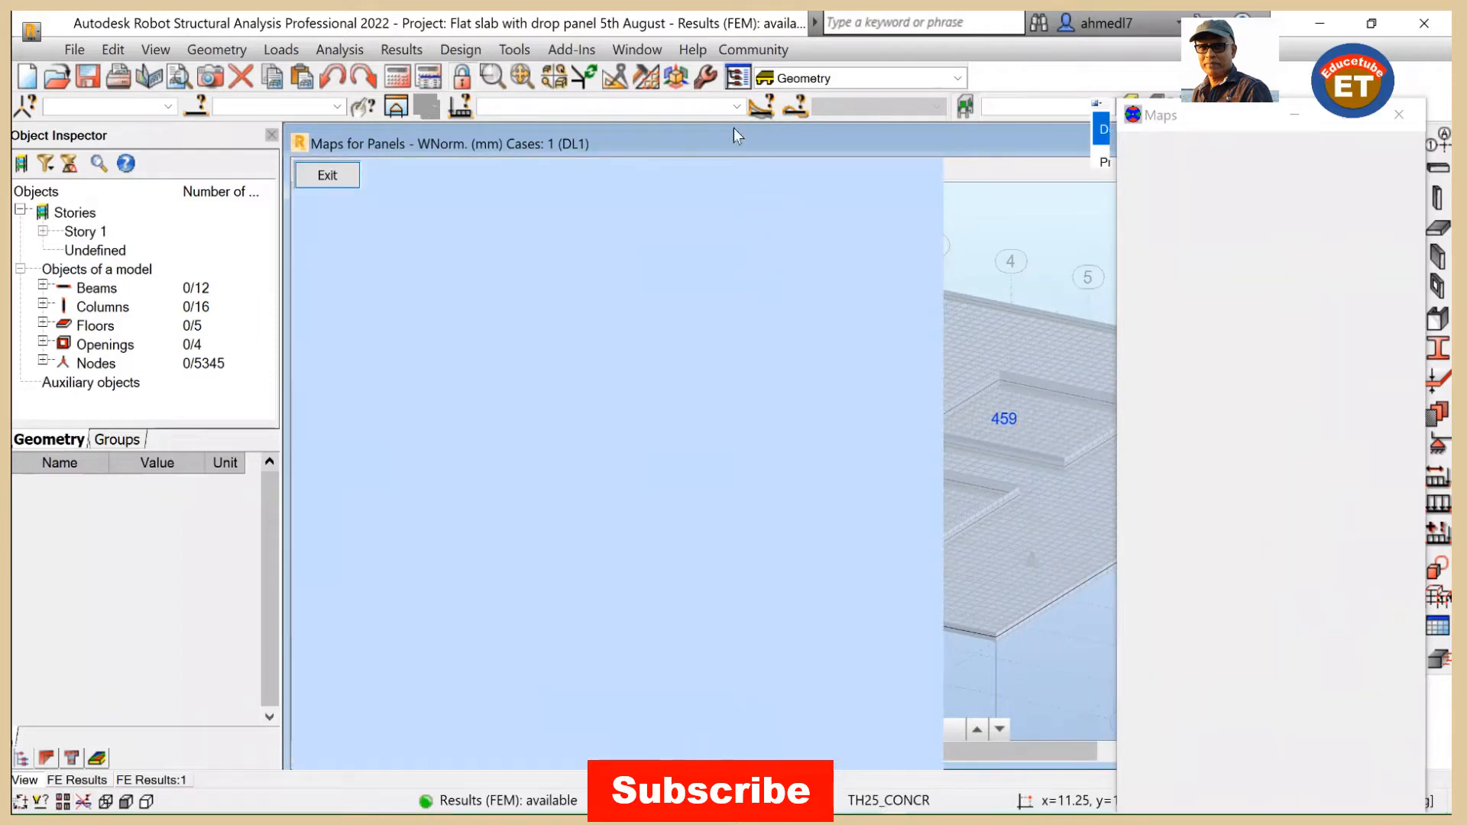
{"action": "mouse_move", "coordinate": [743, 124]}
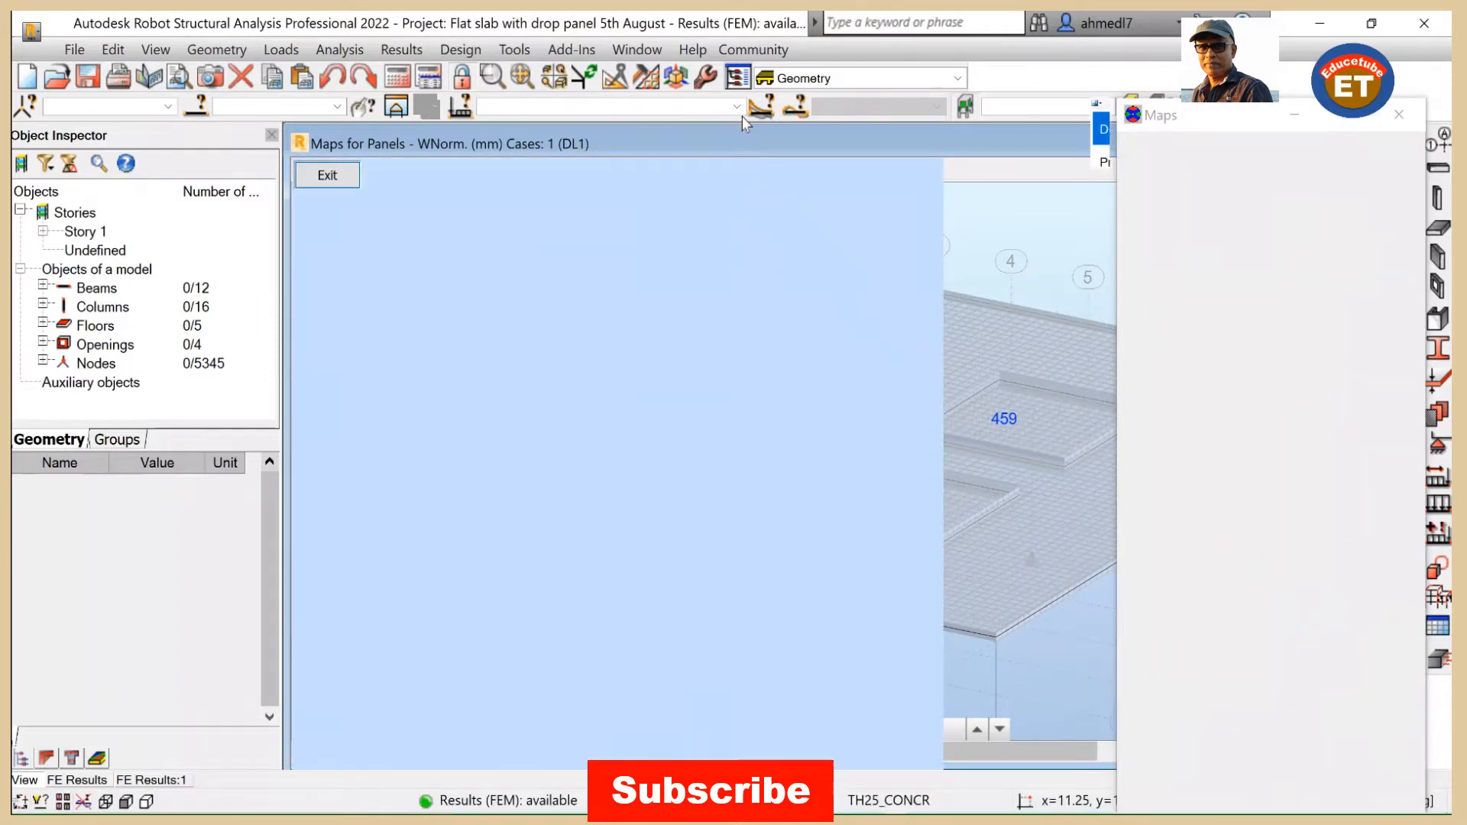
Step: Switch the displacement map to combination 4: COMB1, showing 0.7 to -7.1 mm
{"action": "left_click", "coordinate": [1169, 684]}
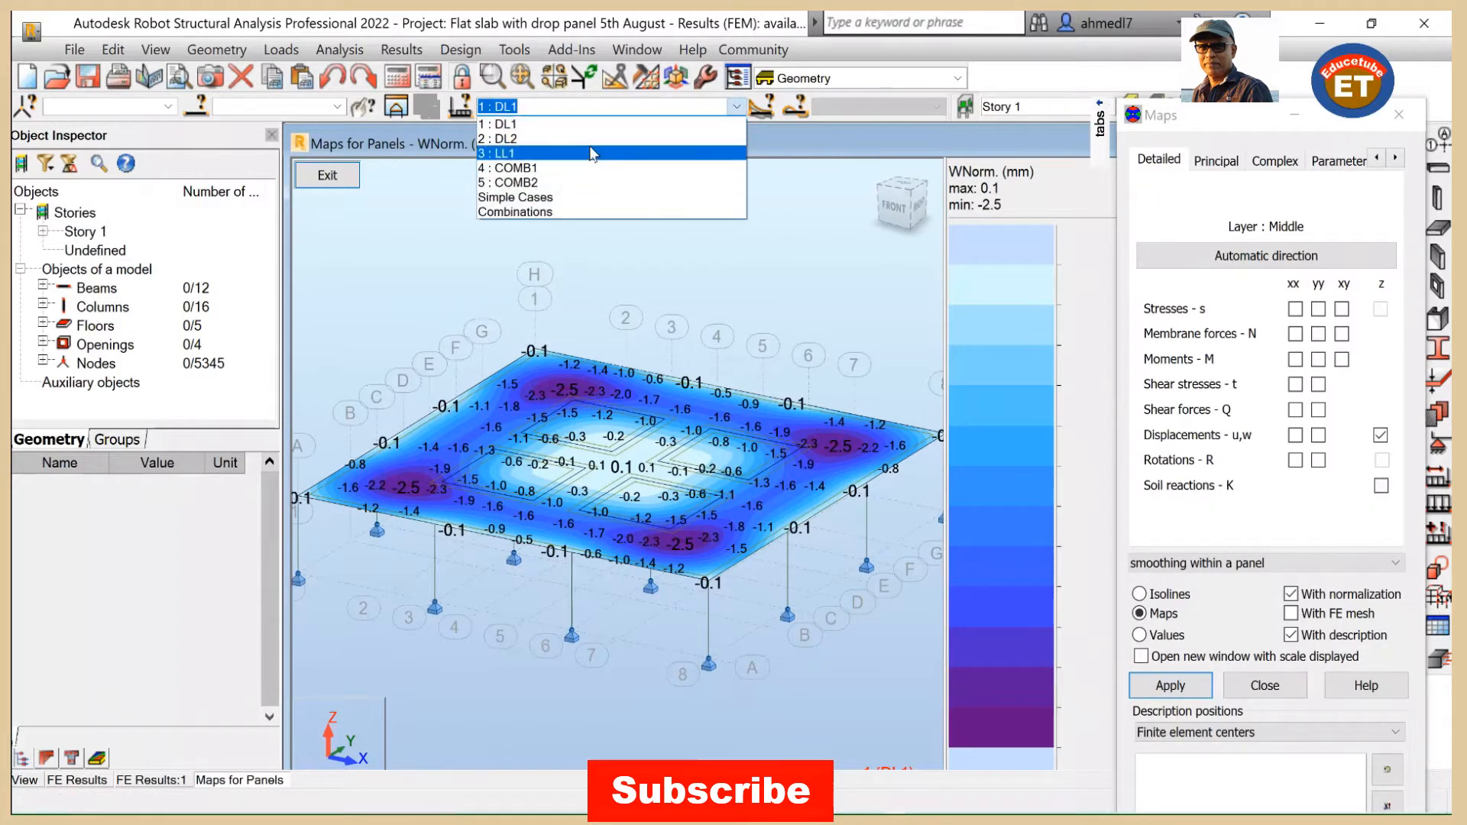
{"action": "left_click", "coordinate": [508, 168]}
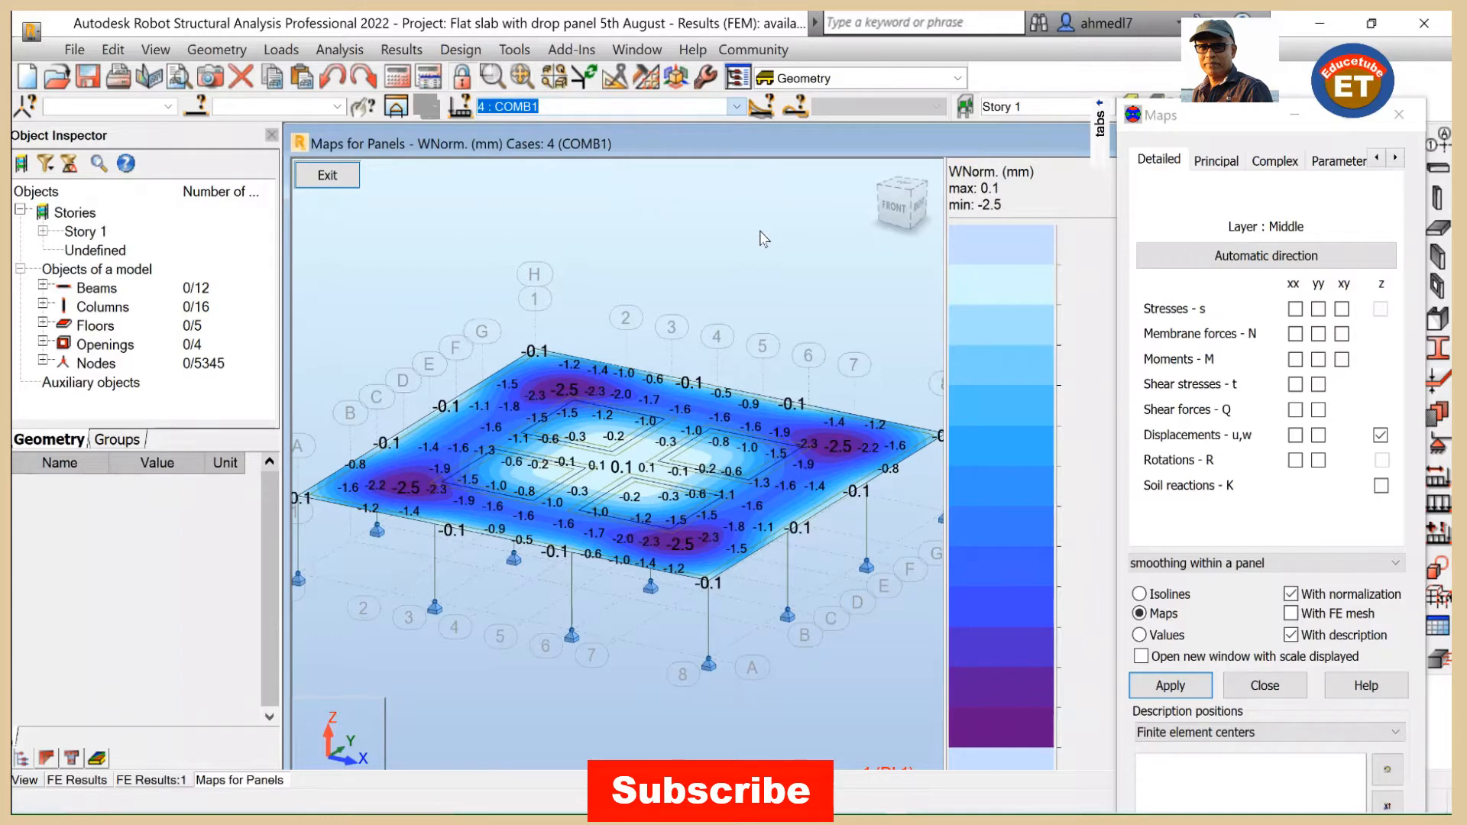
{"action": "left_click", "coordinate": [1169, 684]}
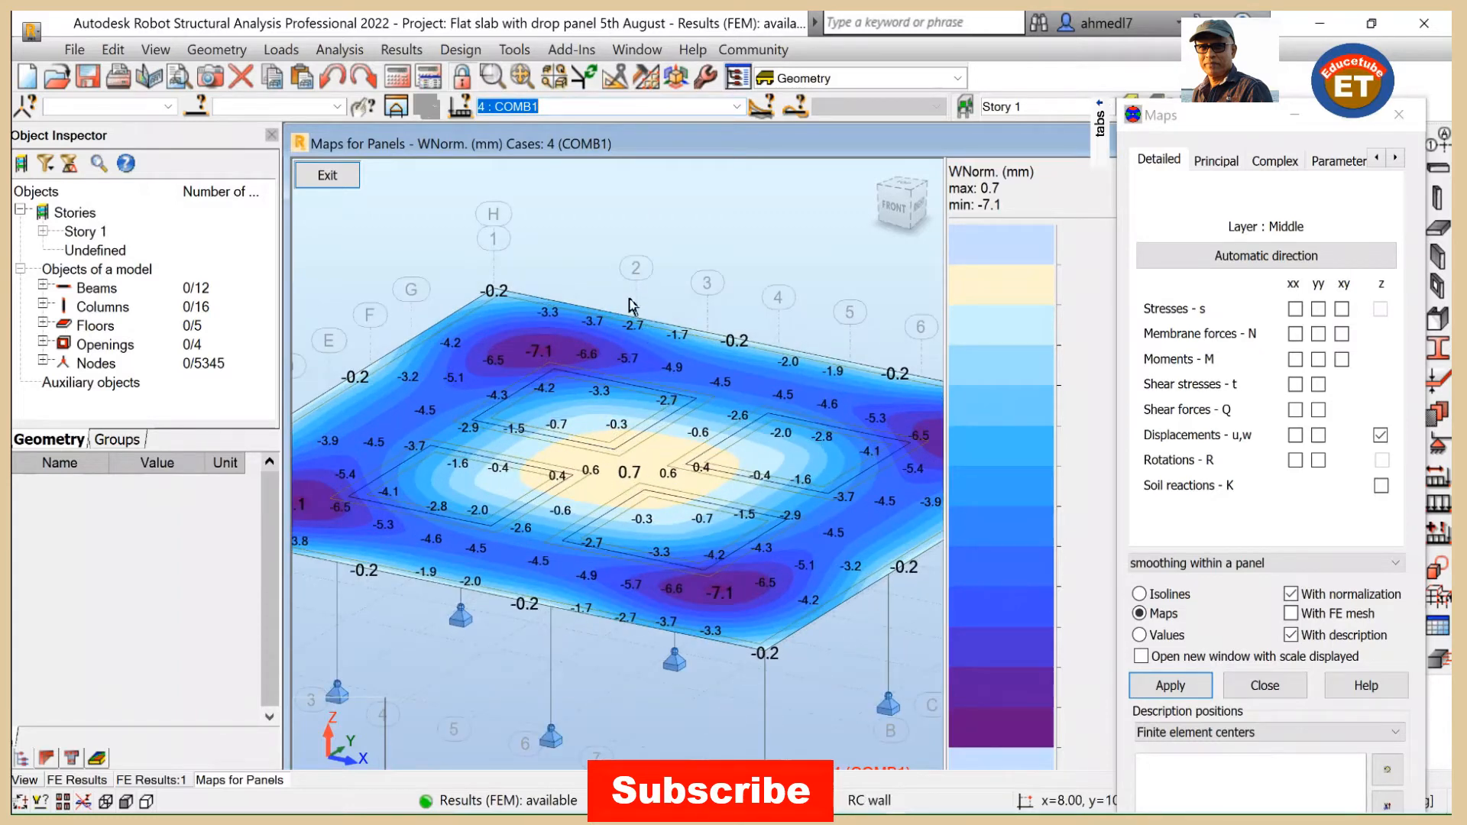
{"action": "mouse_move", "coordinate": [625, 494]}
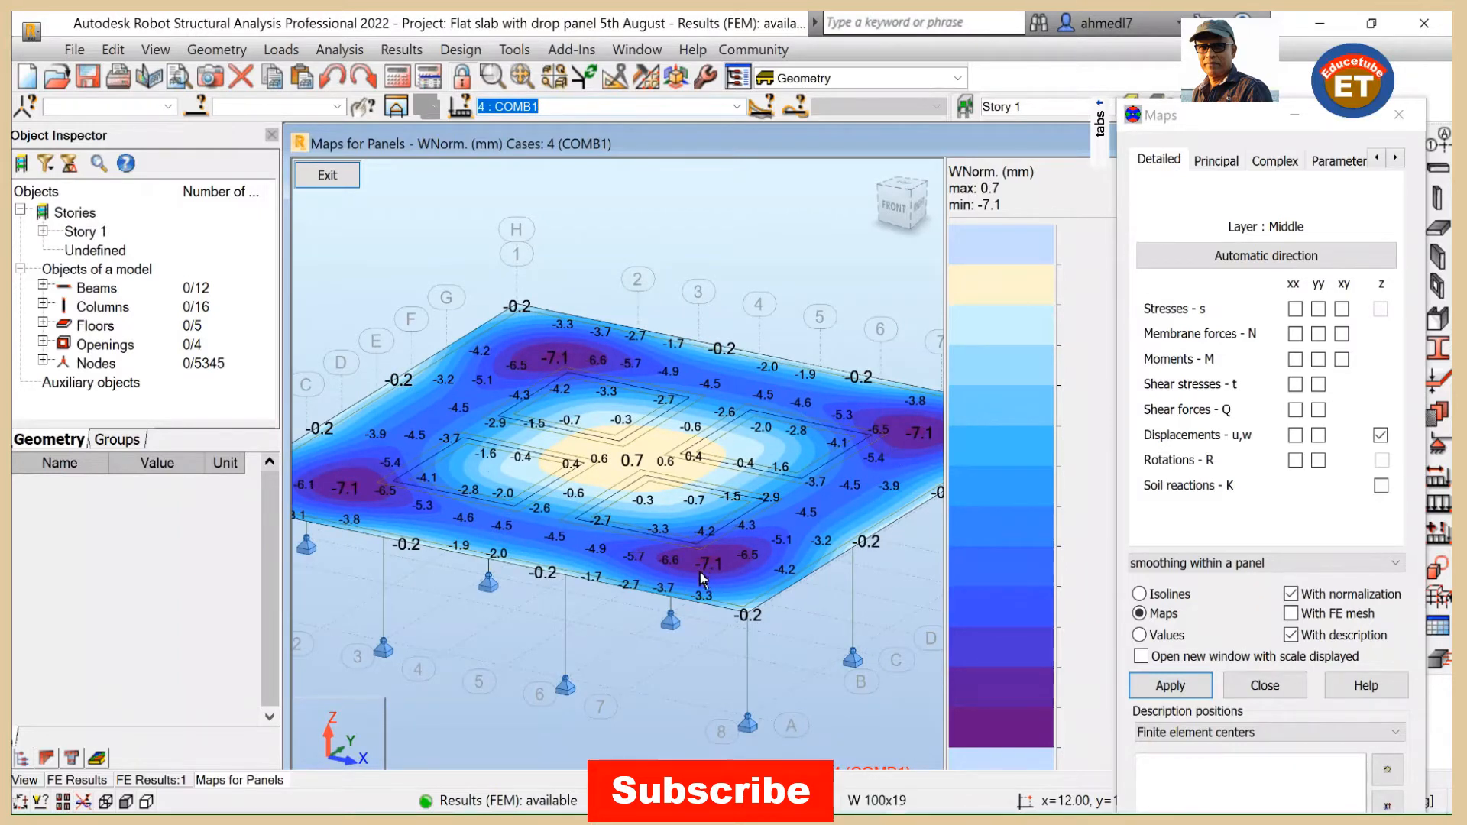
{"action": "mouse_move", "coordinate": [641, 477]}
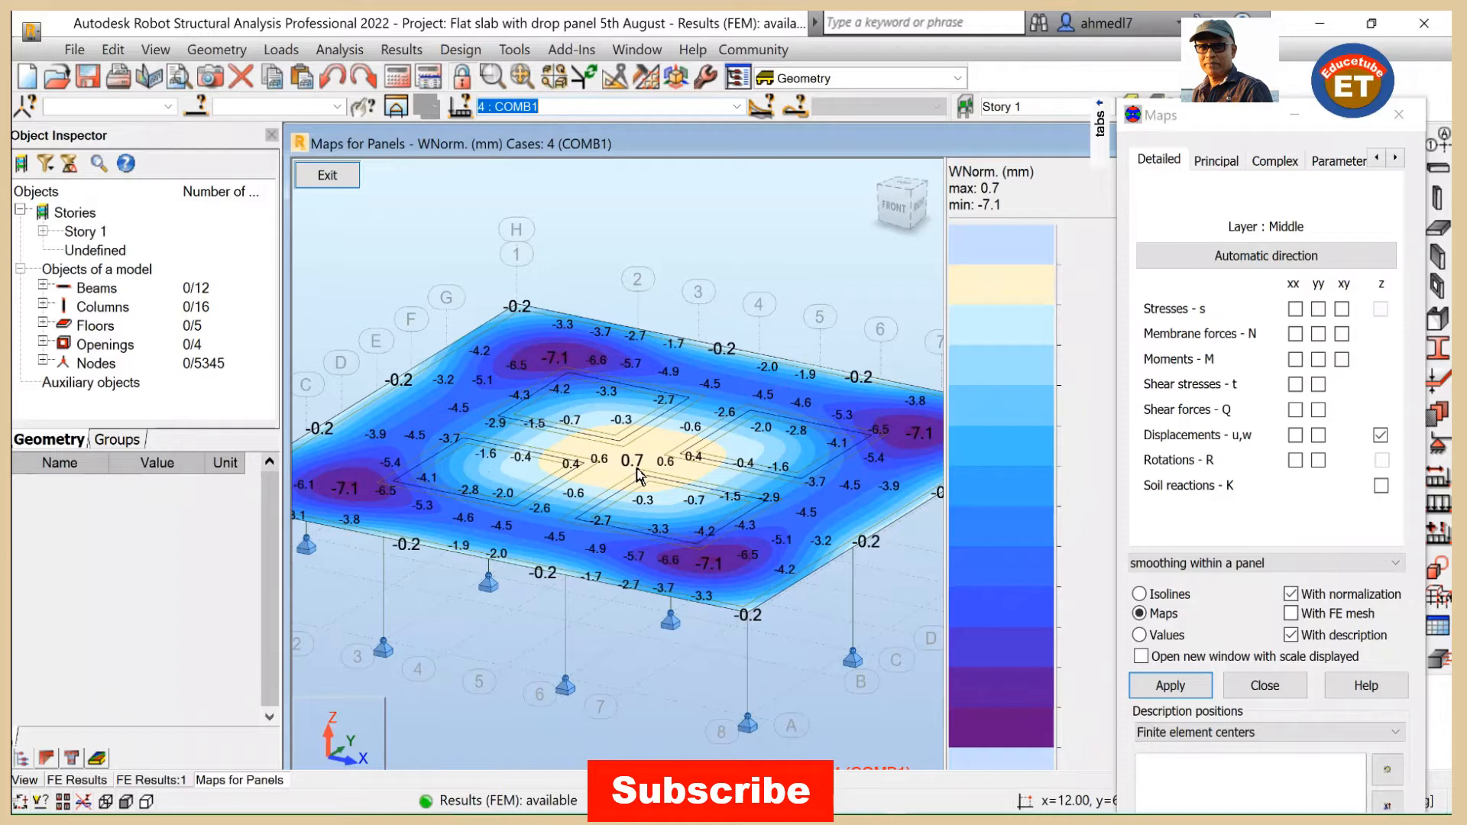
{"action": "mouse_move", "coordinate": [640, 433]}
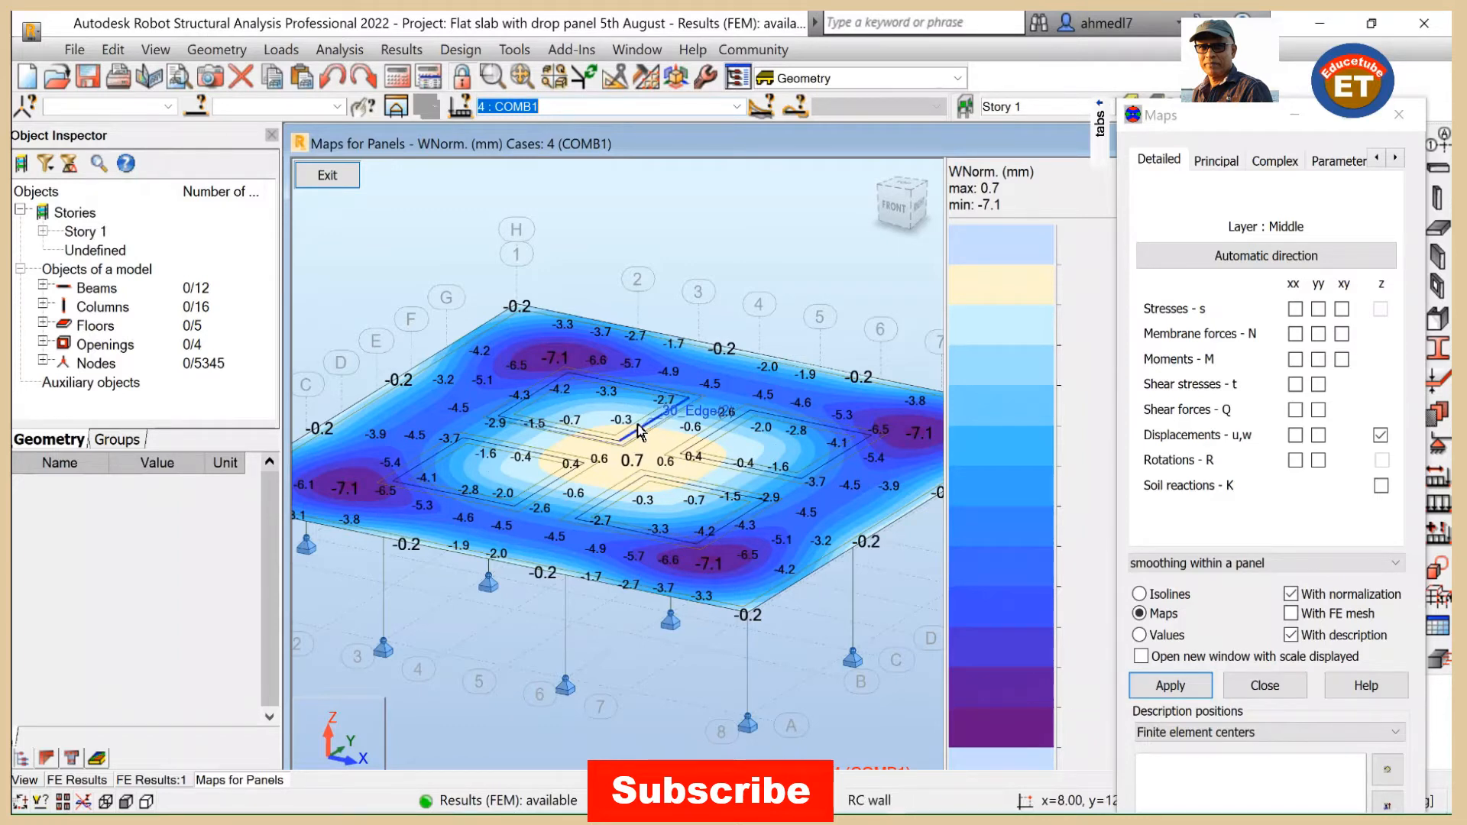
{"action": "mouse_move", "coordinate": [707, 441]}
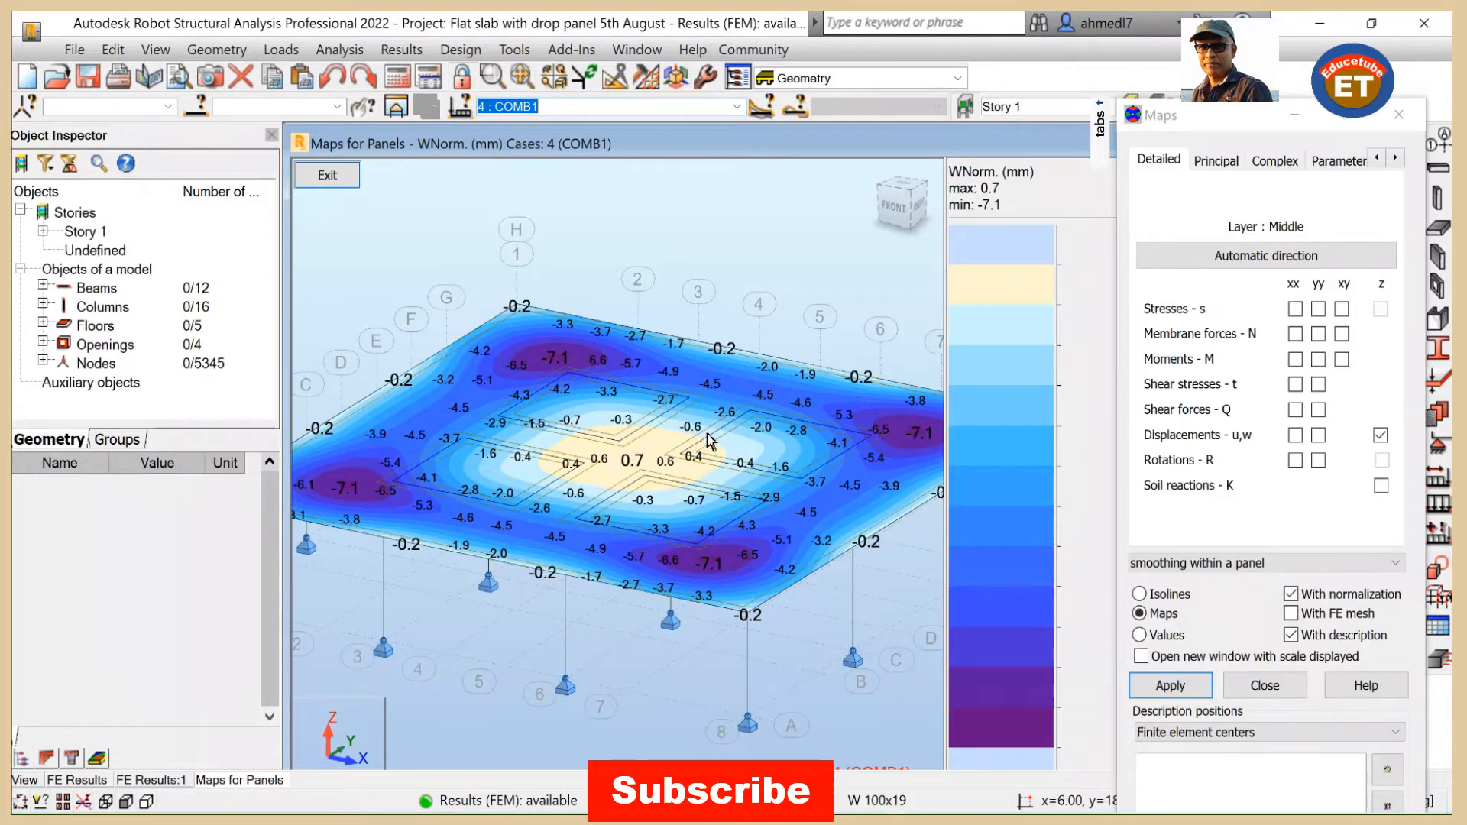
{"action": "mouse_move", "coordinate": [709, 442]}
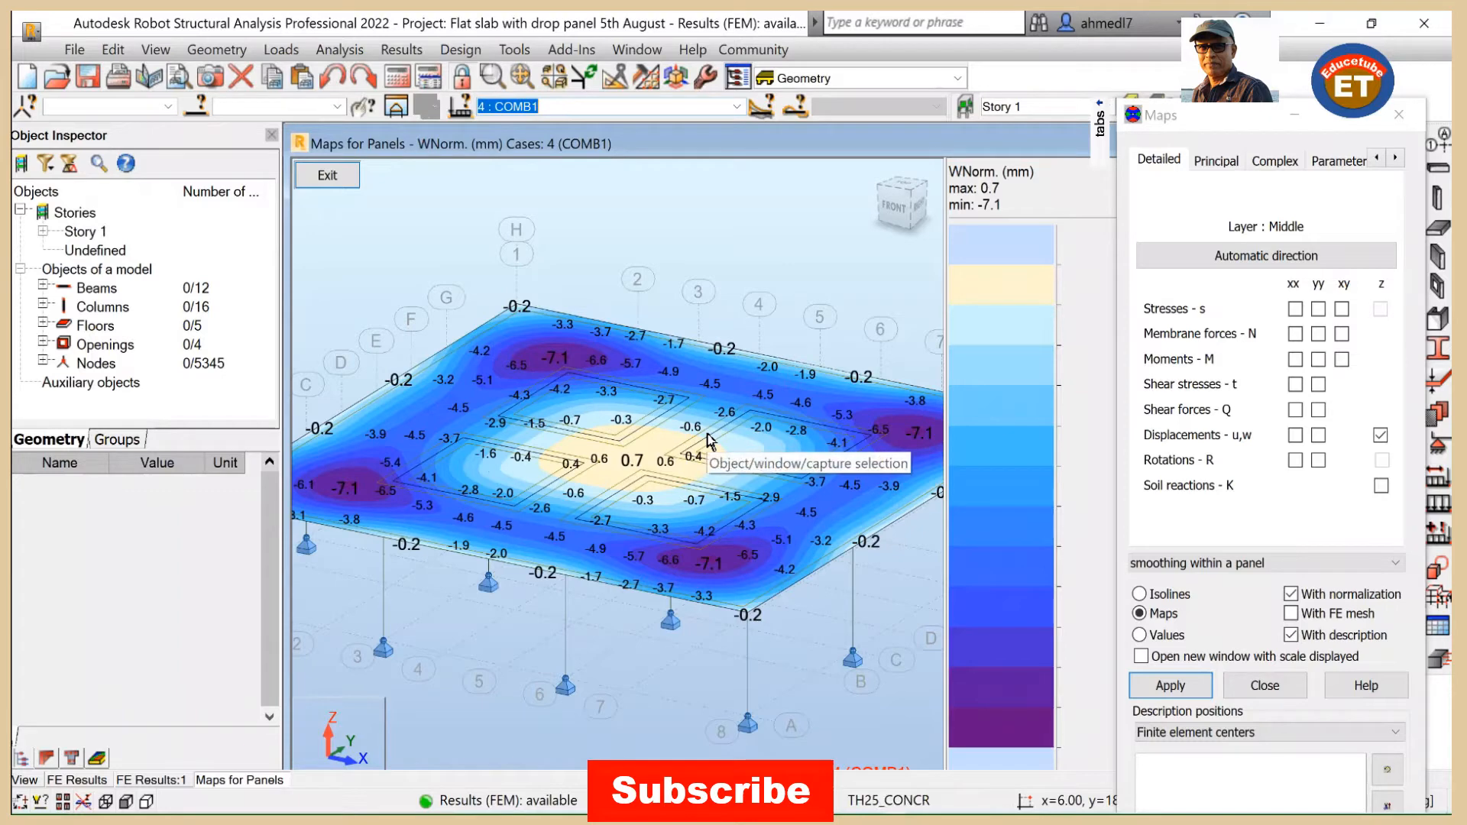
{"action": "mouse_move", "coordinate": [651, 331]}
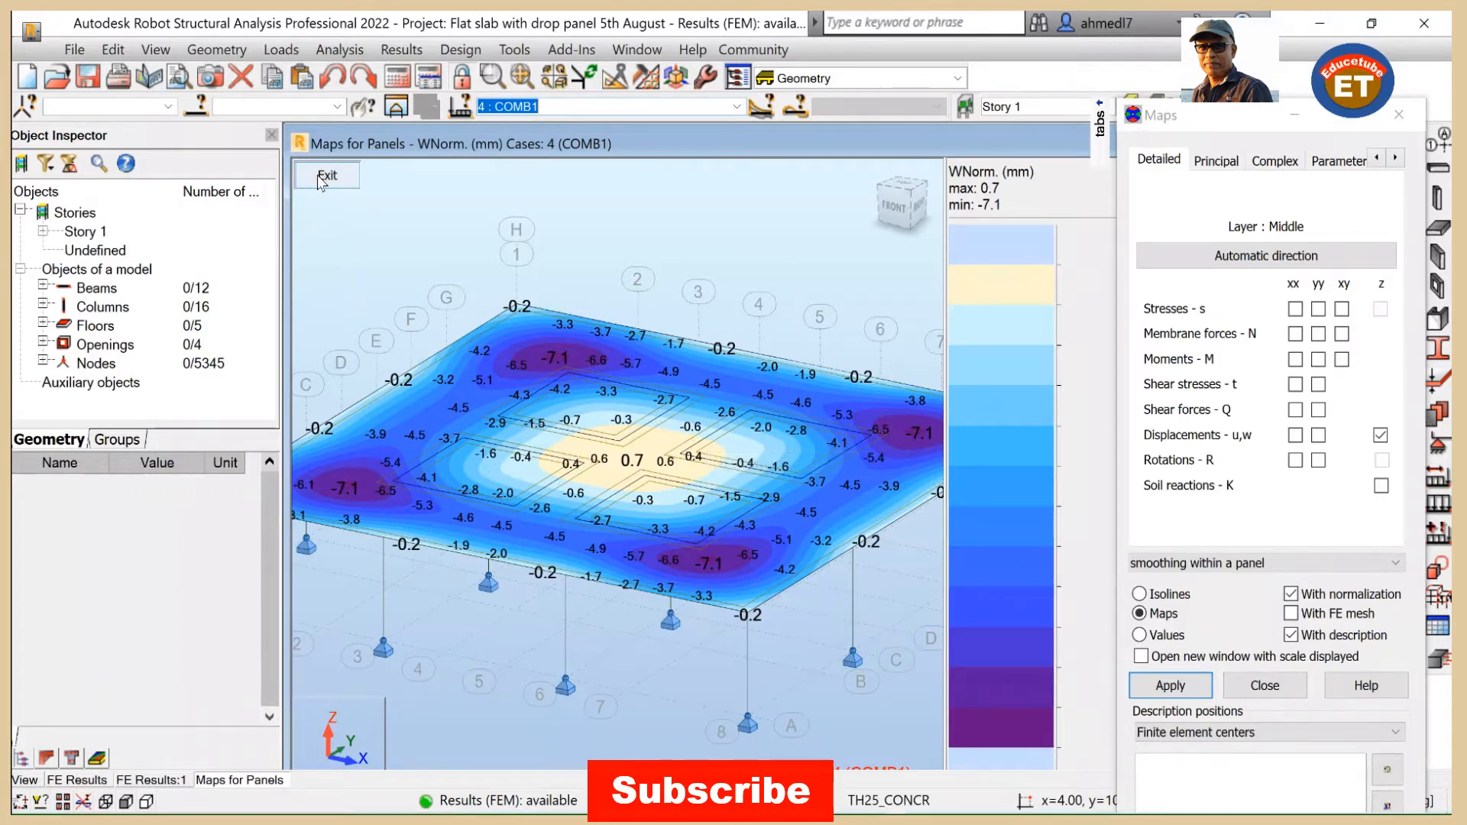
Step: Exit the Maps for Panels window and close the Maps dialog
{"action": "left_click", "coordinate": [327, 176]}
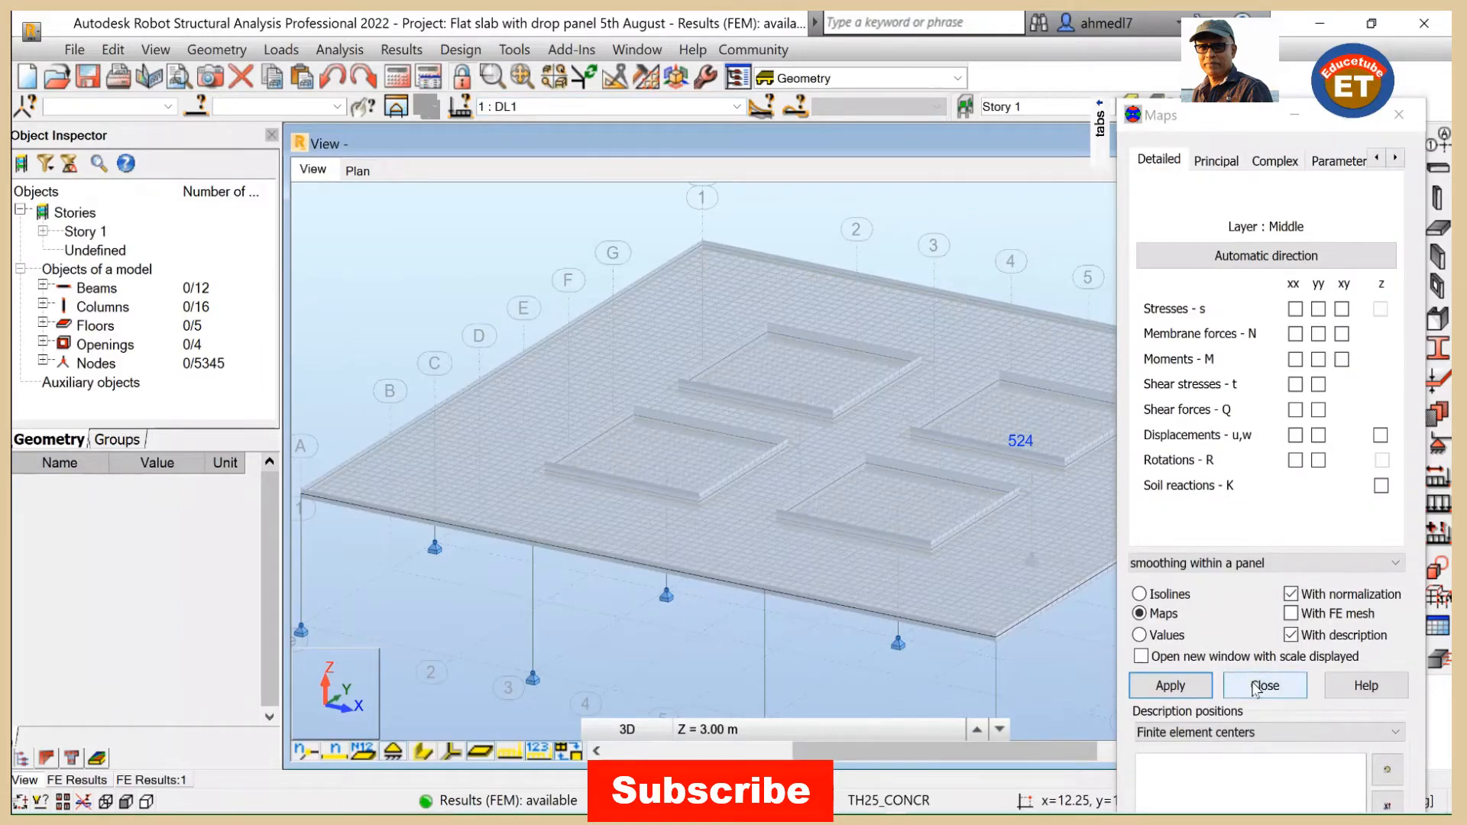
{"action": "left_click", "coordinate": [1264, 685]}
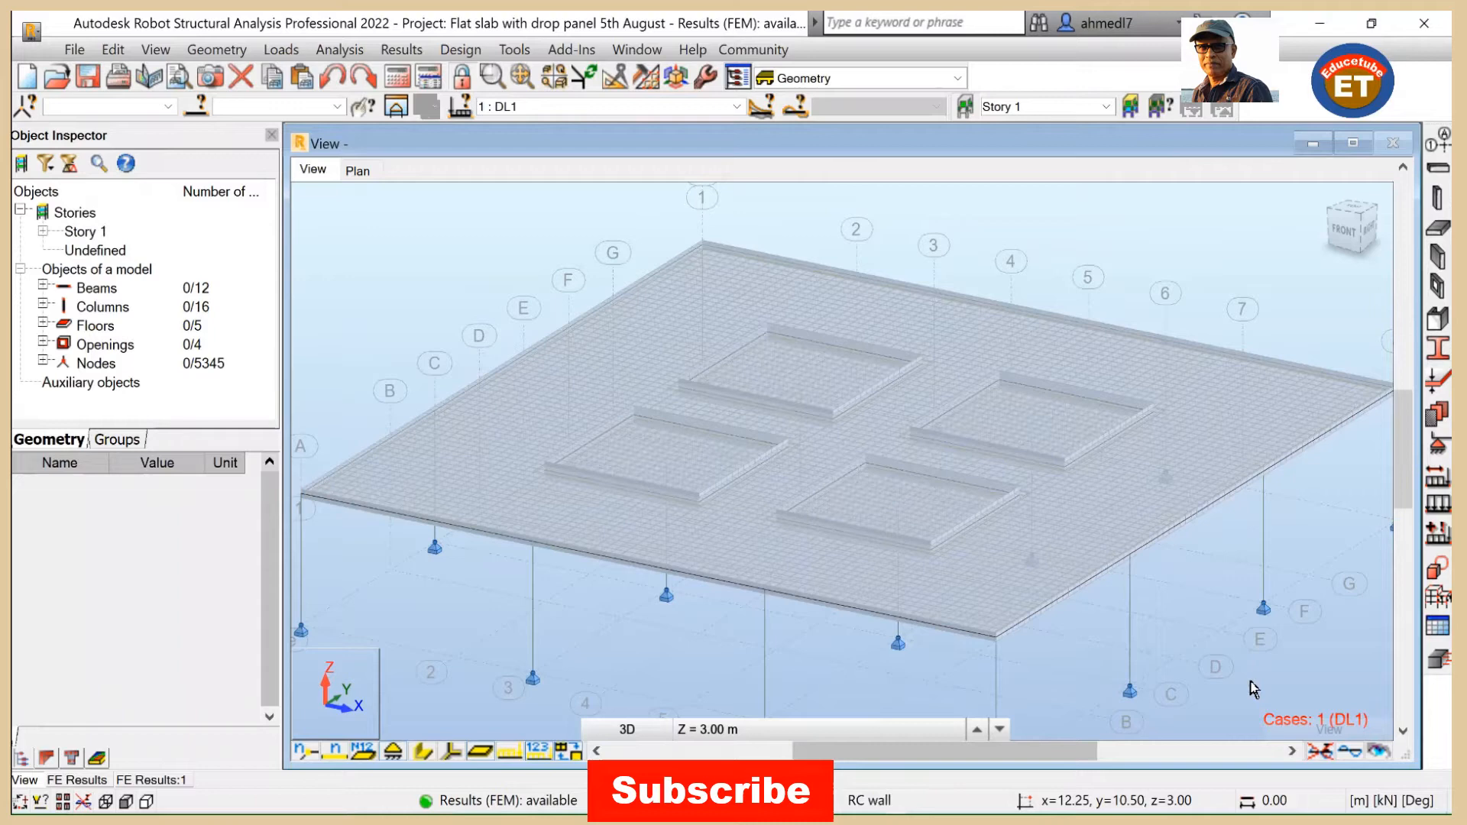
{"action": "mouse_move", "coordinate": [781, 514]}
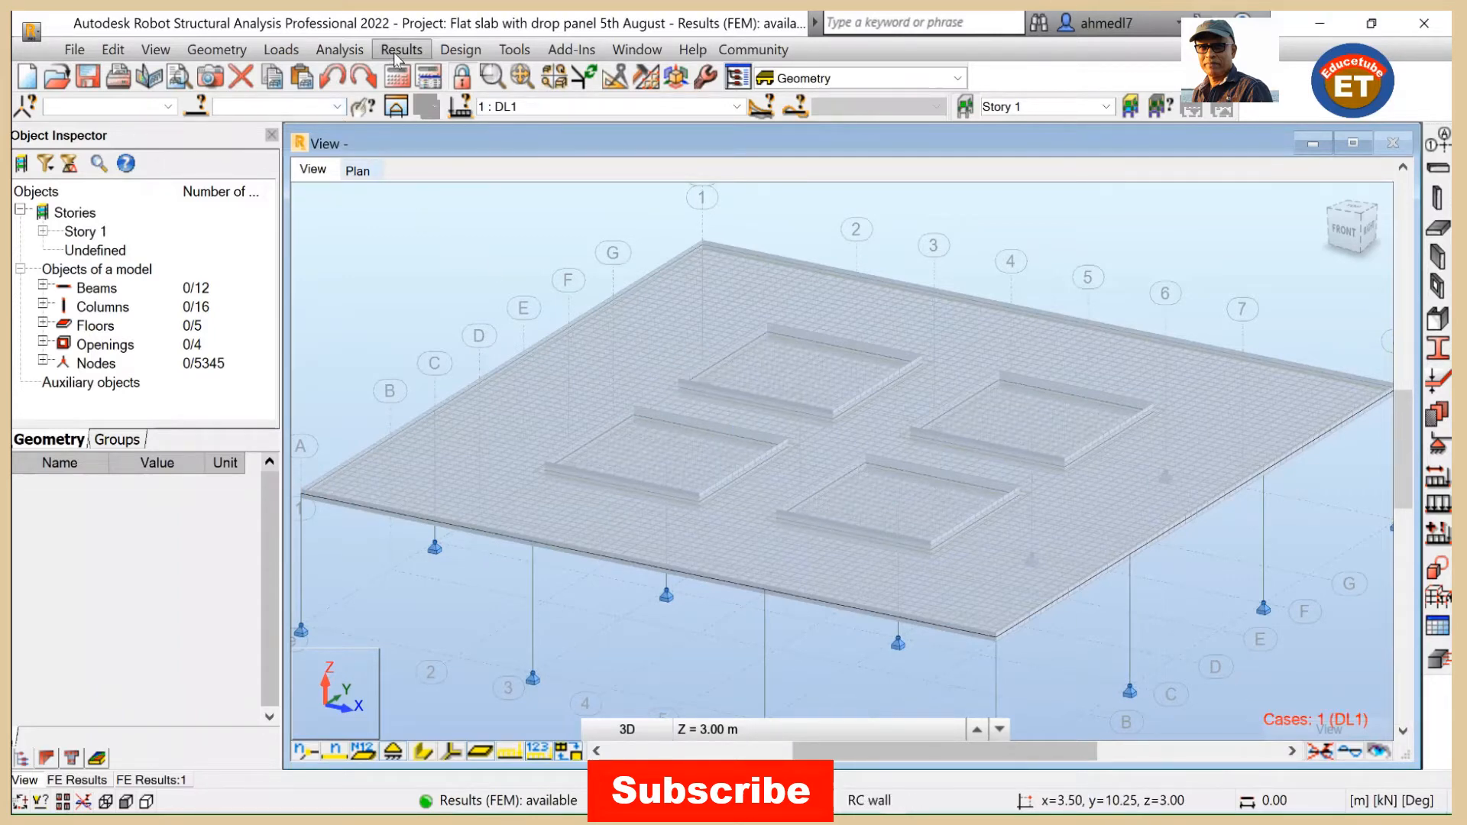
Step: Bring up Panel Cuts from Results and move the dialog to the left
{"action": "left_click", "coordinate": [401, 49]}
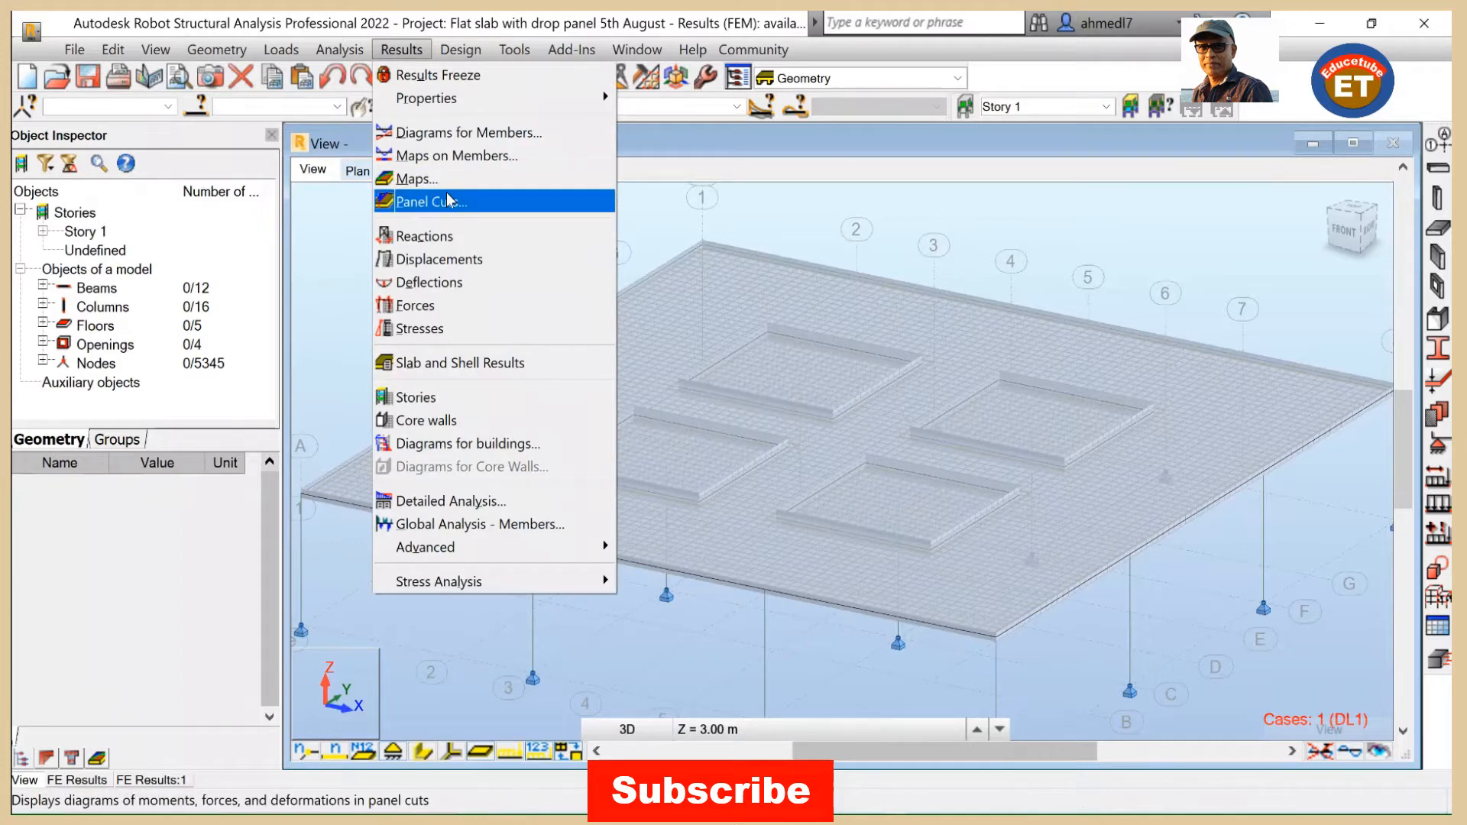
{"action": "left_click", "coordinate": [431, 202]}
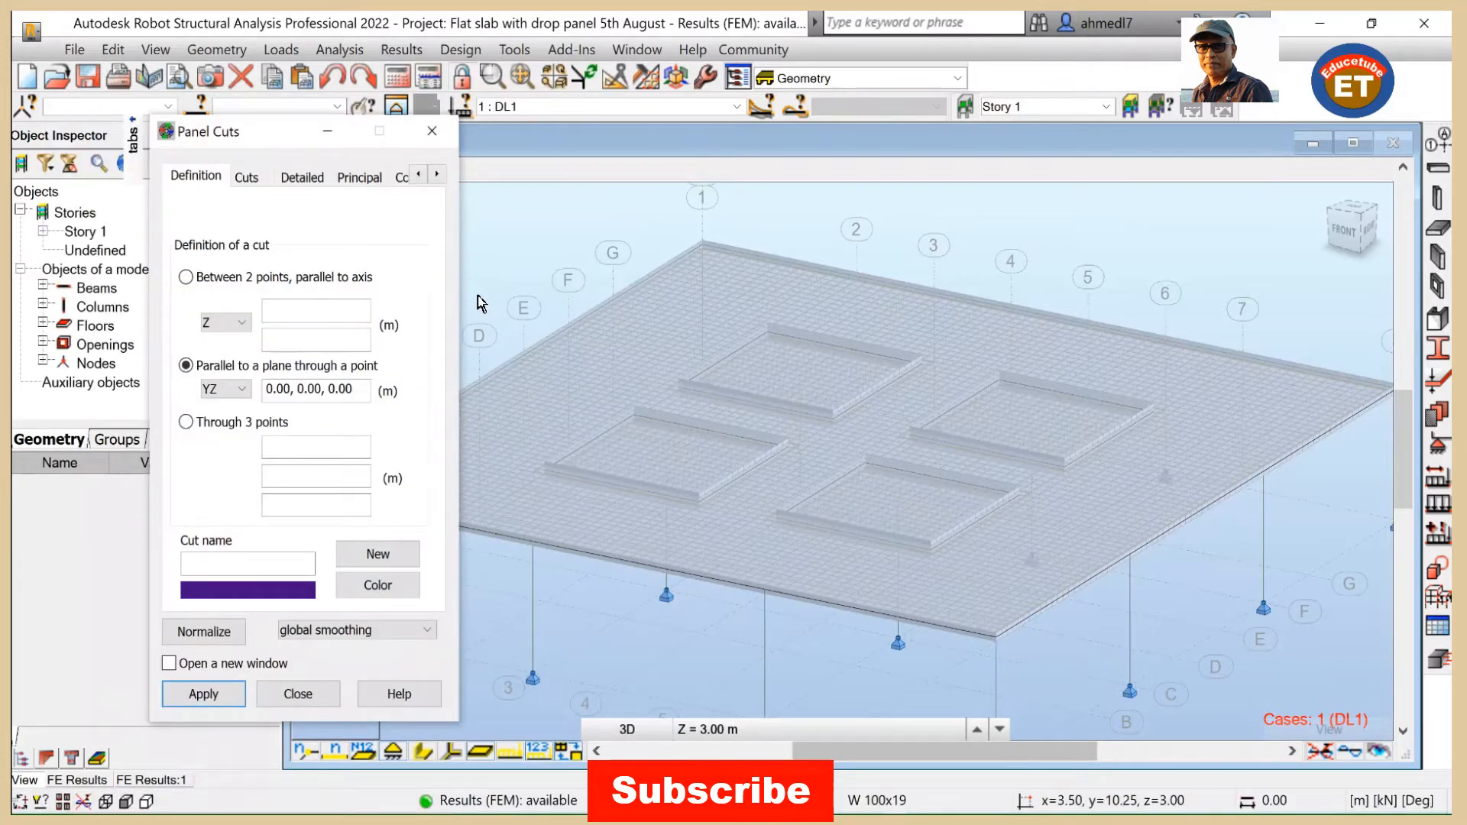
{"action": "mouse_move", "coordinate": [478, 302]}
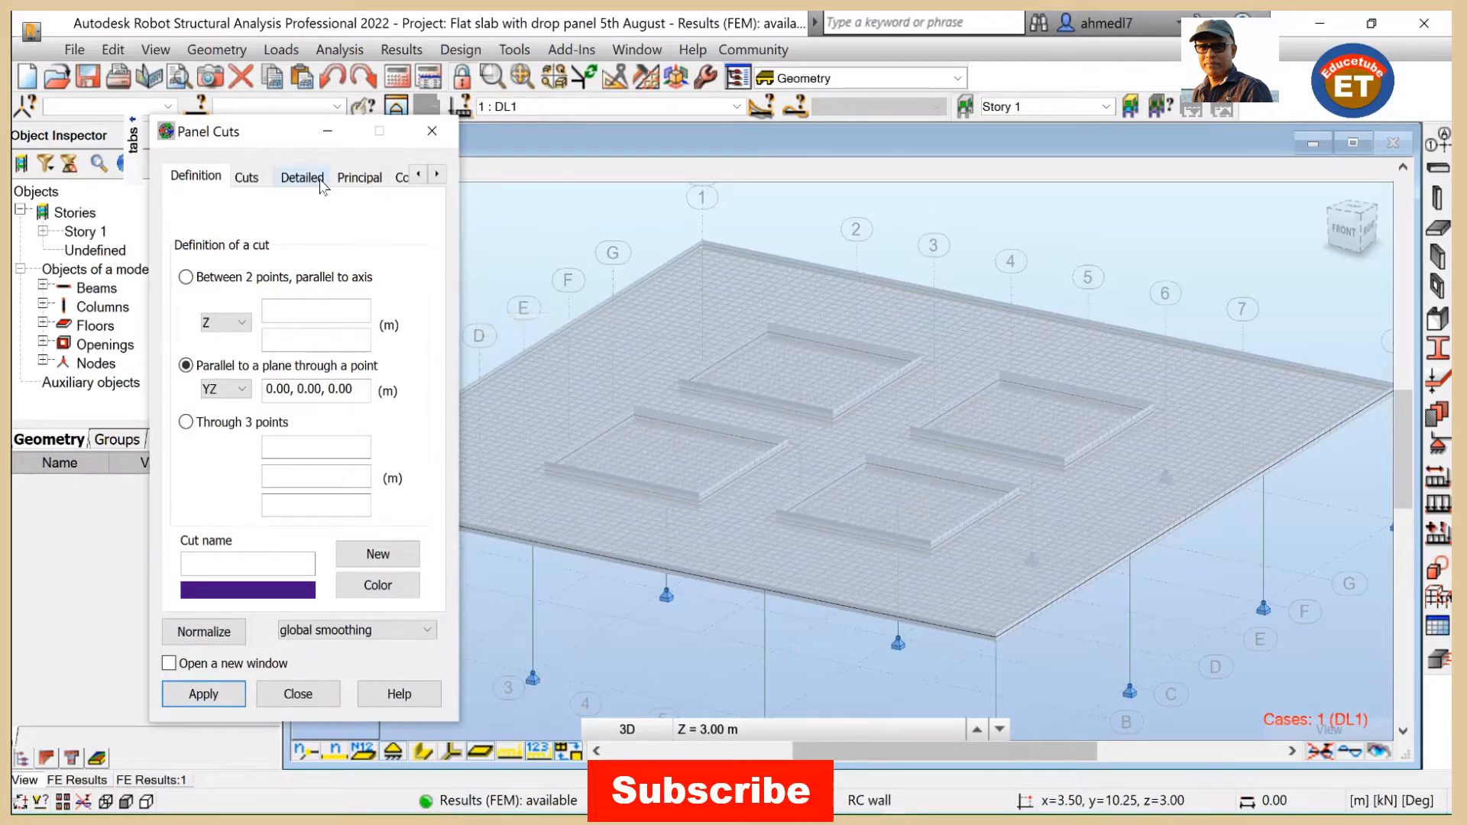
{"action": "left_click", "coordinate": [301, 176]}
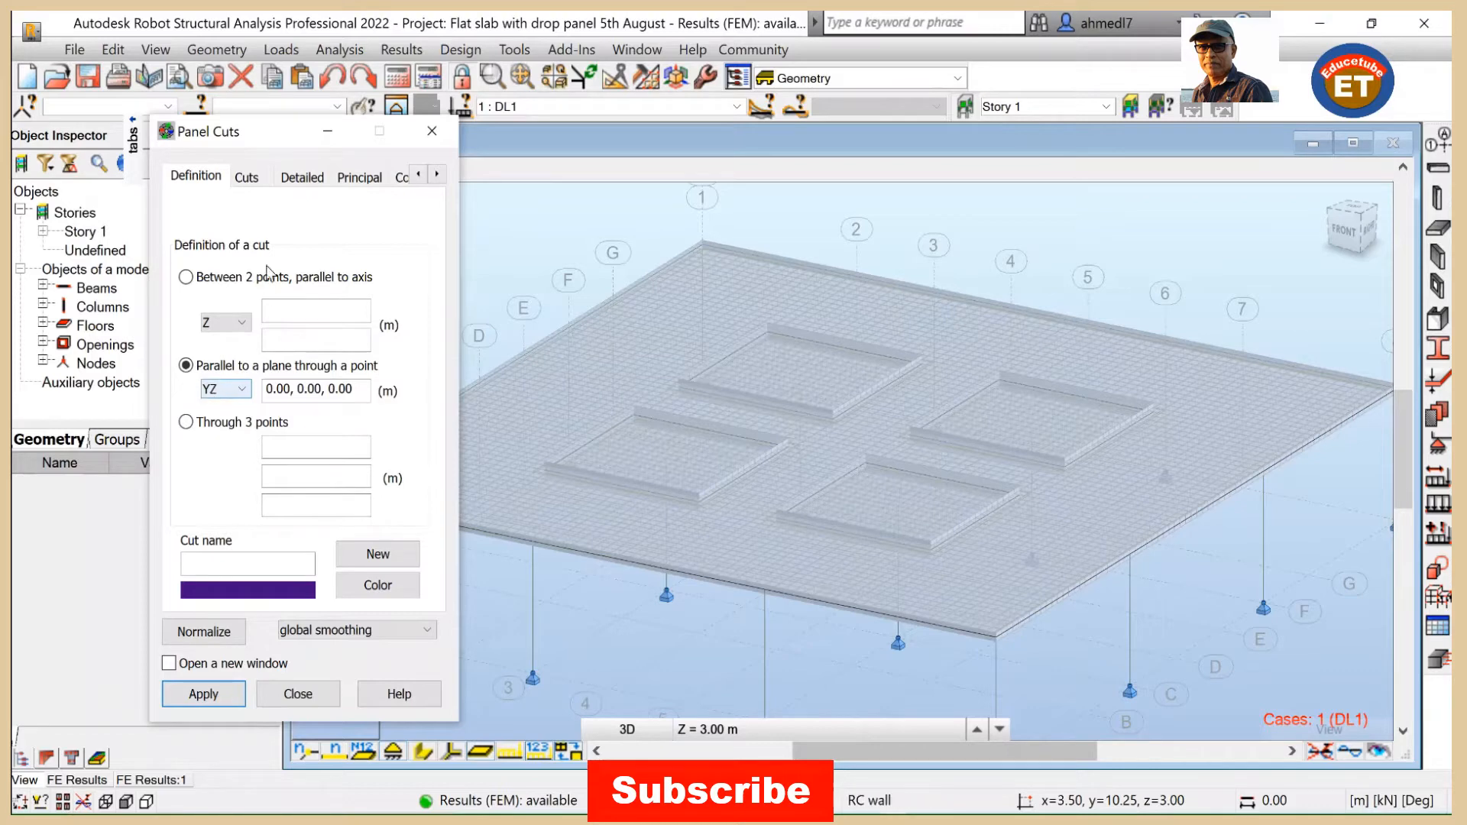
{"action": "left_click_drag", "start_coordinate": [220, 131], "coordinate": [159, 112]}
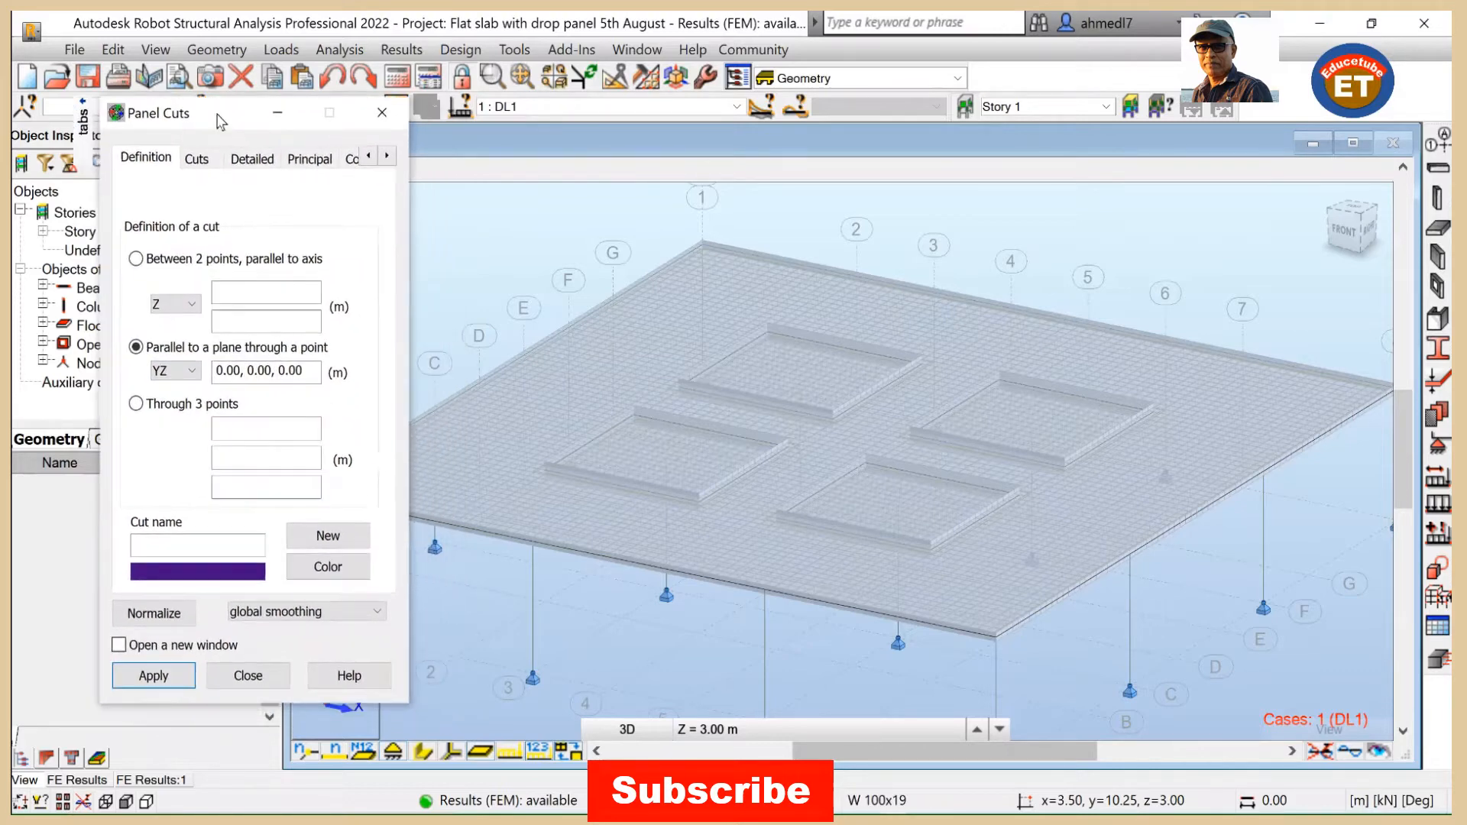
Step: Review the Cuts list and cut definition for the existing unnamed YZ cut
{"action": "left_click", "coordinate": [197, 157]}
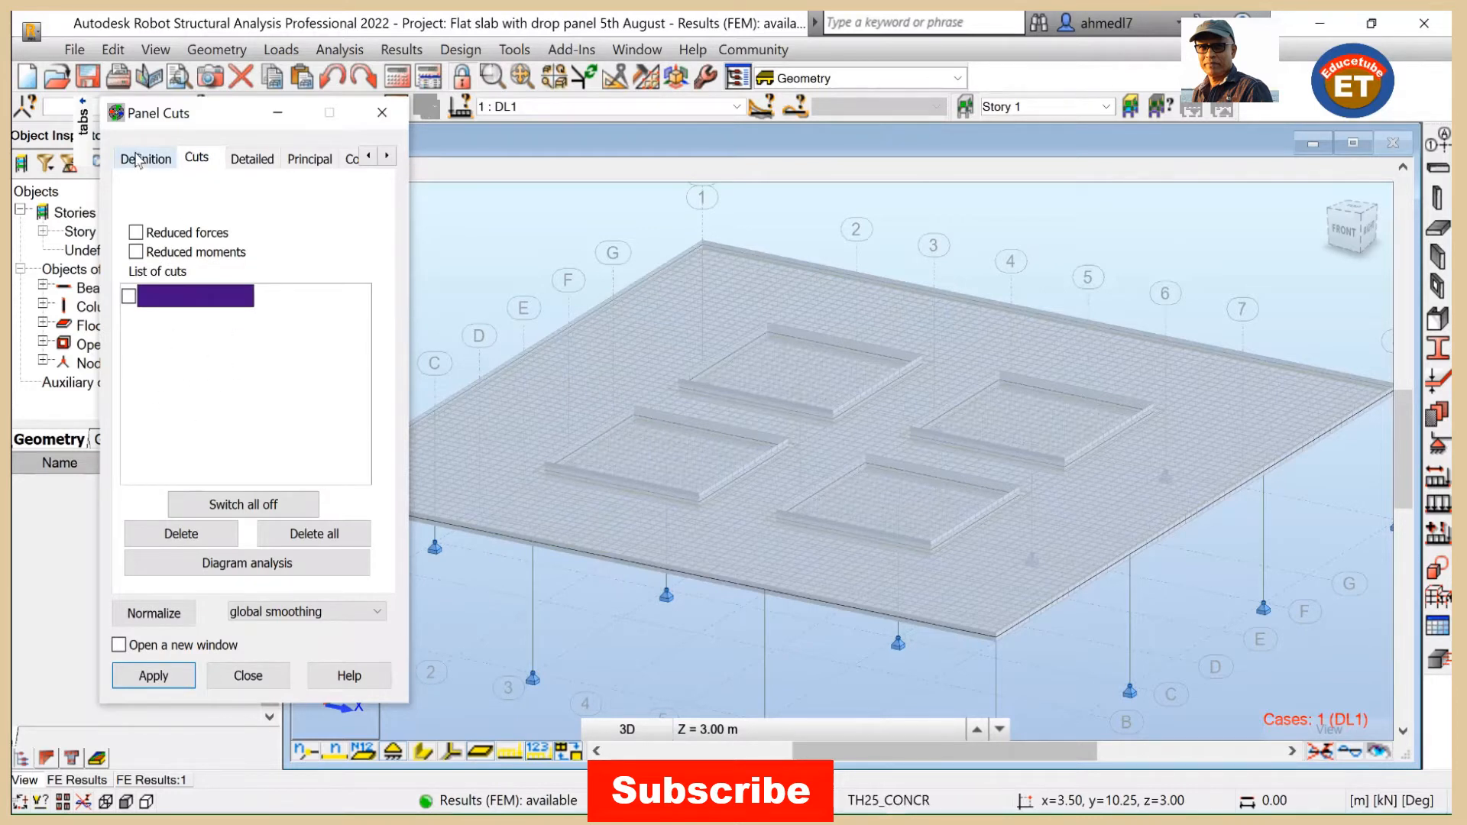
{"action": "left_click", "coordinate": [145, 158]}
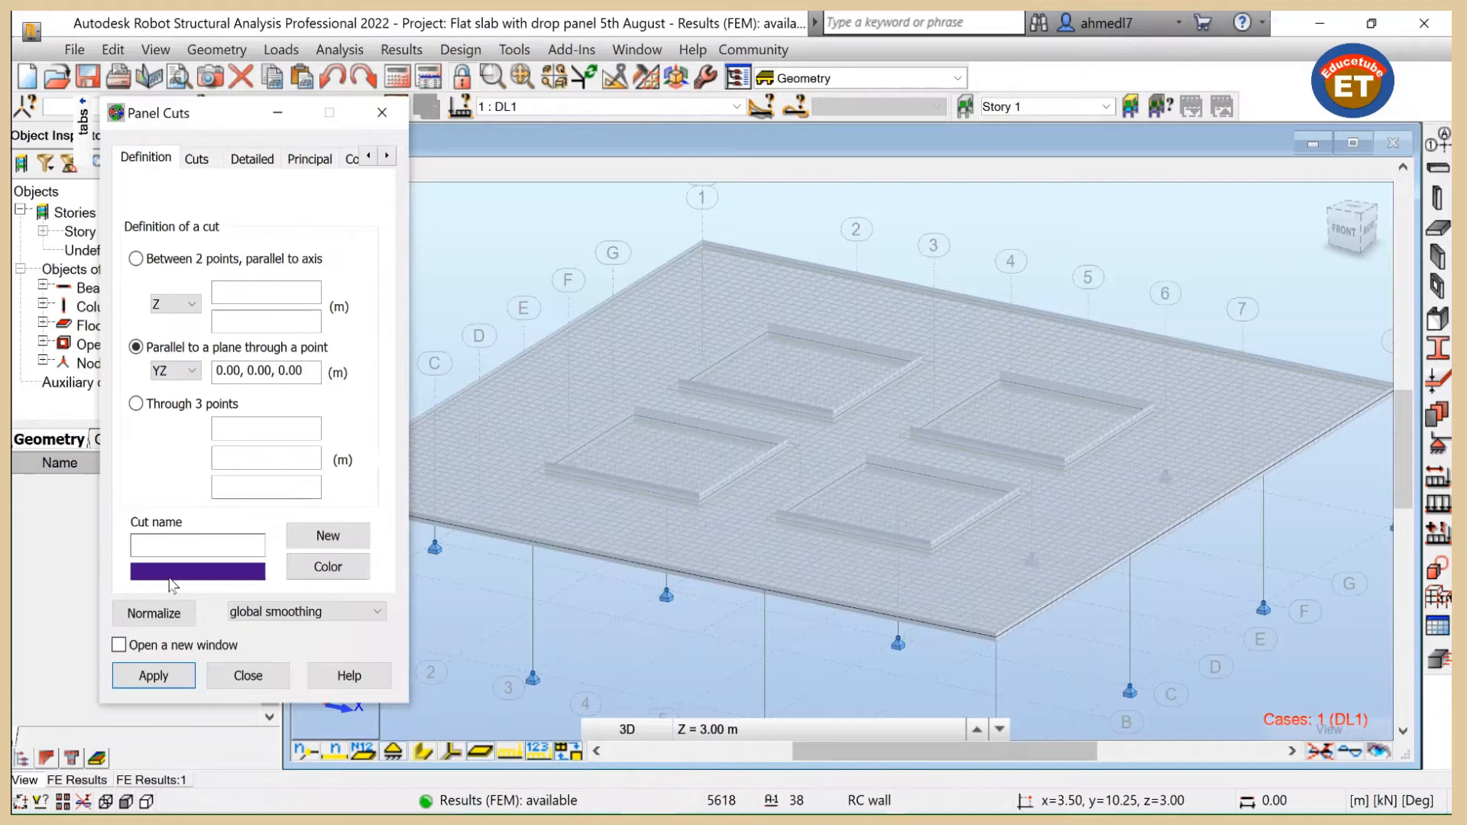
{"action": "left_click", "coordinate": [197, 544]}
{"action": "type", "text": "A - A2"}
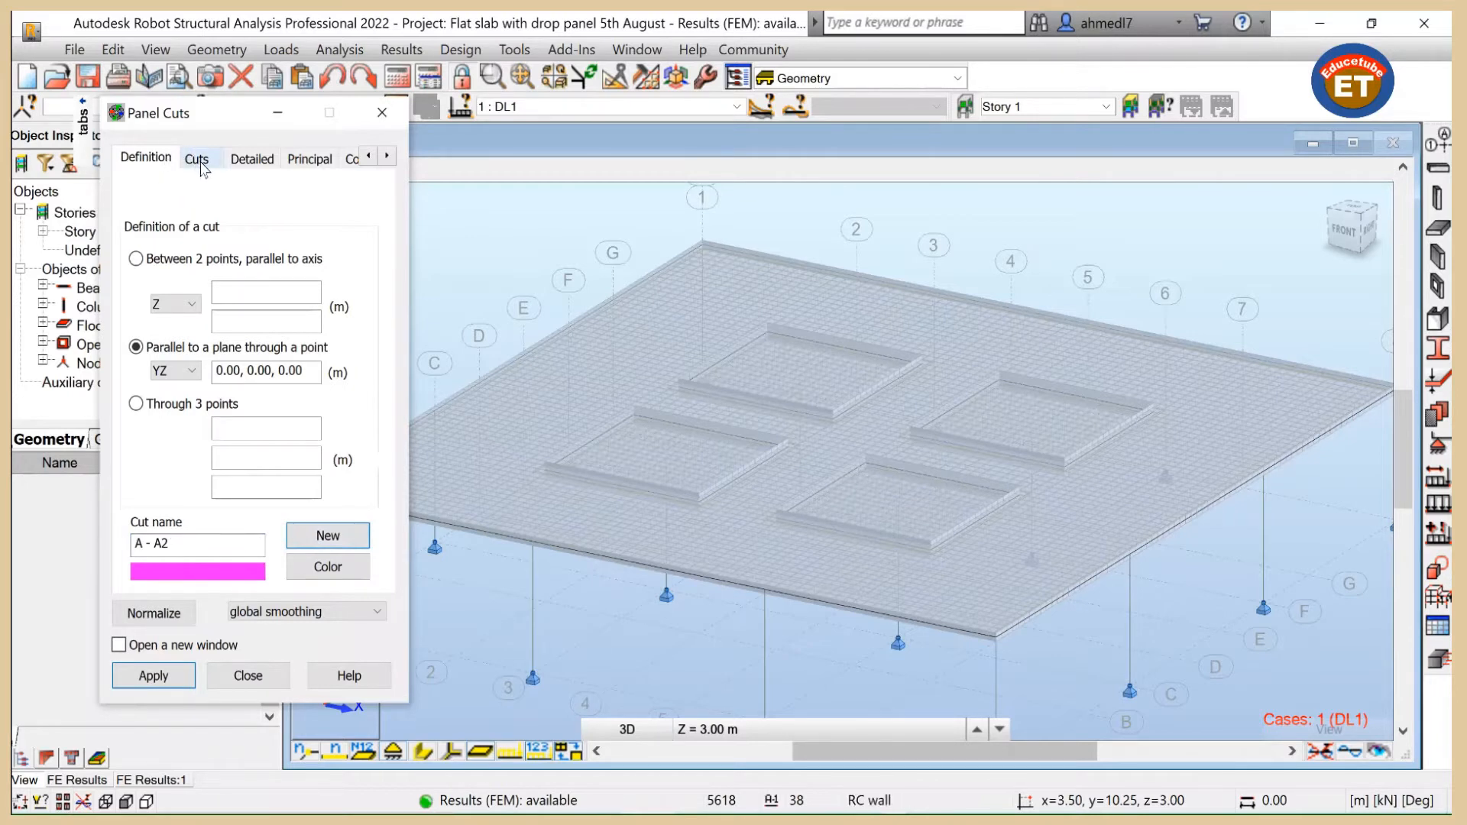
{"action": "left_click", "coordinate": [196, 157]}
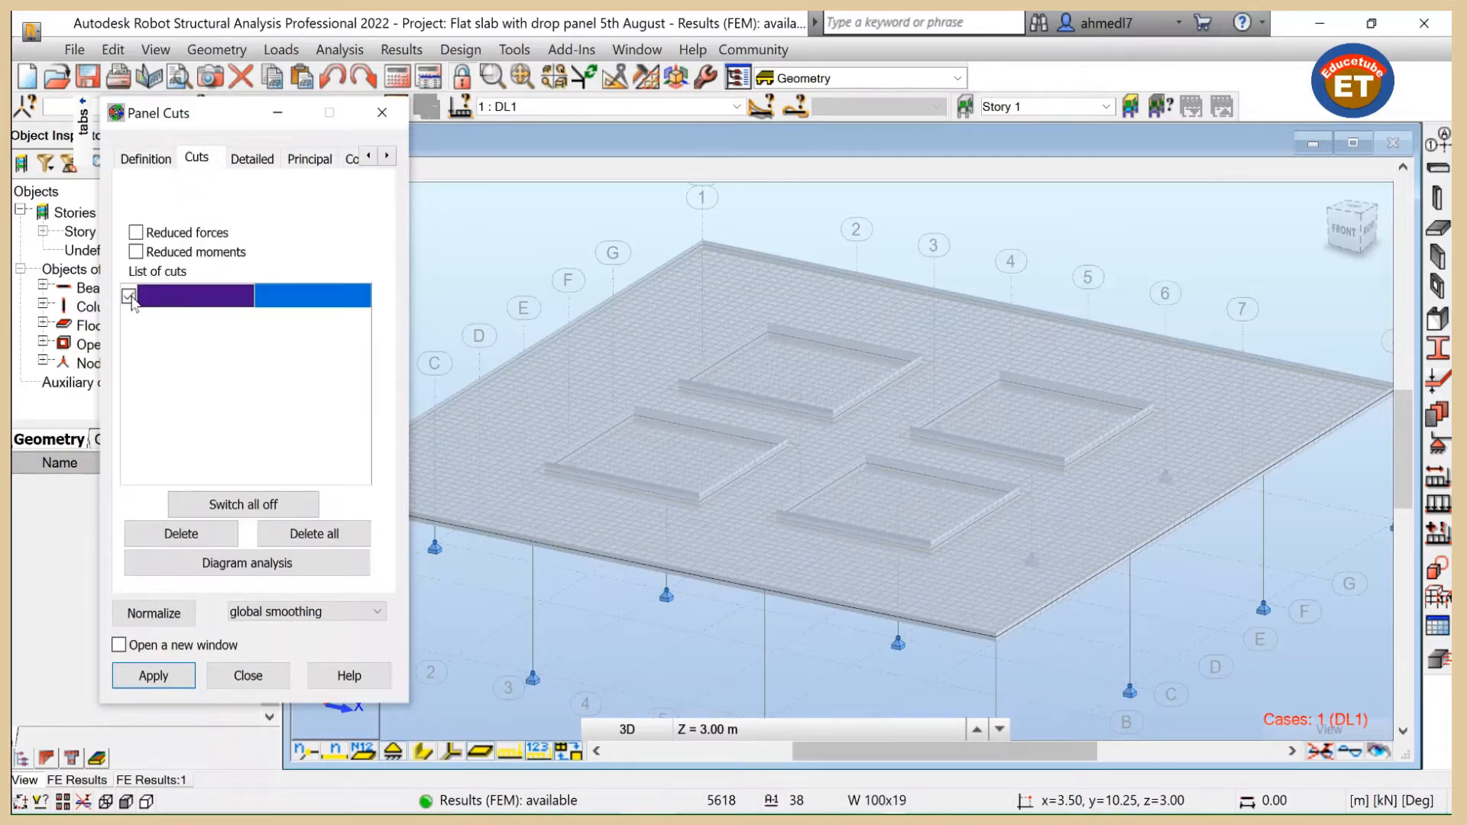
{"action": "left_click", "coordinate": [145, 157]}
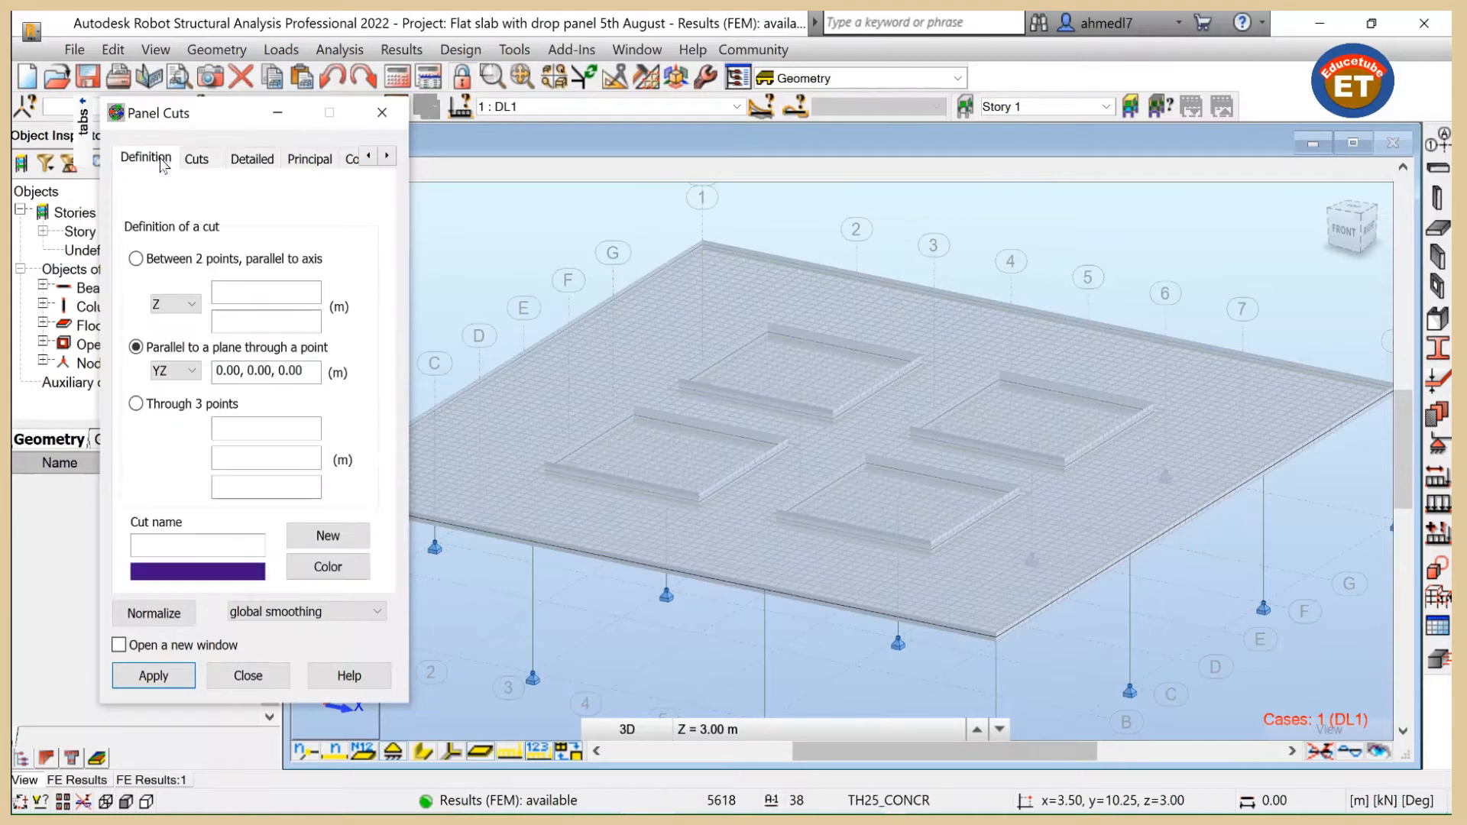
{"action": "left_click", "coordinate": [327, 535]}
{"action": "type", "text": "A - A1"}
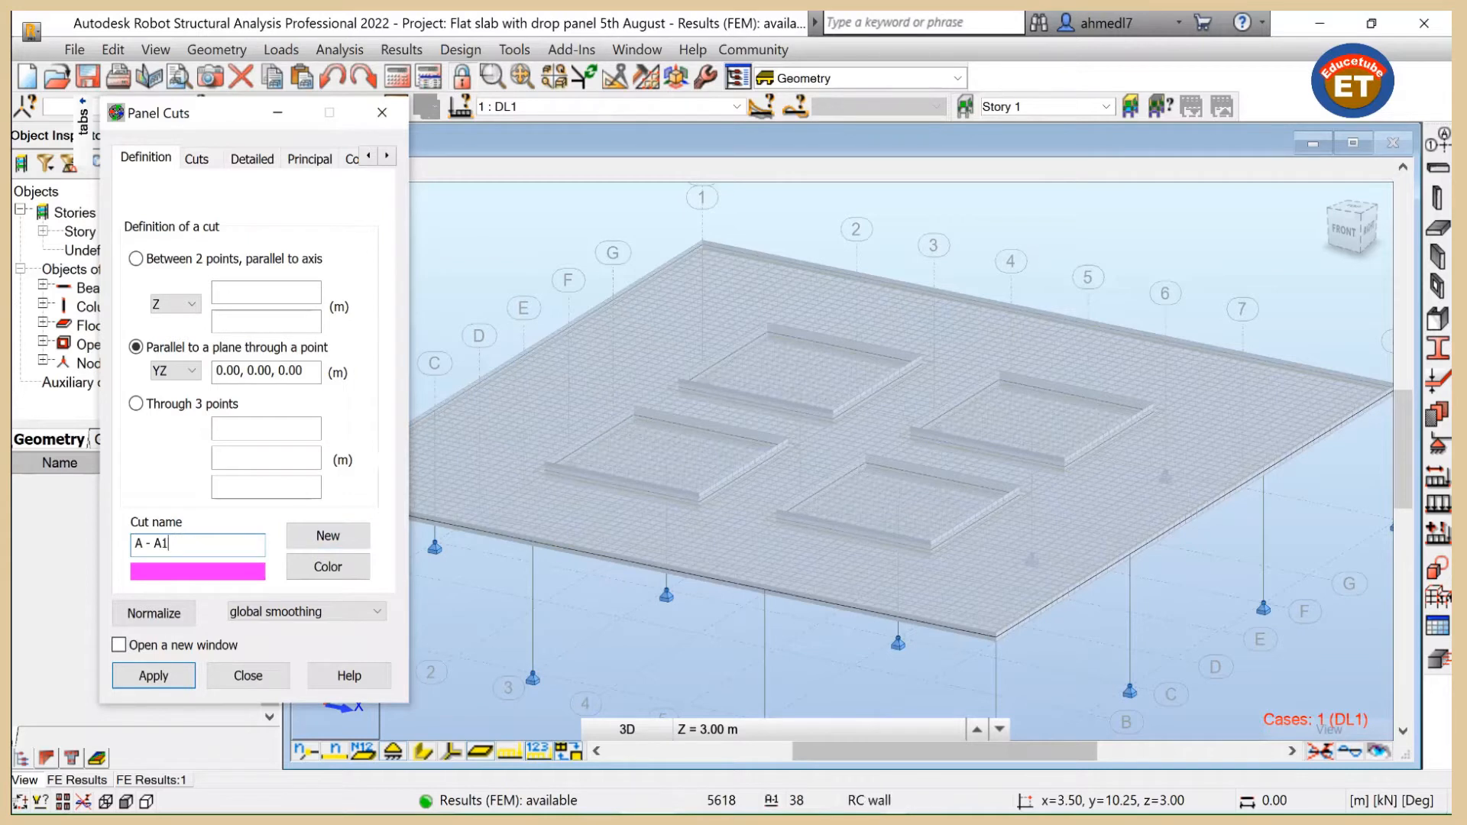
{"action": "left_click", "coordinate": [266, 431]}
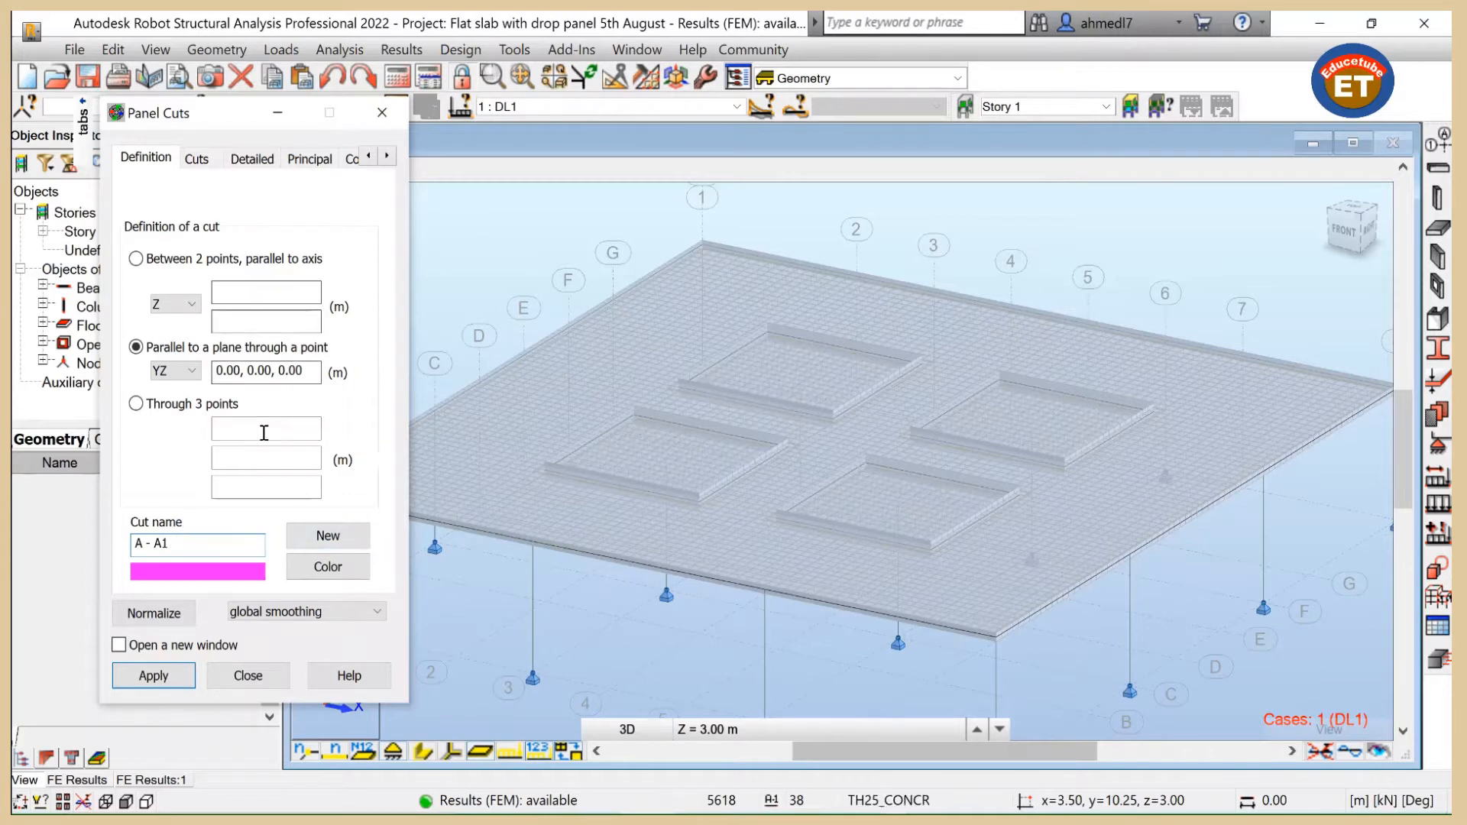
Step: Delete the old cut from the list, leaving a blank YZ cut definition
{"action": "left_click", "coordinate": [195, 158]}
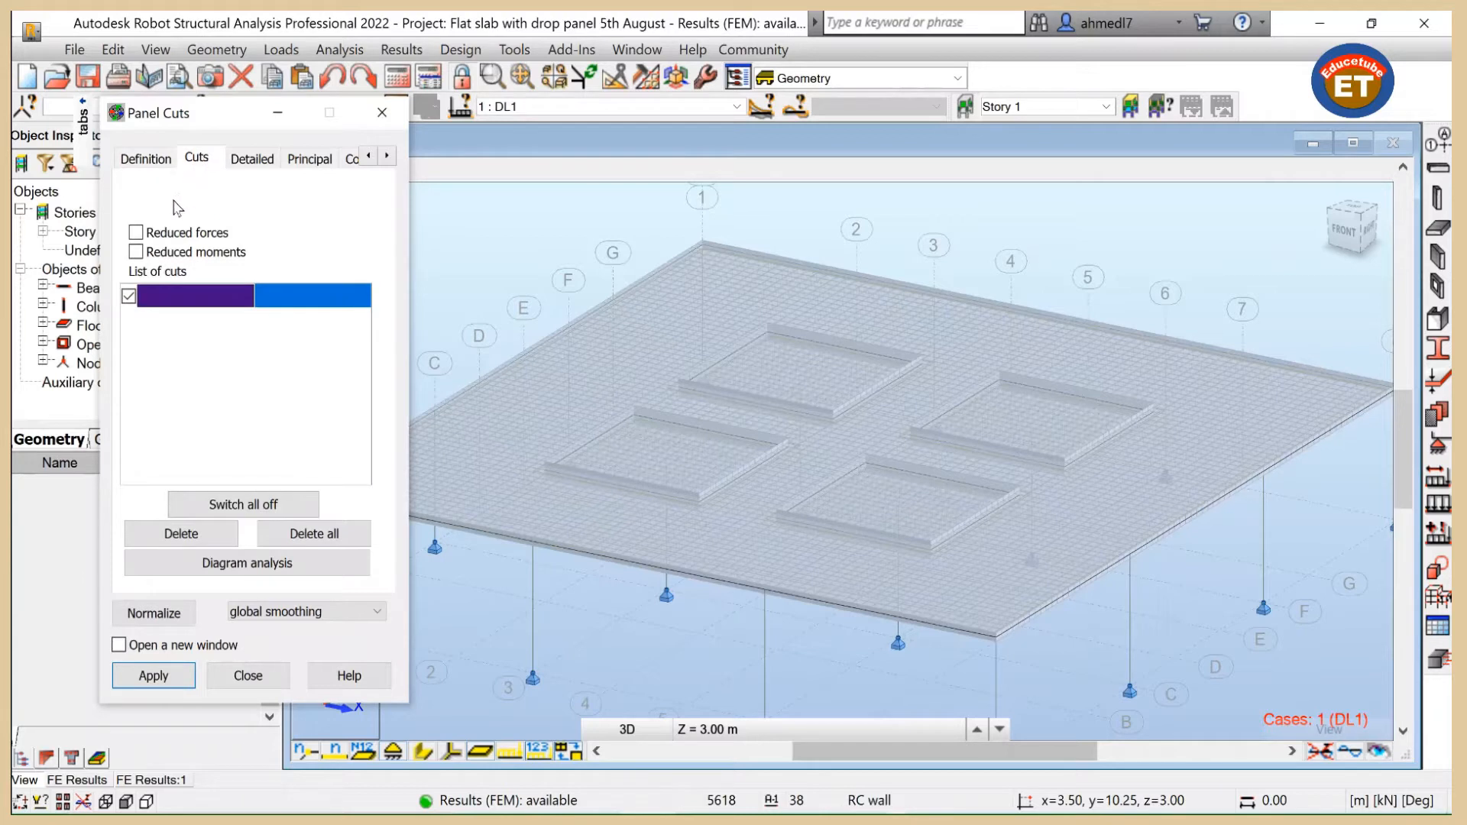
{"action": "left_click", "coordinate": [146, 157]}
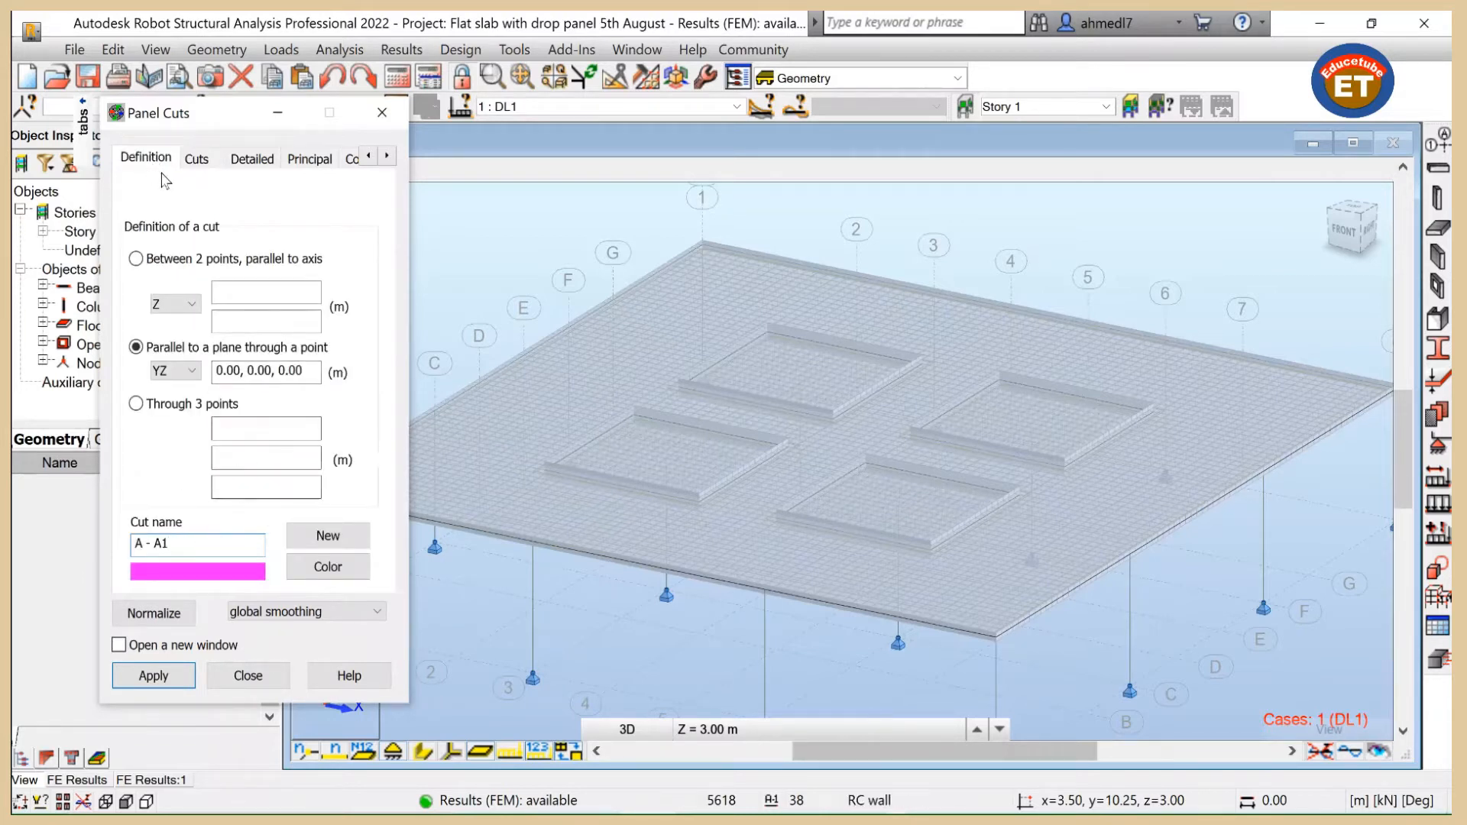
{"action": "left_click", "coordinate": [196, 158]}
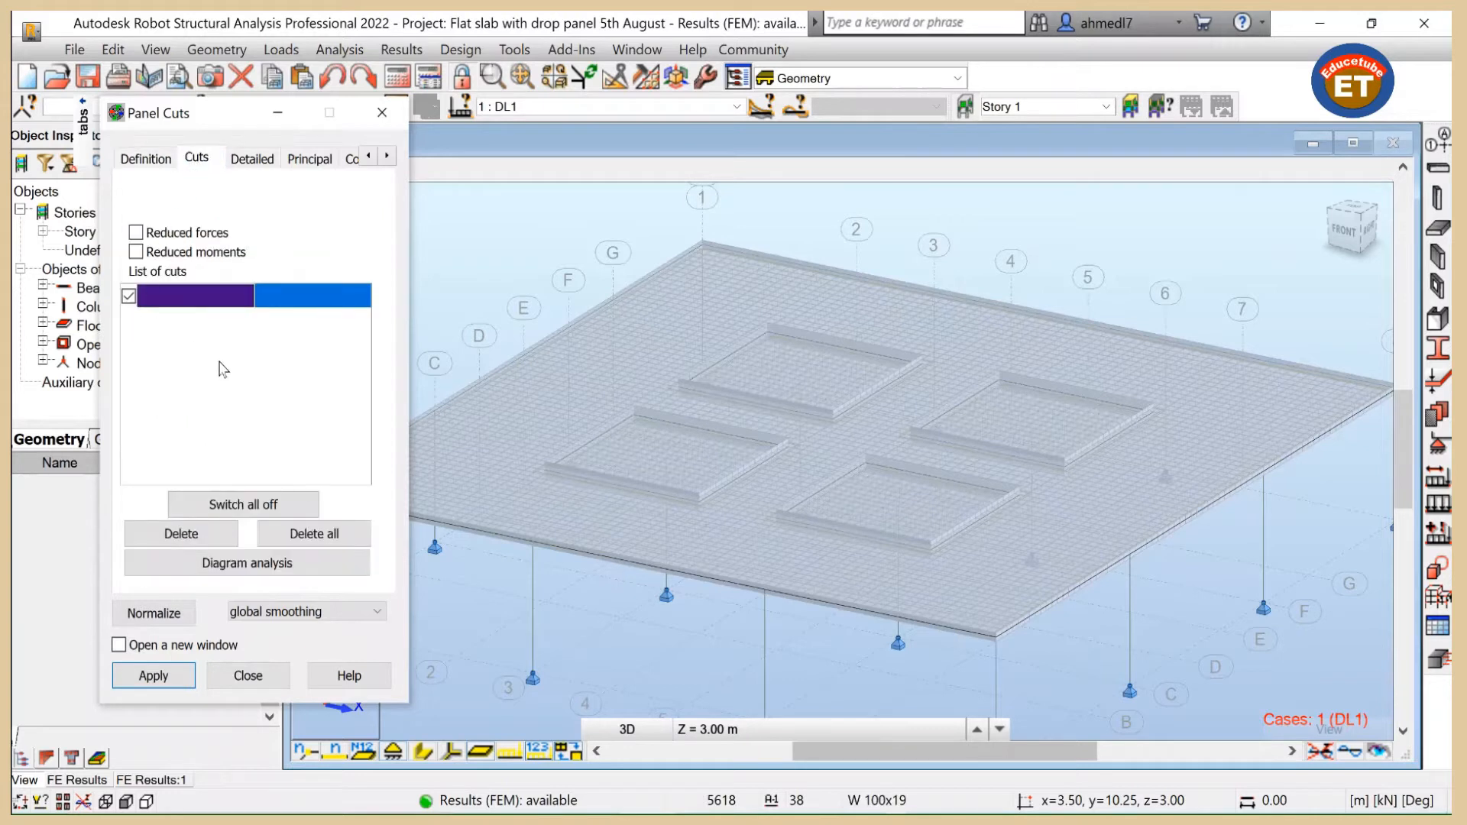
{"action": "left_click", "coordinate": [180, 533]}
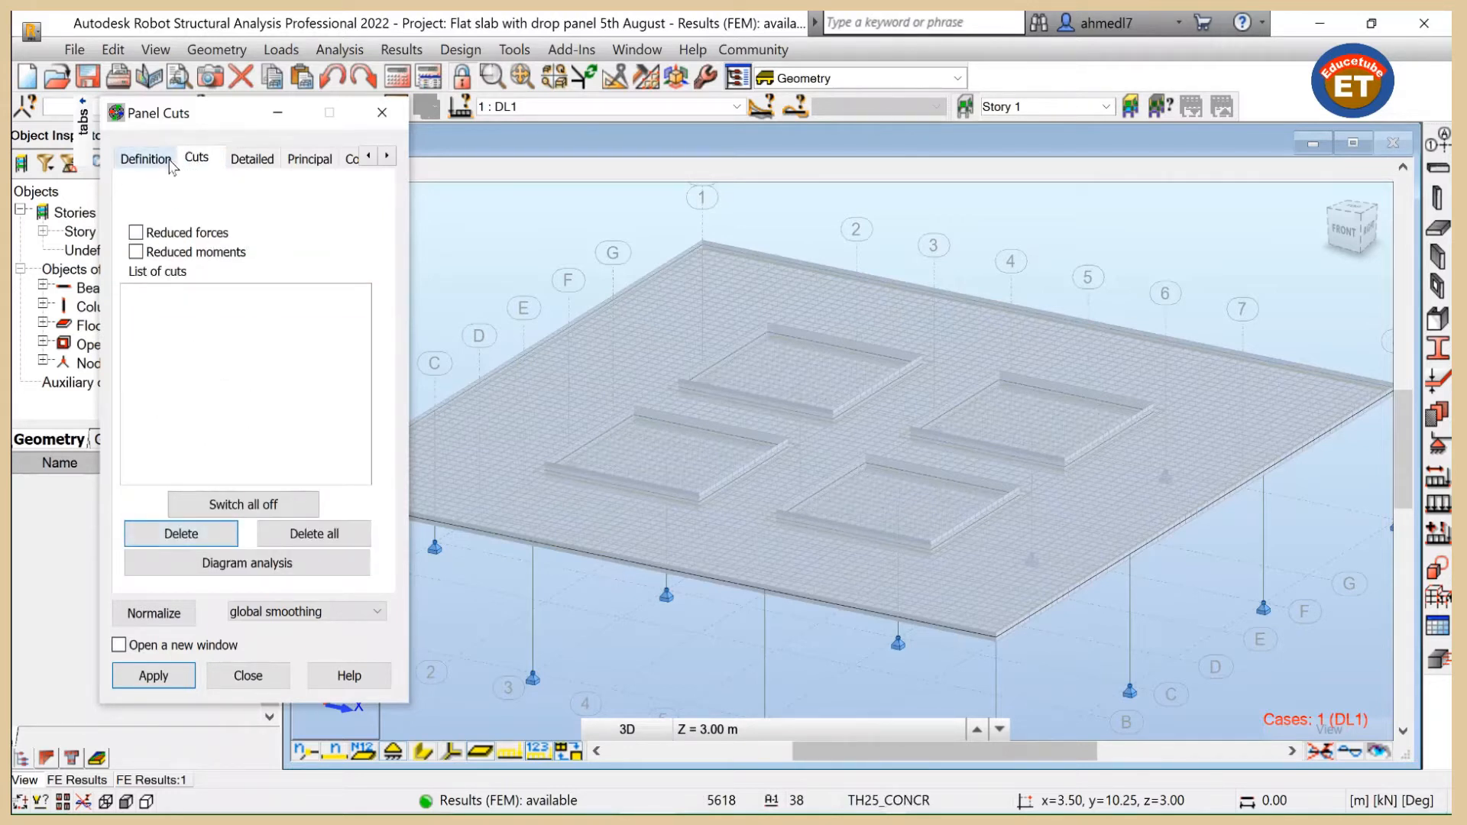
{"action": "left_click", "coordinate": [145, 158]}
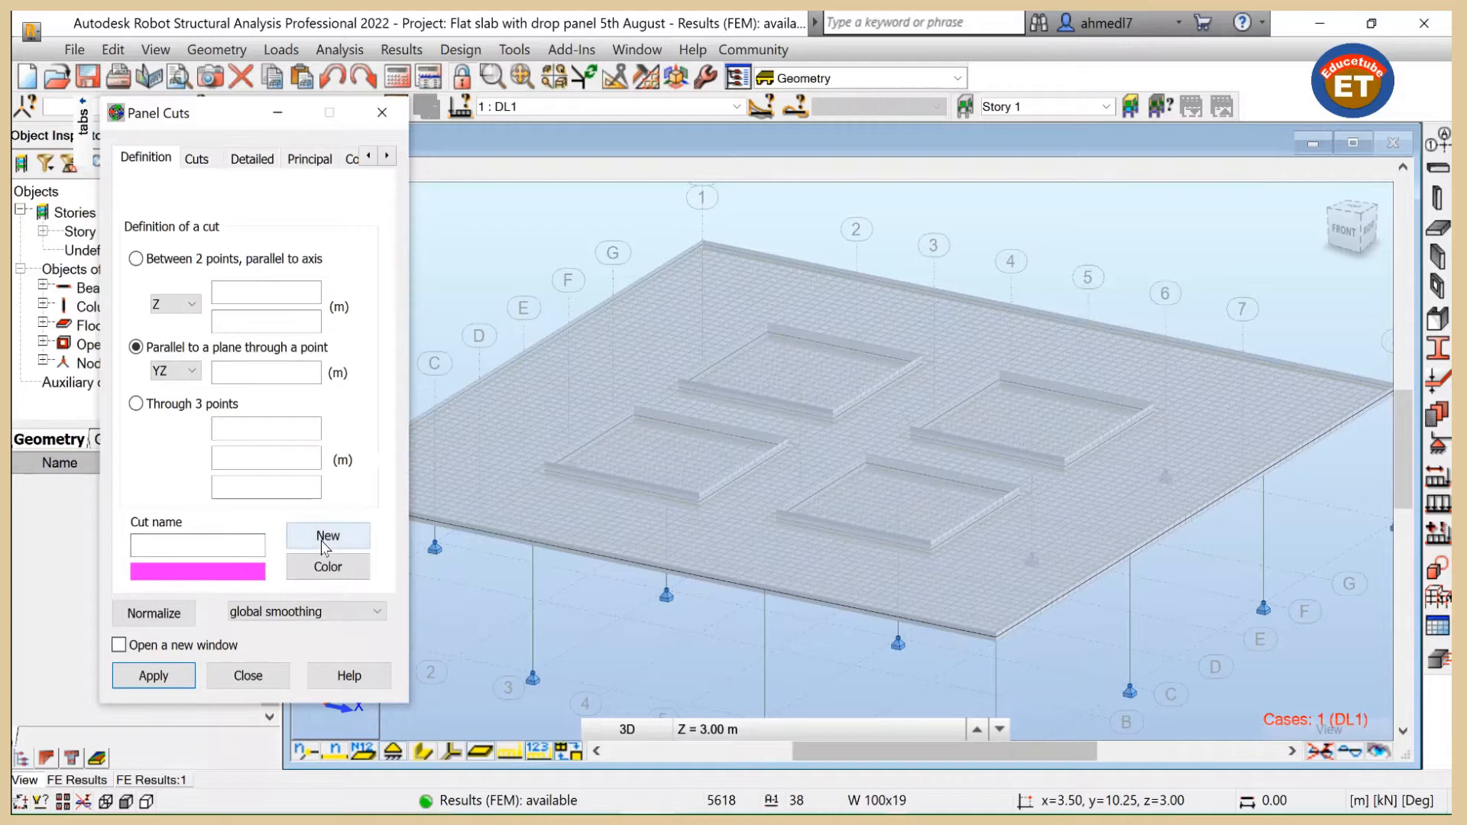
Step: Apply cut A - A1 parallel to YZ through 6, 0, 3 and start cut A - A2 at 12, 0, 3
{"action": "left_click", "coordinate": [327, 535]}
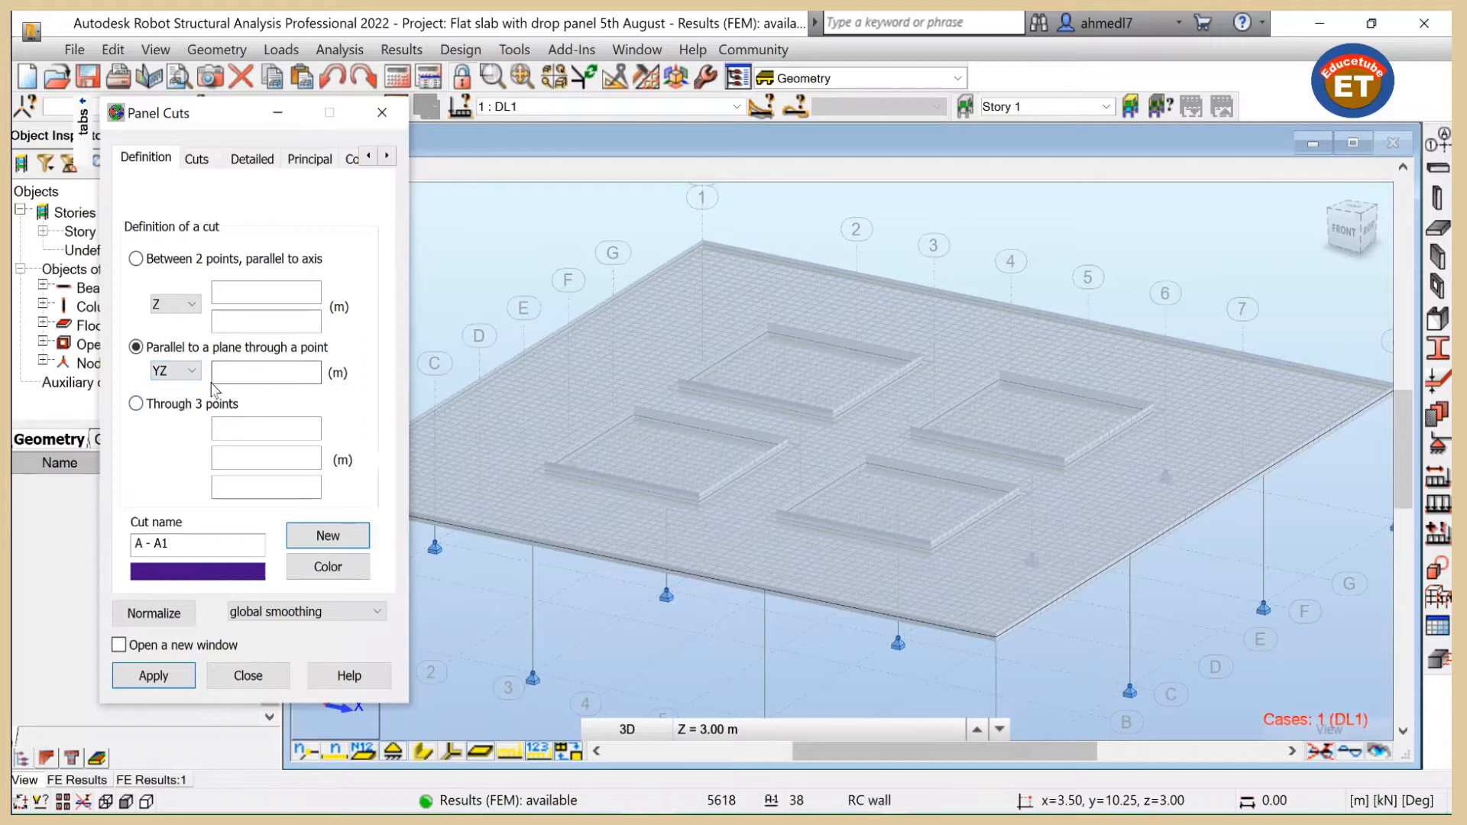
{"action": "left_click", "coordinate": [266, 373]}
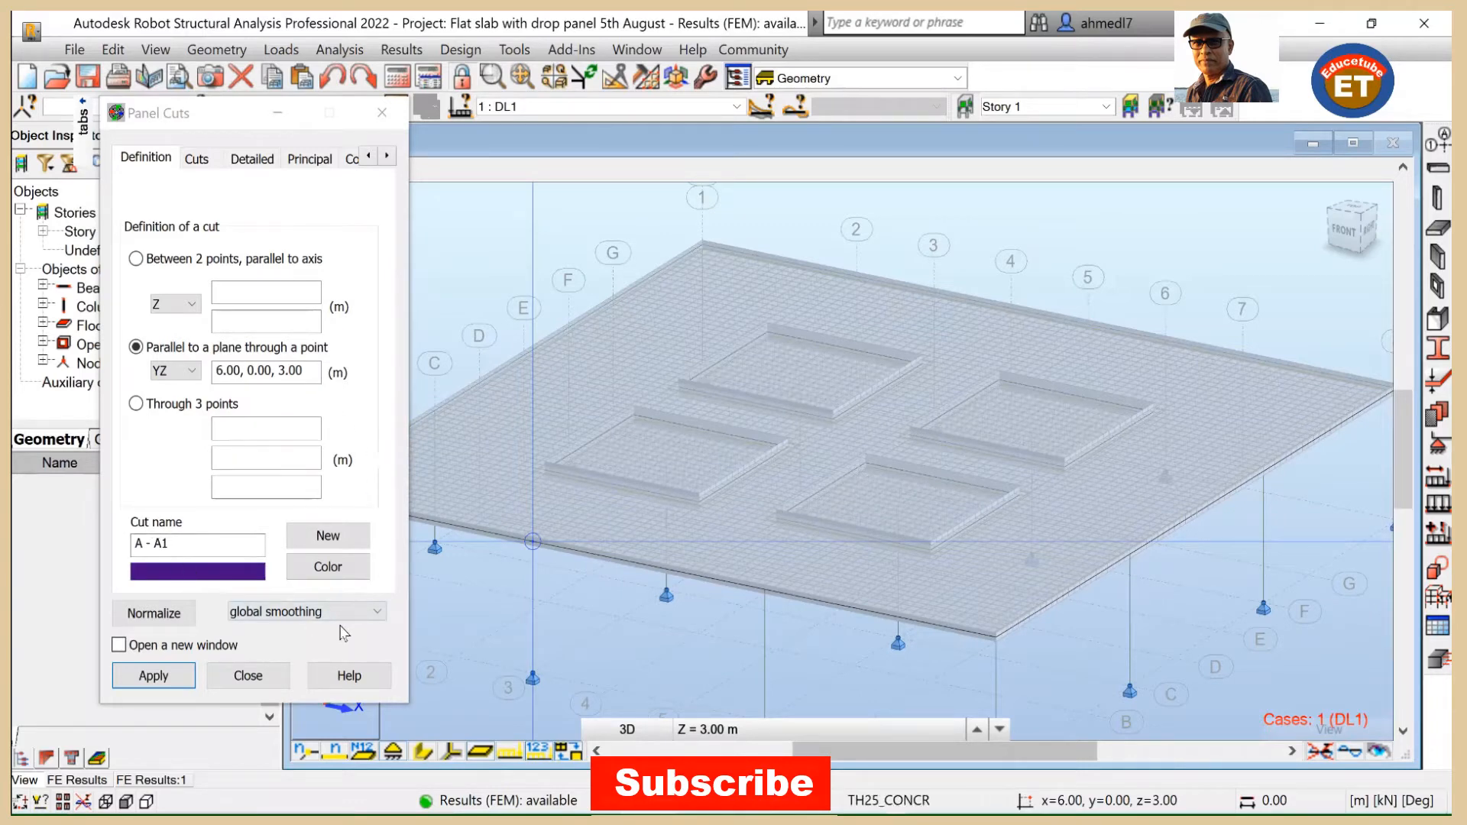
{"action": "left_click", "coordinate": [152, 675]}
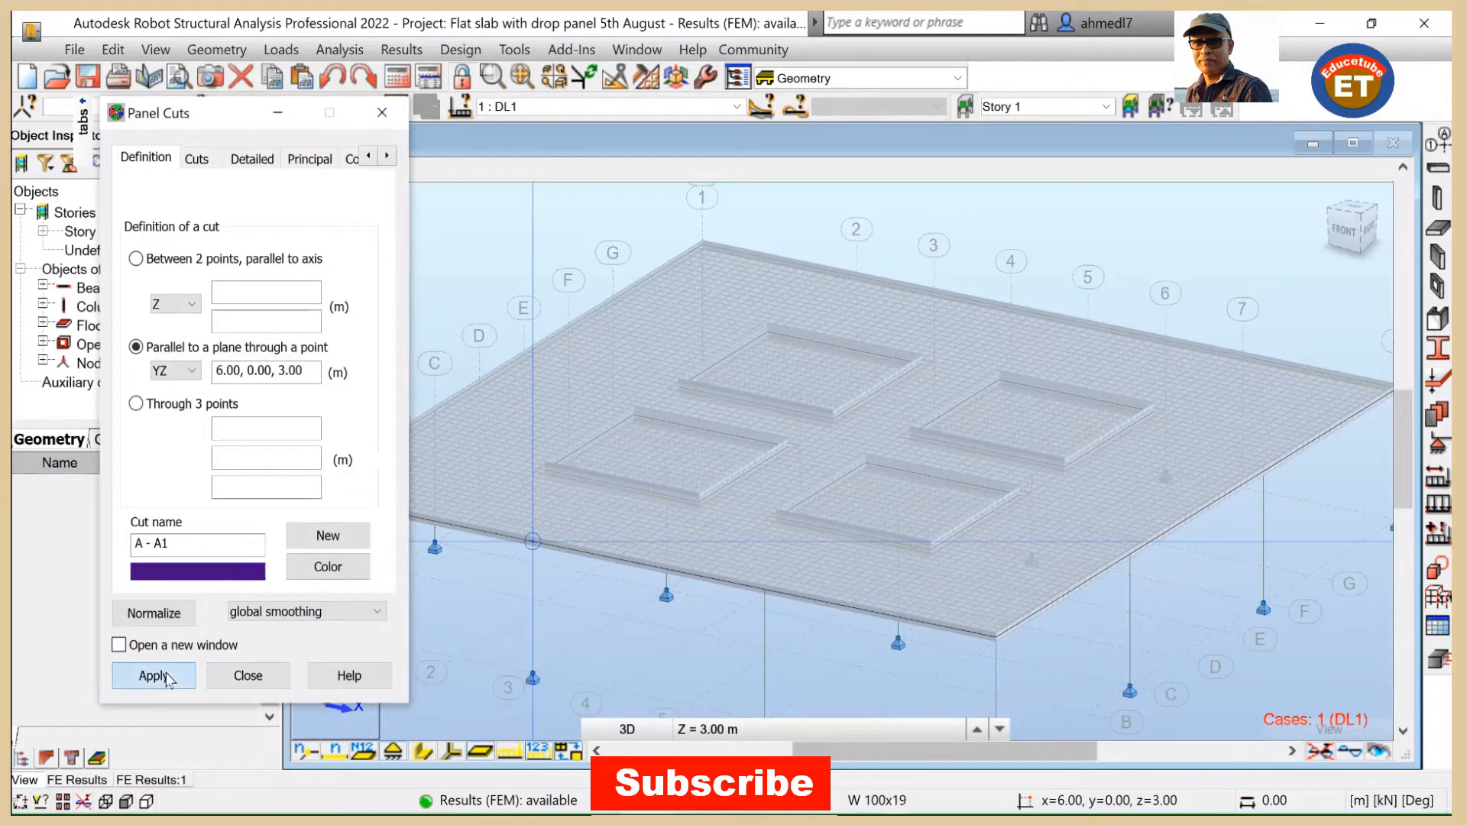
{"action": "left_click", "coordinate": [153, 676]}
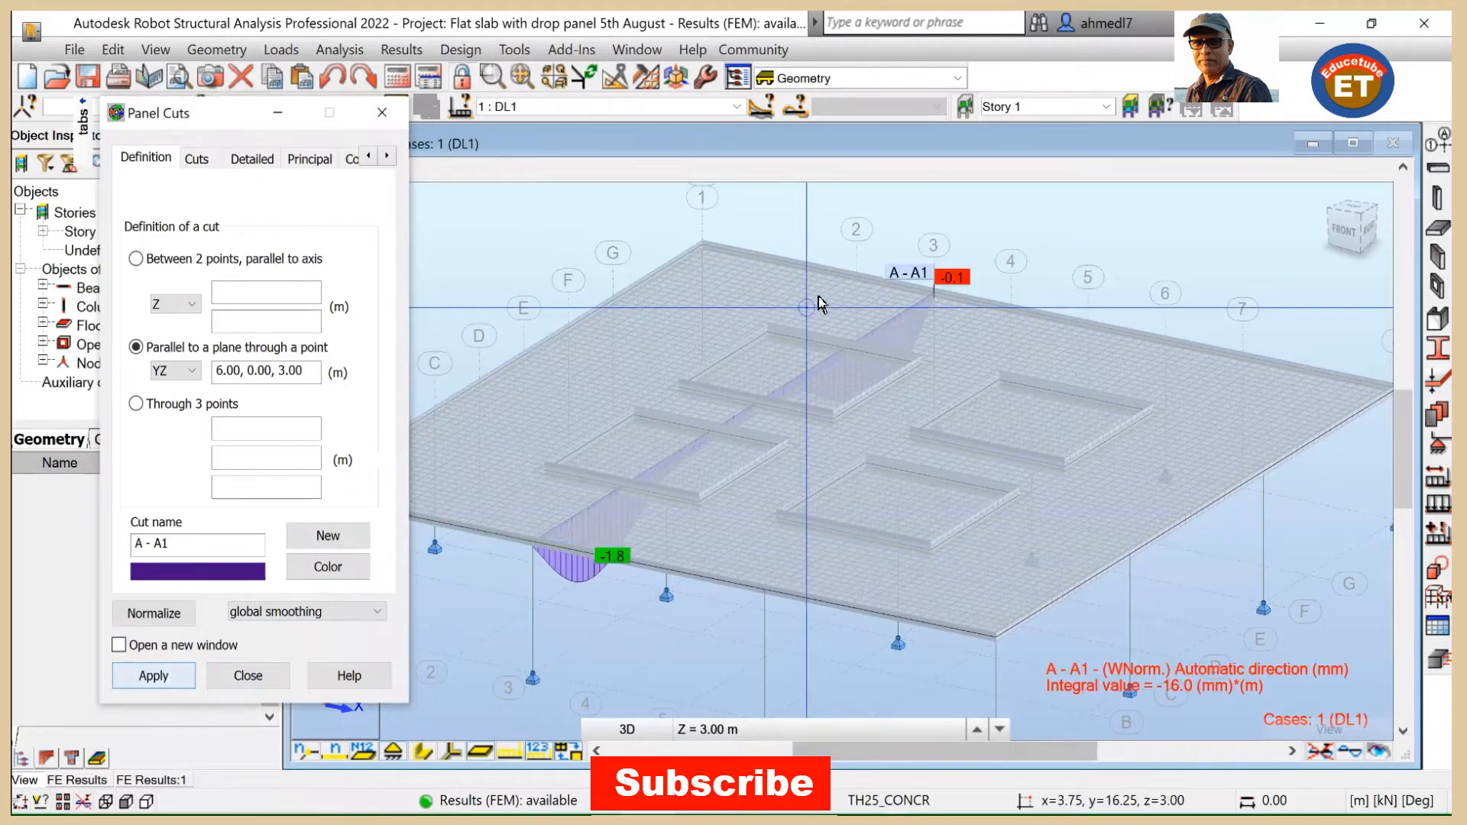
{"action": "mouse_move", "coordinate": [629, 507]}
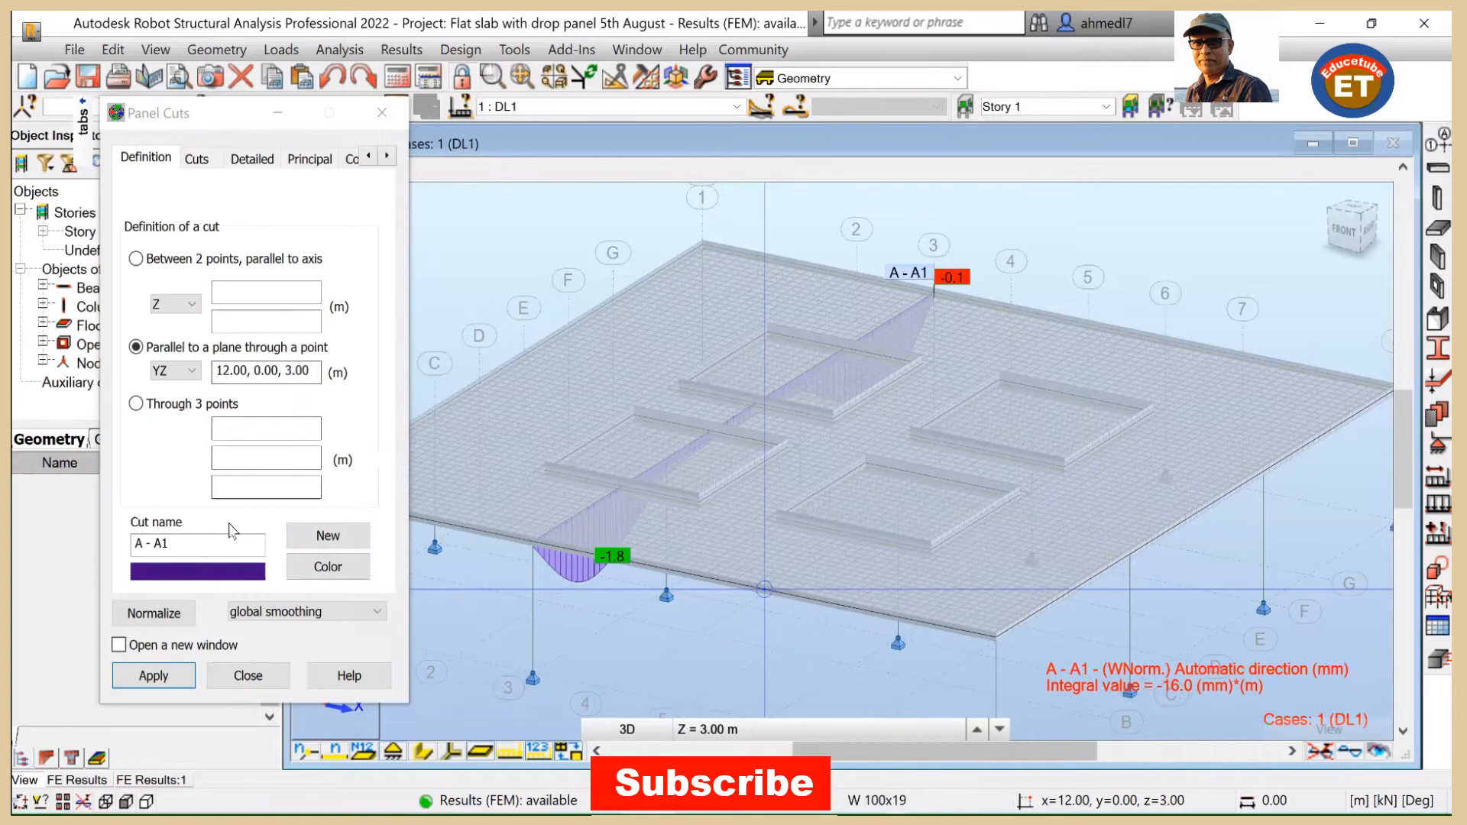
{"action": "left_click", "coordinate": [327, 535]}
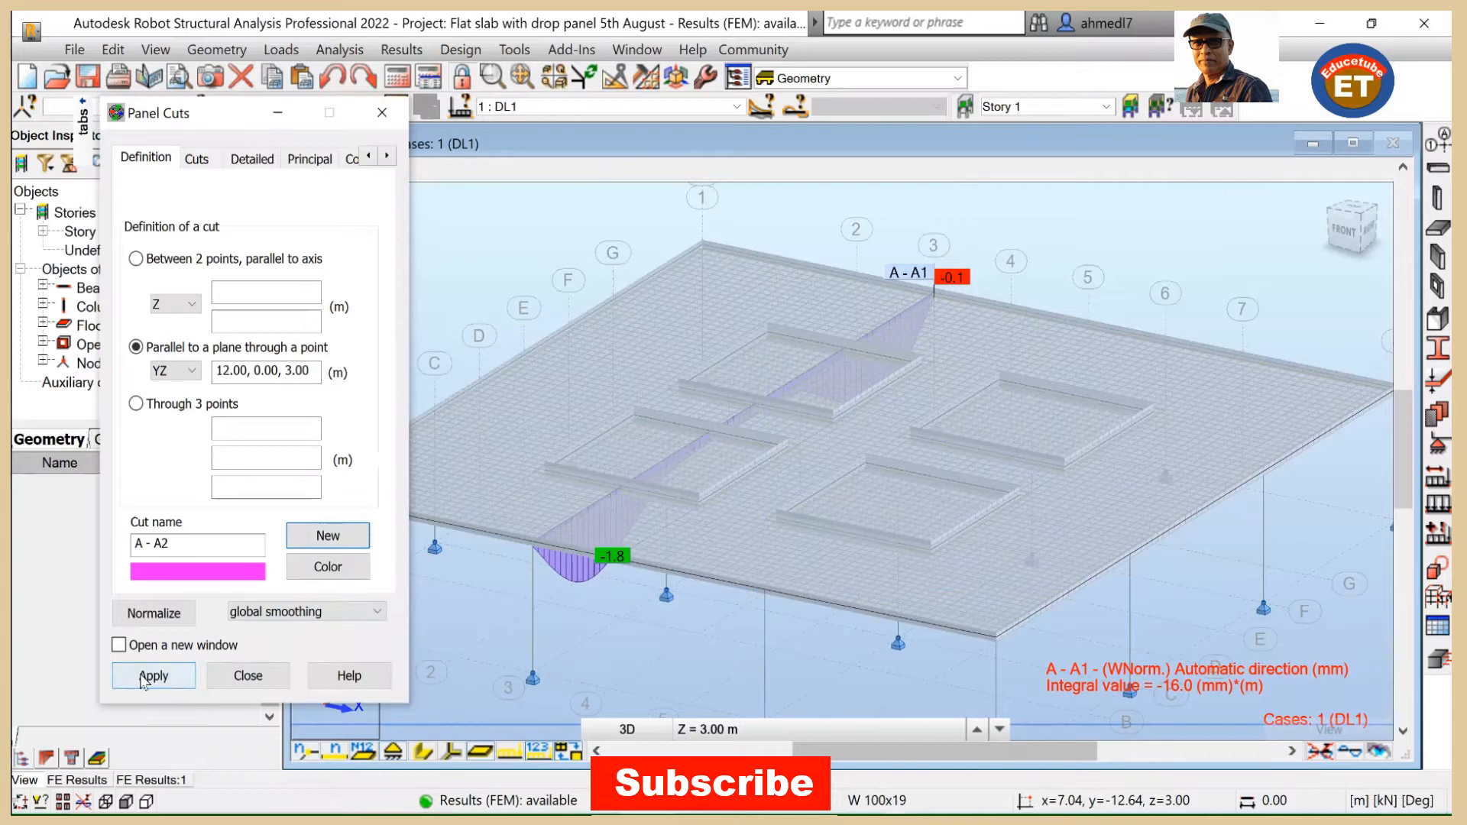
Step: Apply cut A - A2, then start cut A - A3 parallel to XZ through 18, 6, 3
{"action": "left_click", "coordinate": [153, 675]}
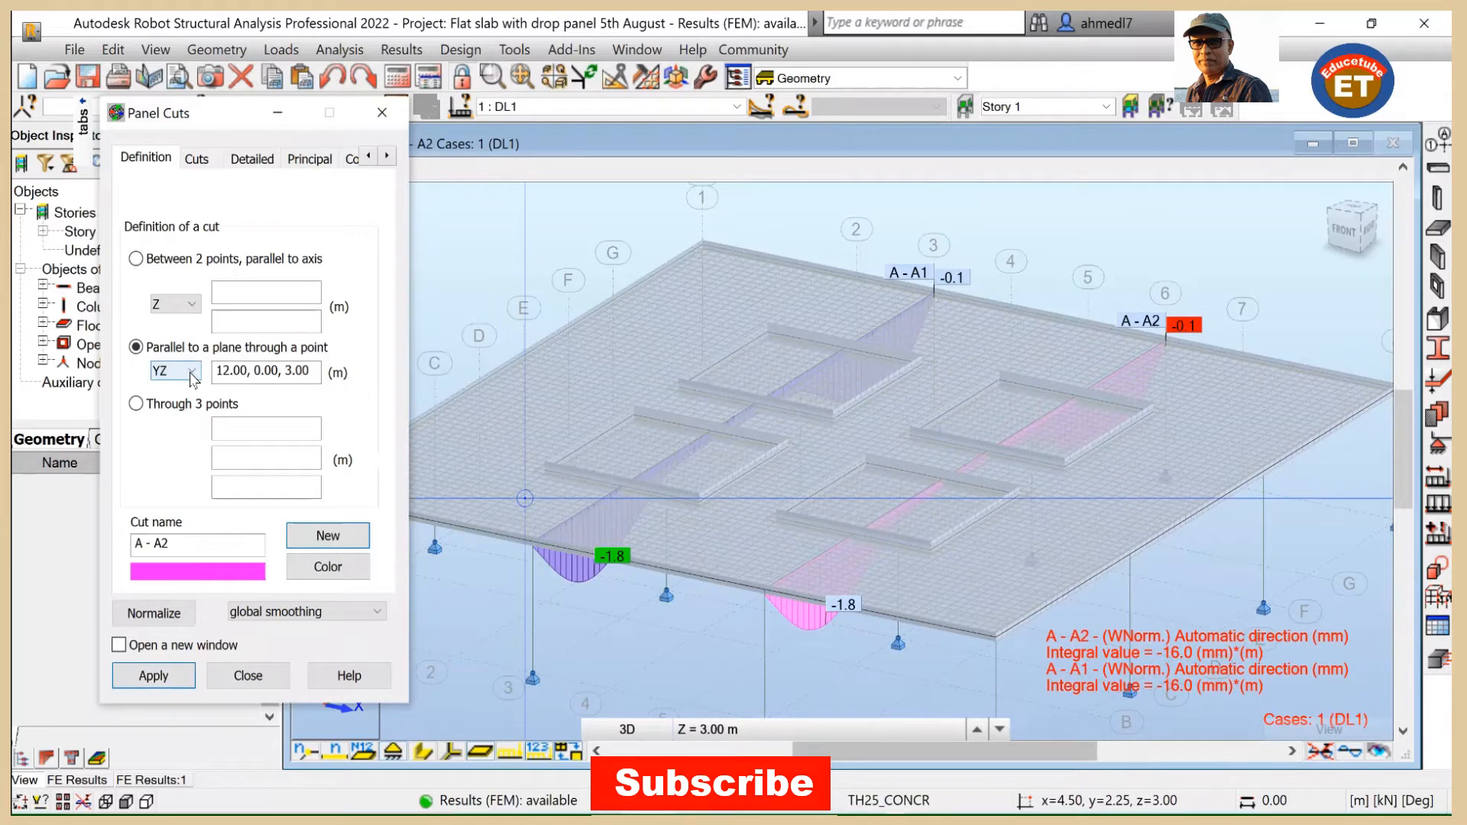
{"action": "left_click", "coordinate": [192, 370]}
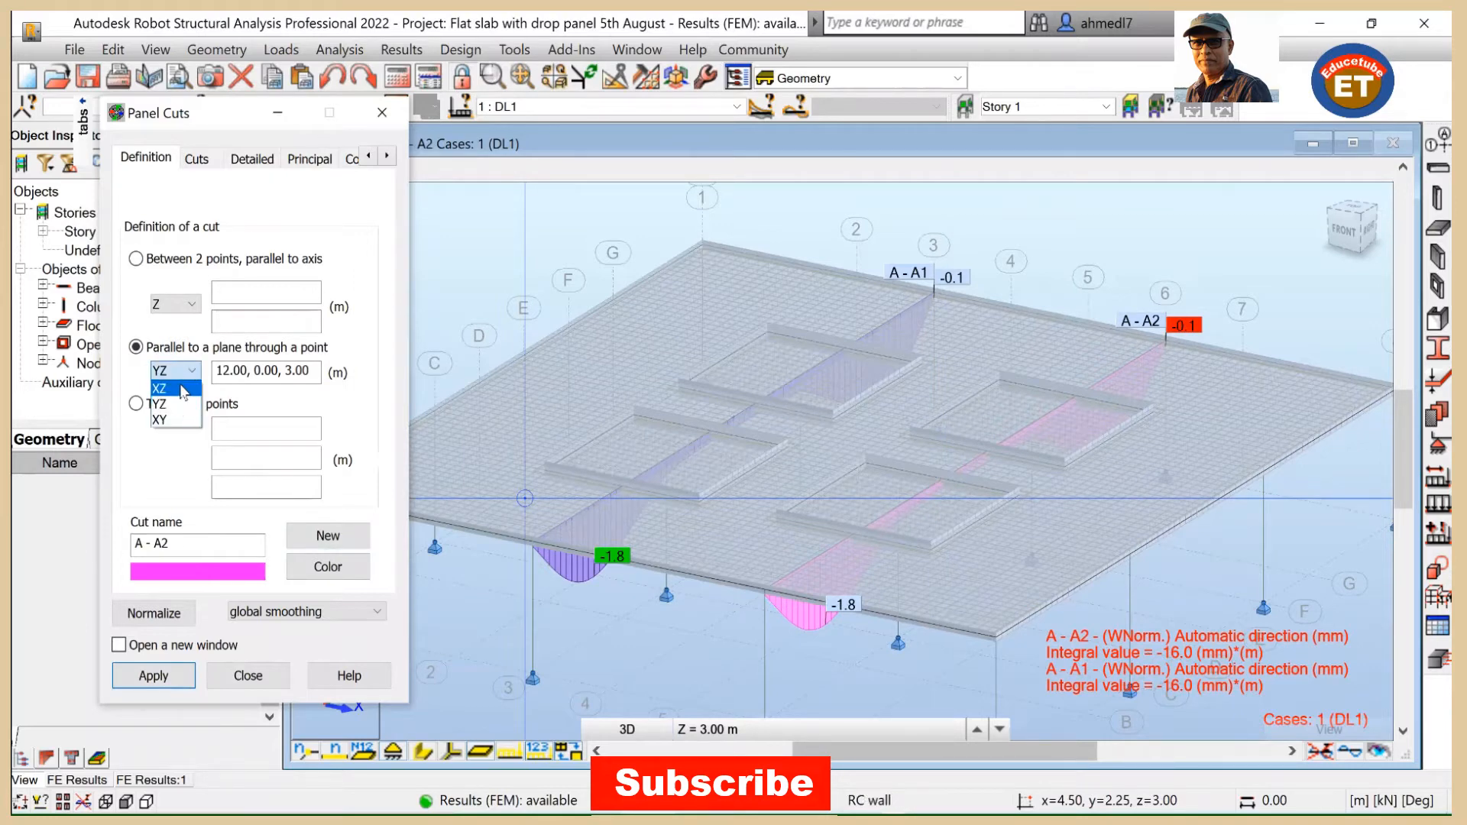
{"action": "left_click", "coordinate": [166, 389]}
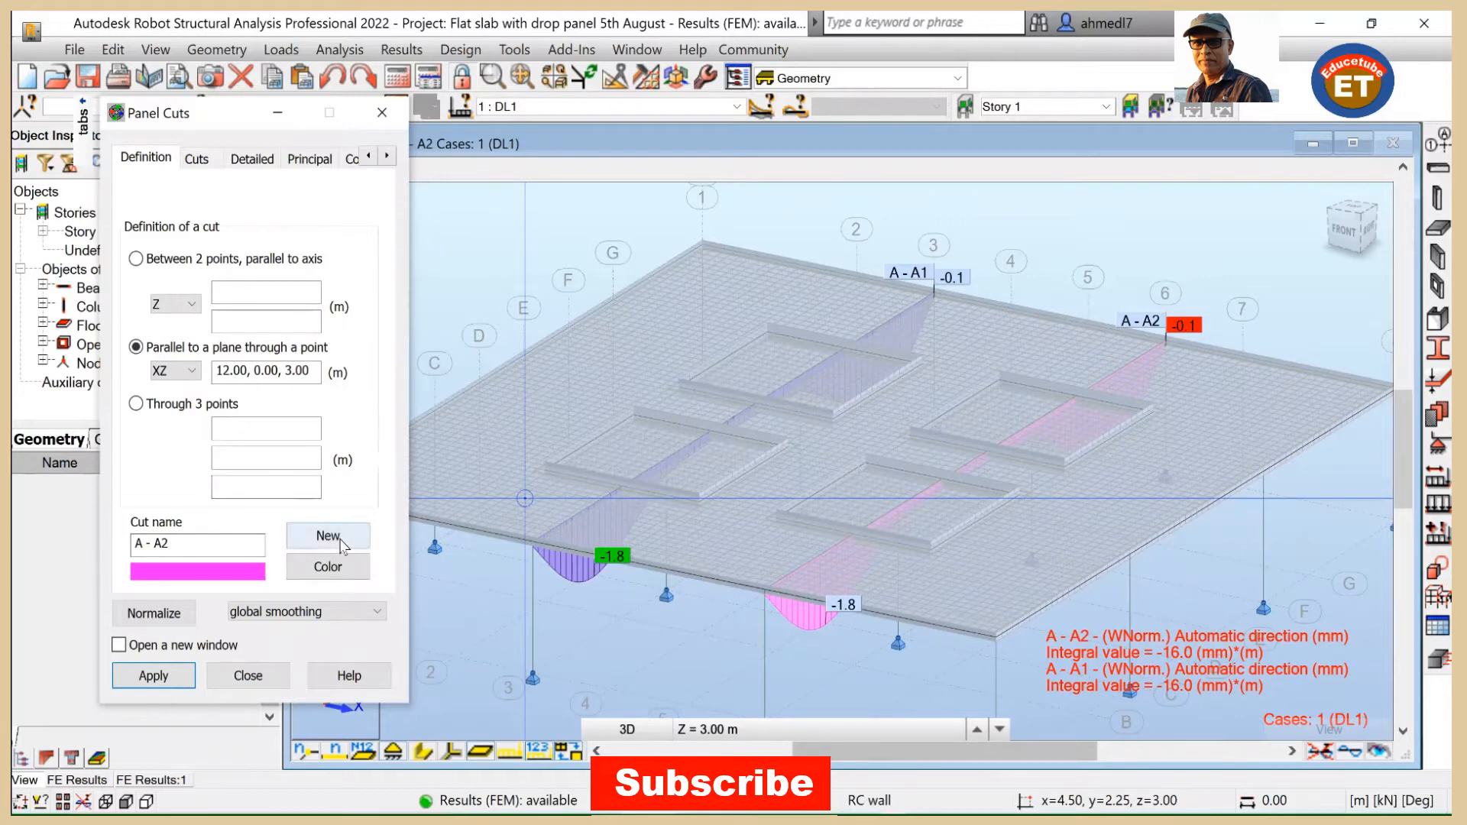
{"action": "left_click", "coordinate": [327, 535]}
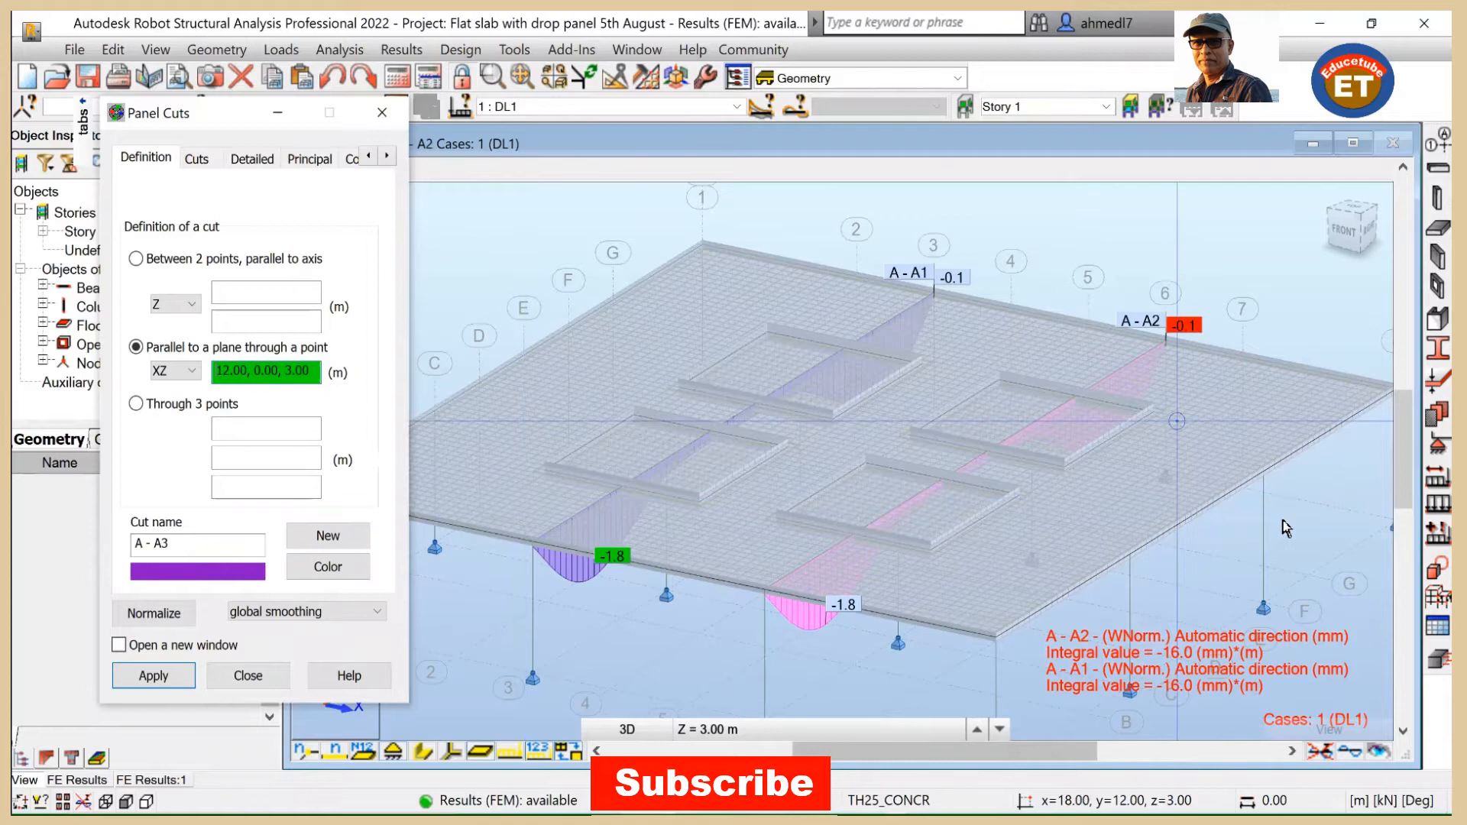
{"action": "mouse_move", "coordinate": [1133, 561]}
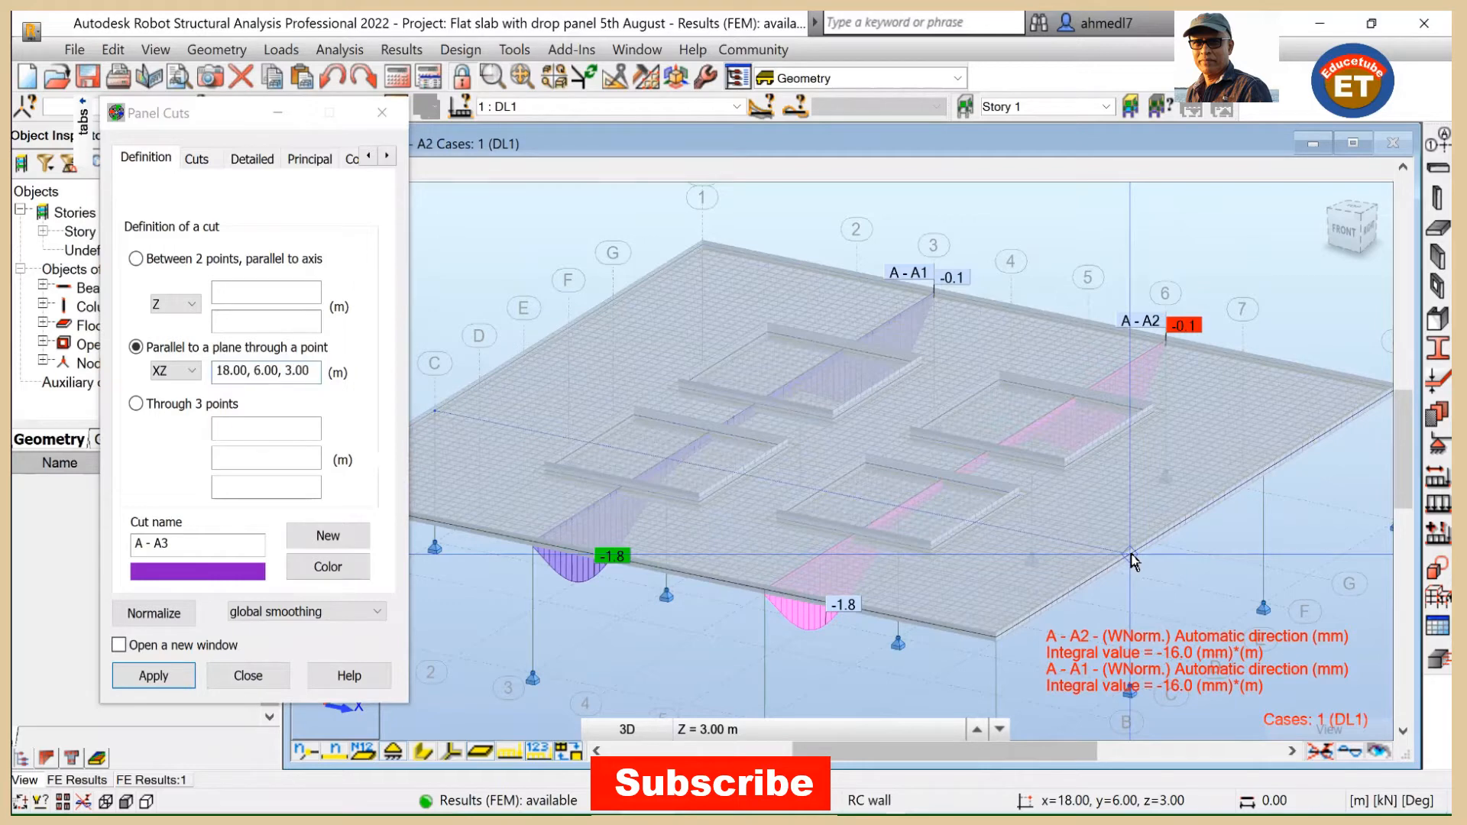
{"action": "mouse_move", "coordinate": [316, 645]}
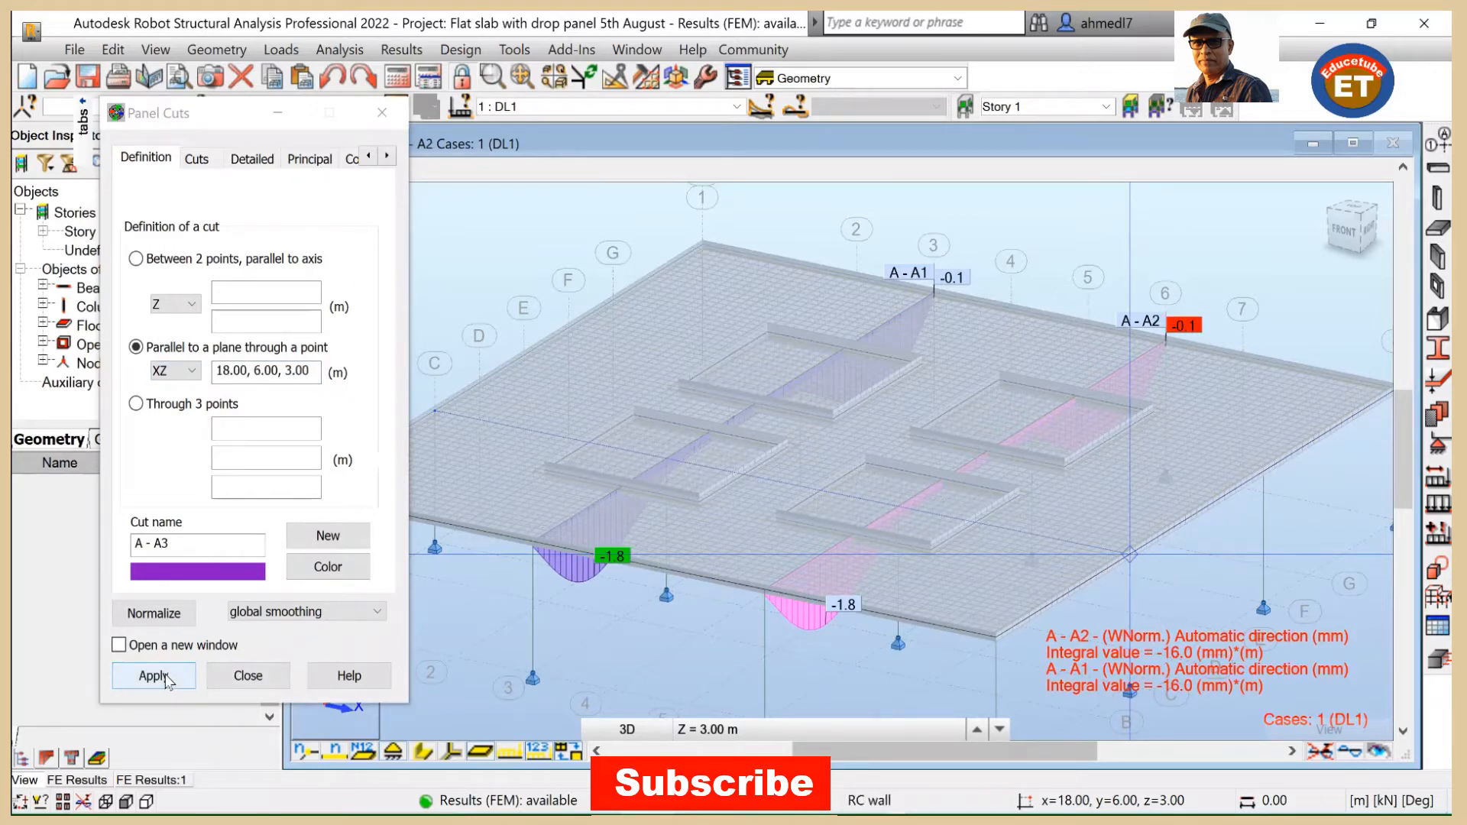
Step: Apply cut A - A3 so its diagram plots alongside A - A1 and A - A2
{"action": "left_click", "coordinate": [152, 675]}
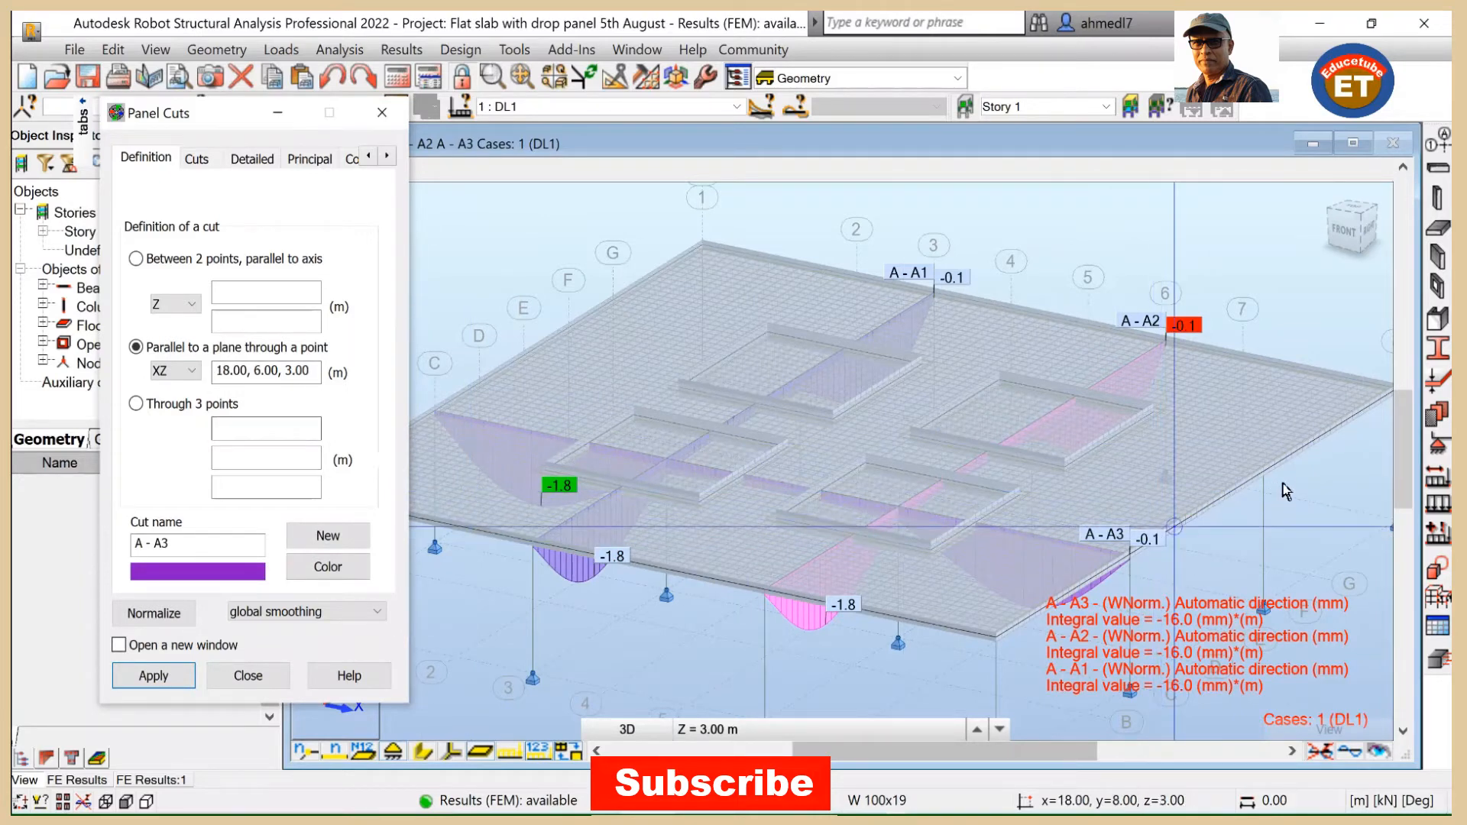
{"action": "mouse_move", "coordinate": [1265, 480]}
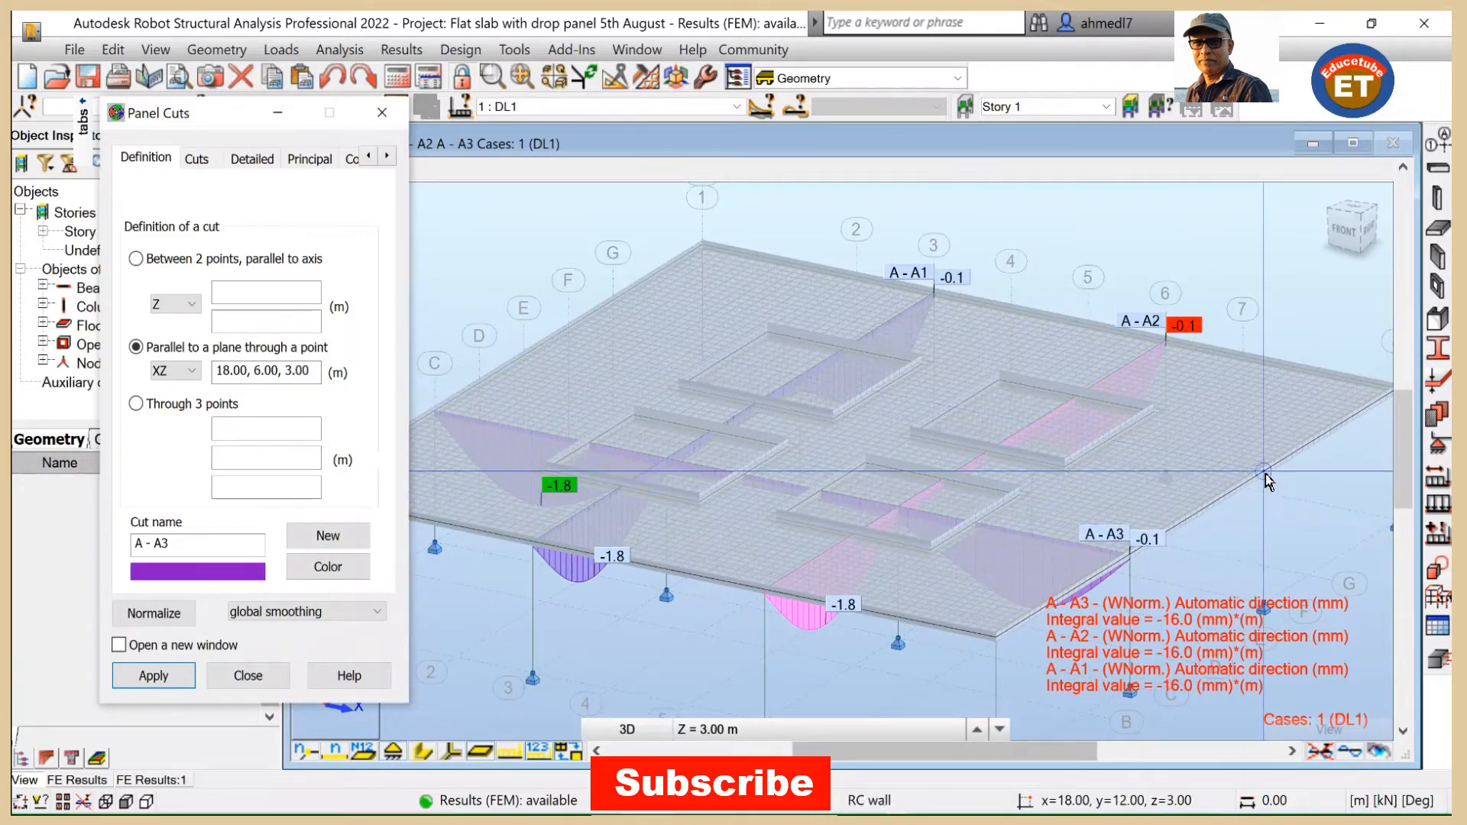
{"action": "mouse_move", "coordinate": [1103, 431]}
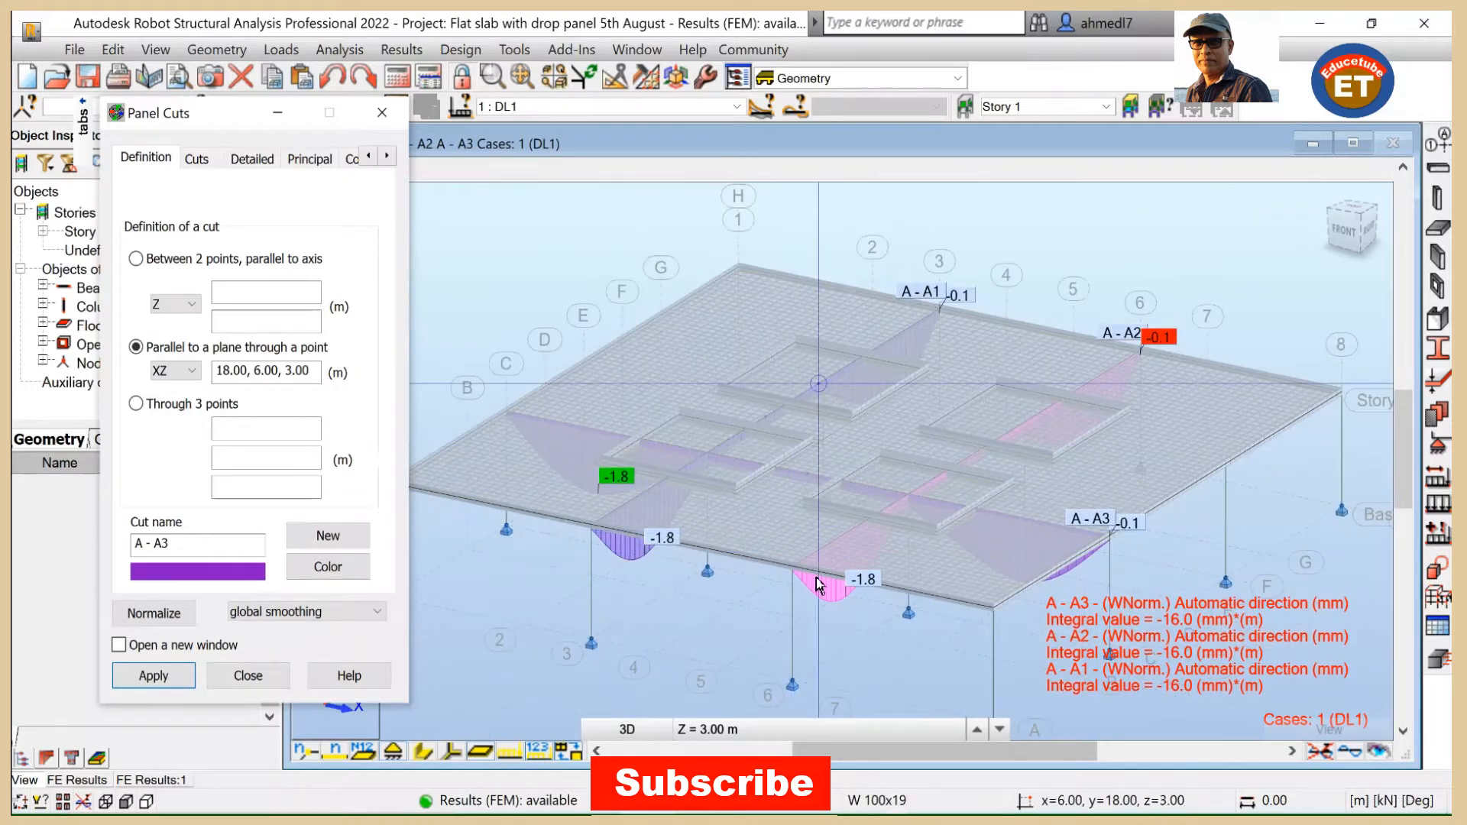
{"action": "mouse_move", "coordinate": [890, 436]}
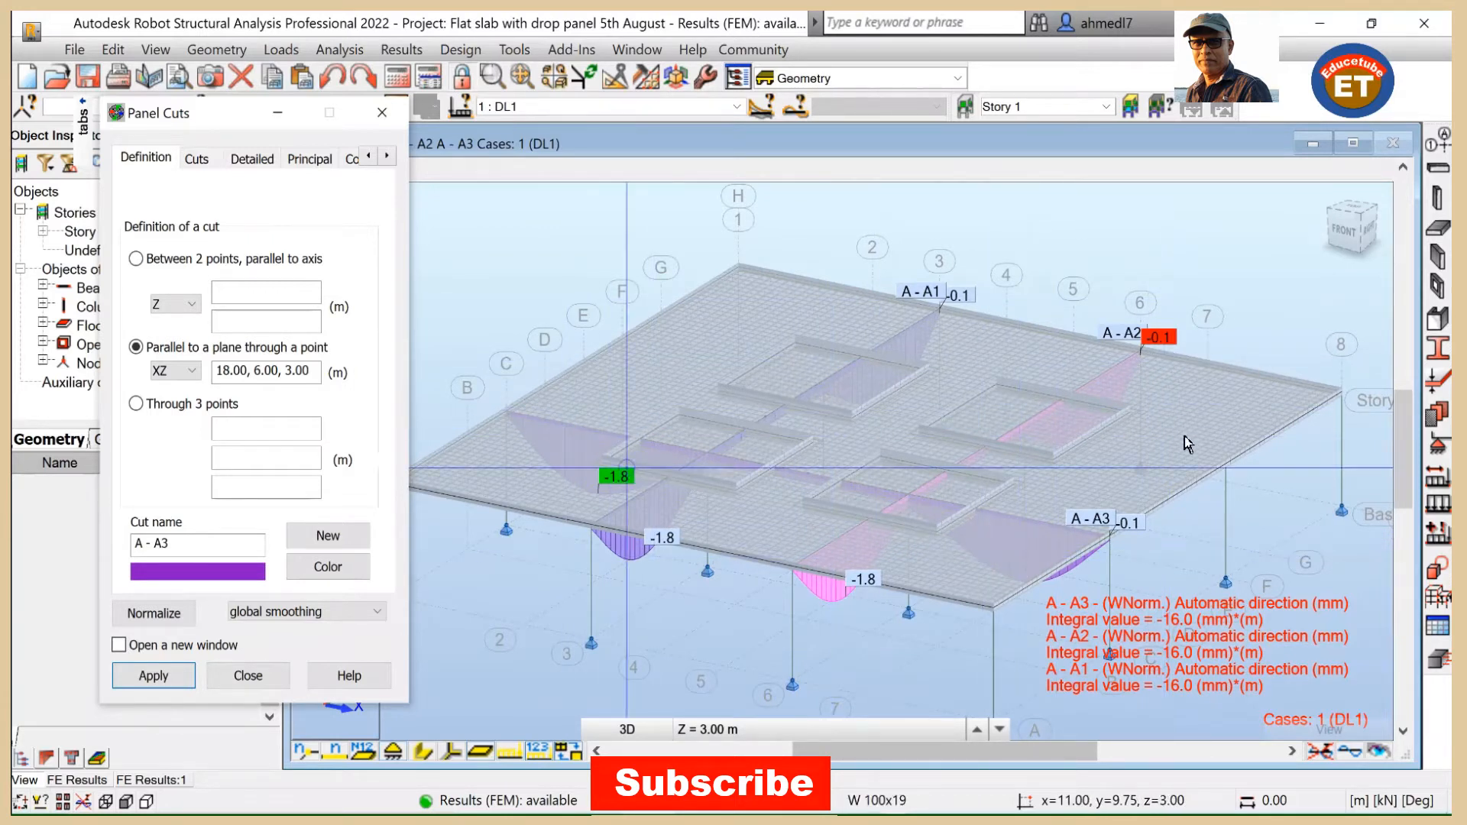
{"action": "mouse_move", "coordinate": [533, 308]}
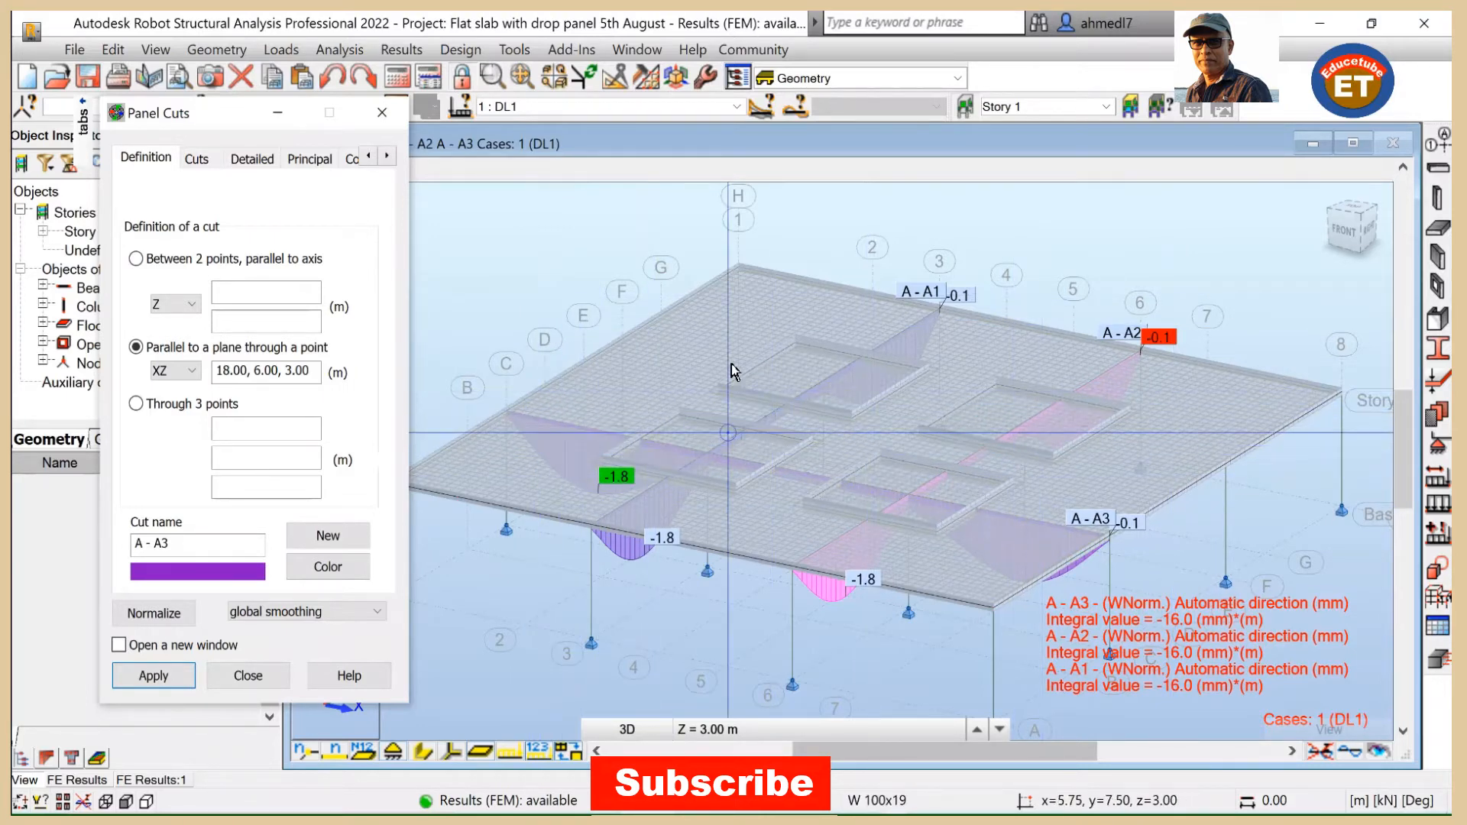
{"action": "mouse_move", "coordinate": [922, 423]}
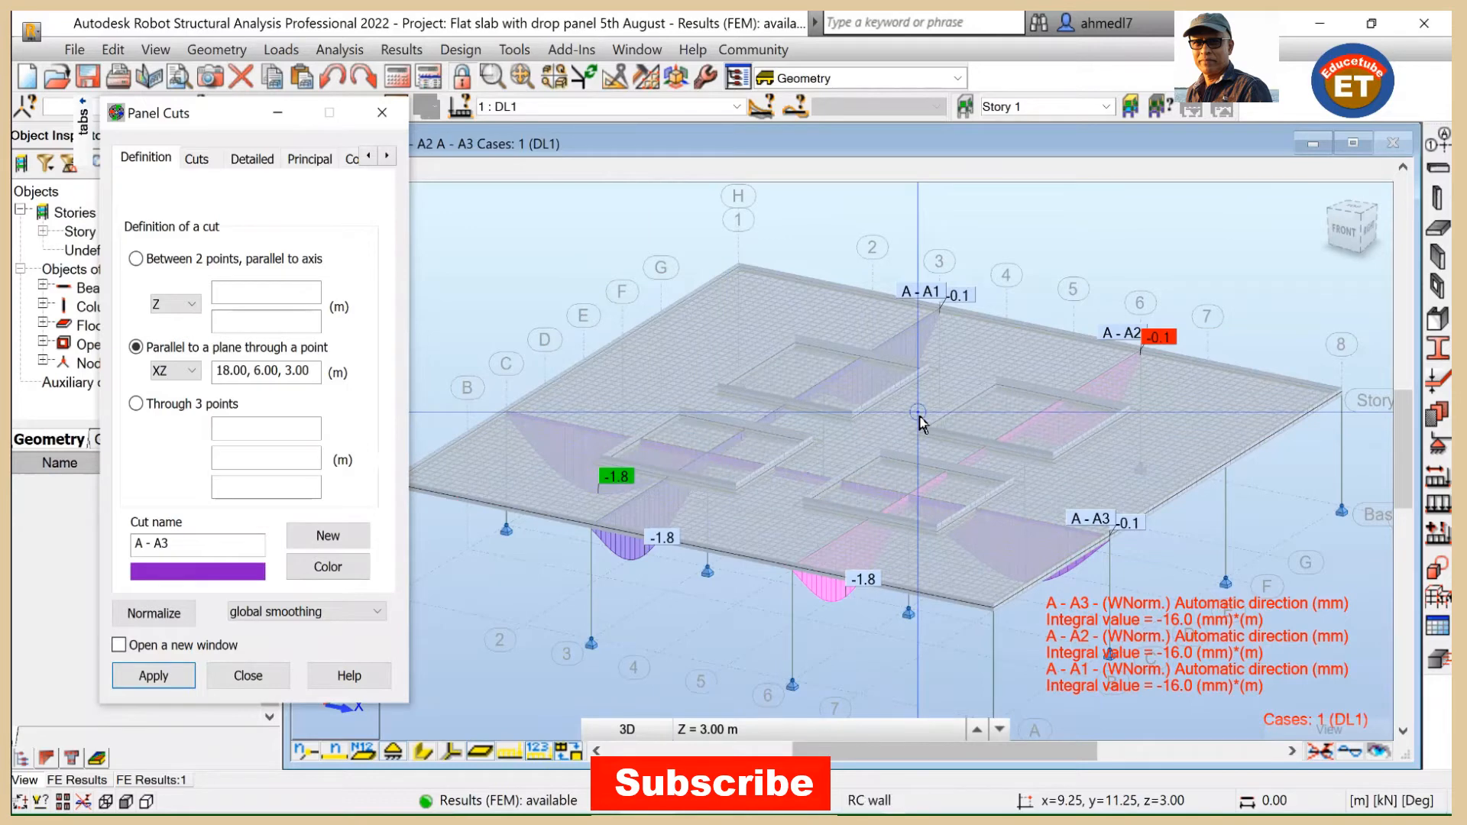
{"action": "mouse_move", "coordinate": [631, 454]}
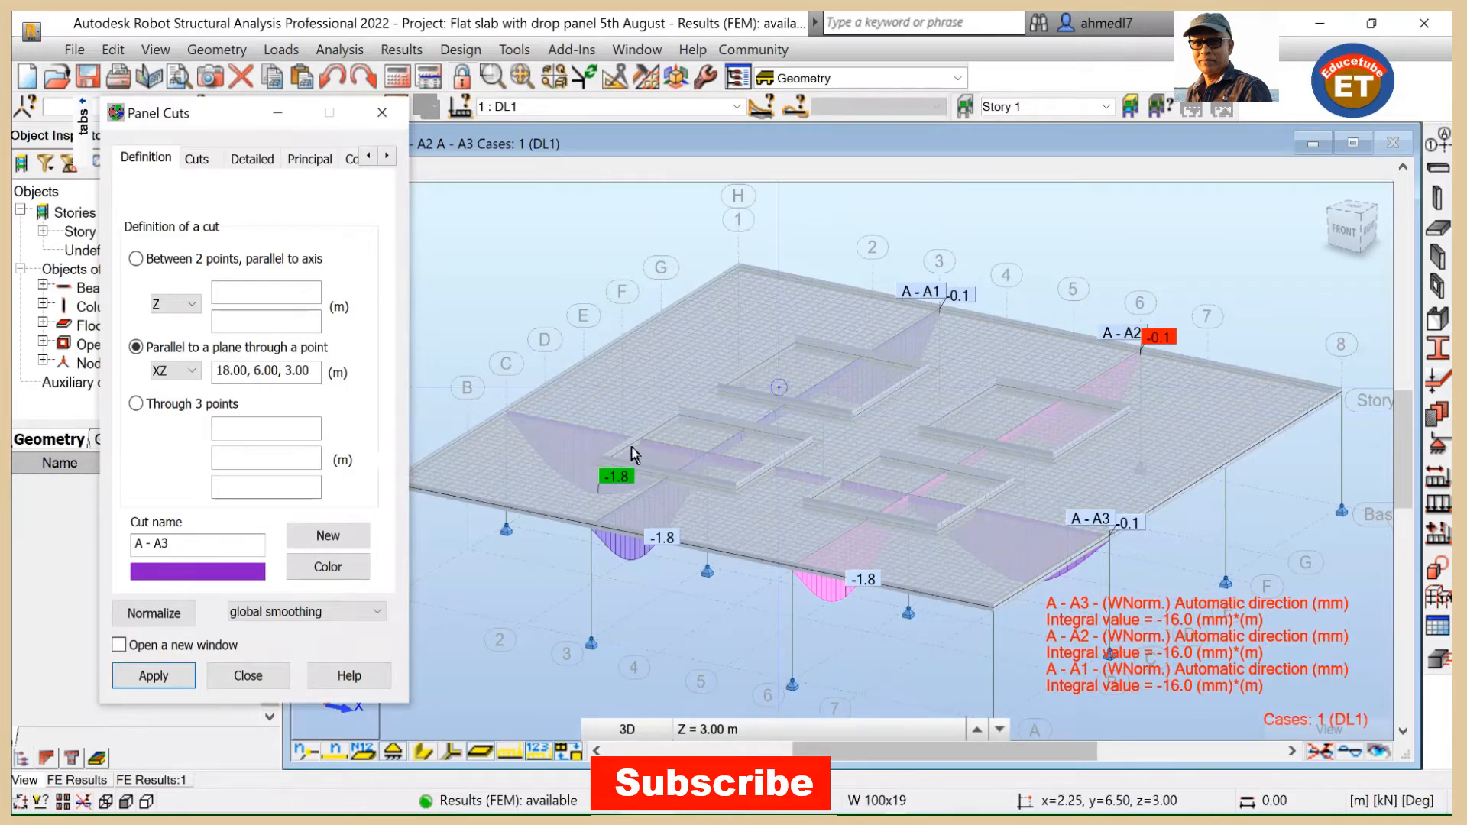
{"action": "mouse_move", "coordinate": [781, 435]}
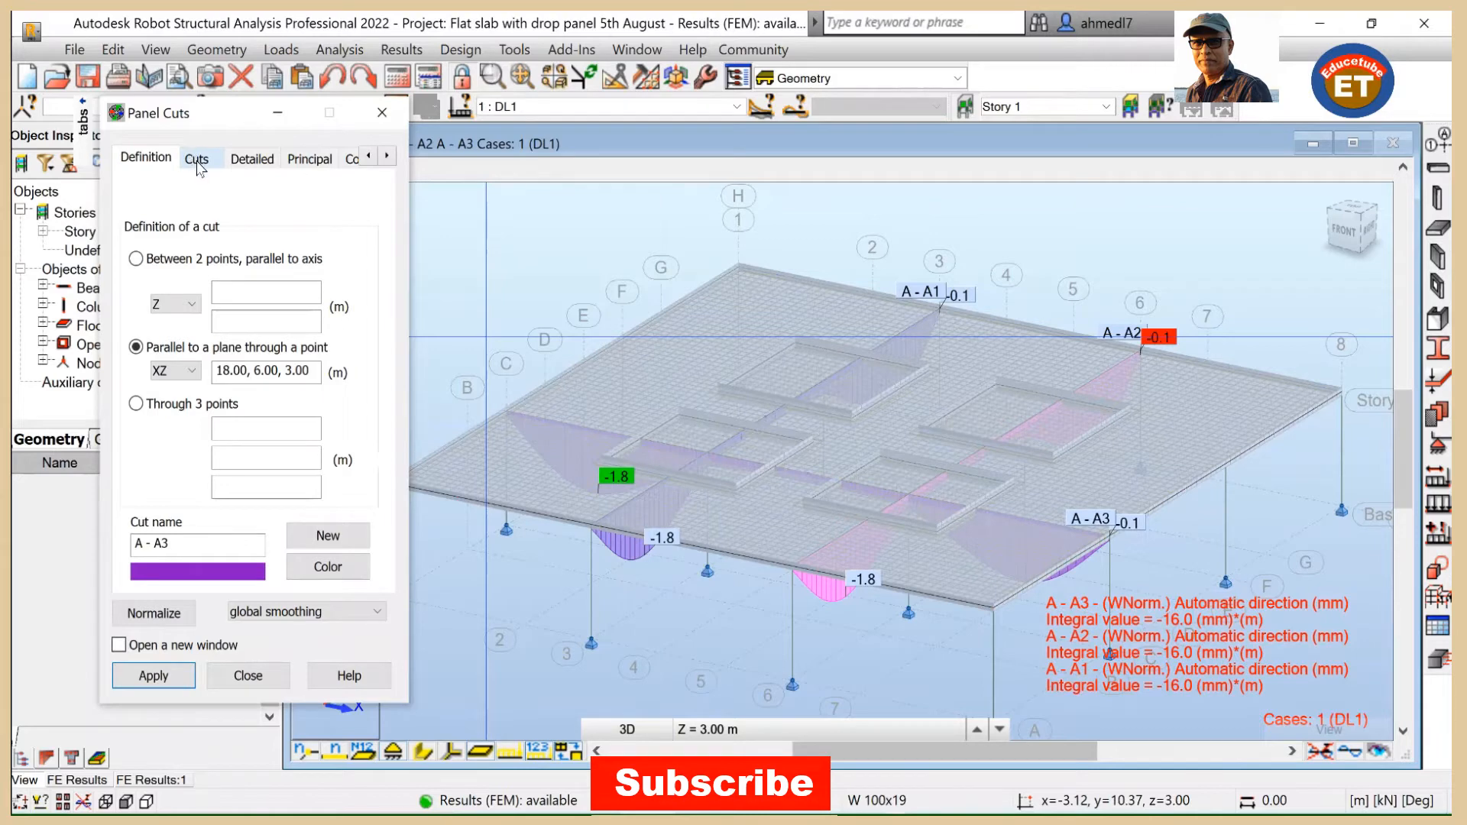
Step: Untick cuts A - A3, A - A2 and A - A1 and hide their diagrams from the slab
{"action": "left_click", "coordinate": [197, 158]}
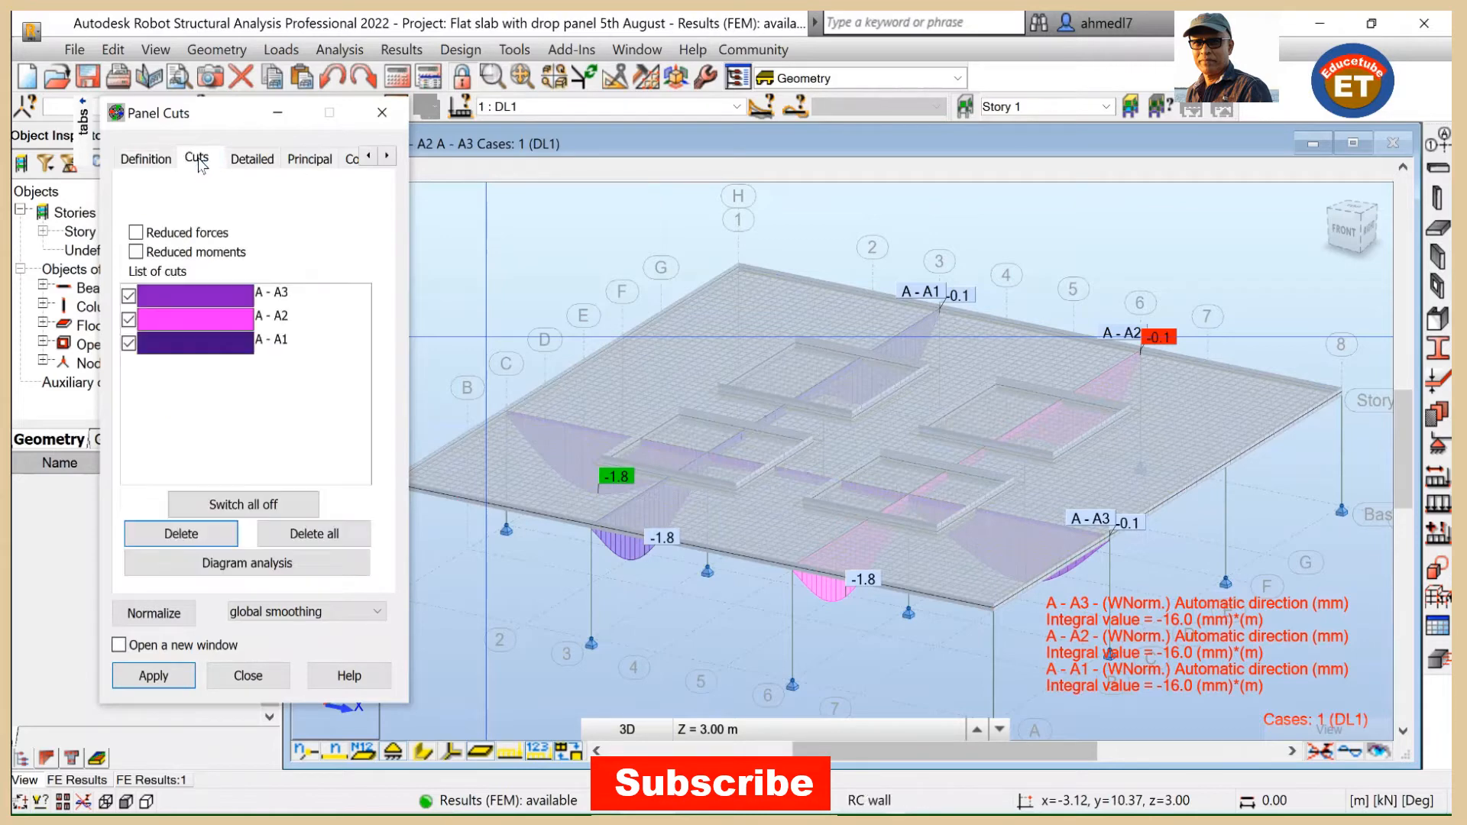
{"action": "left_click", "coordinate": [128, 295]}
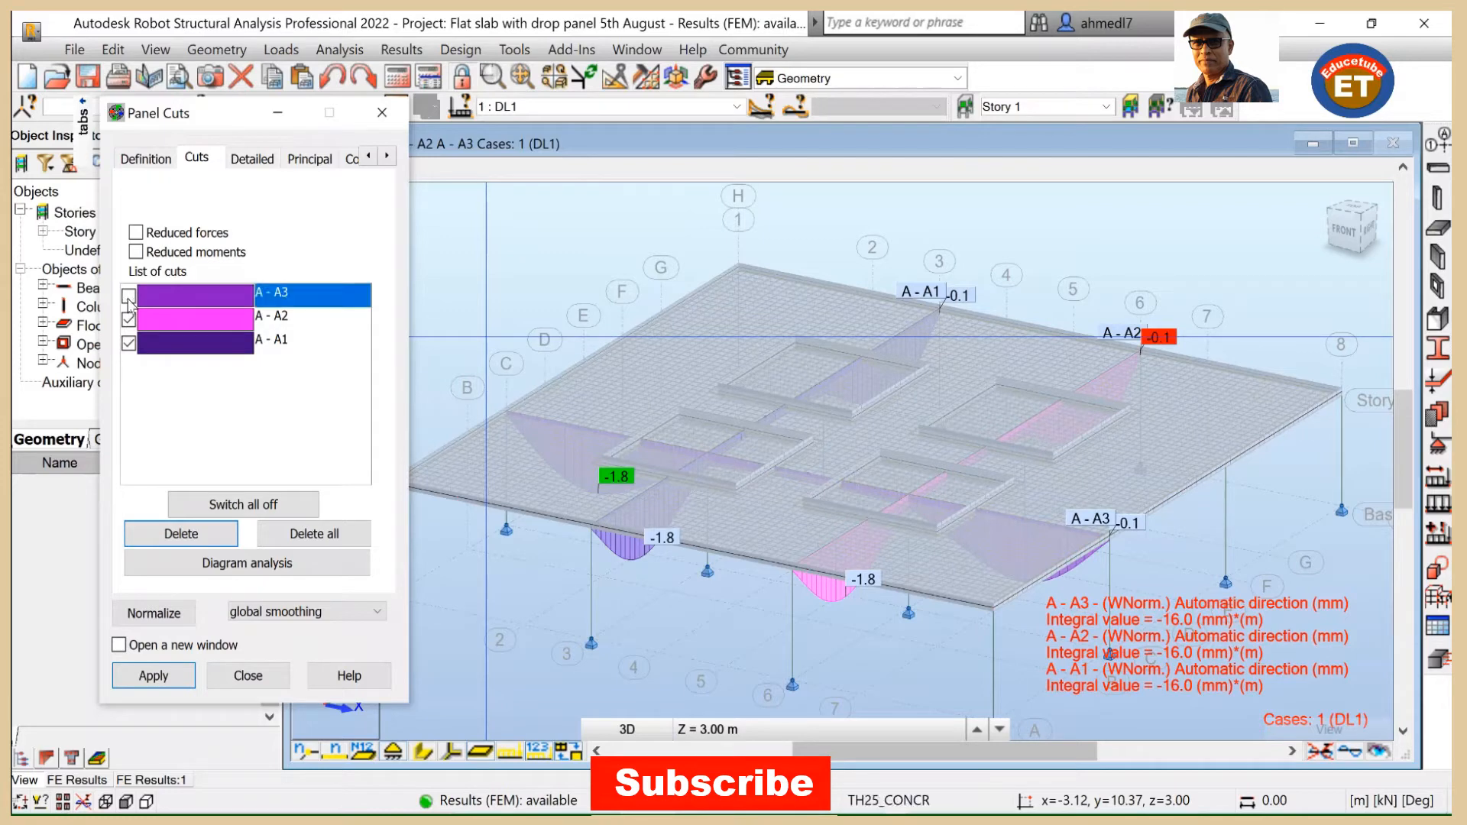
{"action": "left_click", "coordinate": [272, 316]}
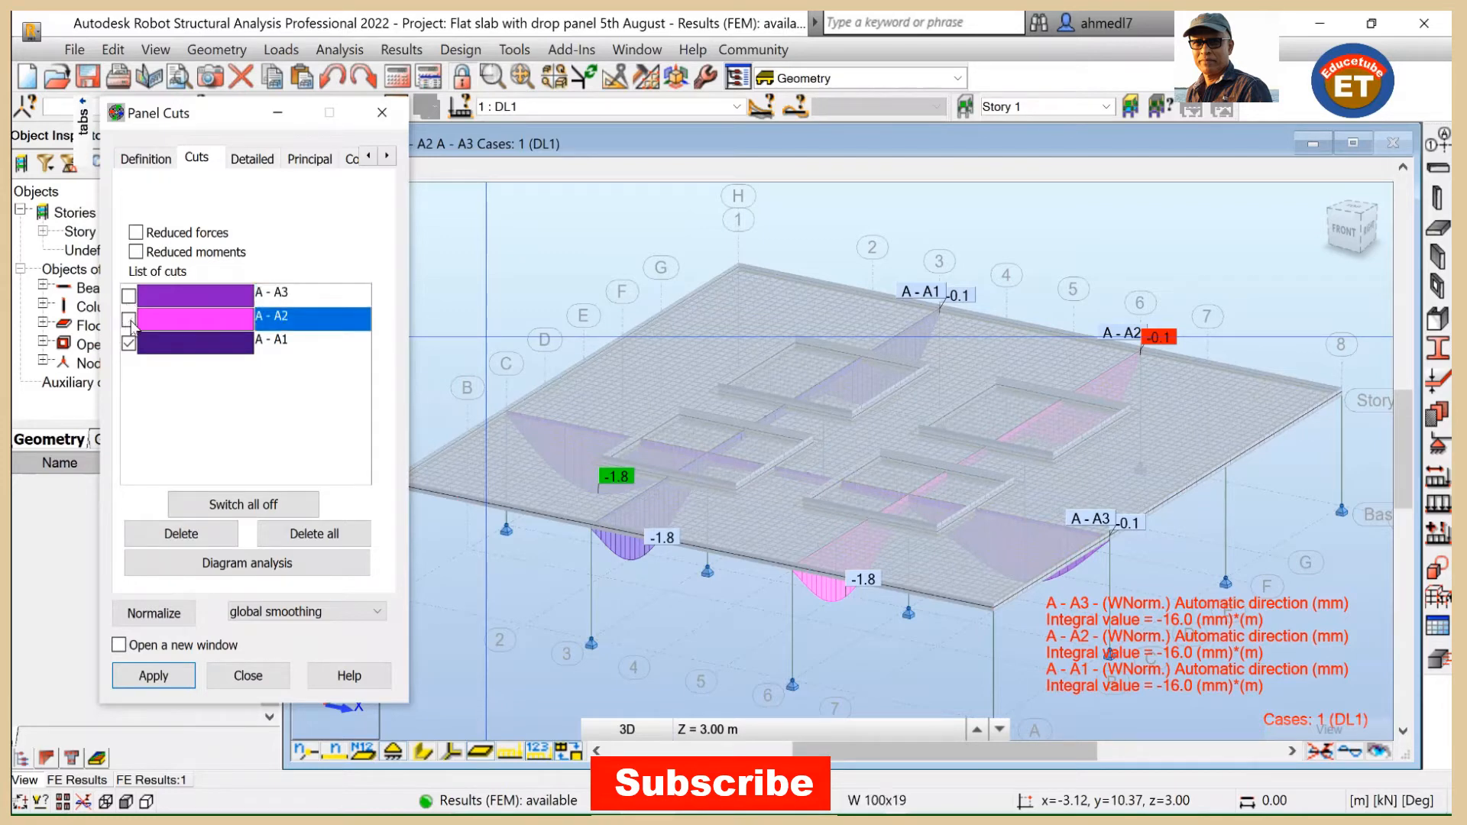
{"action": "left_click", "coordinate": [129, 342]}
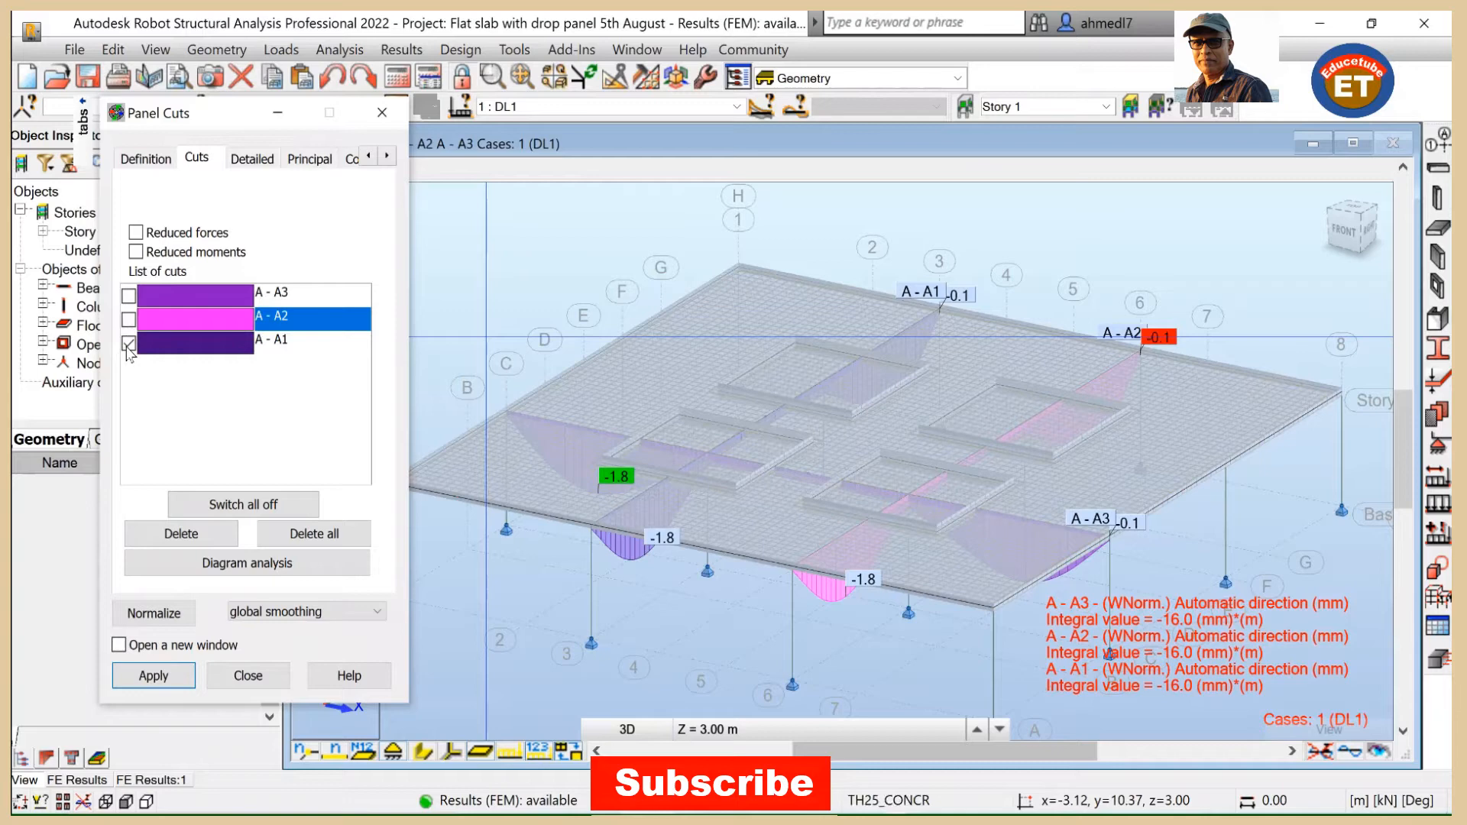
{"action": "left_click", "coordinate": [272, 340]}
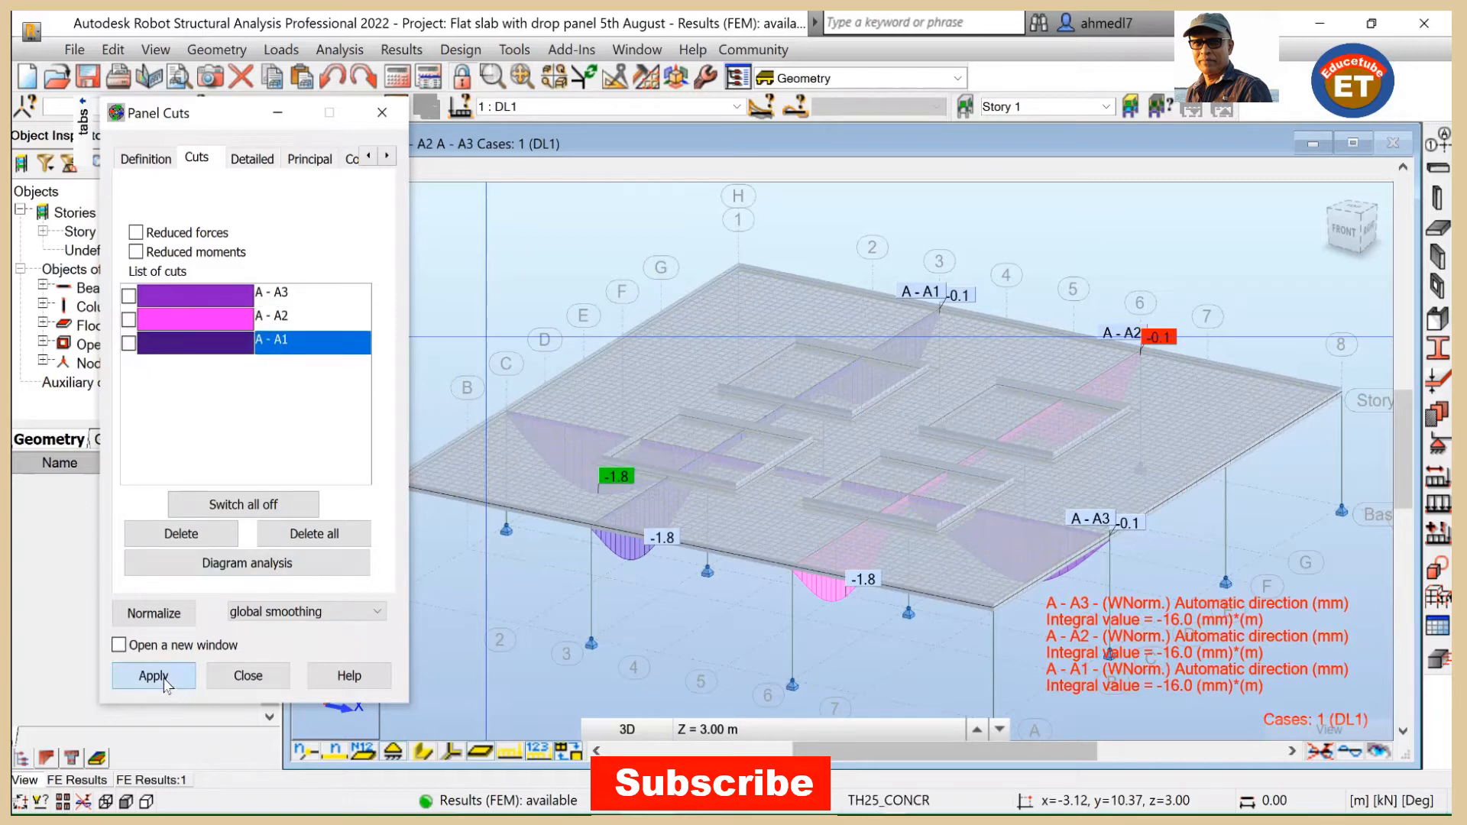
{"action": "left_click", "coordinate": [153, 676]}
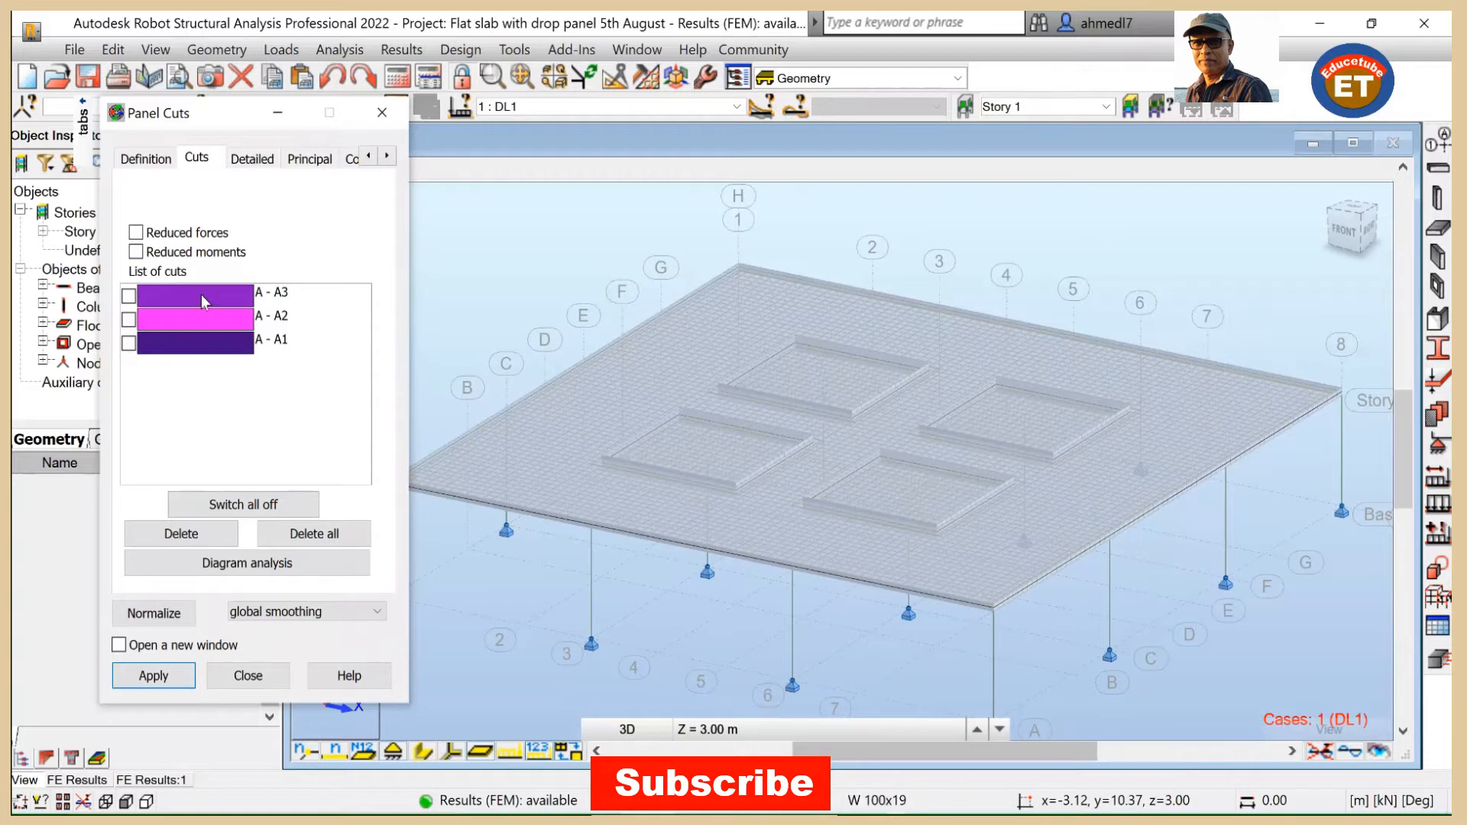
Step: Delete cuts A - A3, A - A2 and A - A1 so the list is empty
{"action": "left_click", "coordinate": [312, 293]}
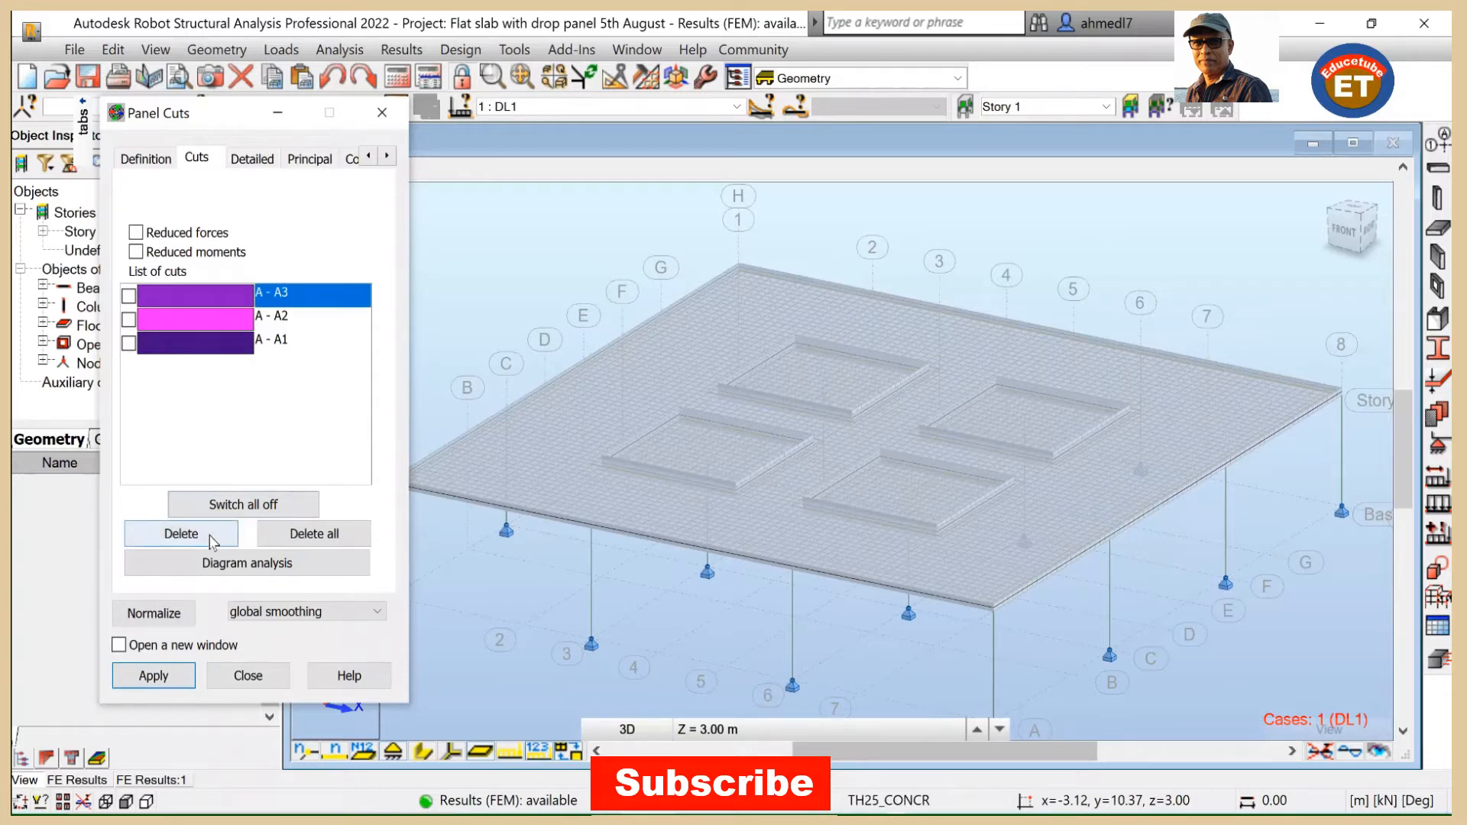
{"action": "left_click", "coordinate": [181, 533]}
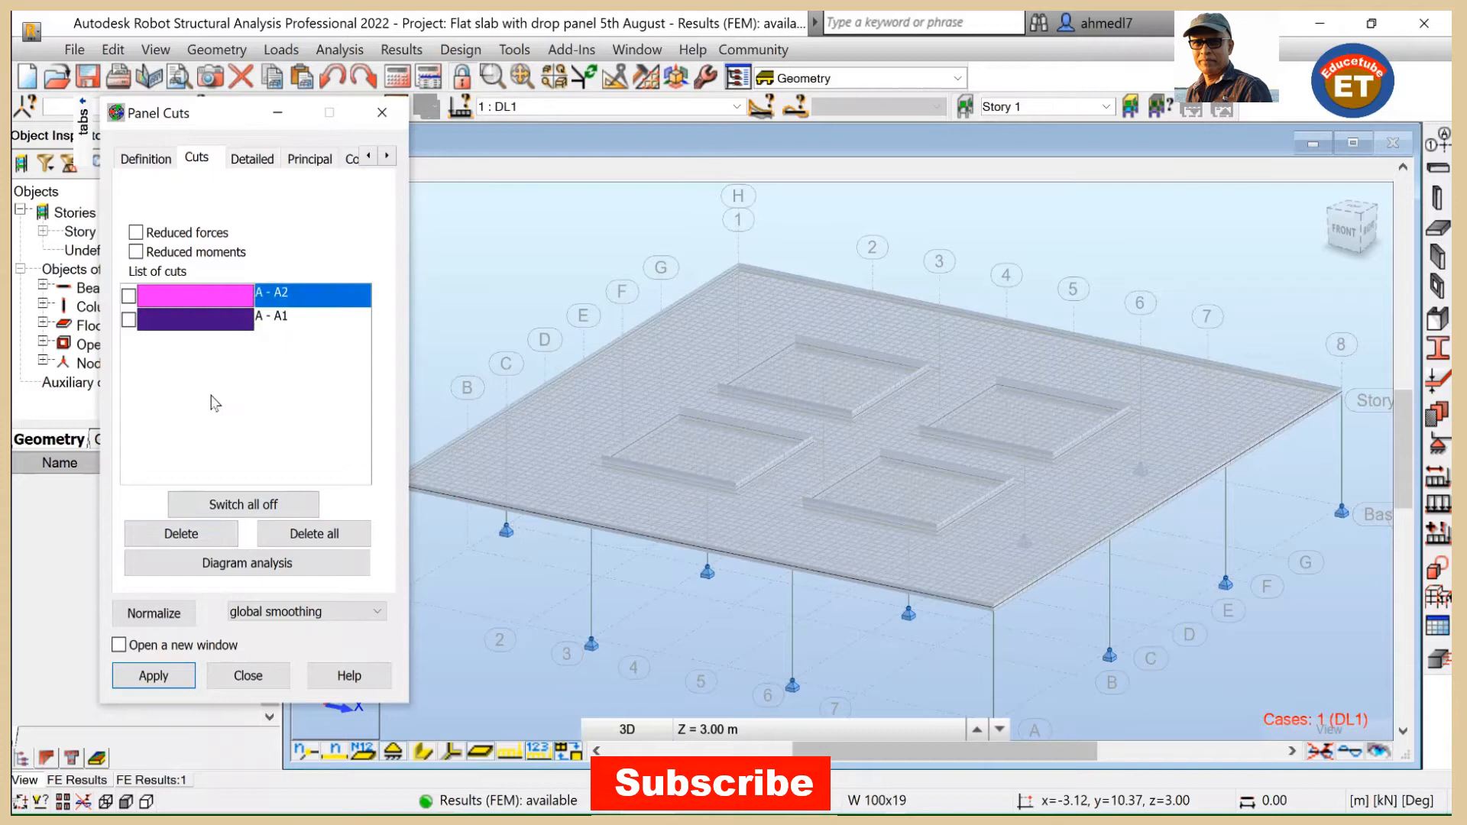
{"action": "left_click", "coordinate": [181, 534]}
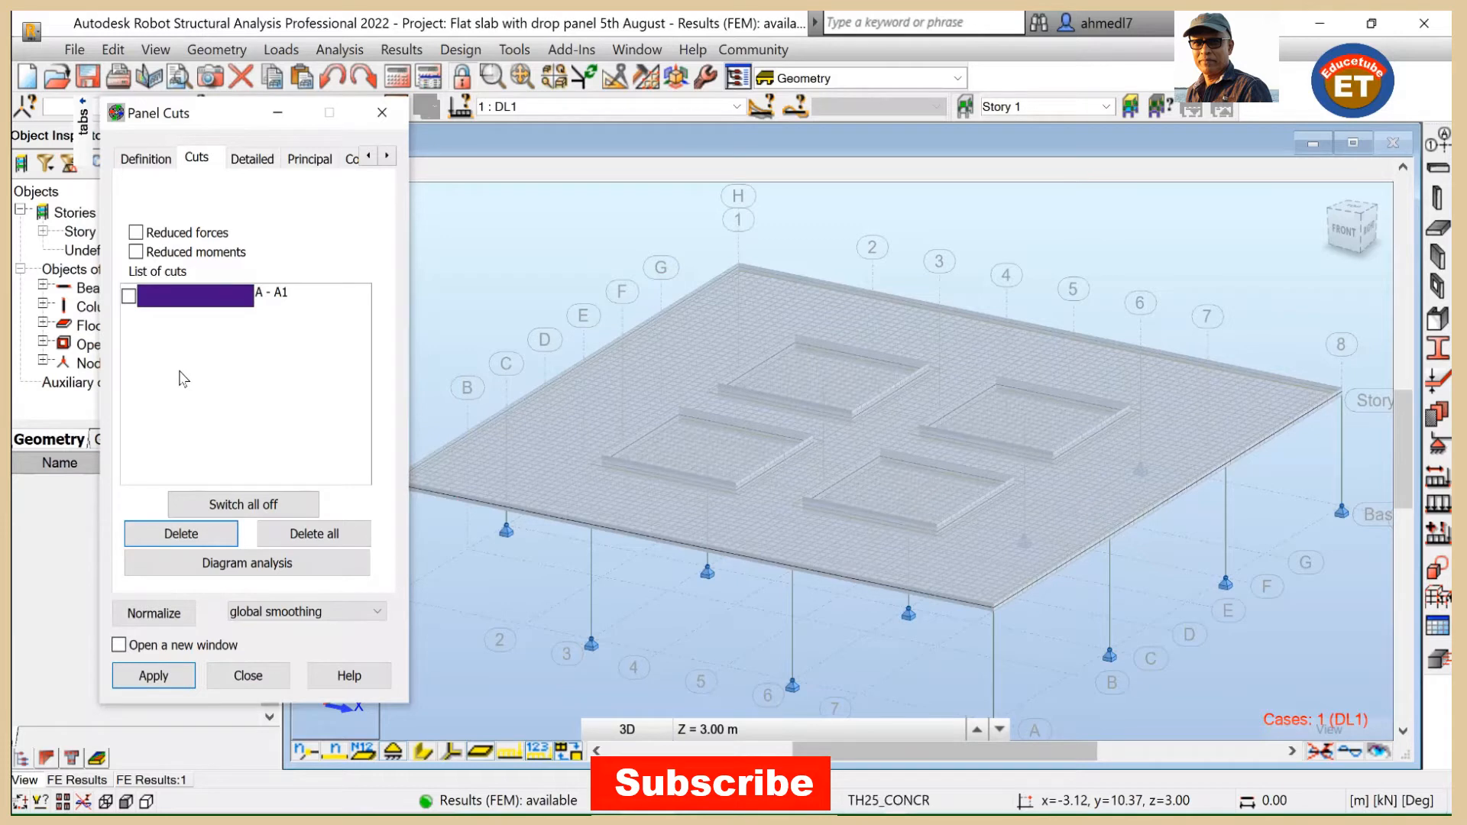
{"action": "left_click", "coordinate": [309, 293]}
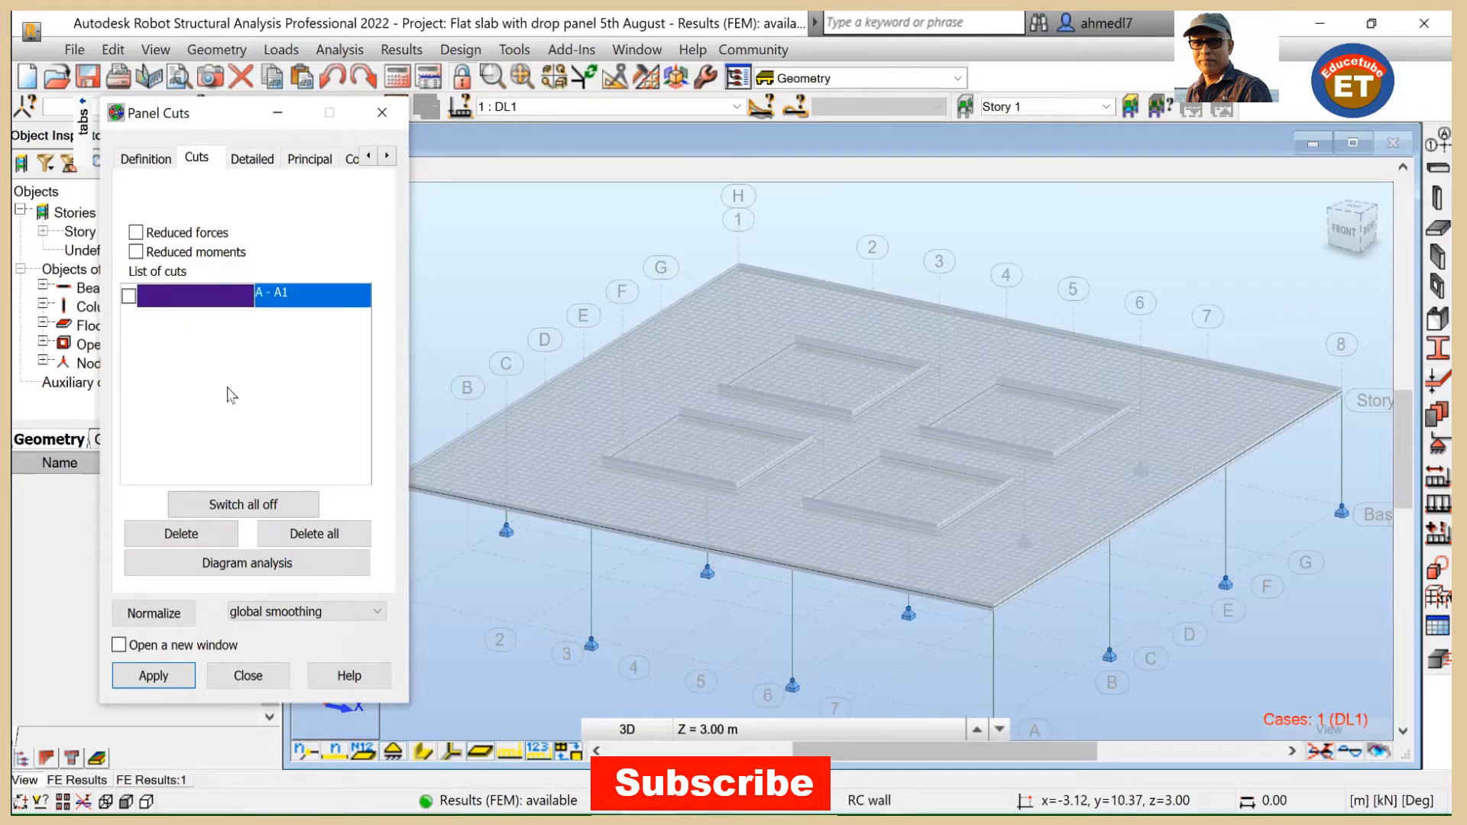
{"action": "left_click", "coordinate": [180, 533]}
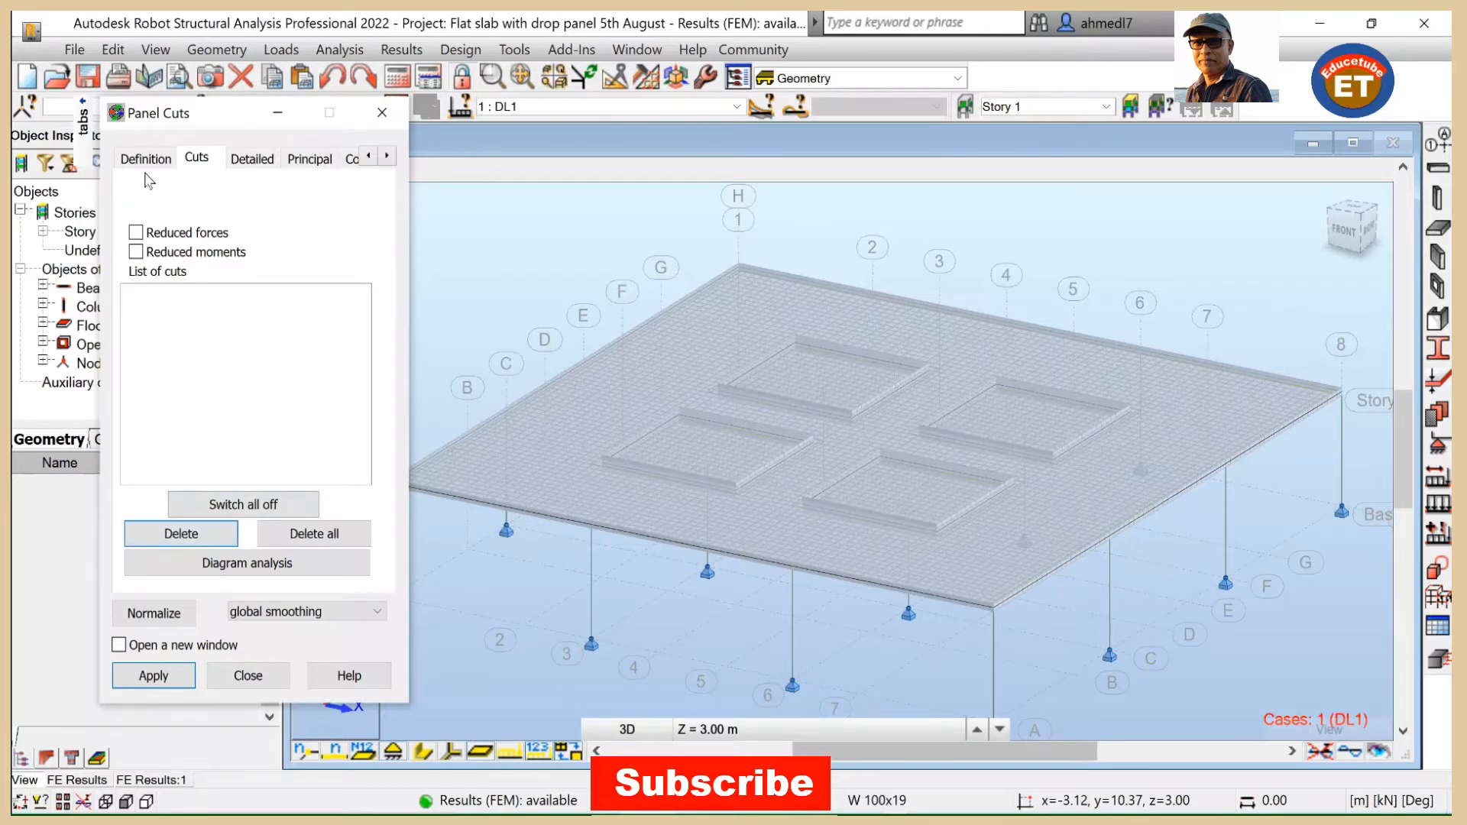
{"action": "left_click", "coordinate": [145, 157]}
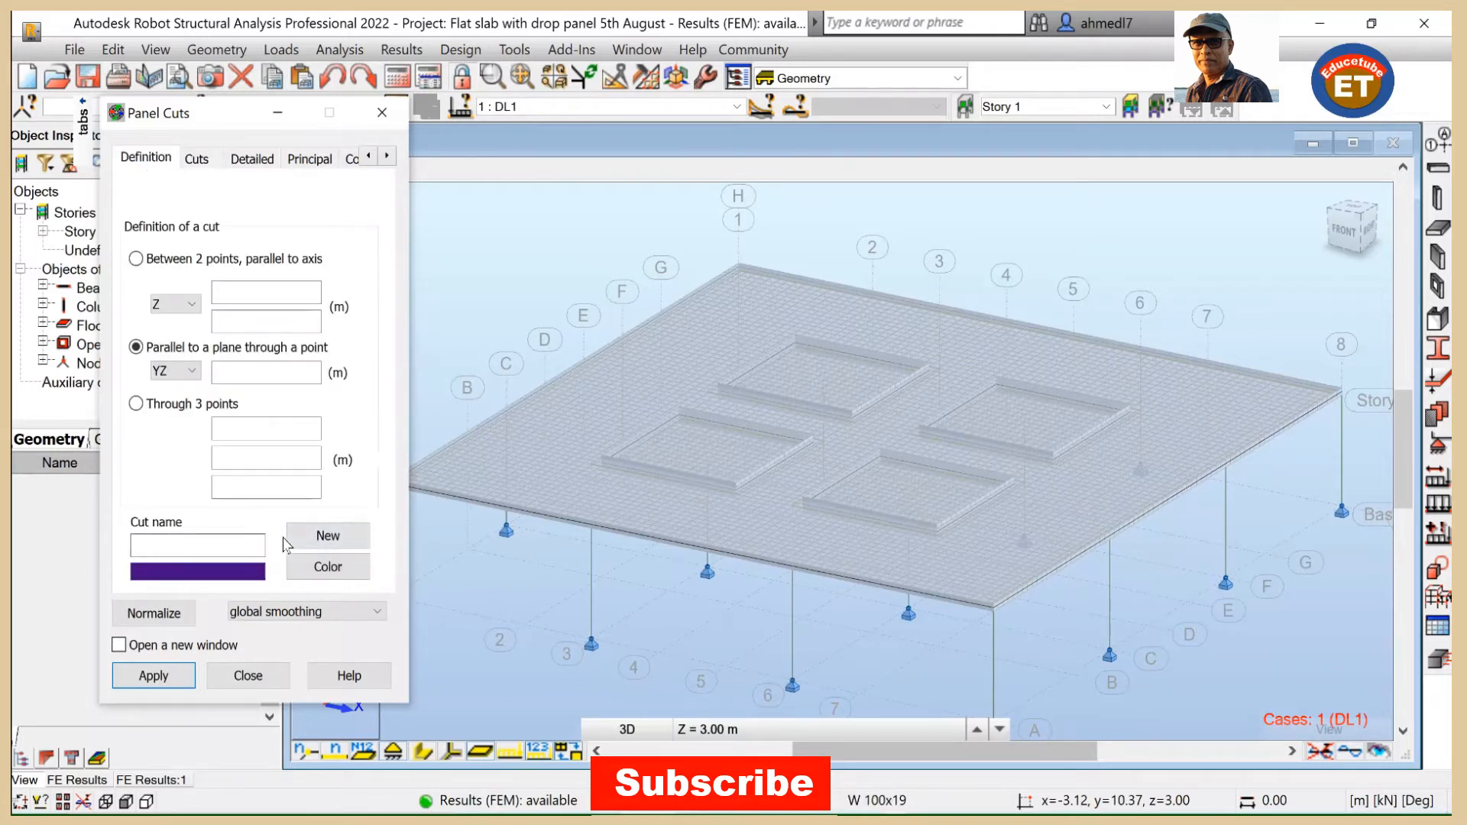
Step: Create new cut A - A1 through point 6.00, 0.00, 3.00 on the slab
{"action": "left_click", "coordinate": [198, 544]}
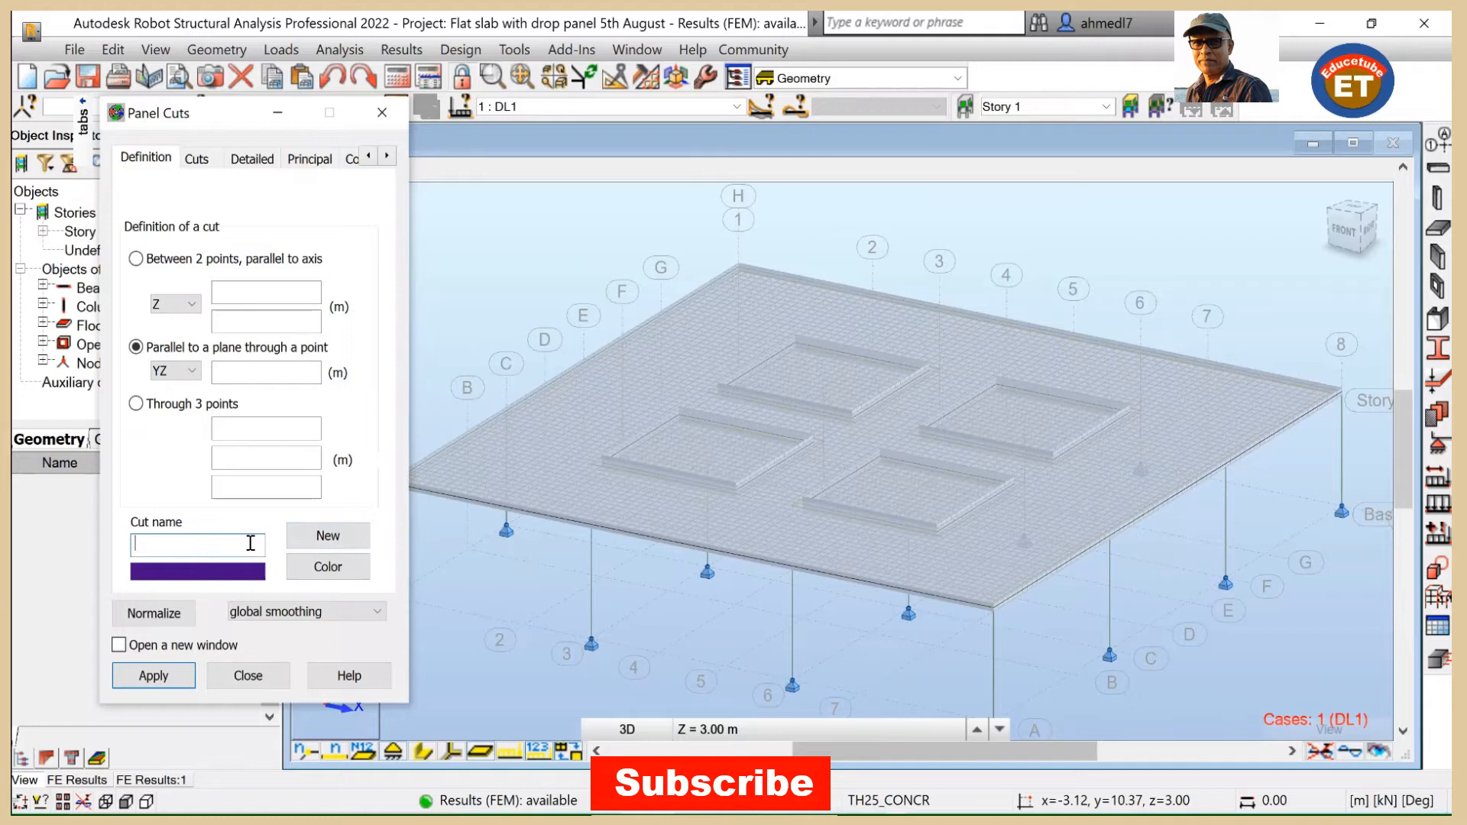
{"action": "left_click", "coordinate": [327, 535]}
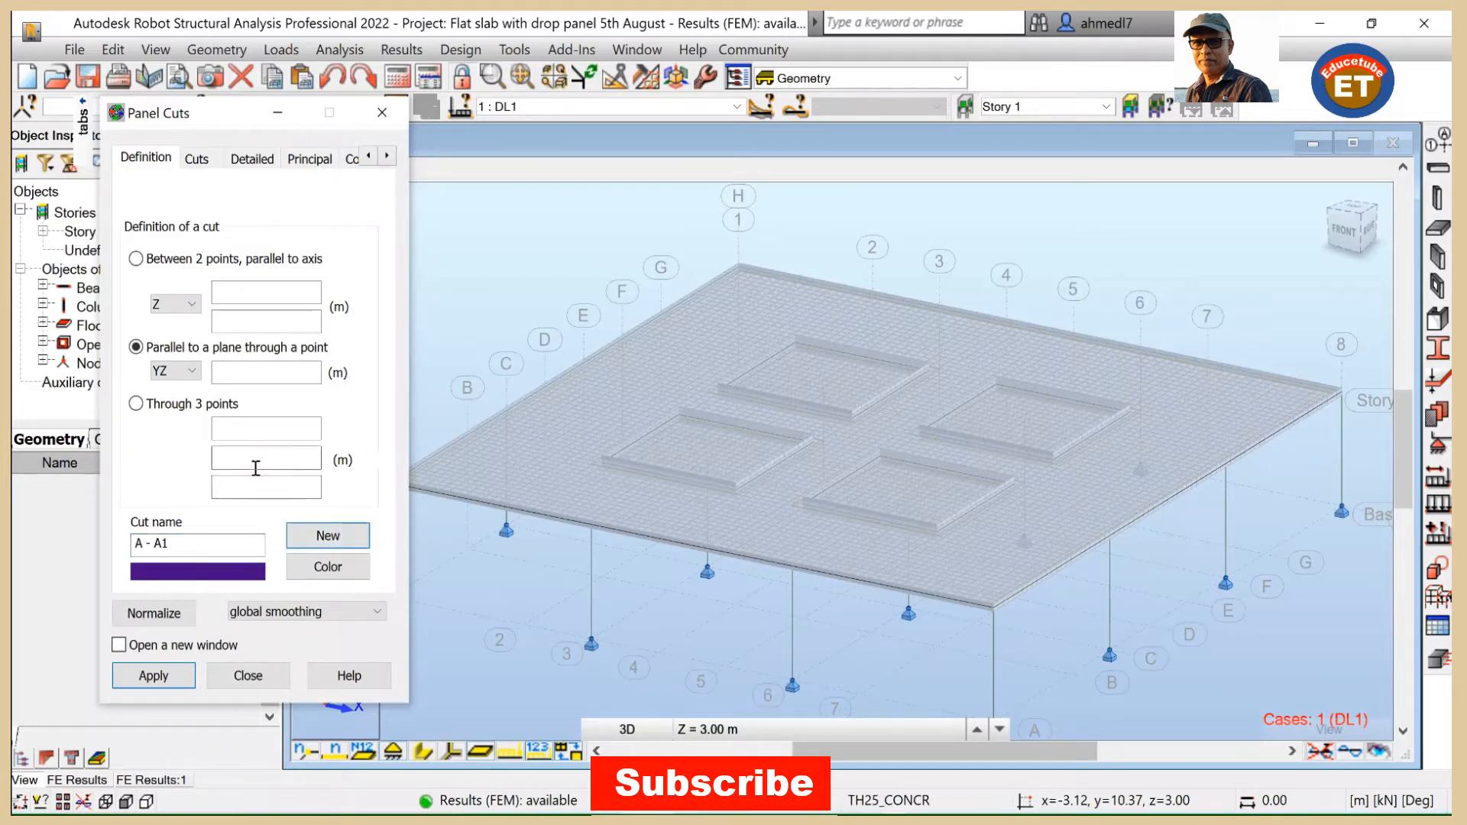
{"action": "left_click", "coordinate": [250, 157]}
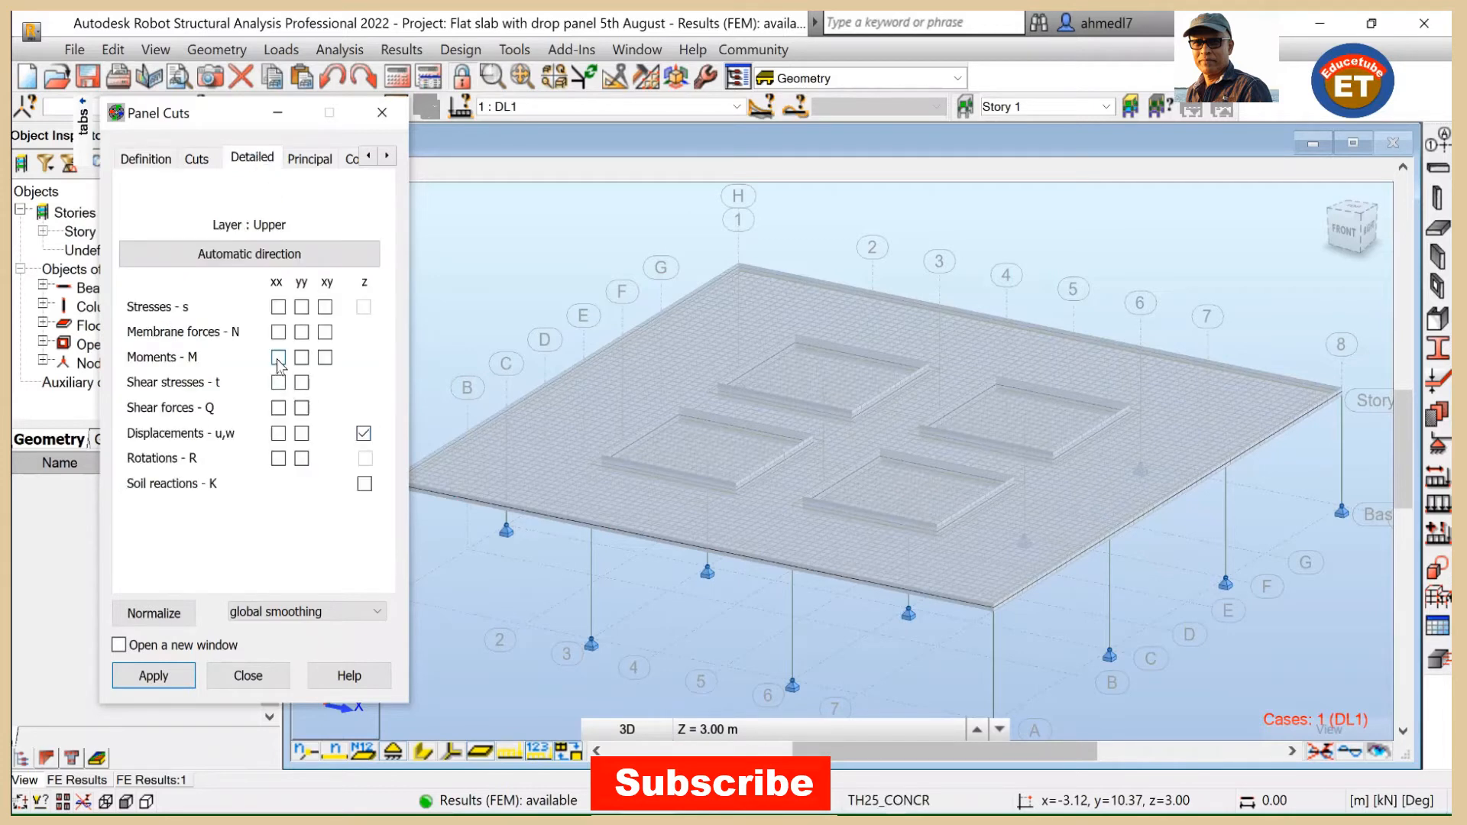
{"action": "left_click", "coordinate": [276, 358]}
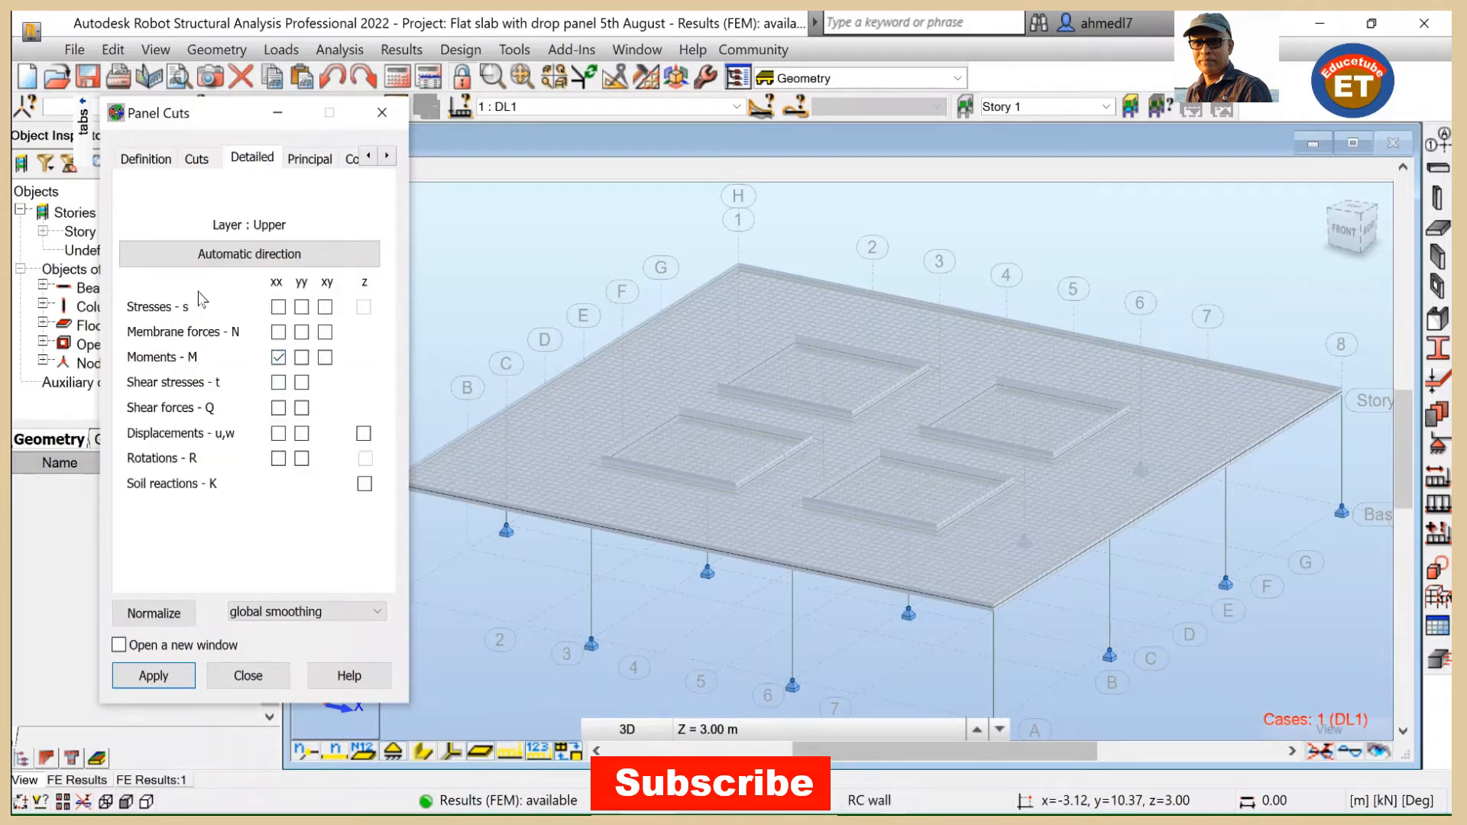
{"action": "left_click", "coordinate": [147, 158]}
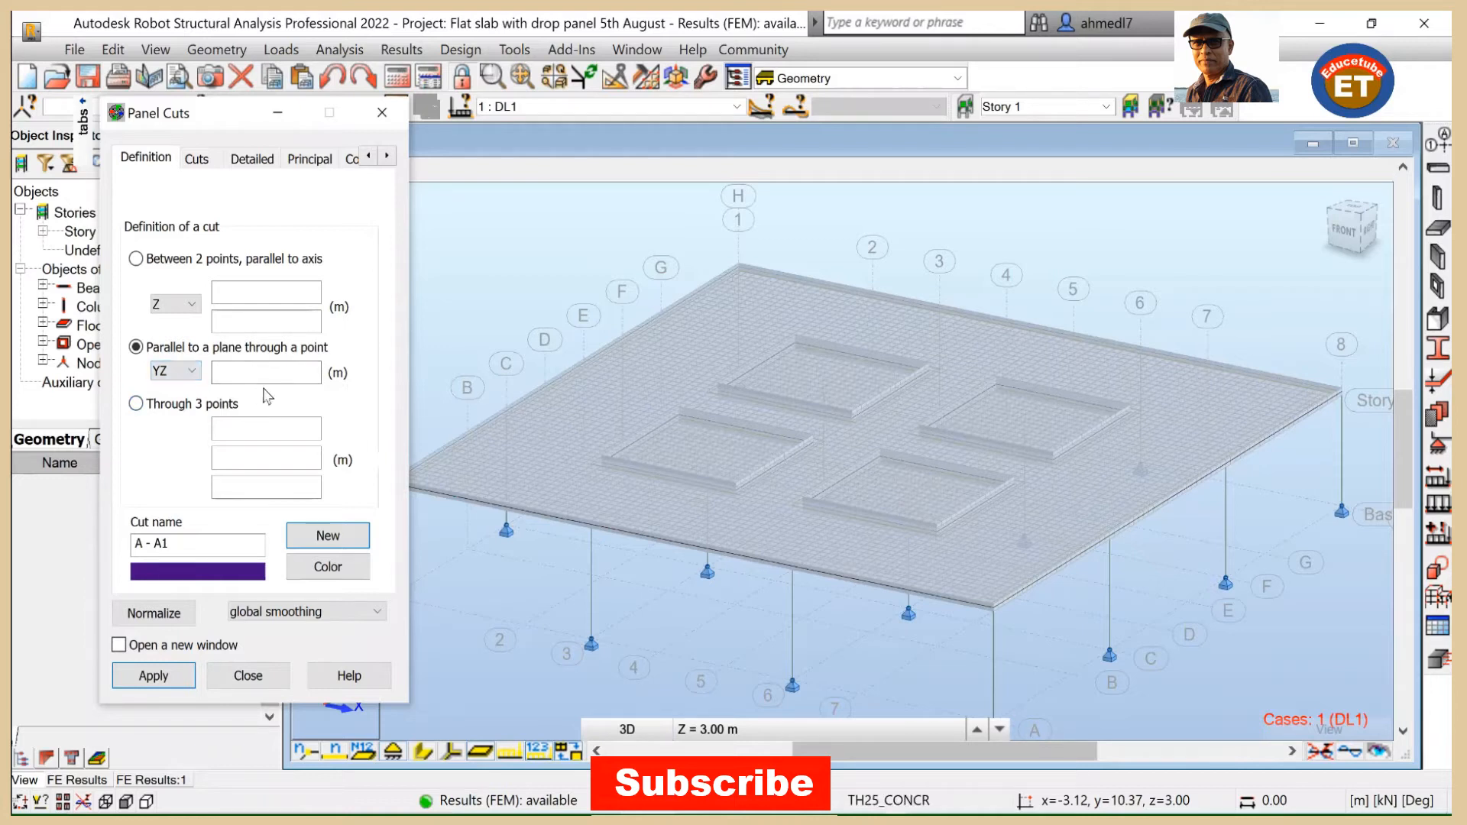
{"action": "left_click", "coordinate": [265, 371]}
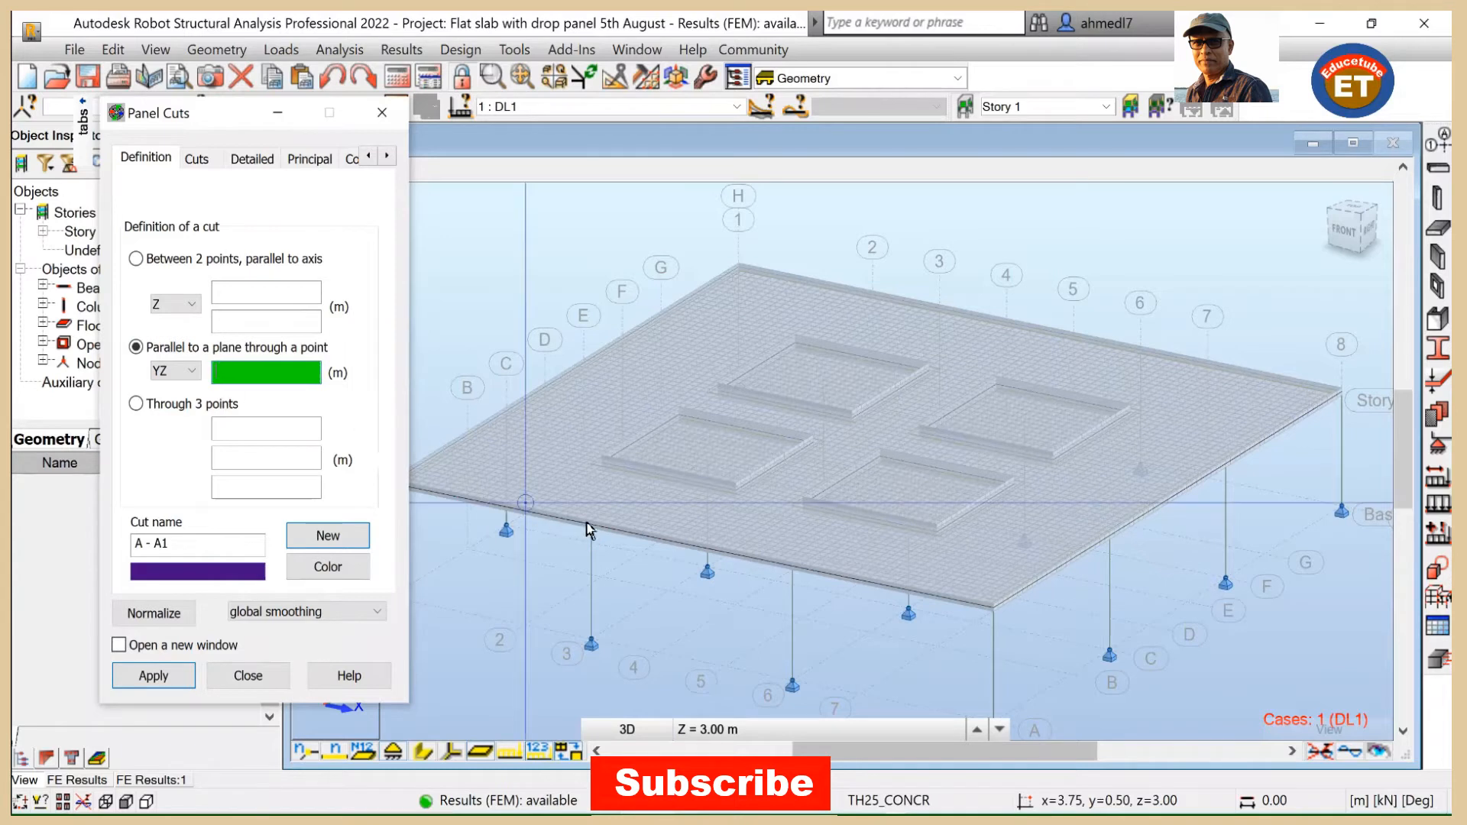
{"action": "mouse_move", "coordinate": [590, 524]}
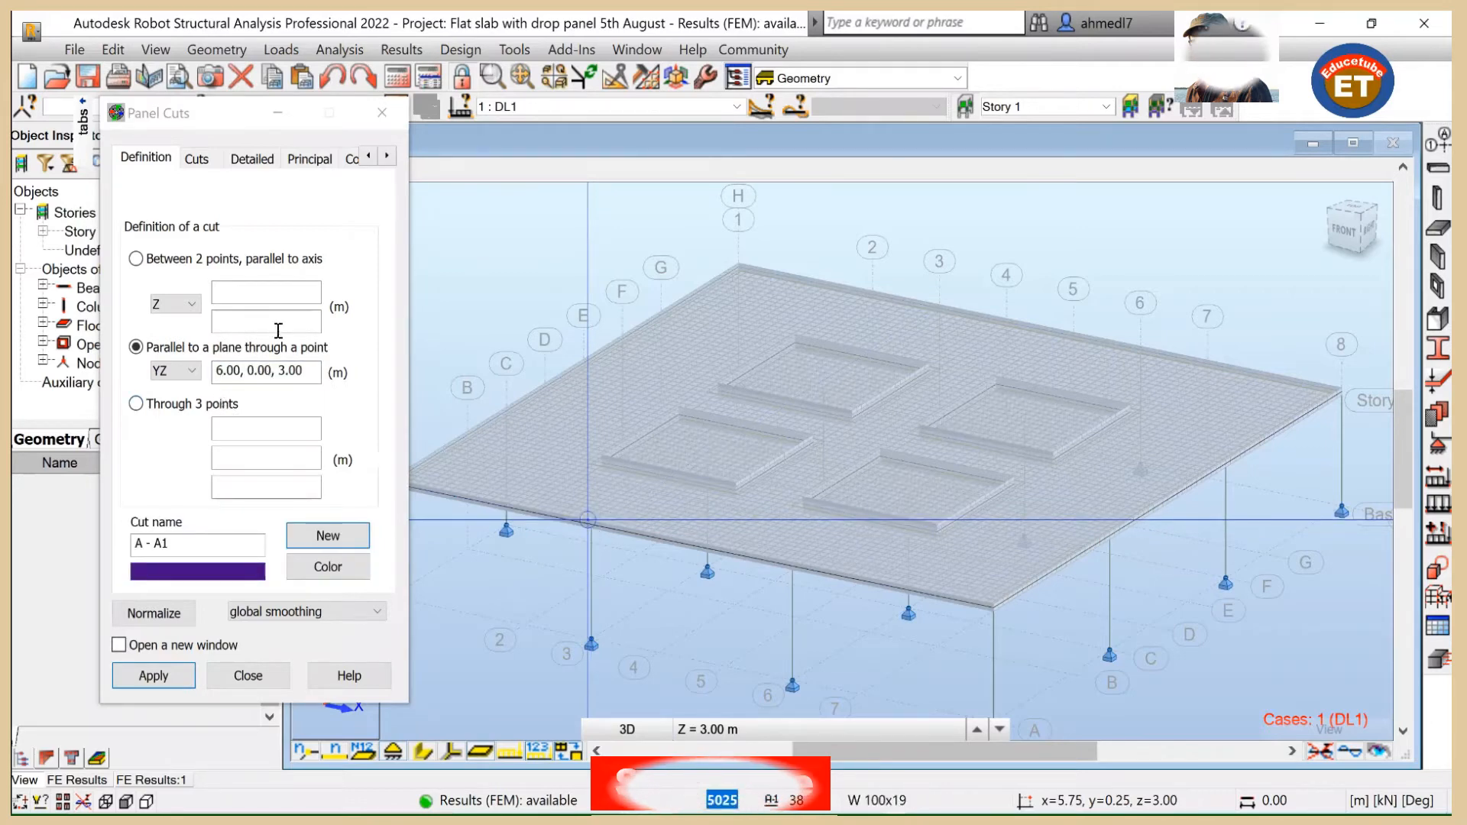
Step: Set the cut to report Mxx moments instead of vertical displacement and apply it
{"action": "left_click", "coordinate": [251, 157]}
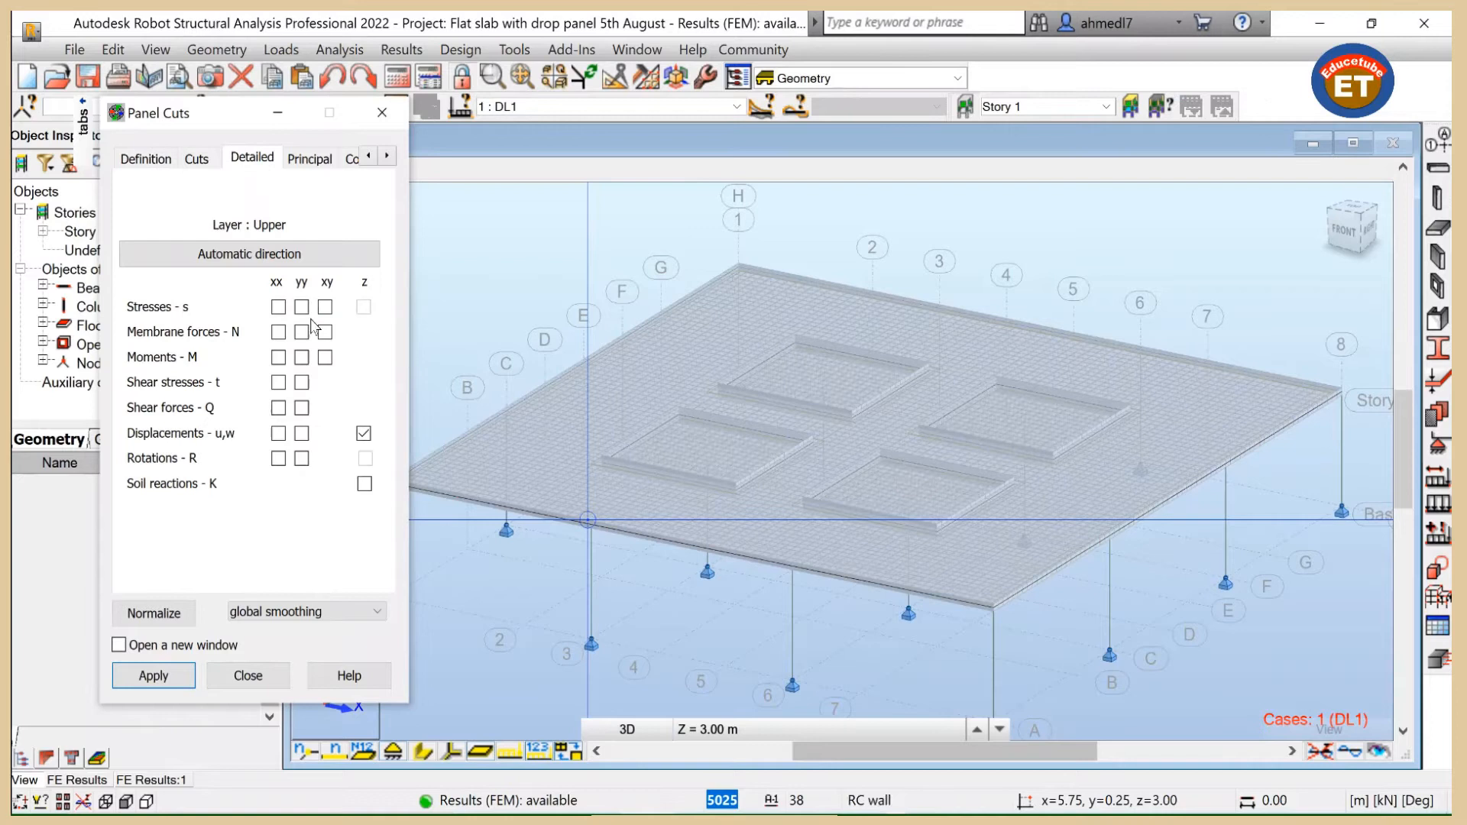
{"action": "left_click", "coordinate": [364, 432]}
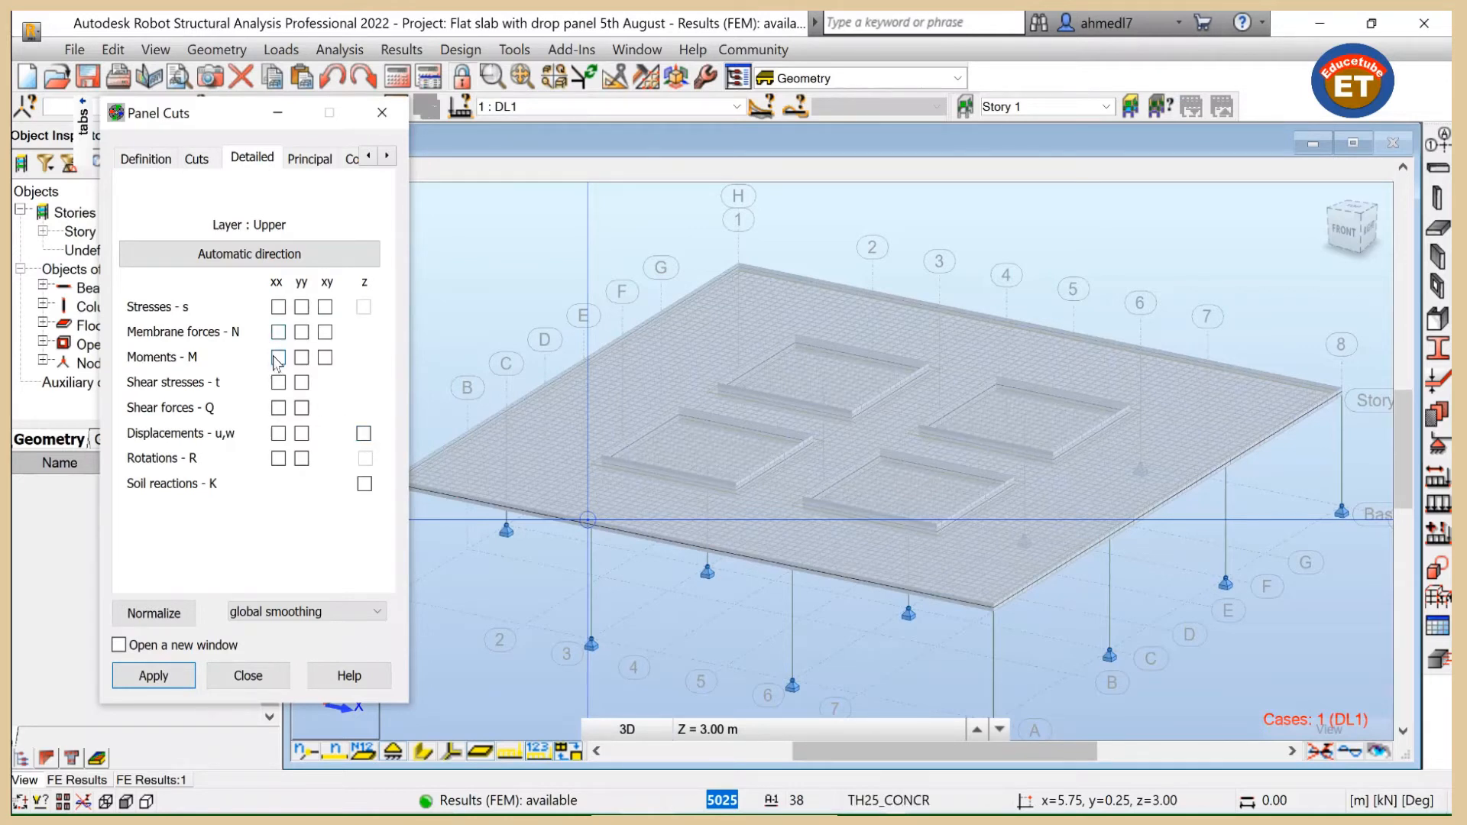
{"action": "left_click", "coordinate": [277, 356]}
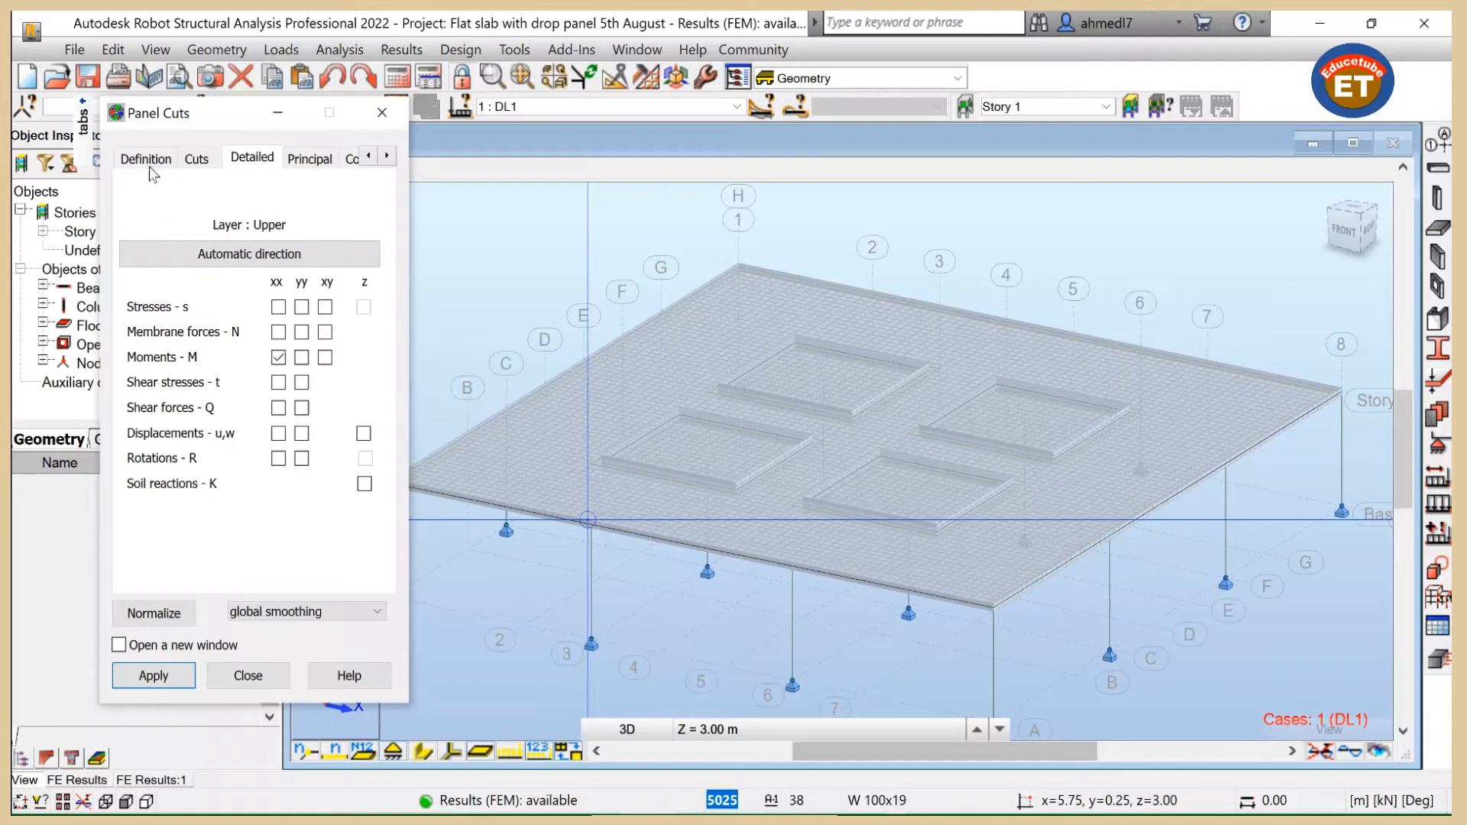
{"action": "left_click", "coordinate": [145, 158]}
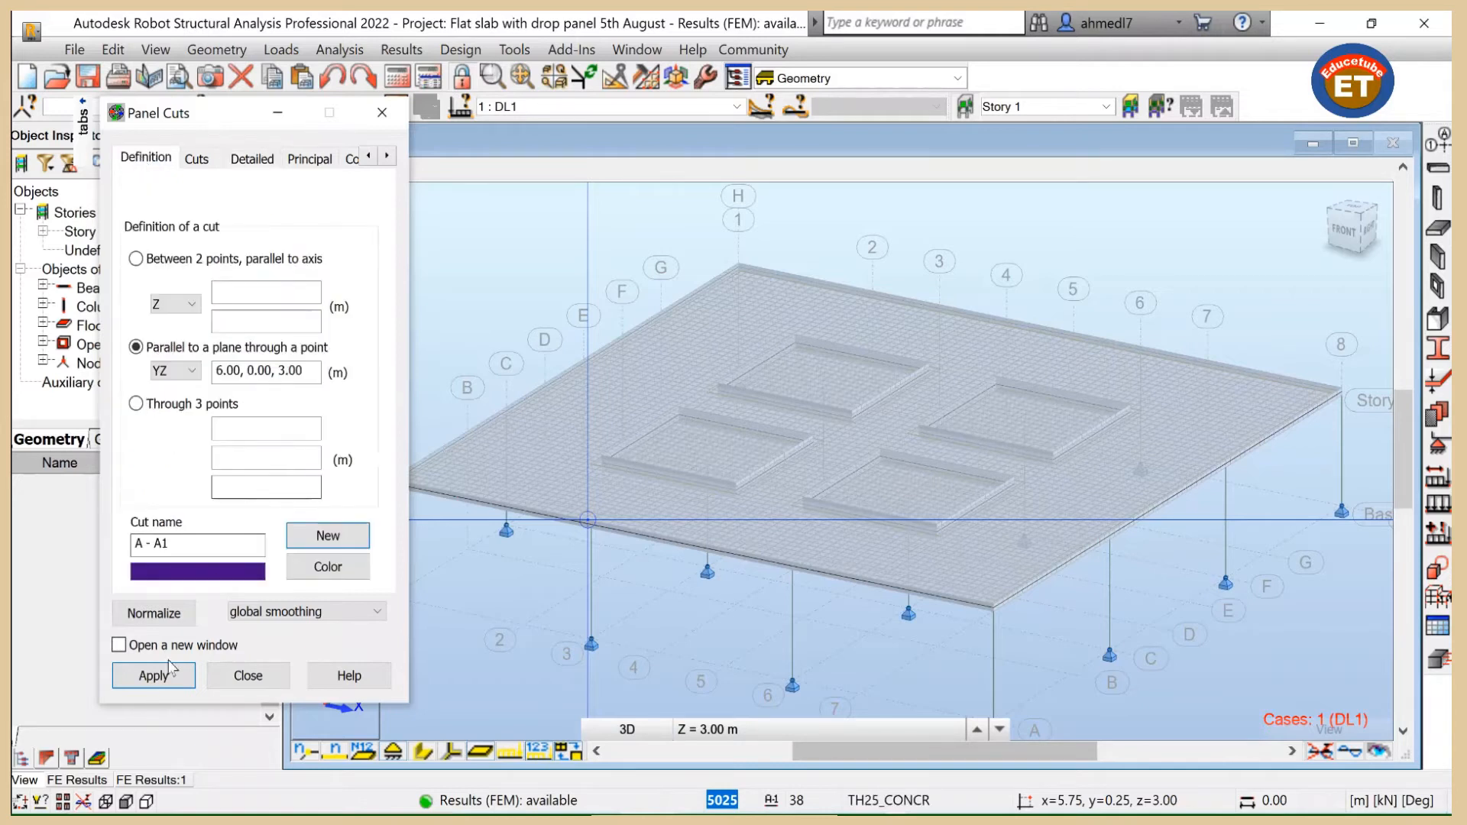
{"action": "left_click", "coordinate": [153, 674]}
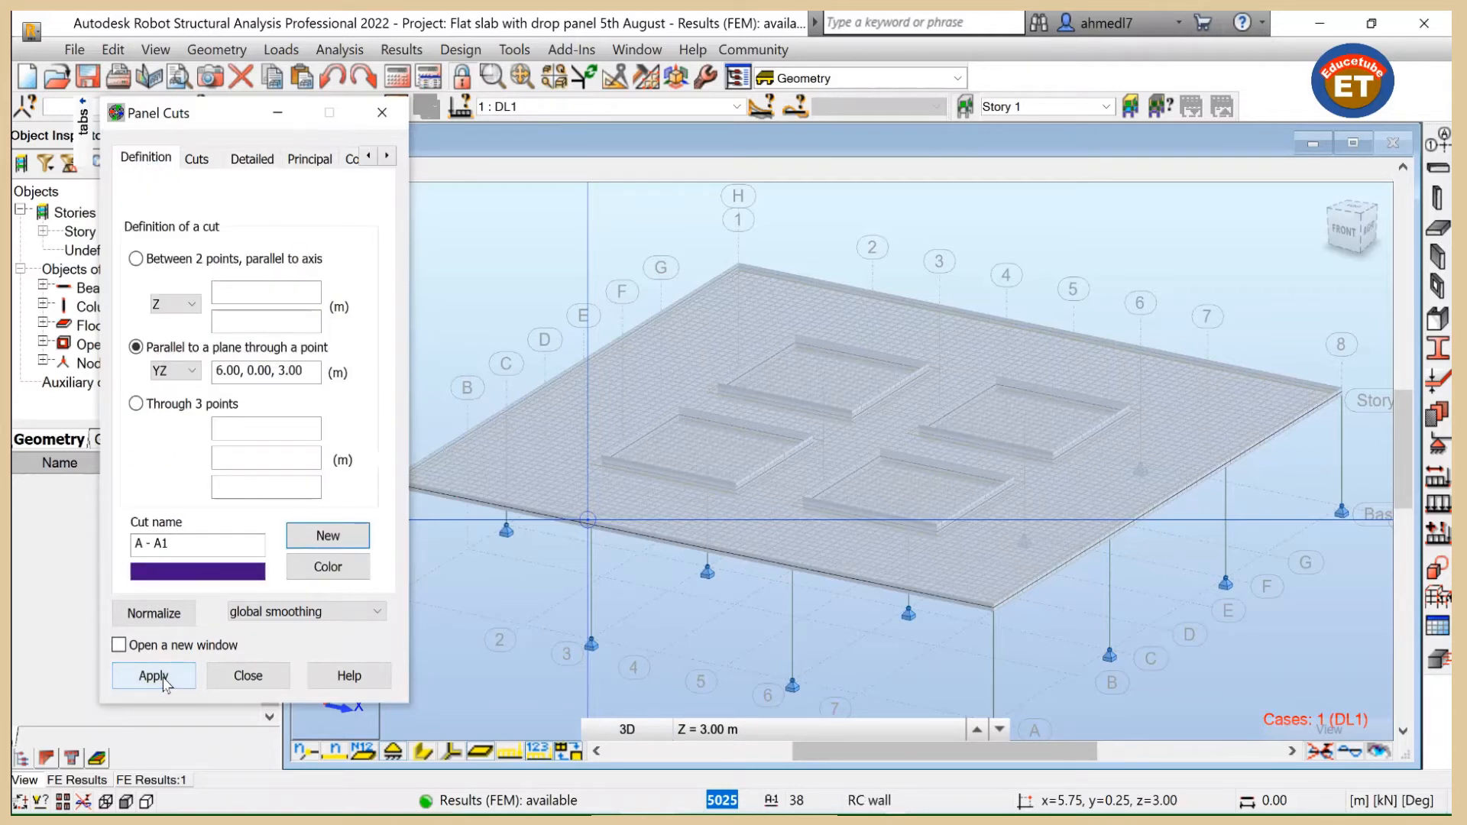
{"action": "left_click", "coordinate": [152, 675]}
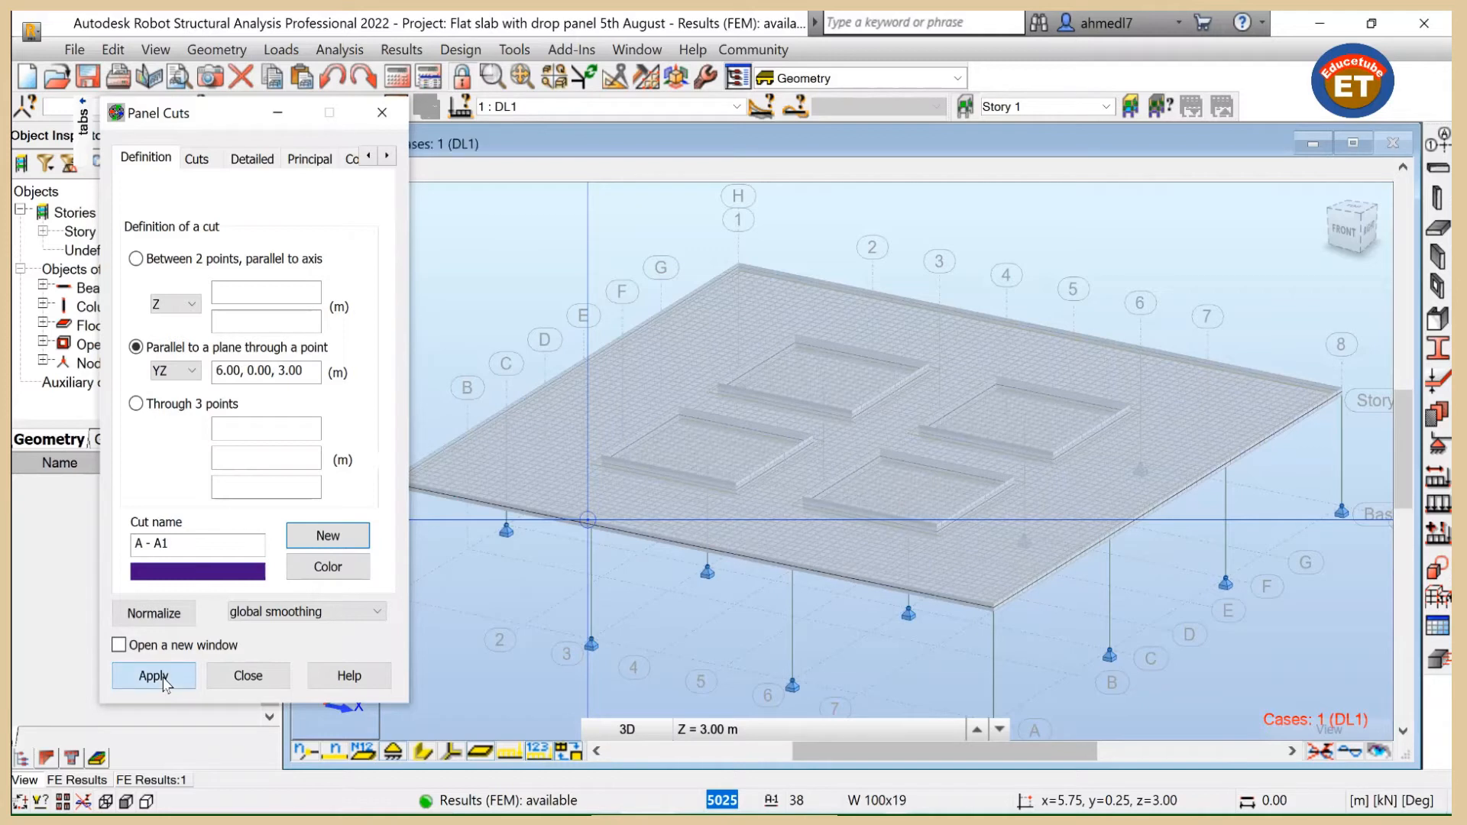
Step: Draw the MXX diagram for cut A - A1, then create and draw cut A - A2 at edited point coordinates
{"action": "left_click", "coordinate": [153, 676]}
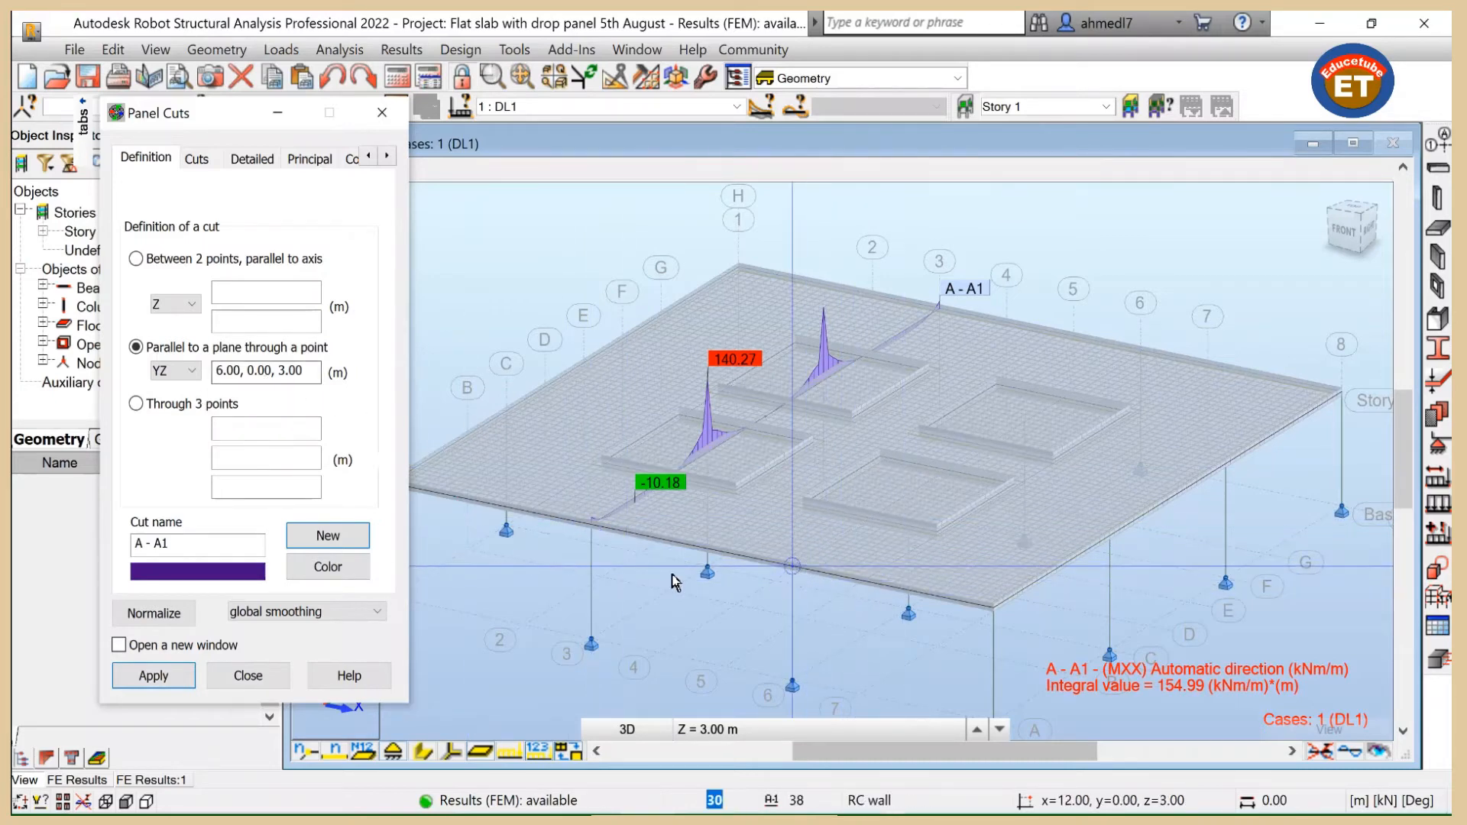
{"action": "left_click", "coordinate": [264, 370]}
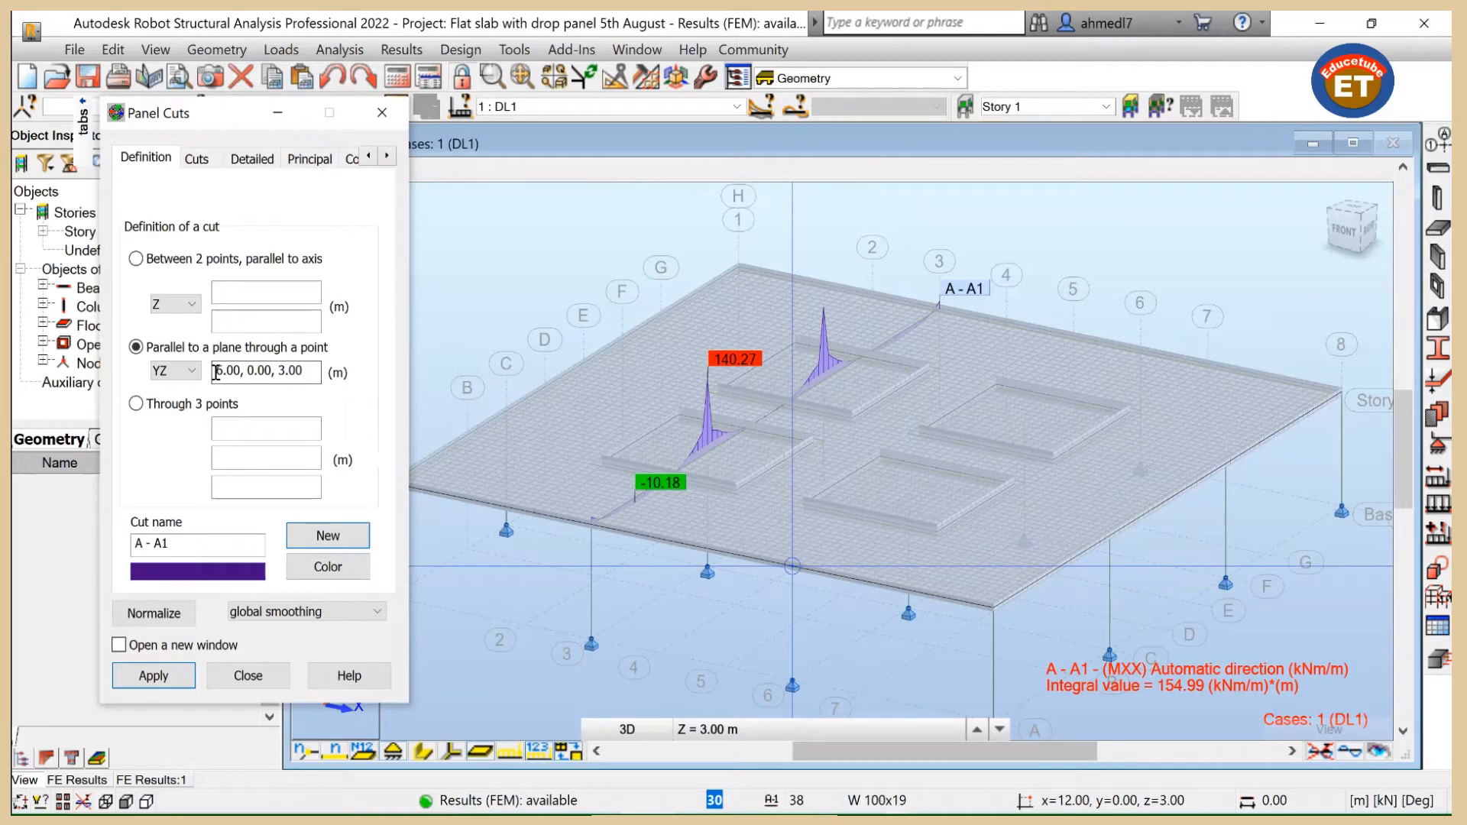
{"action": "triple_click", "coordinate": [264, 371]}
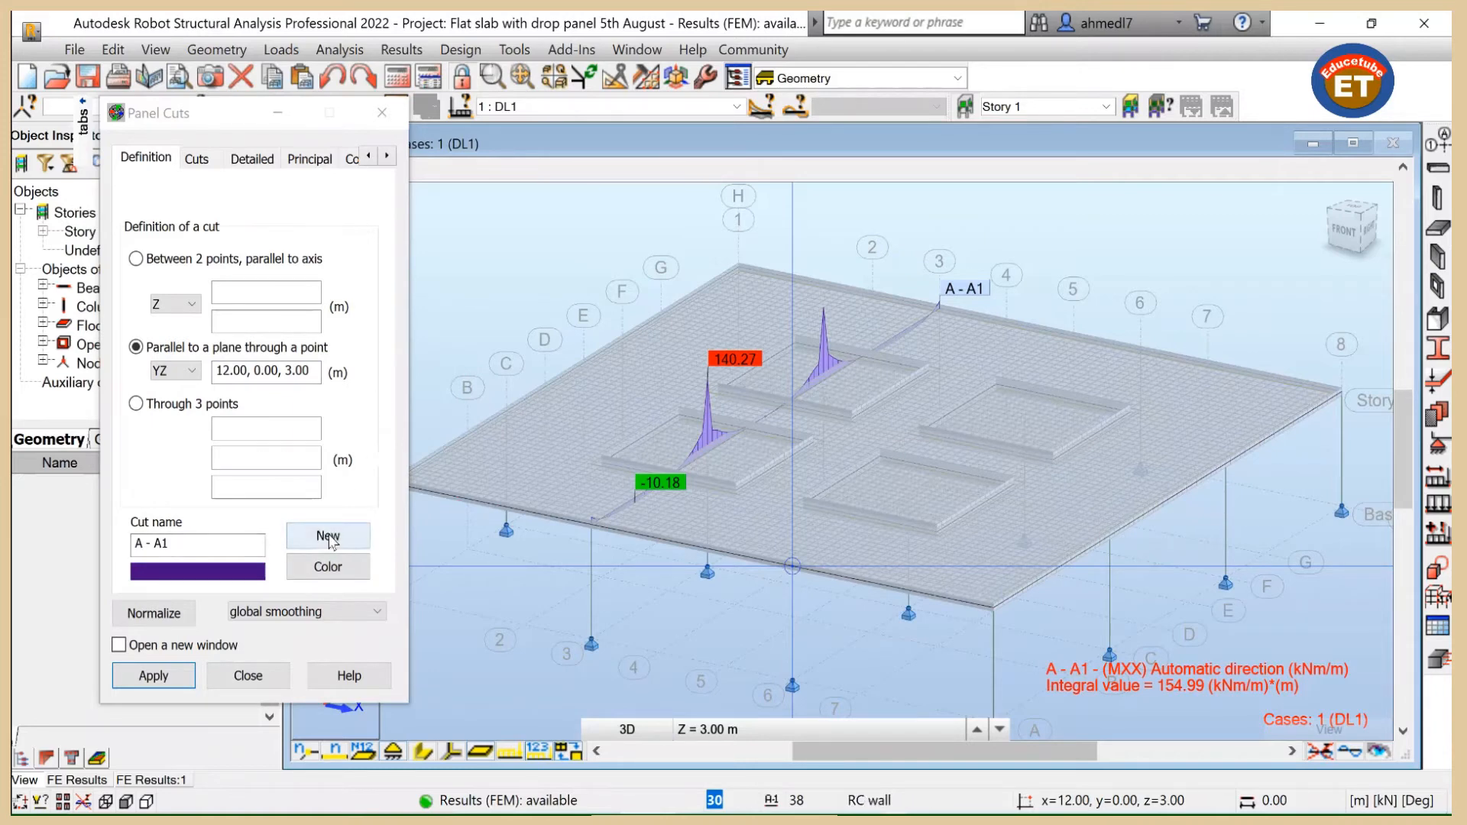
{"action": "left_click", "coordinate": [327, 535]}
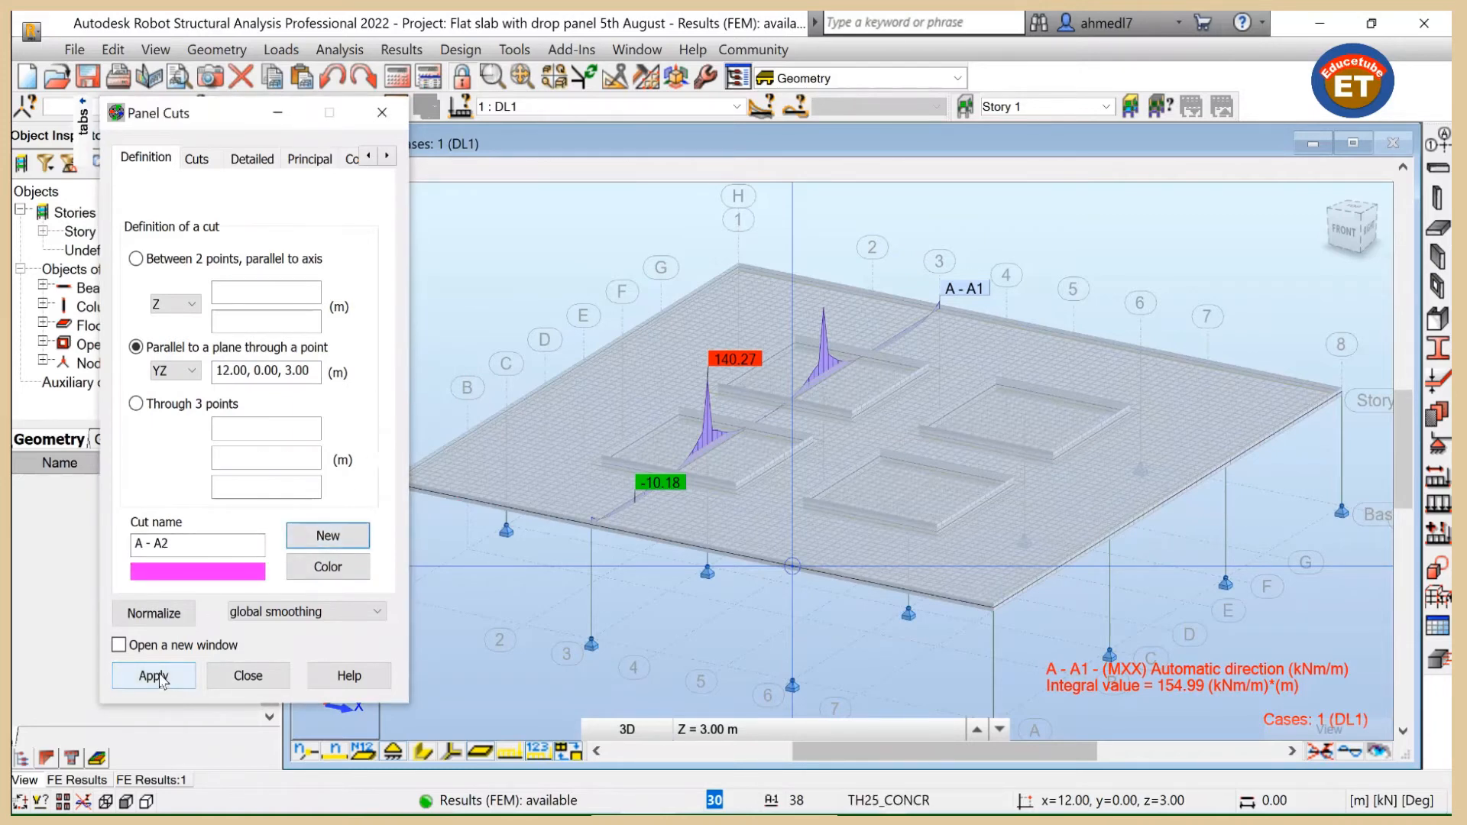
{"action": "left_click", "coordinate": [153, 676]}
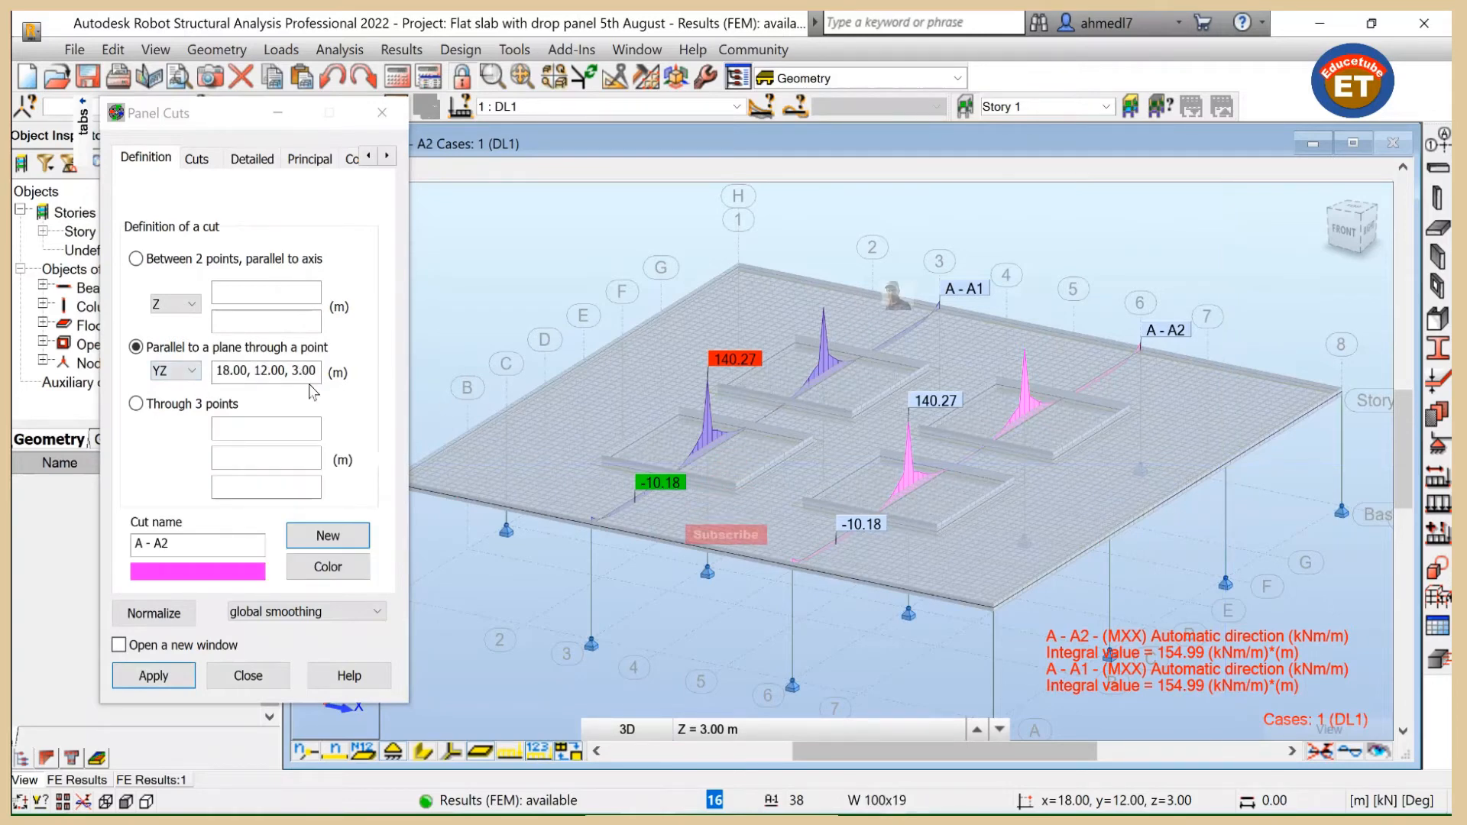
Step: Create a third cut named A - A3 and apply it
{"action": "left_click", "coordinate": [327, 535]}
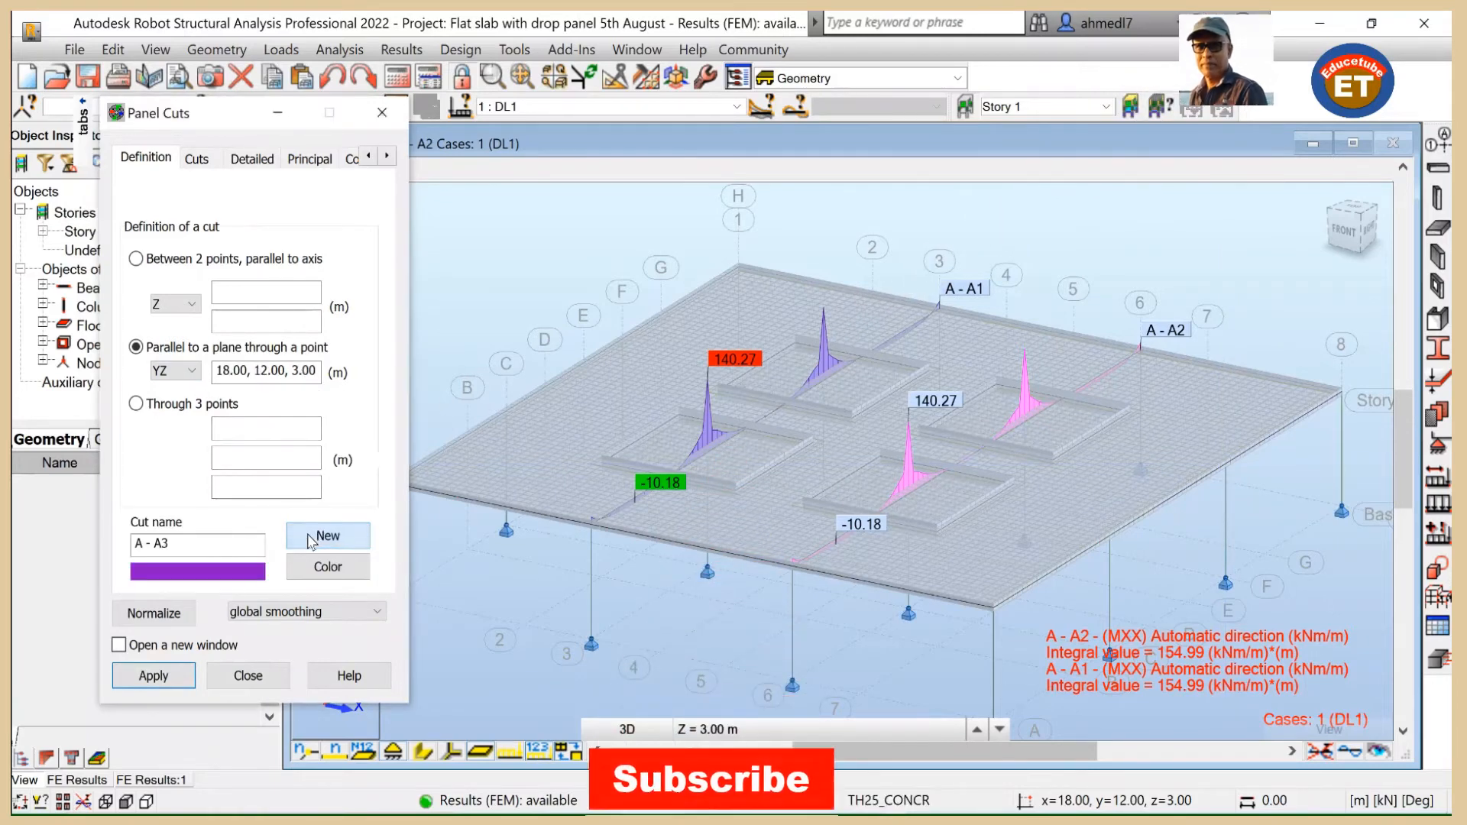
{"action": "left_click", "coordinate": [153, 674]}
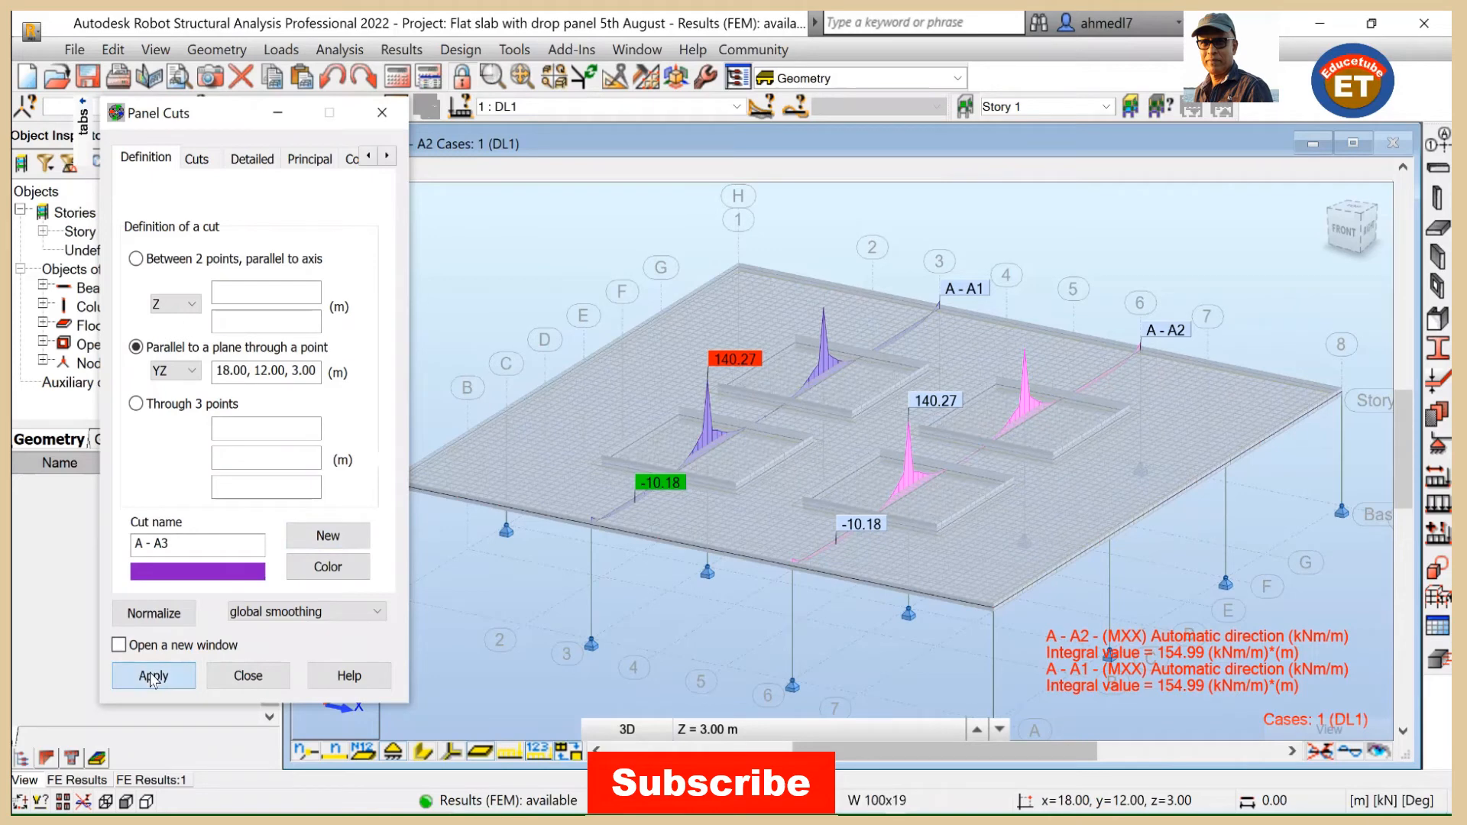
Step: Redraw cut A - A3 parallel to XZ through 18.00, 12.00, 3.00 over the middle drop-panel row
{"action": "left_click", "coordinate": [152, 676]}
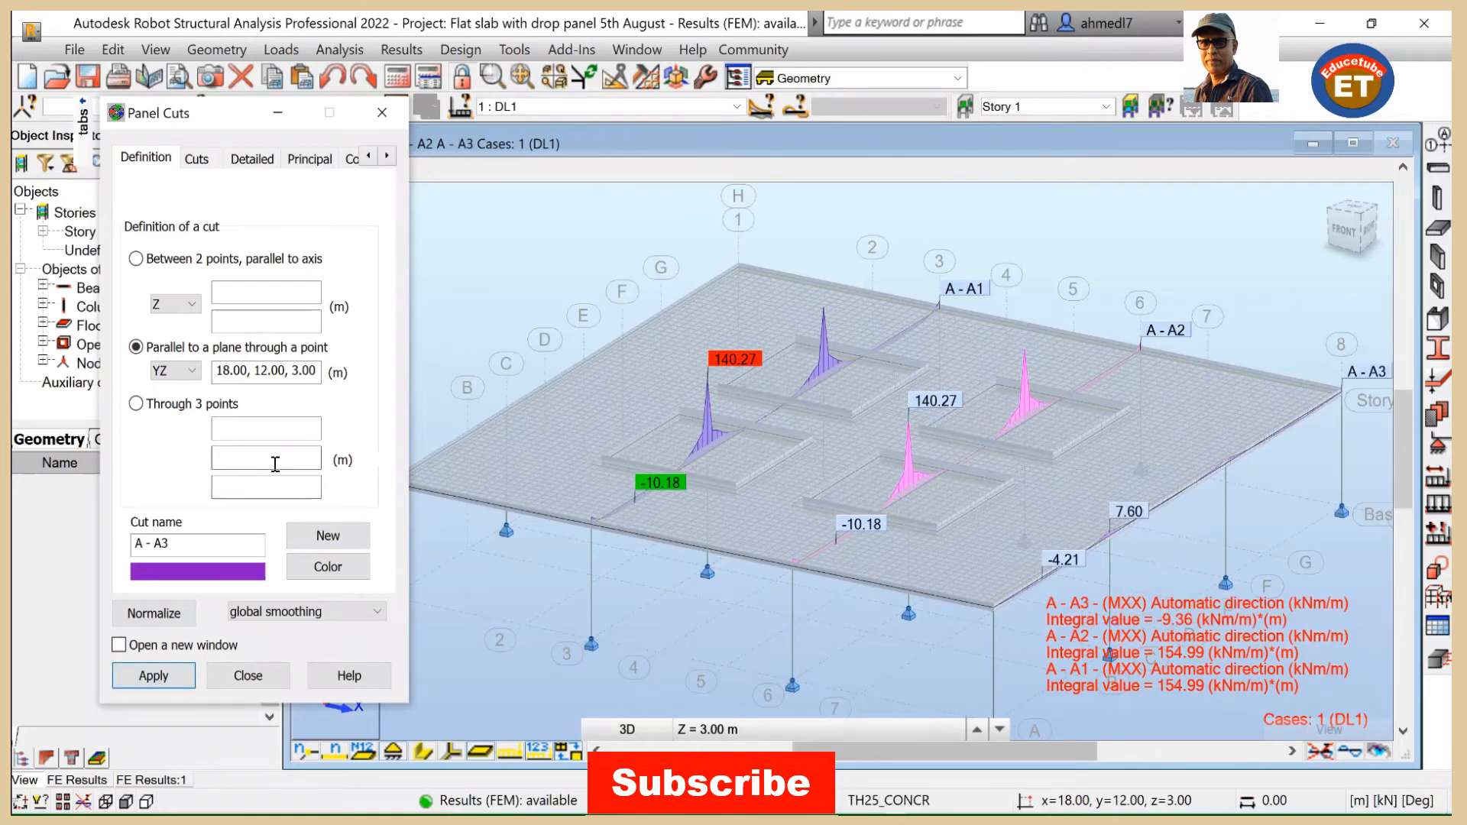
{"action": "mouse_move", "coordinate": [1135, 520]}
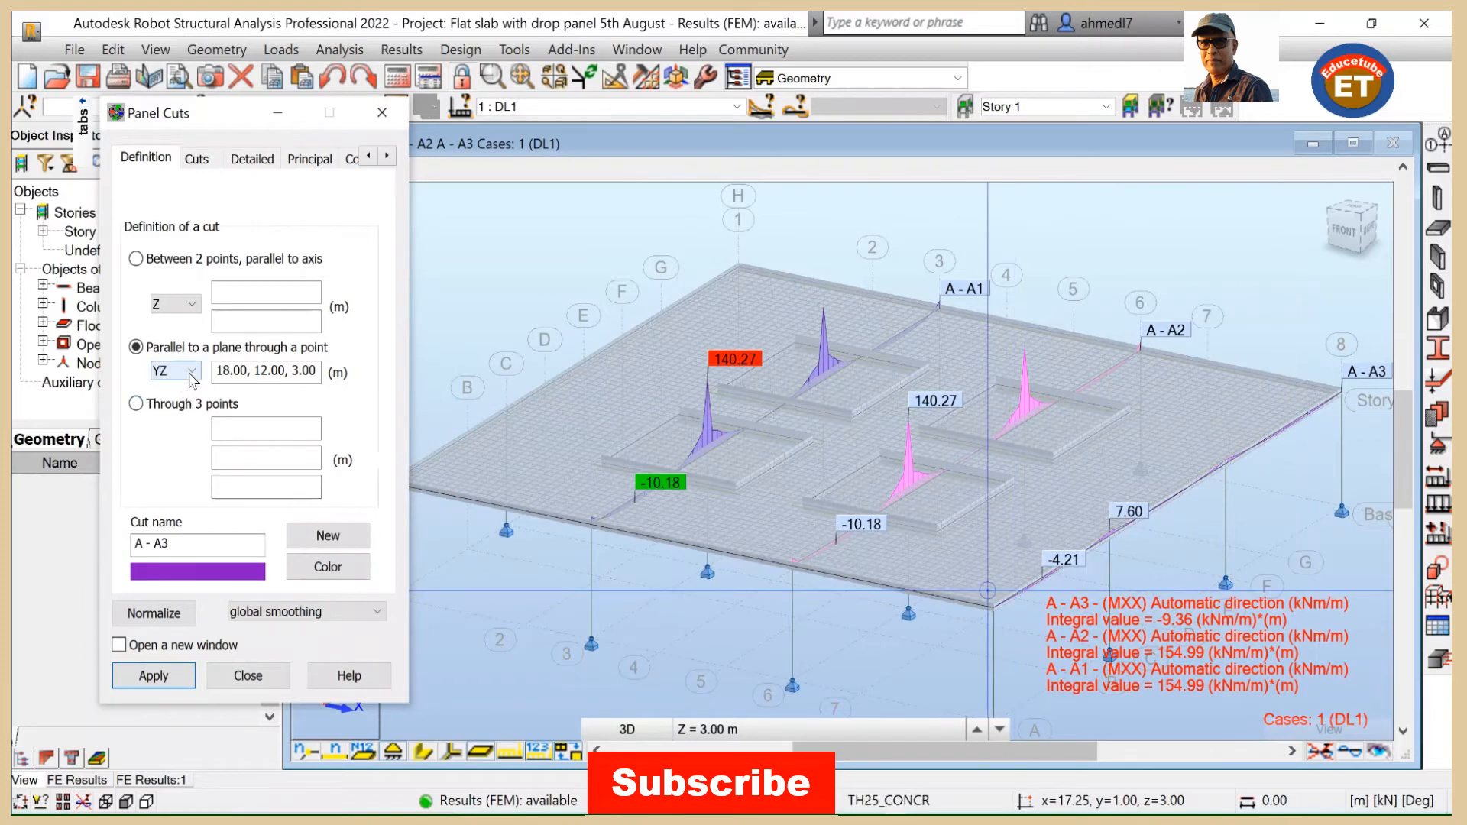
{"action": "left_click", "coordinate": [193, 370]}
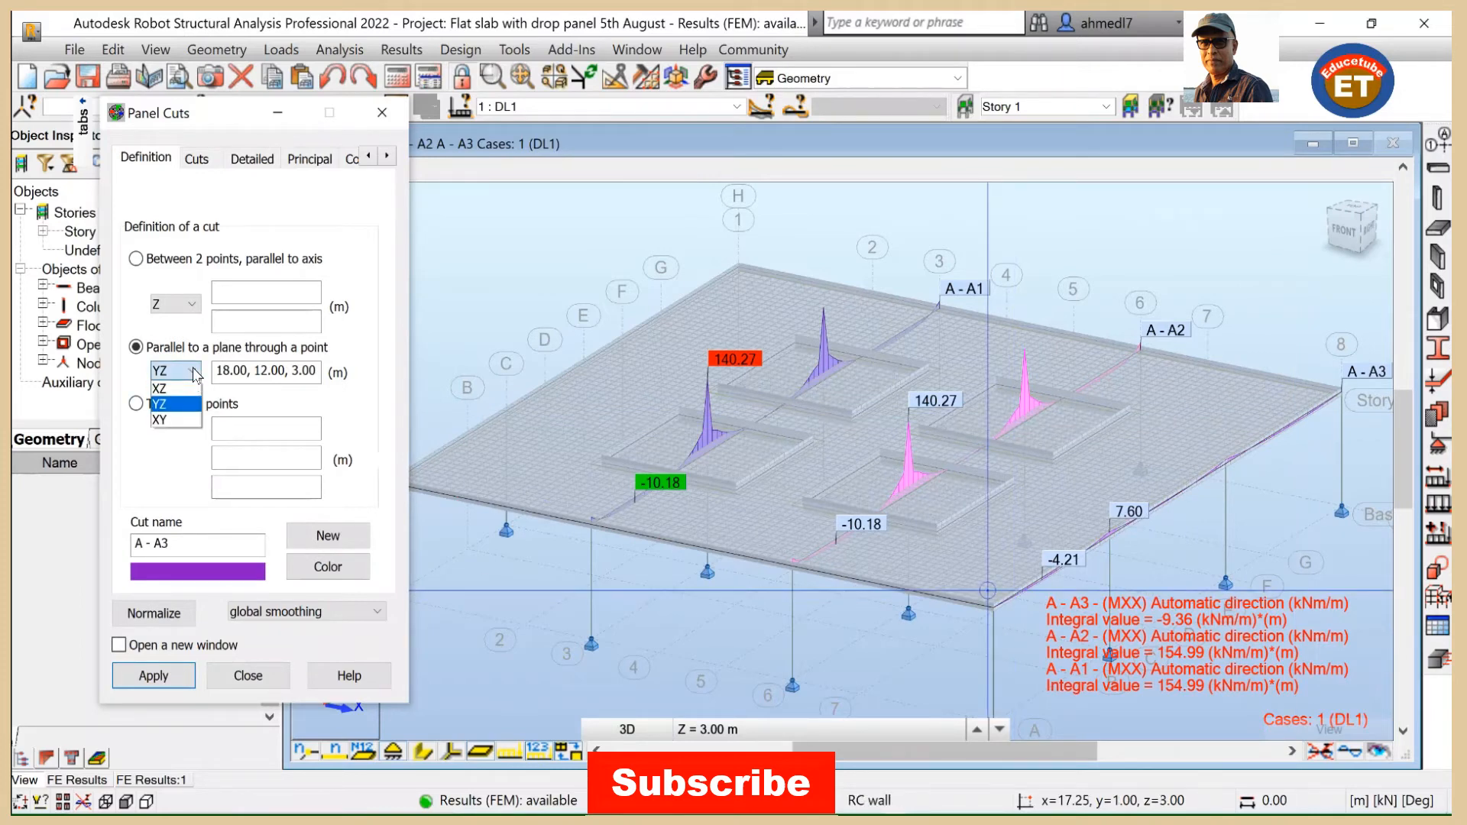
{"action": "left_click", "coordinate": [165, 386]}
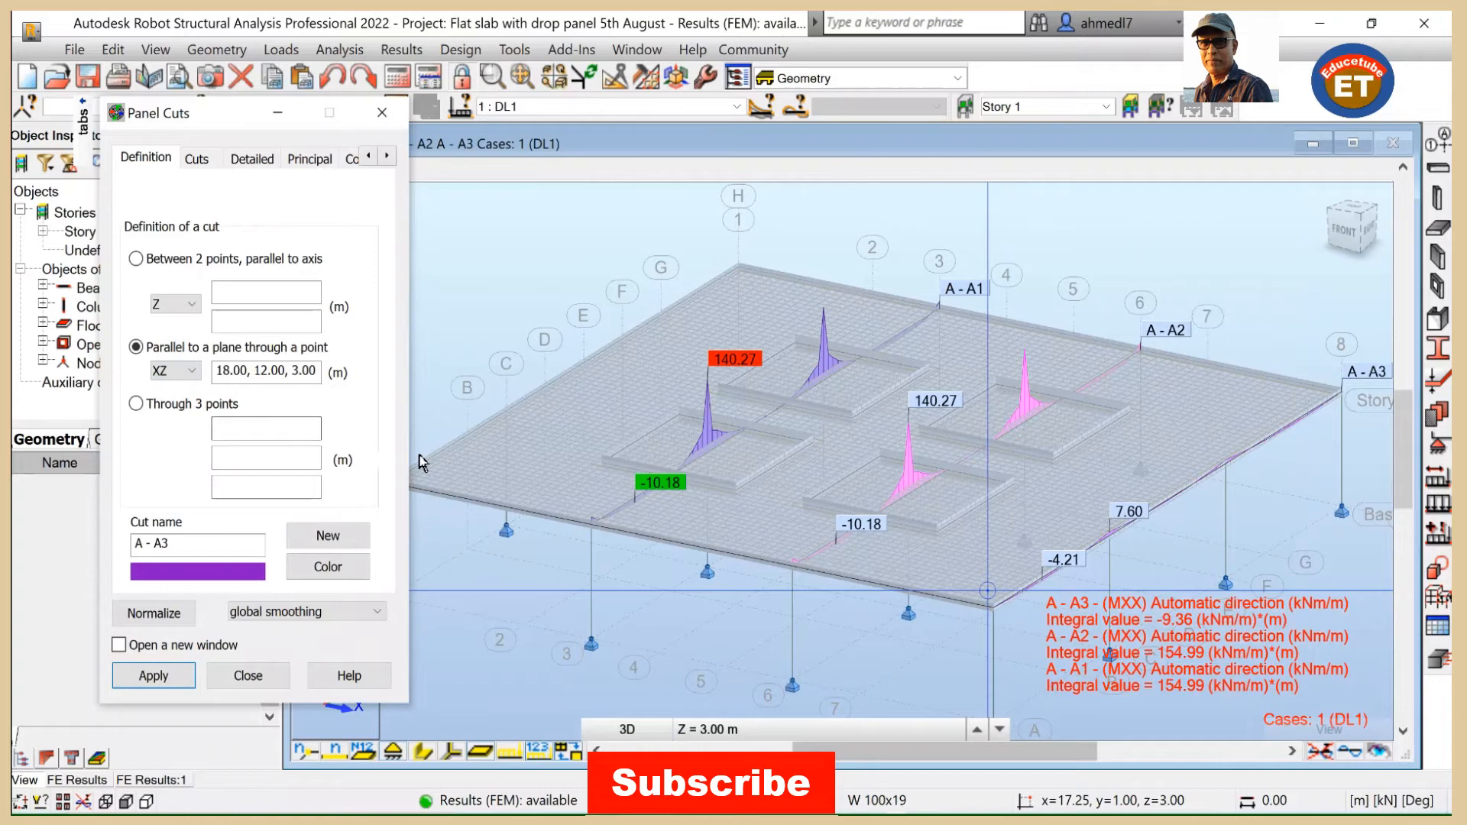
{"action": "mouse_move", "coordinate": [1172, 501]}
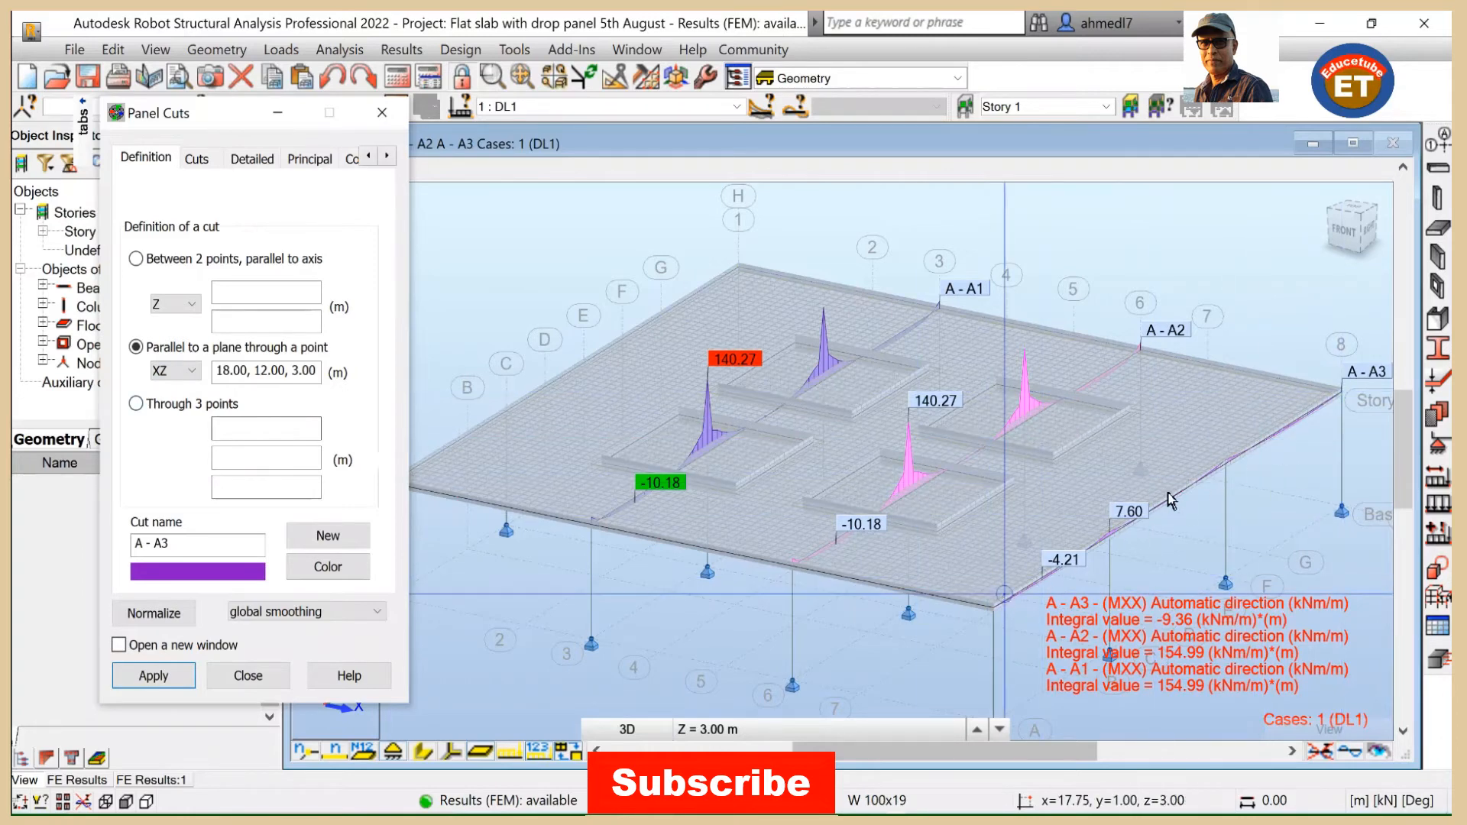
{"action": "mouse_move", "coordinate": [1233, 468]}
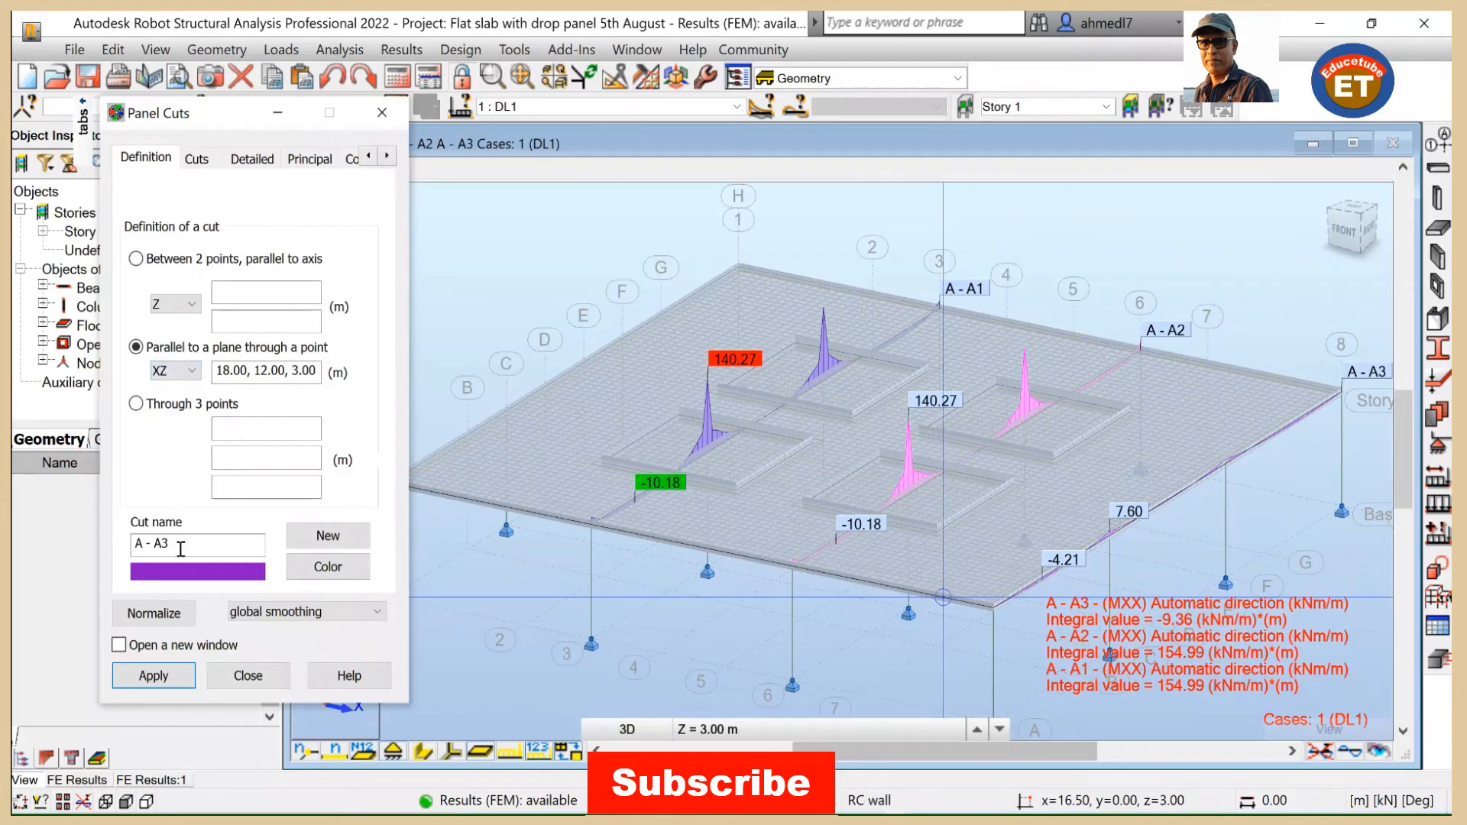
{"action": "mouse_move", "coordinate": [982, 367]}
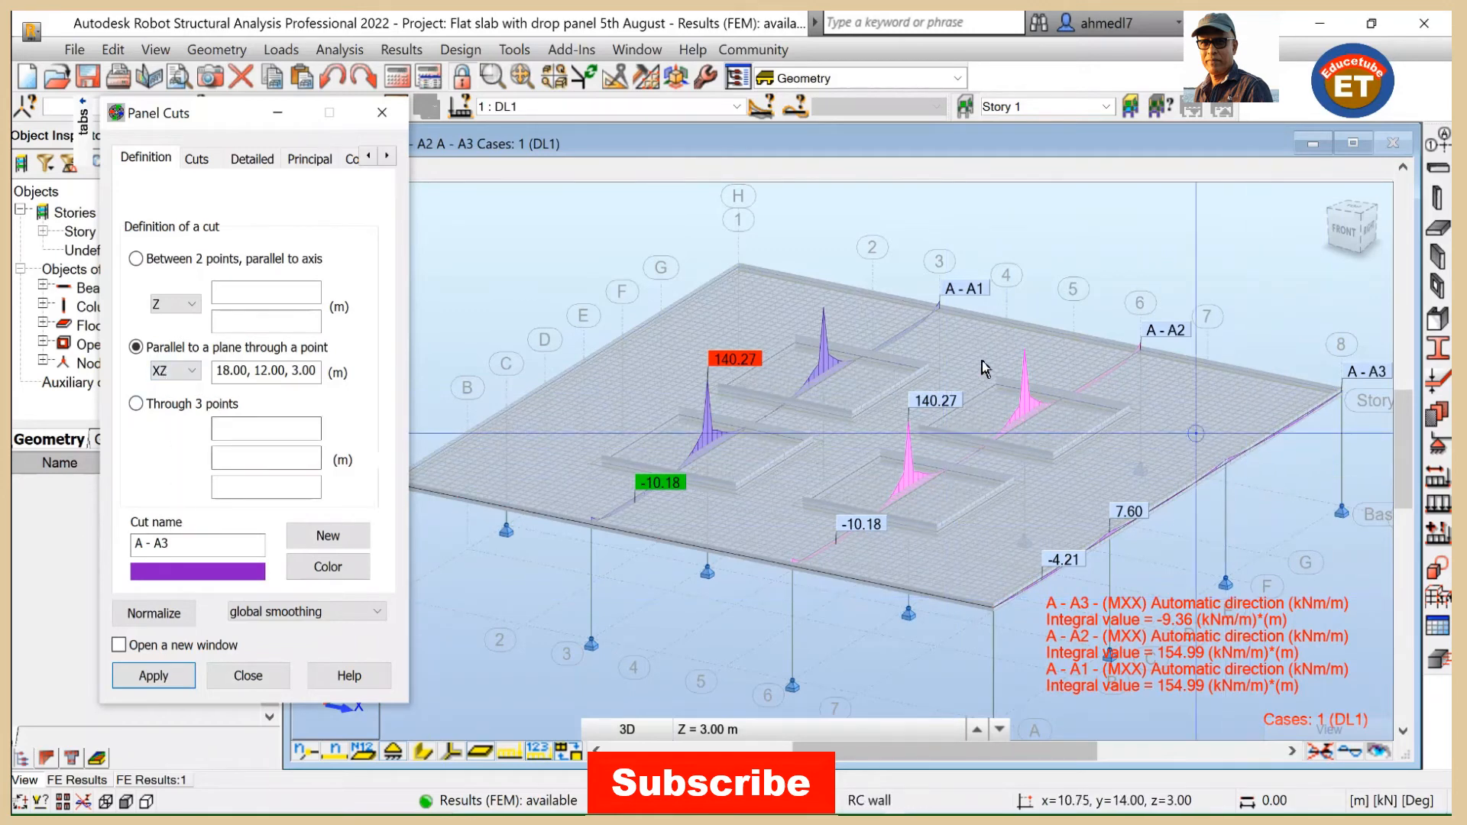
{"action": "mouse_move", "coordinate": [1233, 471]}
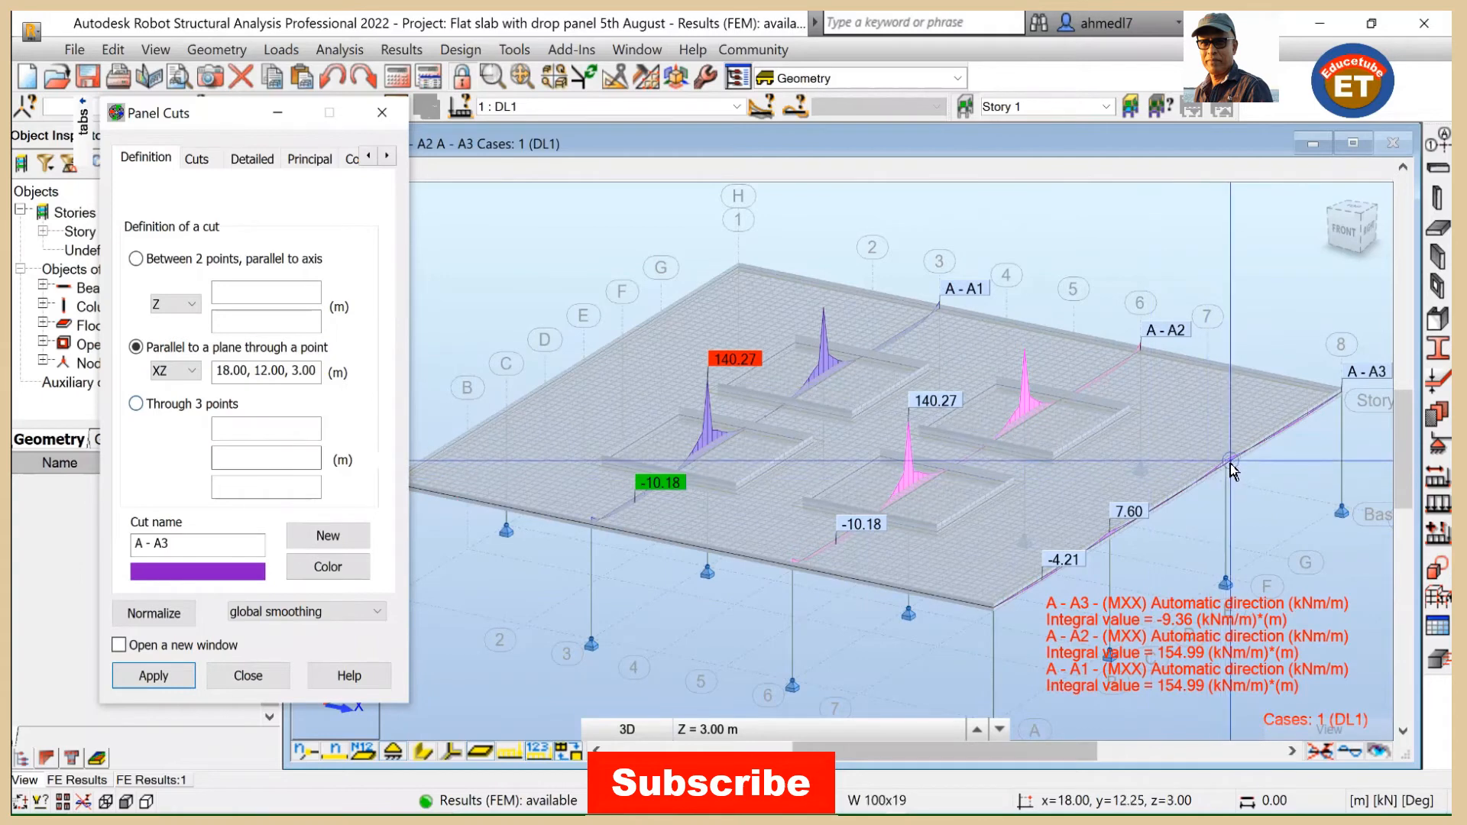
{"action": "mouse_move", "coordinate": [618, 483]}
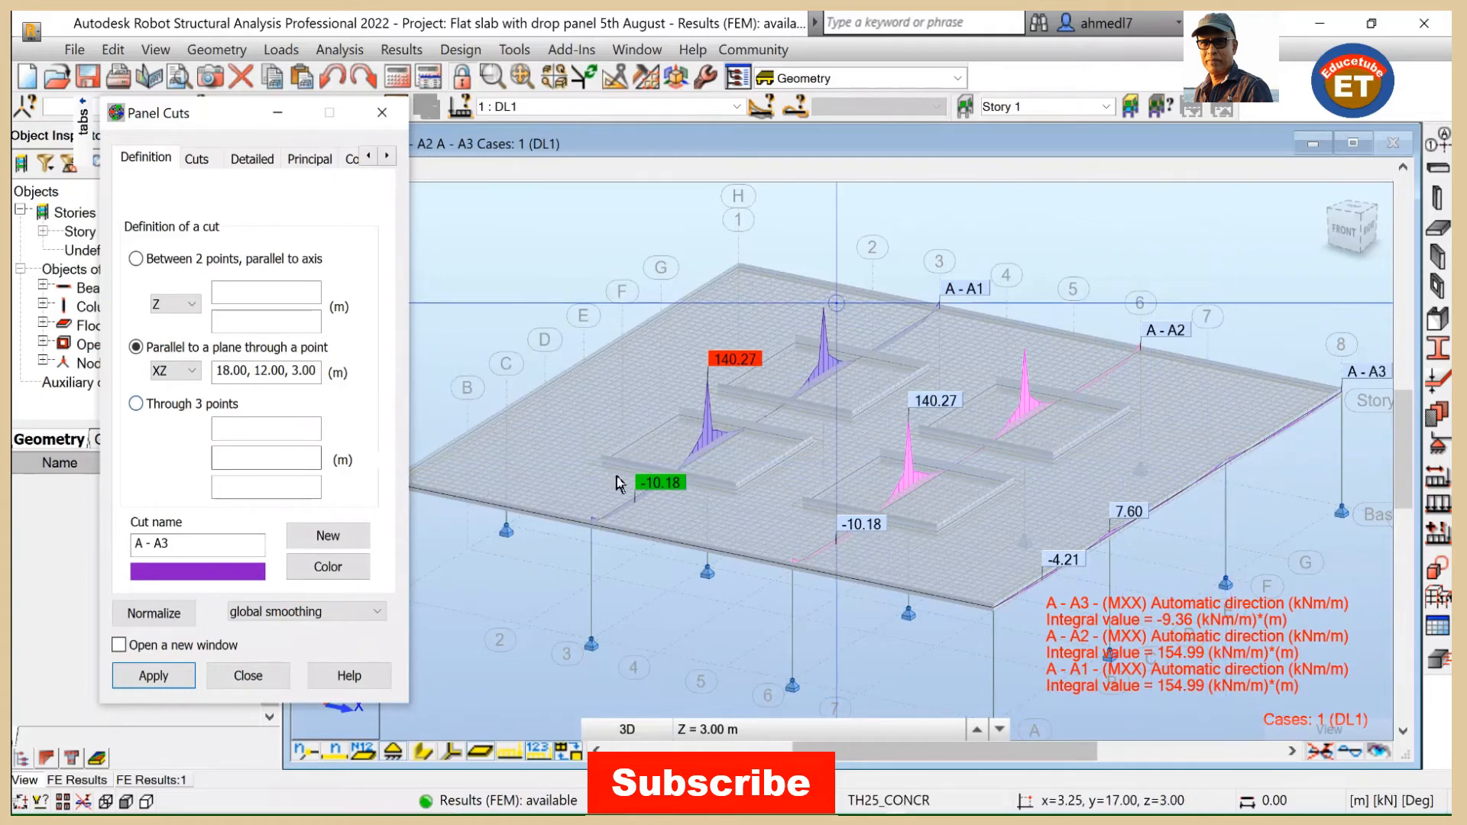
{"action": "left_click", "coordinate": [153, 676]}
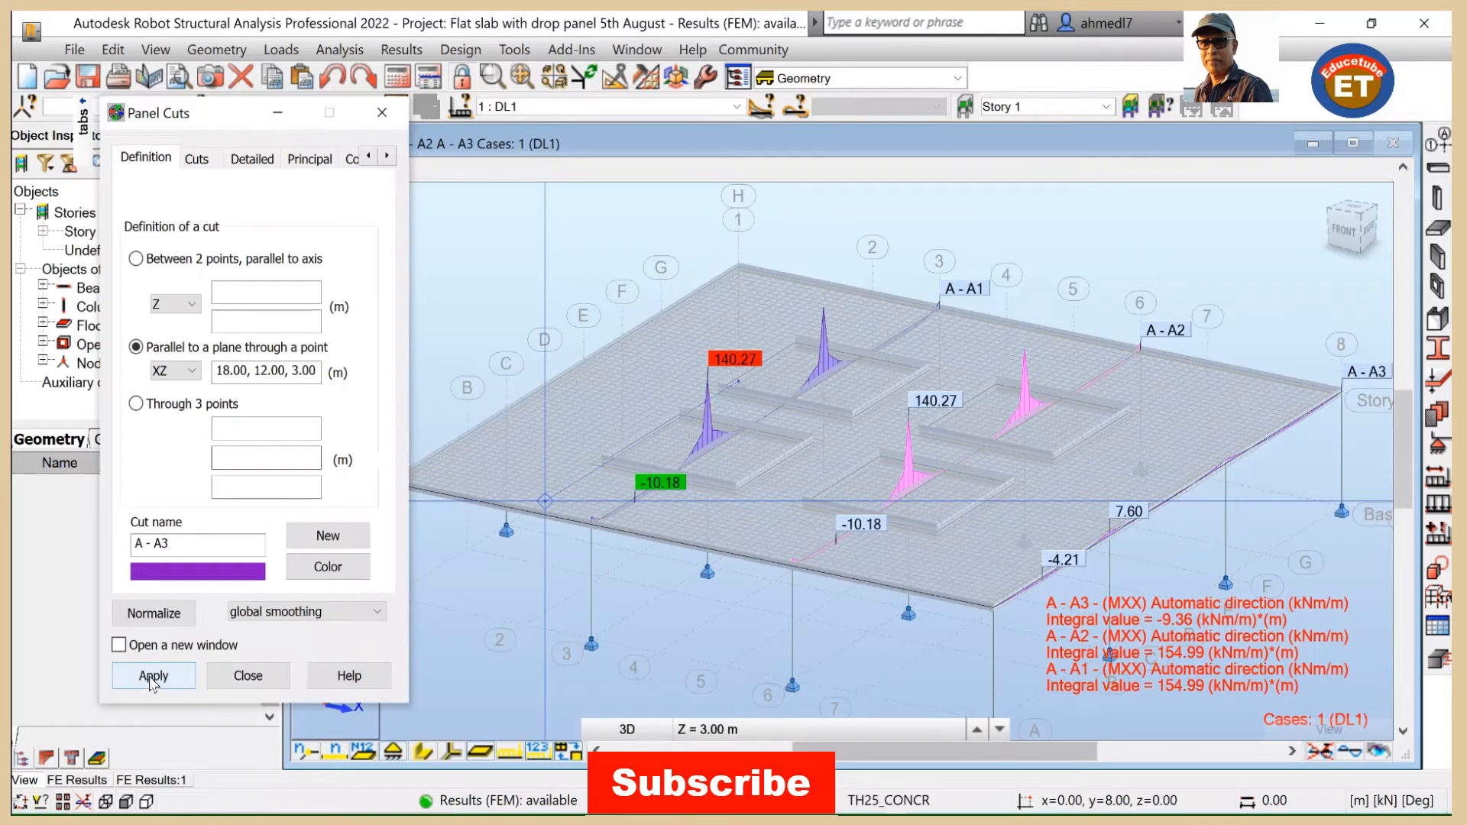
{"action": "left_click", "coordinate": [153, 676]}
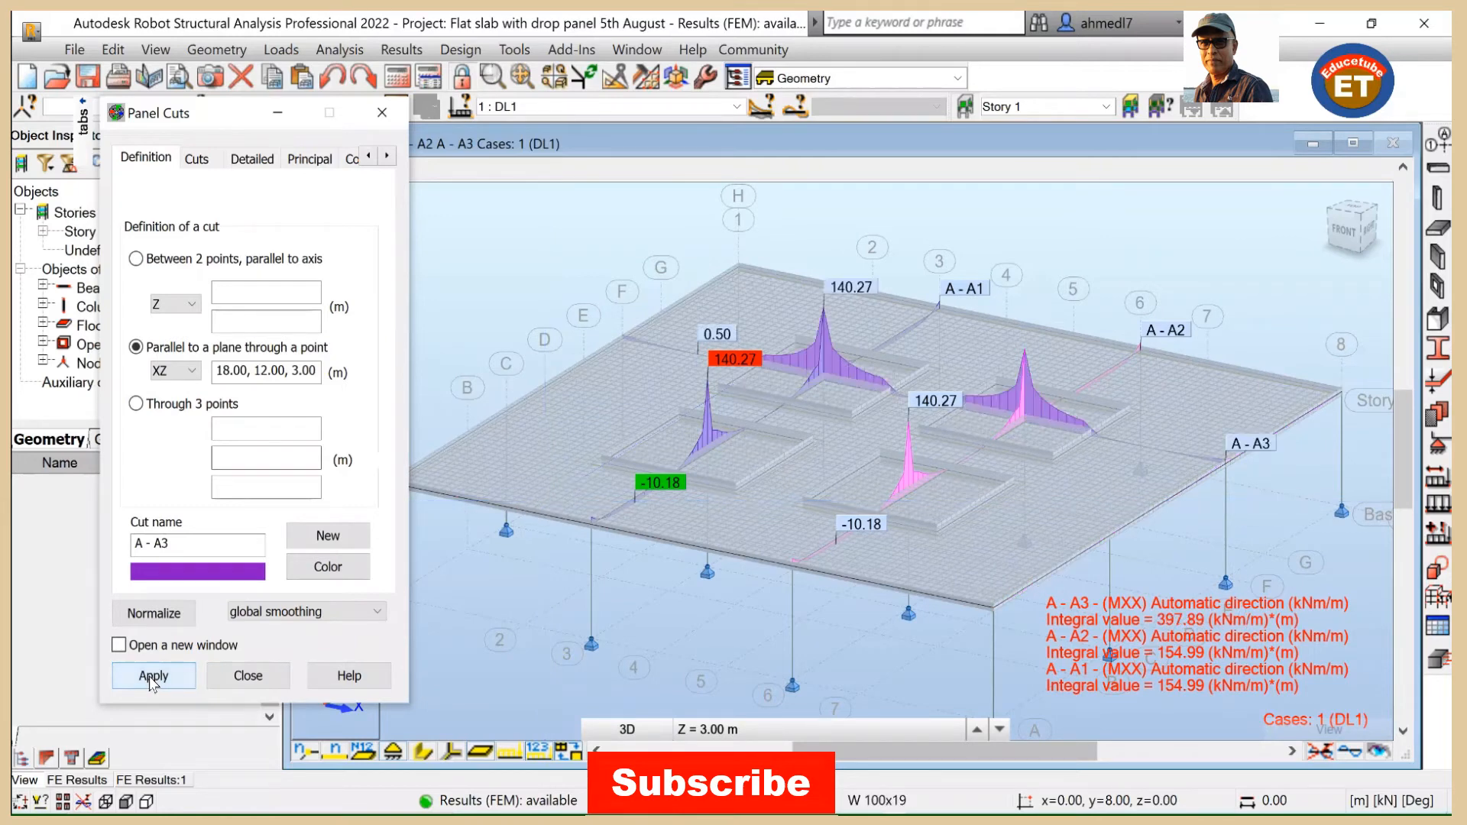
{"action": "mouse_move", "coordinate": [1224, 491]}
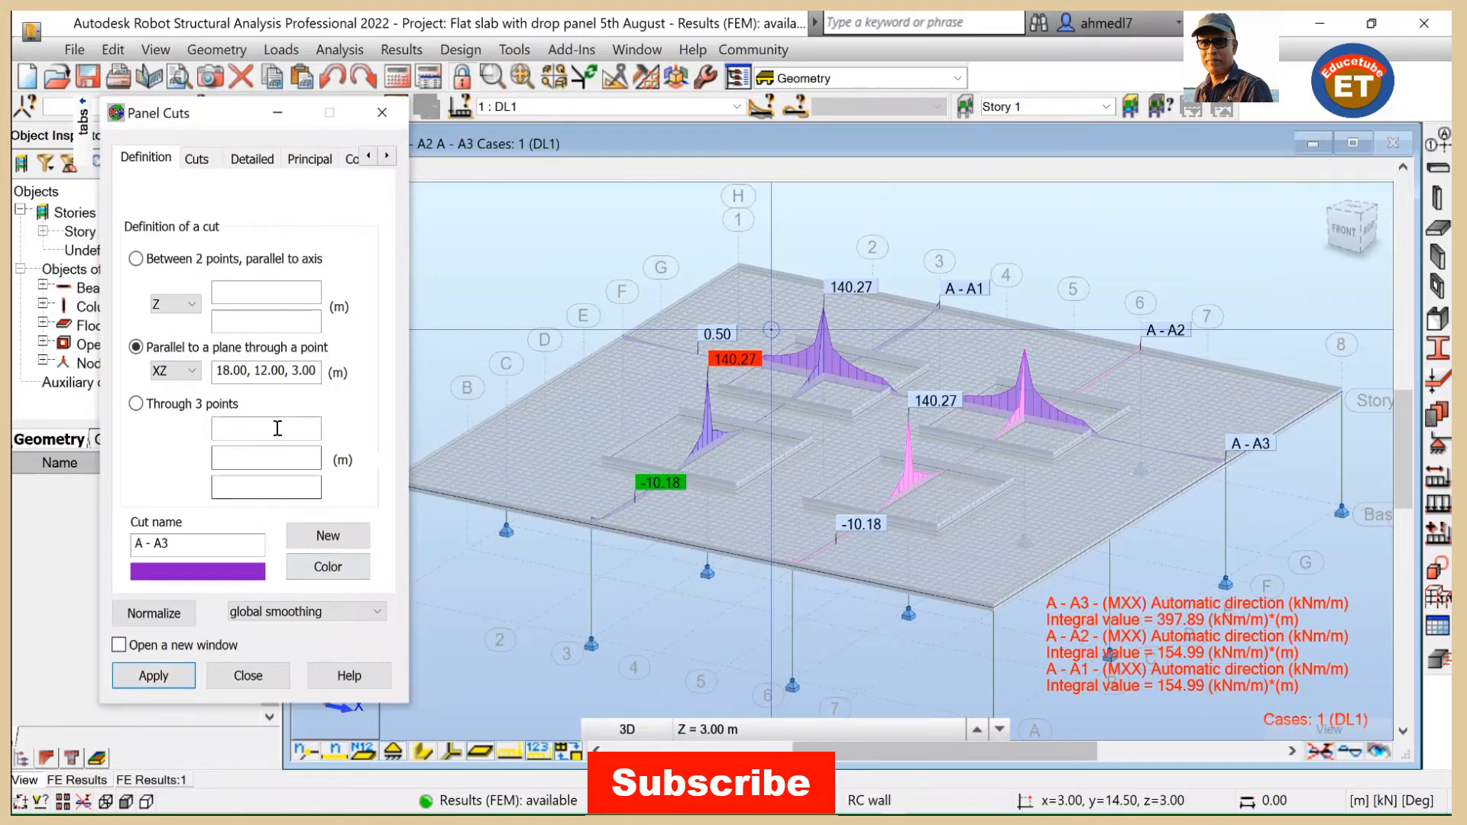
{"action": "mouse_move", "coordinate": [1111, 538]}
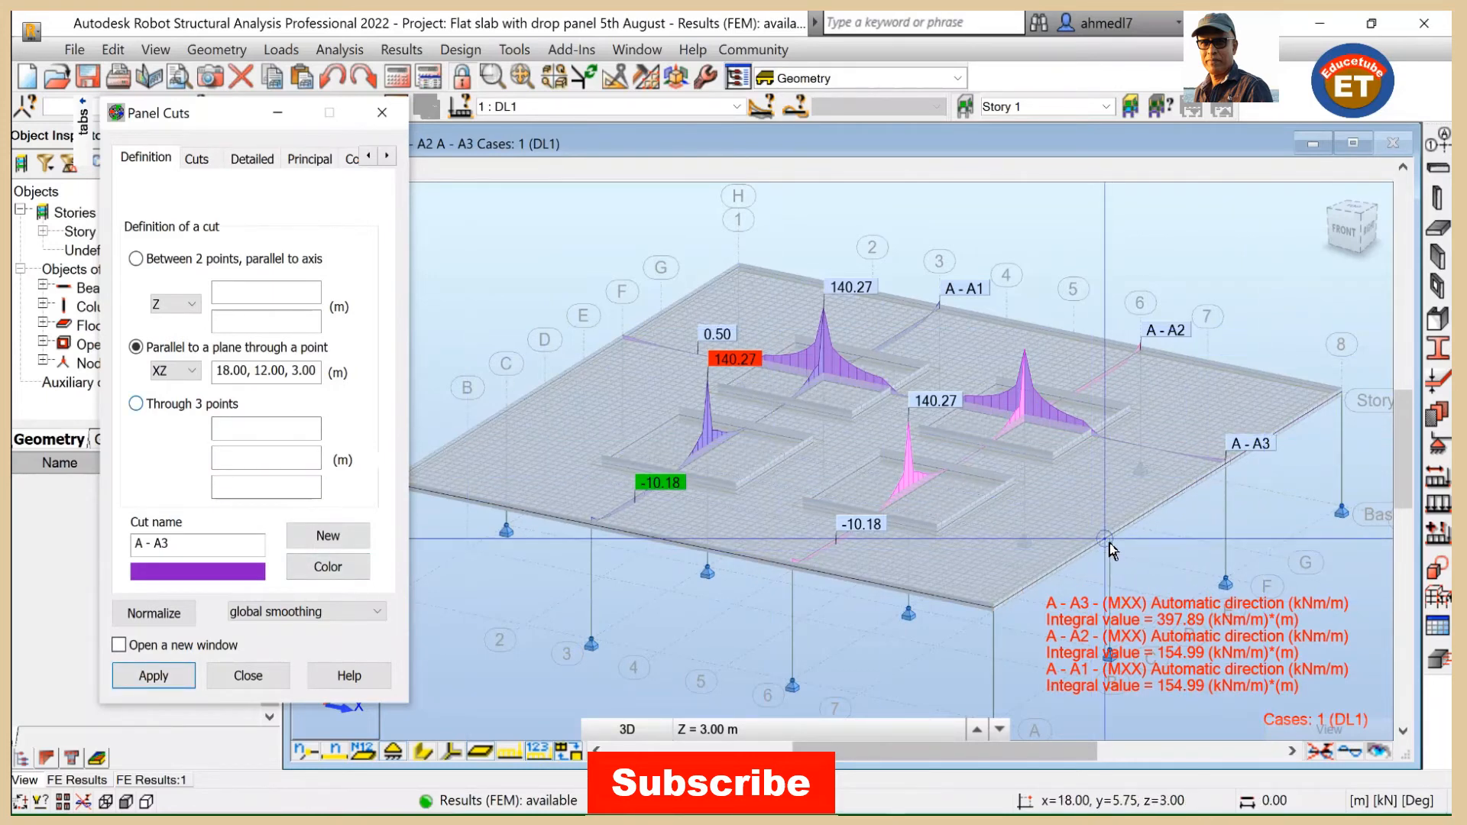
{"action": "mouse_move", "coordinate": [1110, 541]}
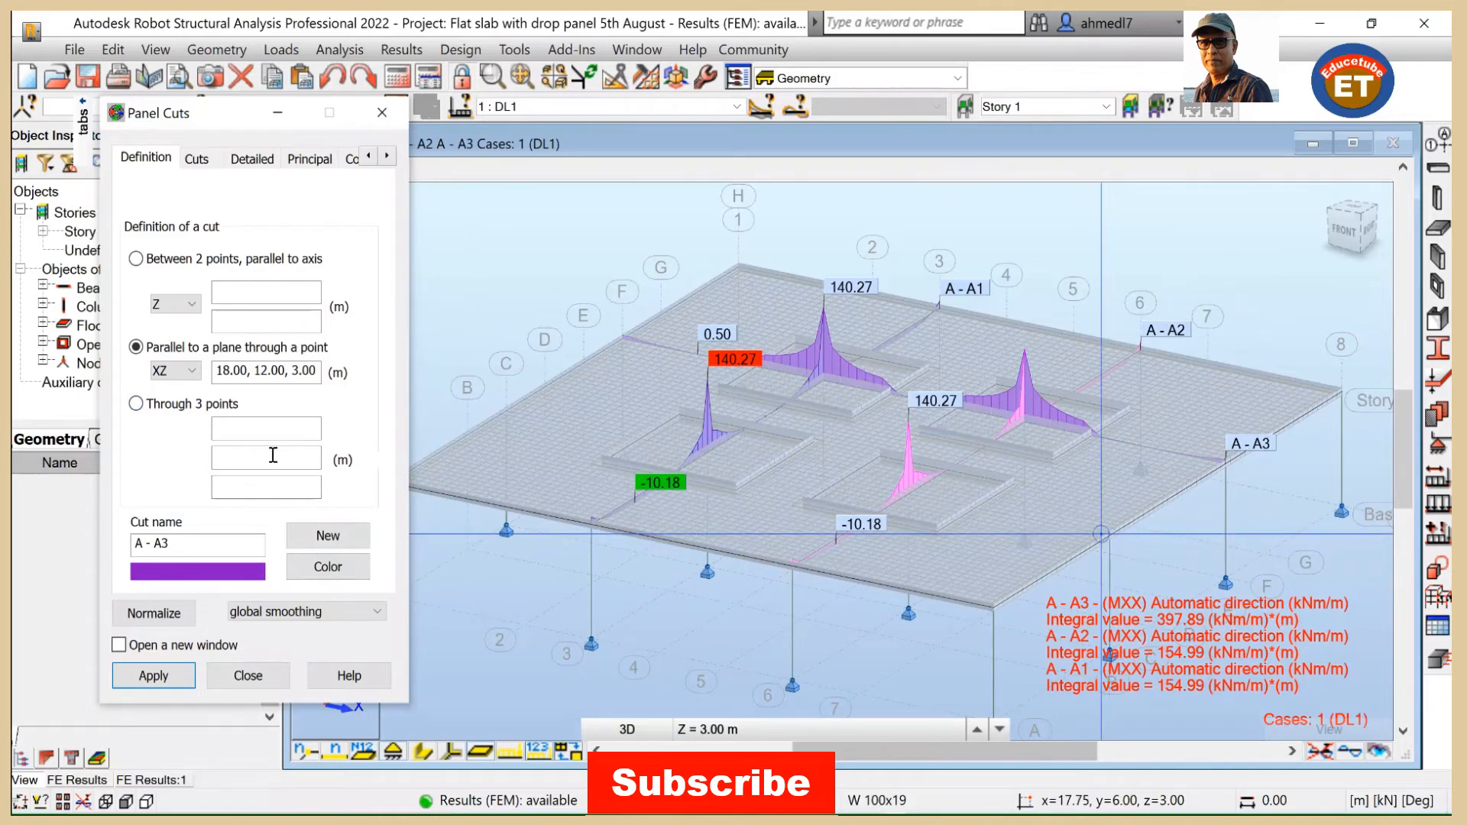
{"action": "mouse_move", "coordinate": [1111, 550]}
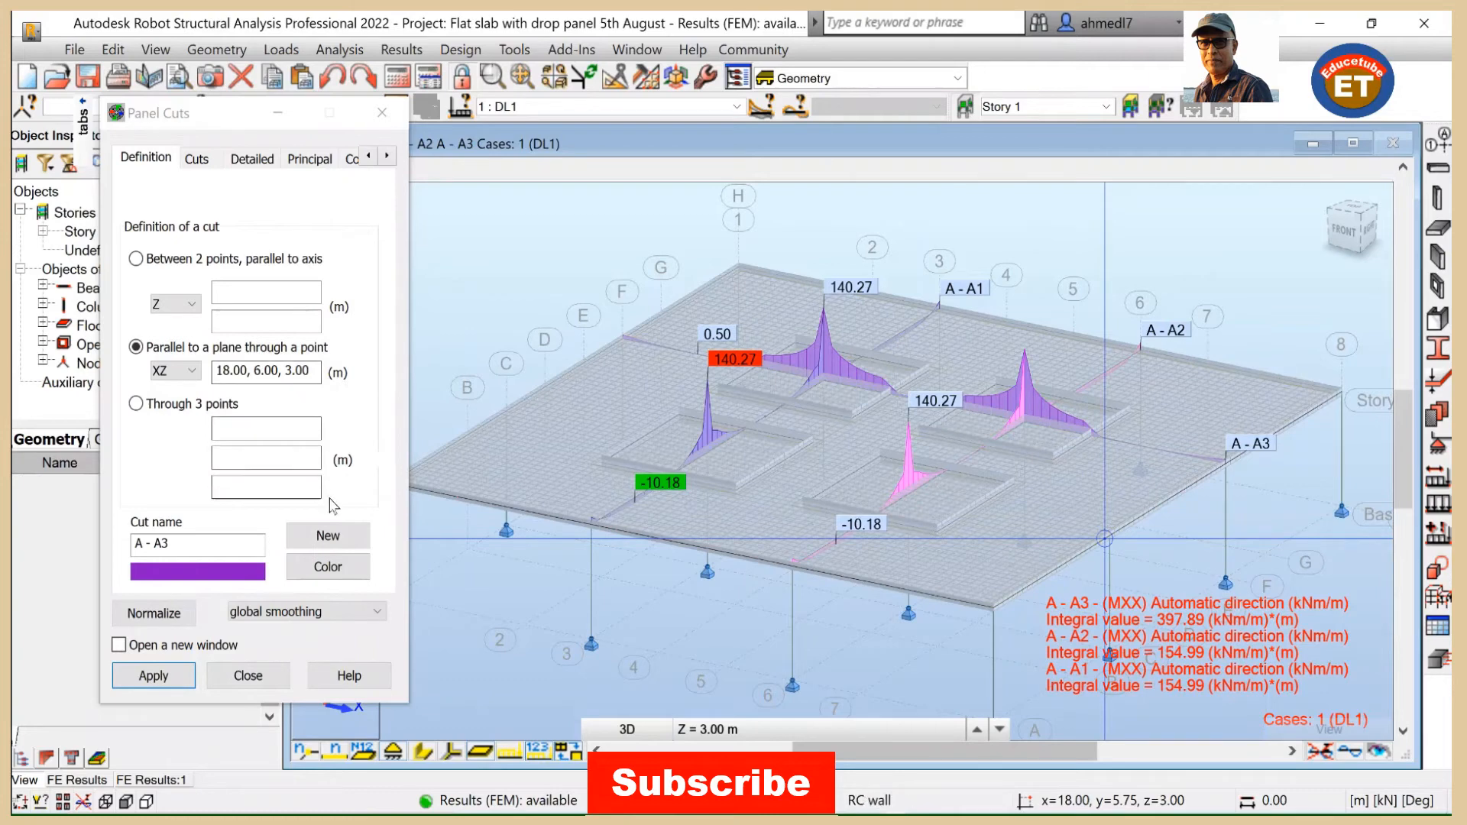
Step: Create cut A - A4 through 18.00, 6.00, 3.00 and draw its MXX diagram
{"action": "left_click", "coordinate": [327, 535]}
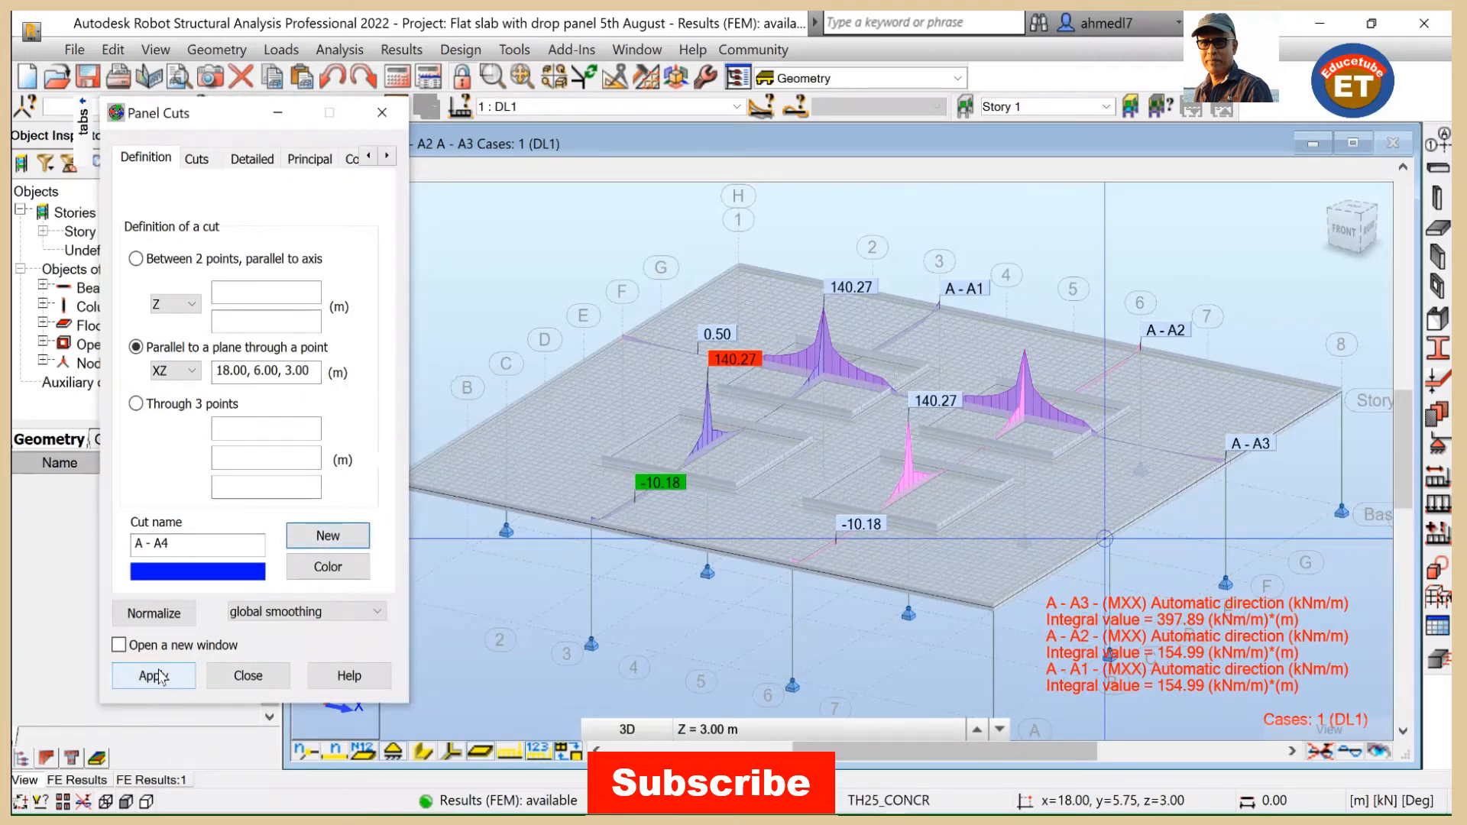
{"action": "left_click", "coordinate": [152, 676]}
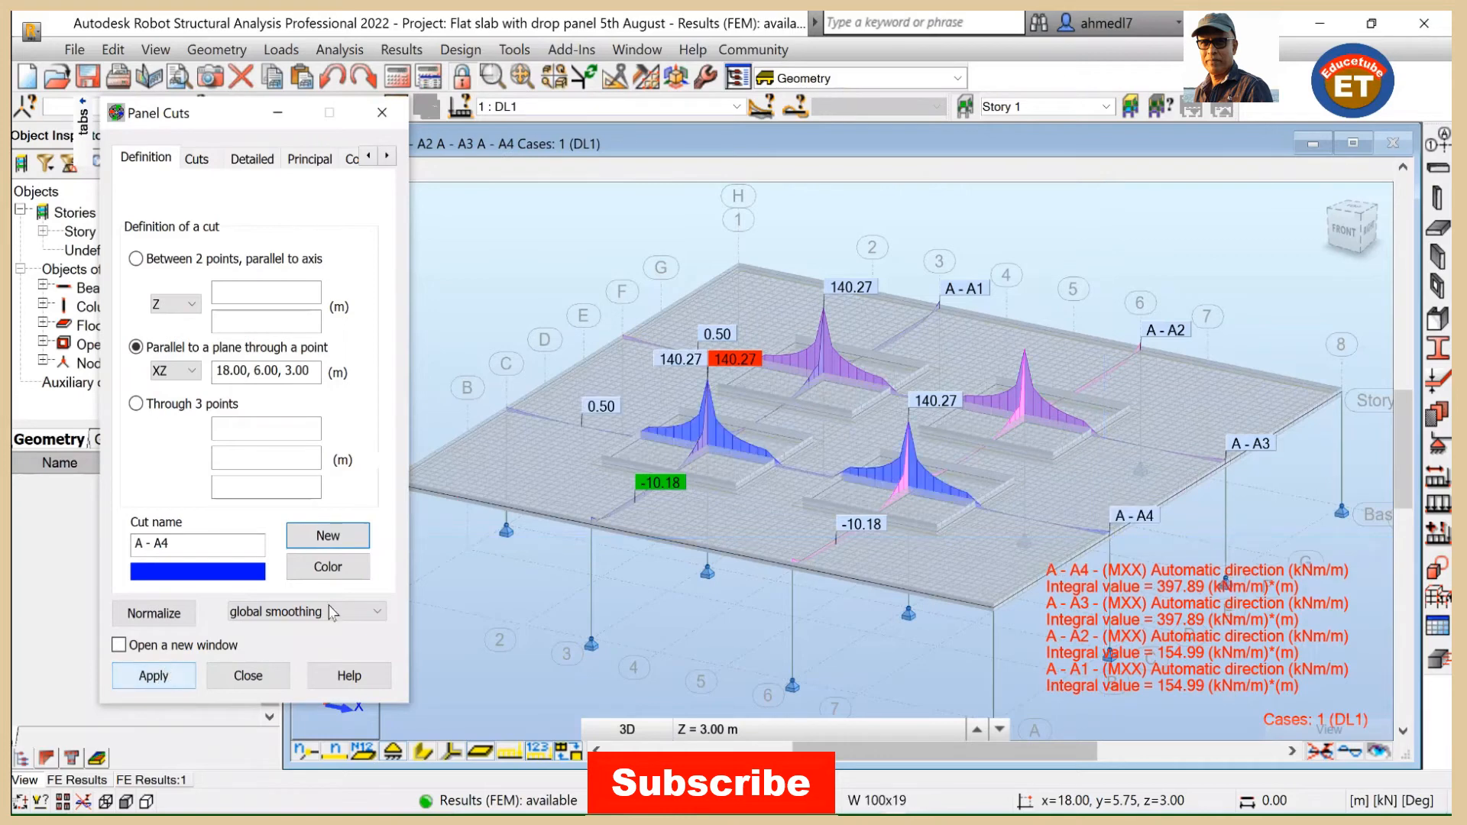
{"action": "mouse_move", "coordinate": [816, 551]}
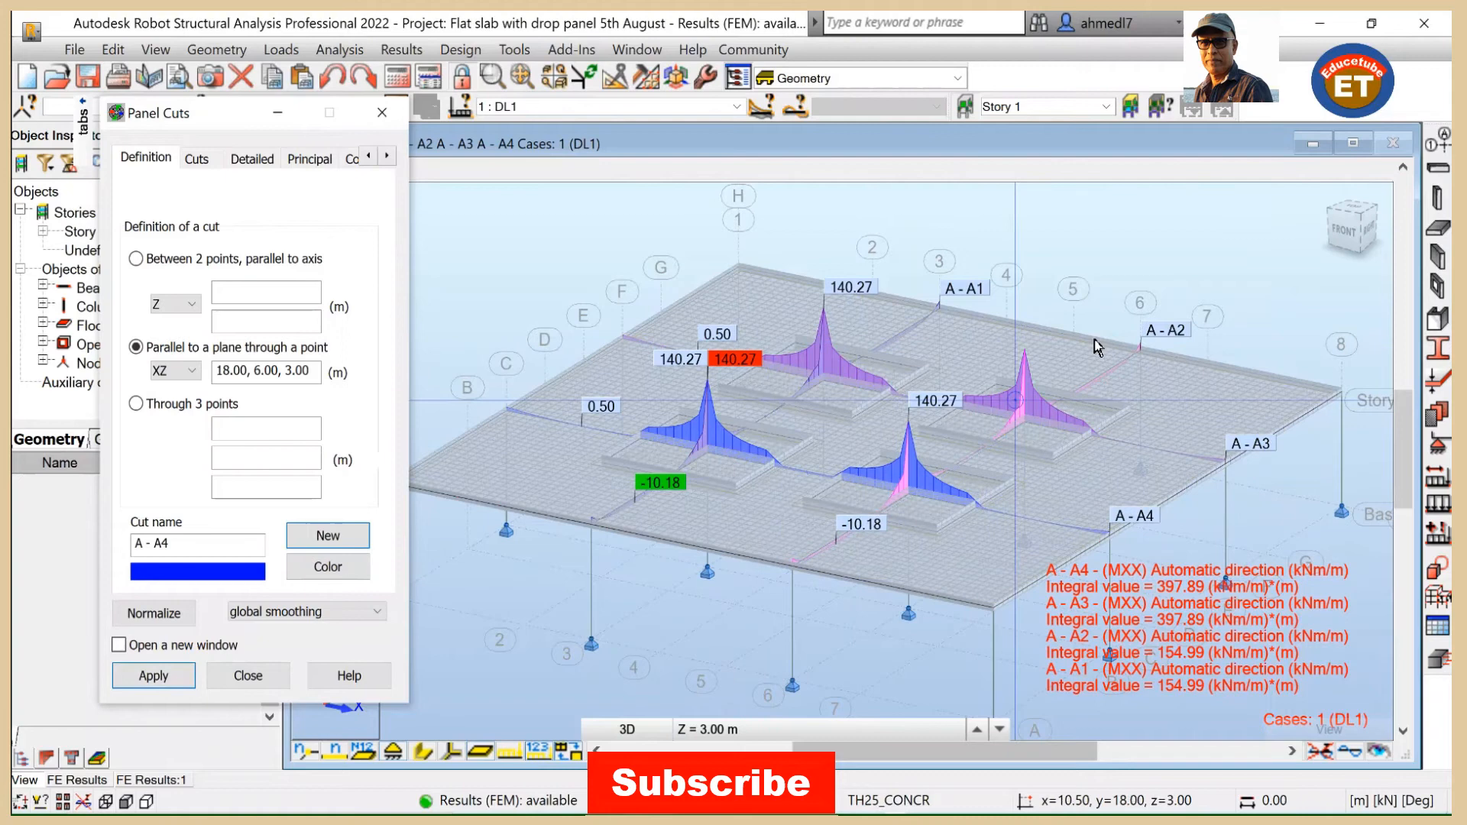
{"action": "mouse_move", "coordinate": [912, 269]}
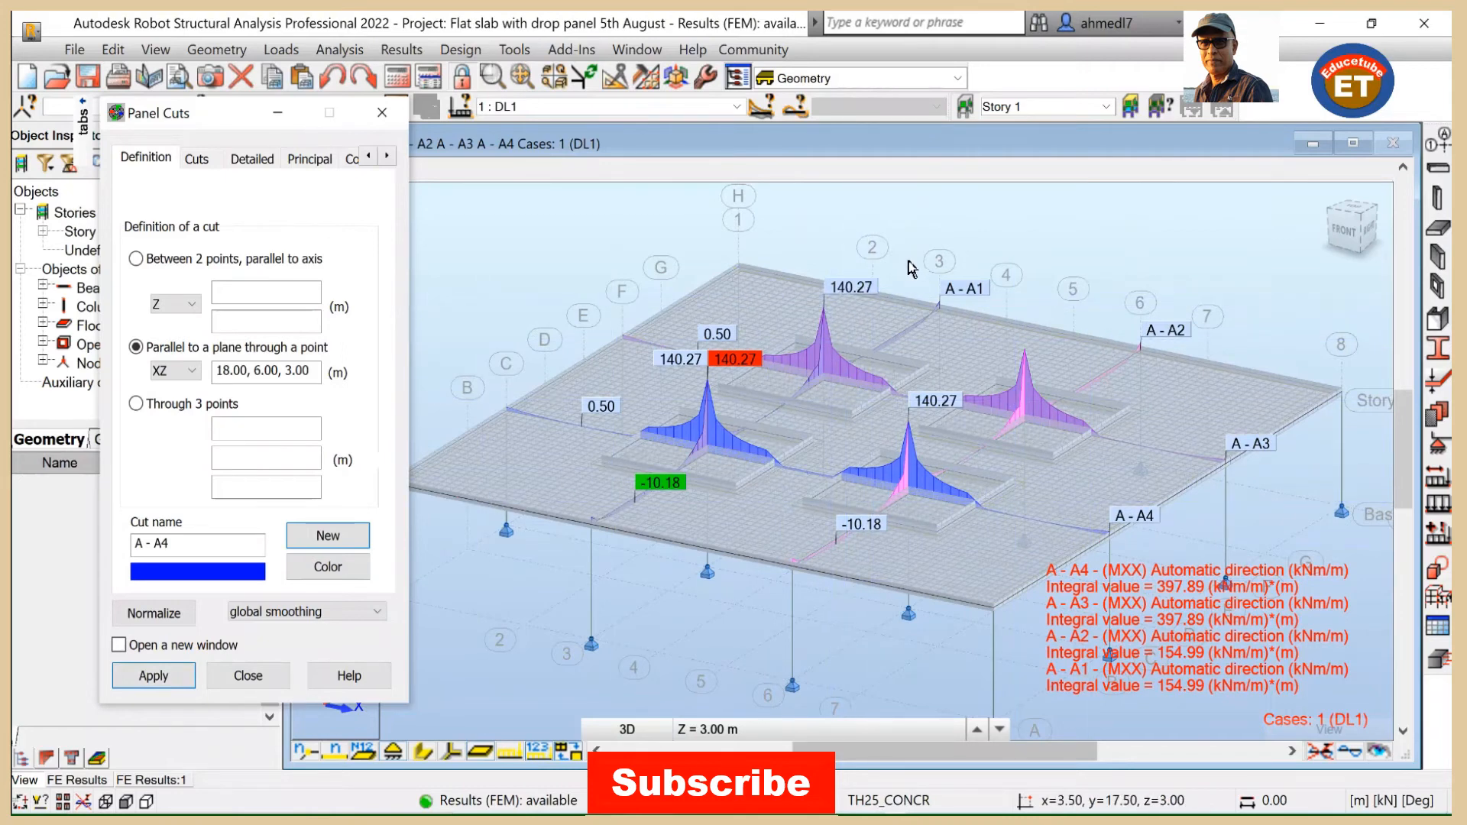
{"action": "mouse_move", "coordinate": [794, 515]}
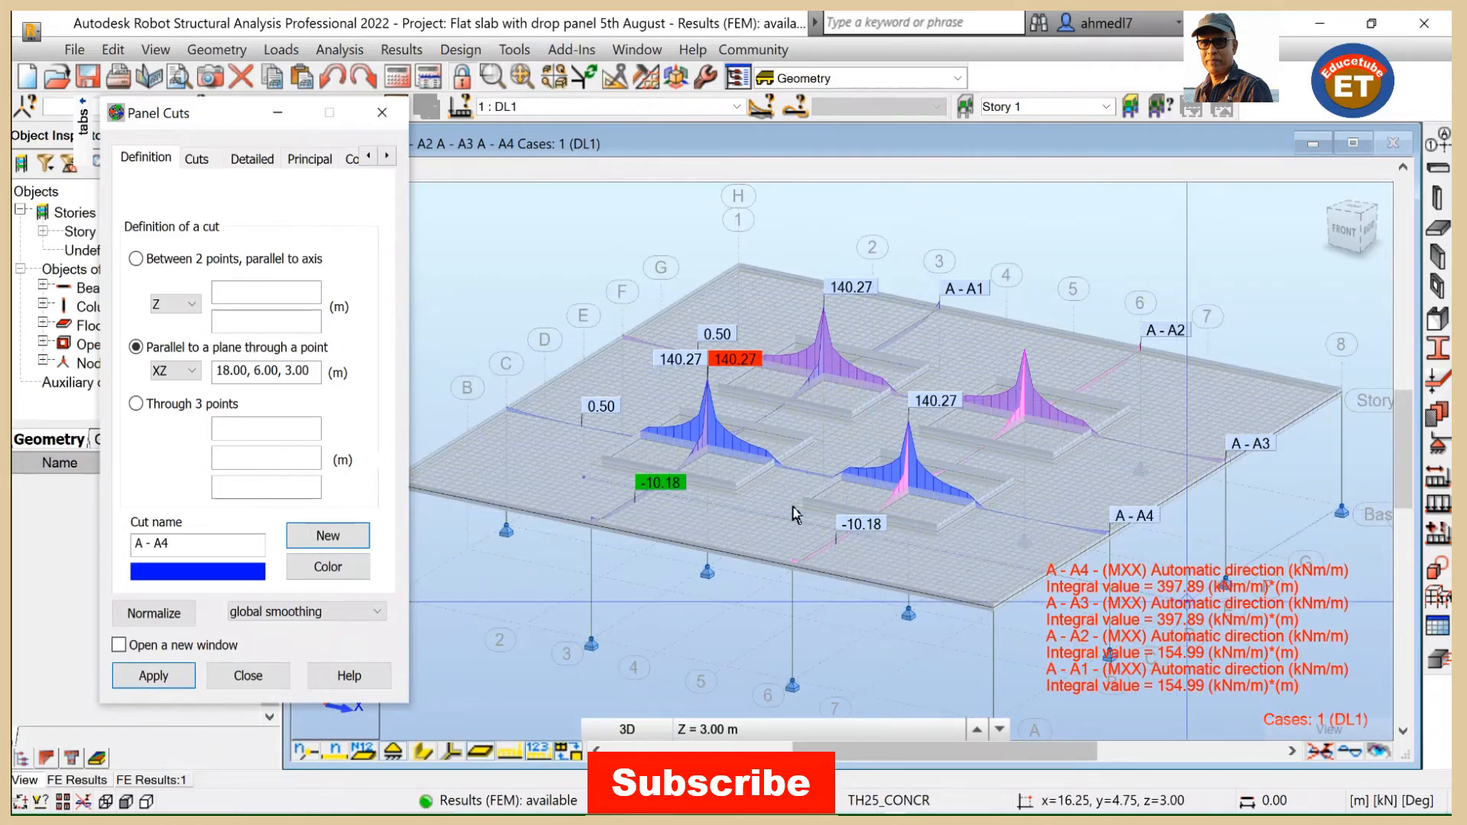
{"action": "mouse_move", "coordinate": [908, 323]}
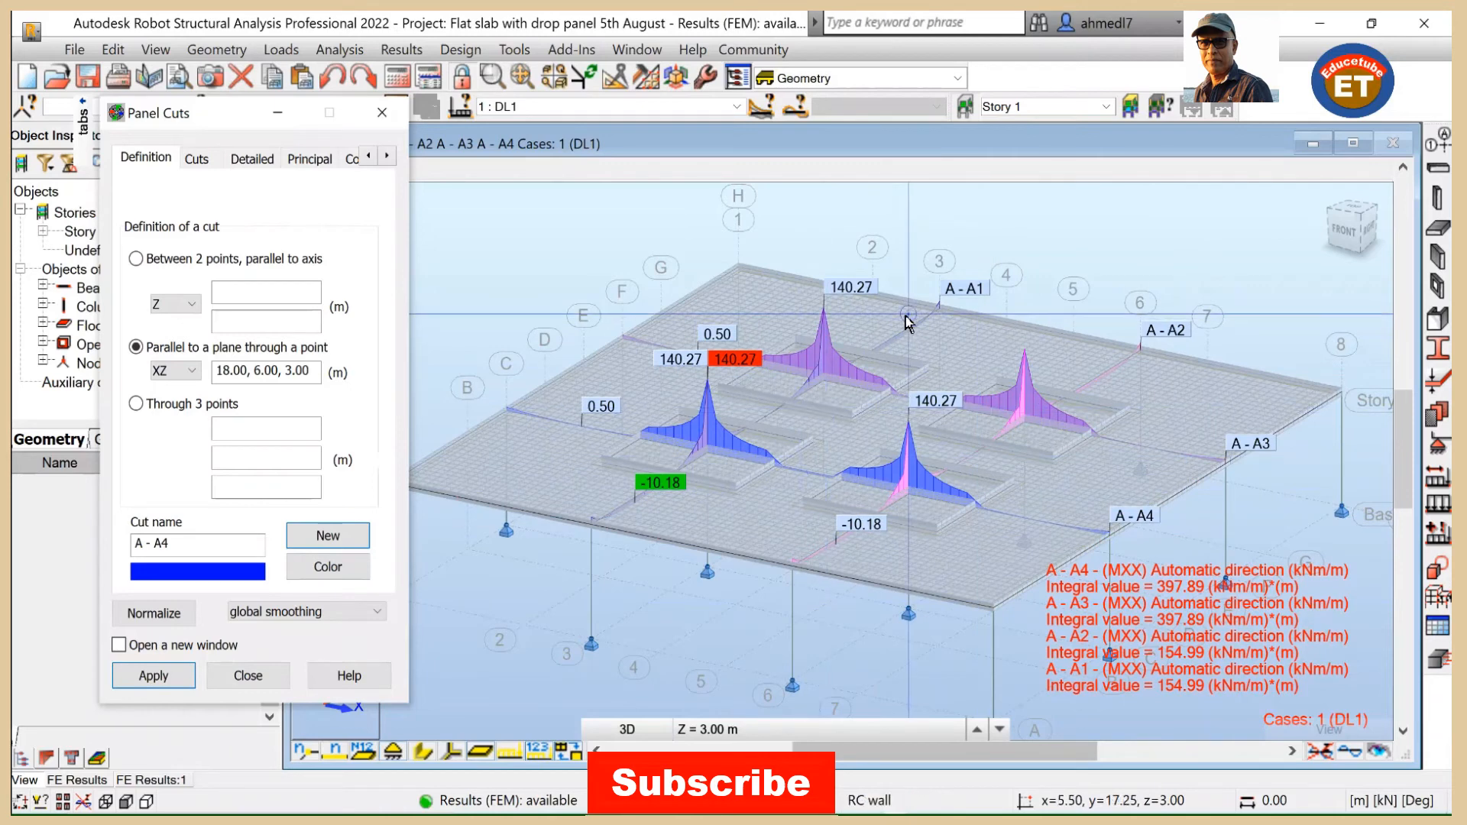
{"action": "mouse_move", "coordinate": [895, 302]}
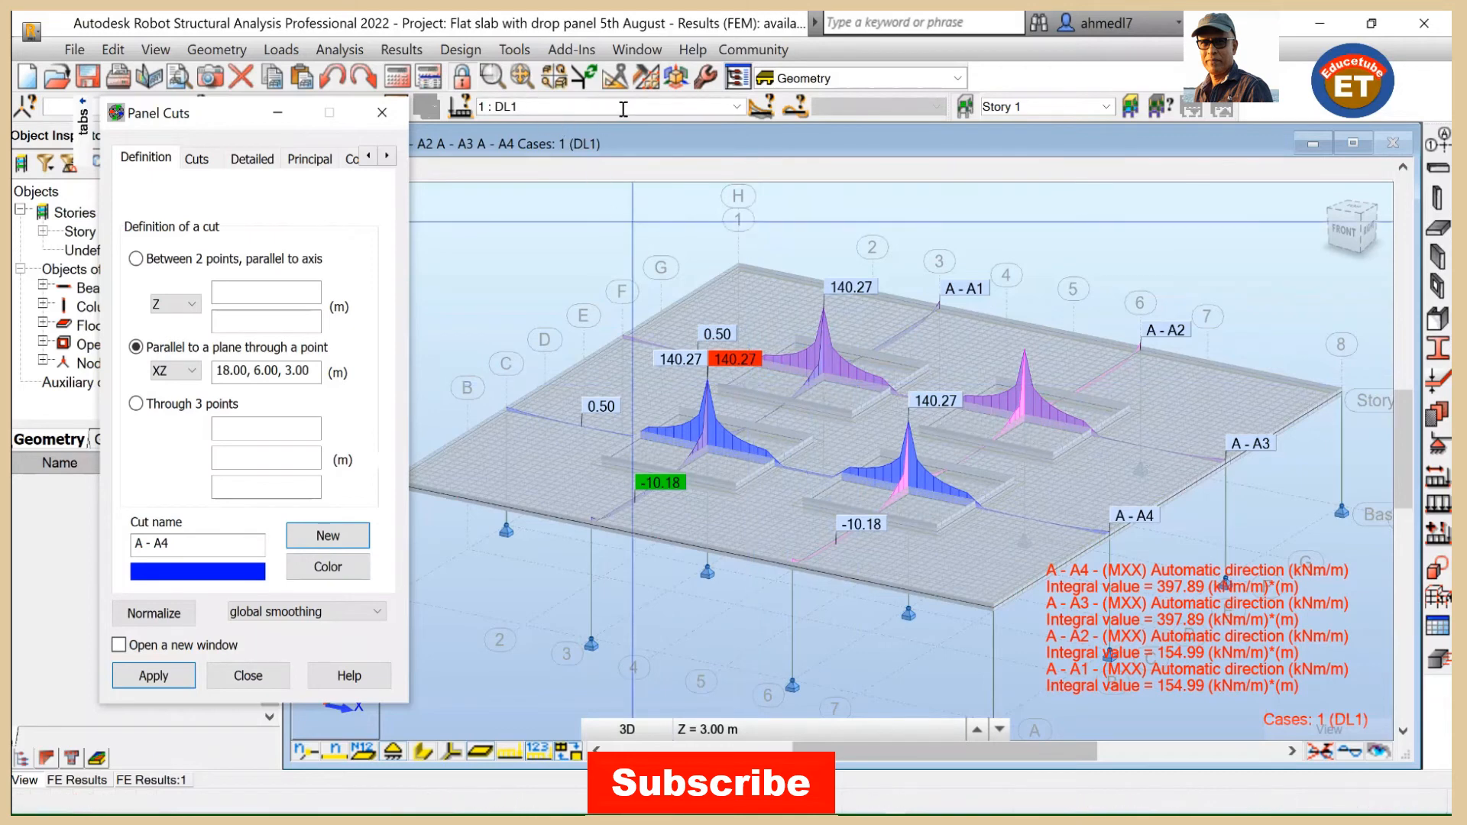
{"action": "mouse_move", "coordinate": [822, 251]}
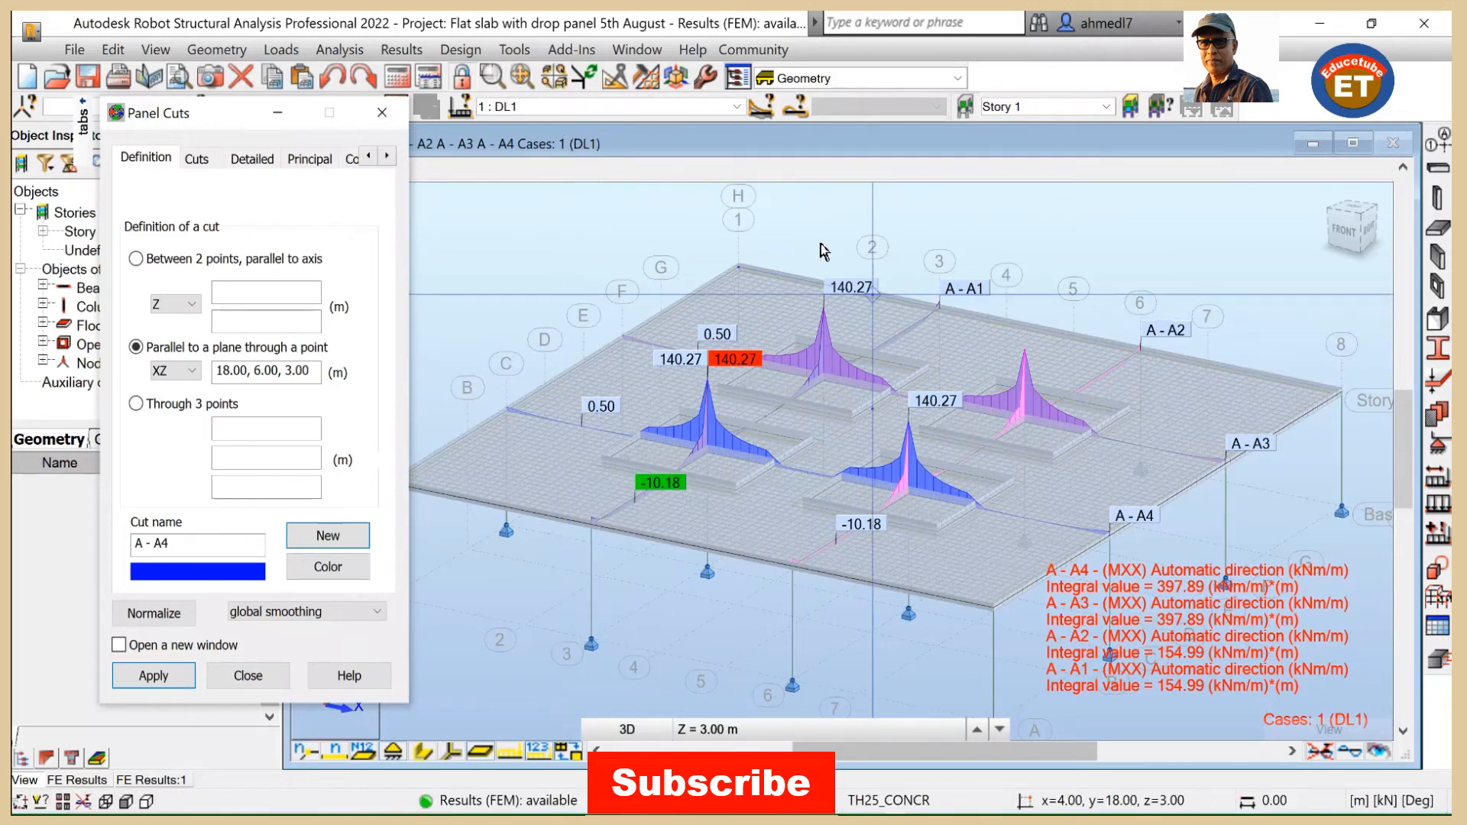
{"action": "mouse_move", "coordinate": [799, 666]}
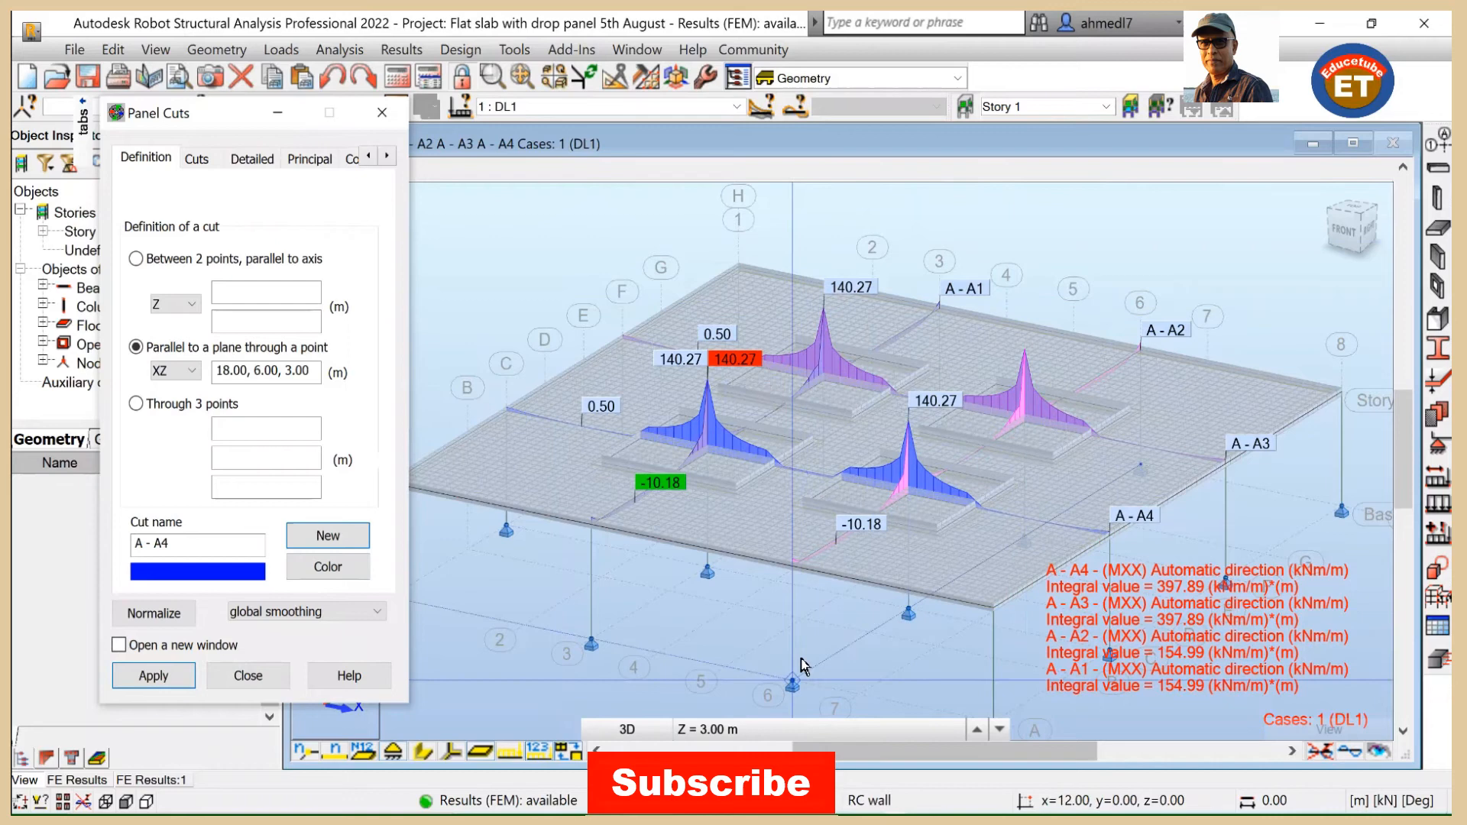
{"action": "mouse_move", "coordinate": [788, 657]}
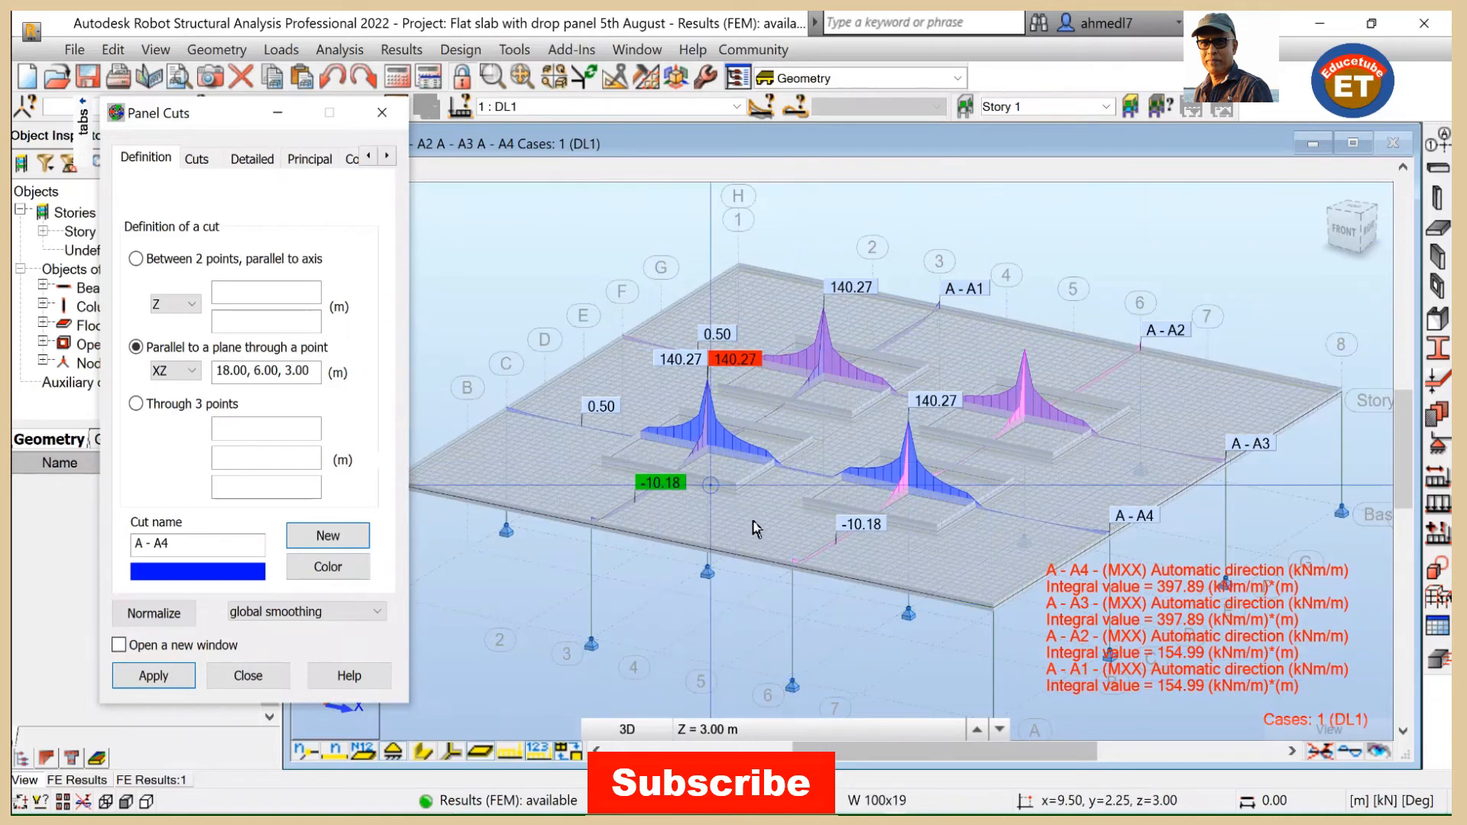
{"action": "mouse_move", "coordinate": [786, 521]}
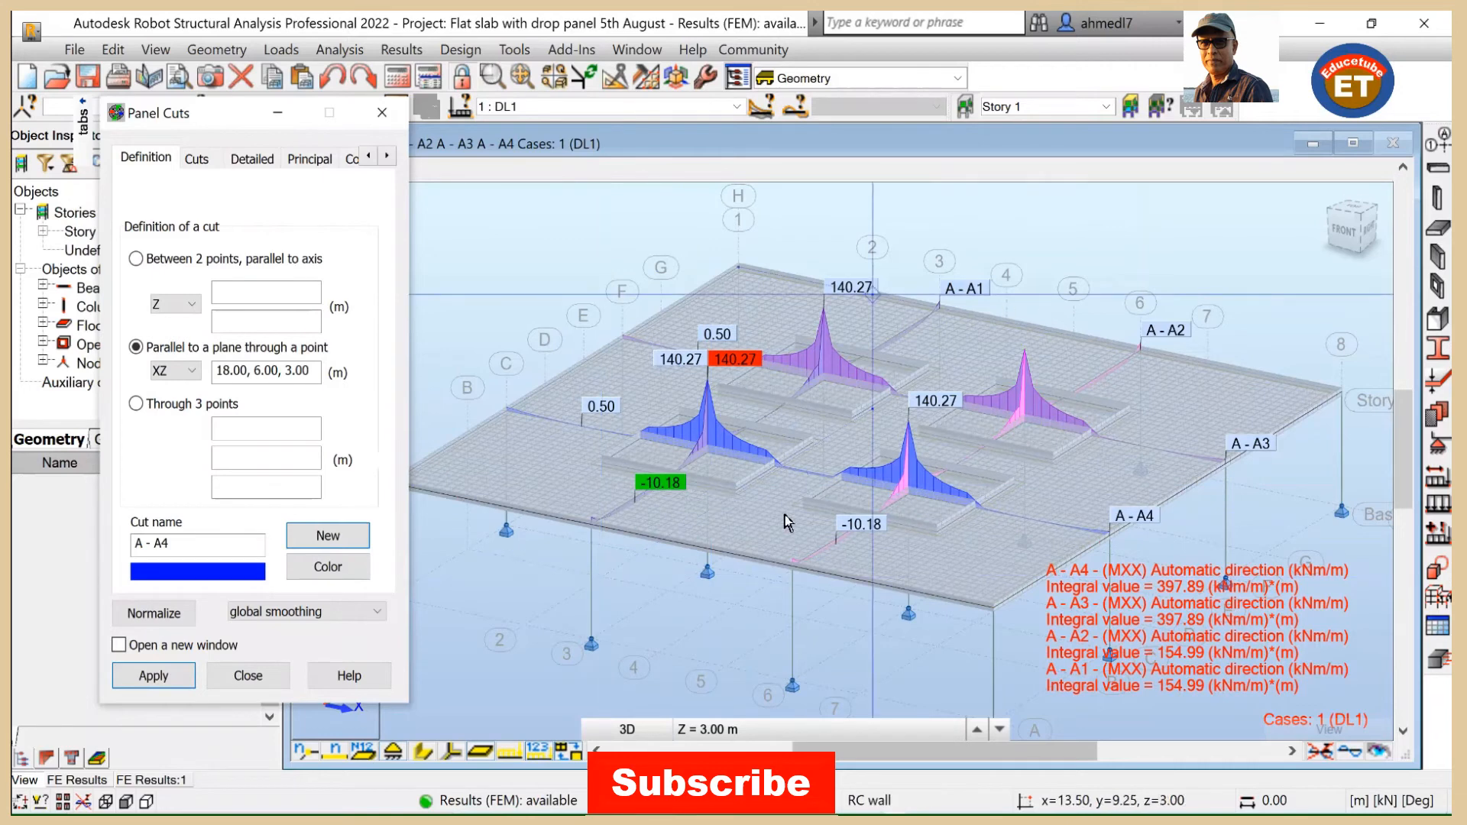
{"action": "mouse_move", "coordinate": [513, 598]}
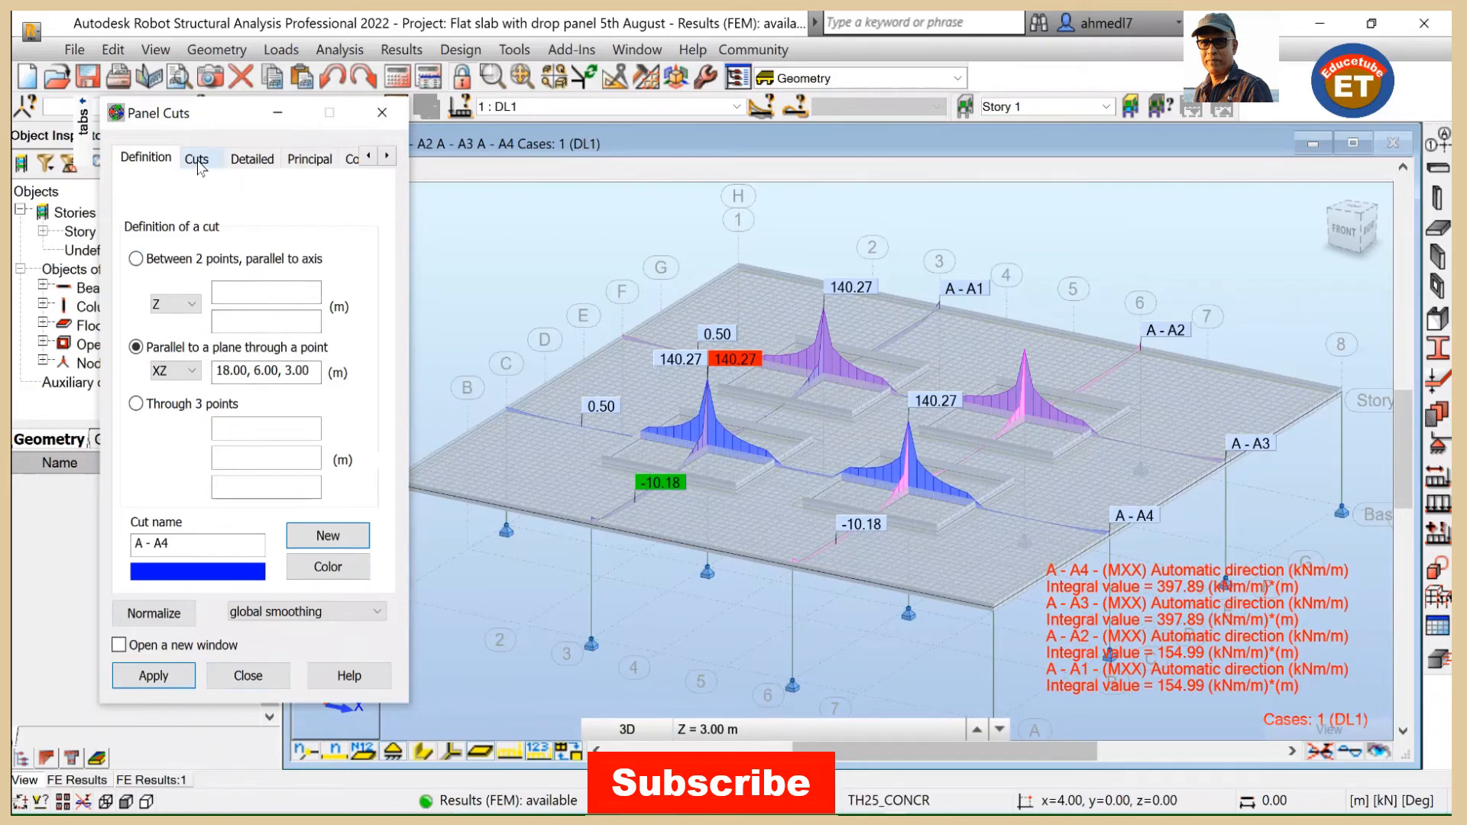
Step: Uncheck cuts A - A1 to A - A4 to hide their diagrams, then close the Panel Cuts dialog
{"action": "left_click", "coordinate": [197, 157]}
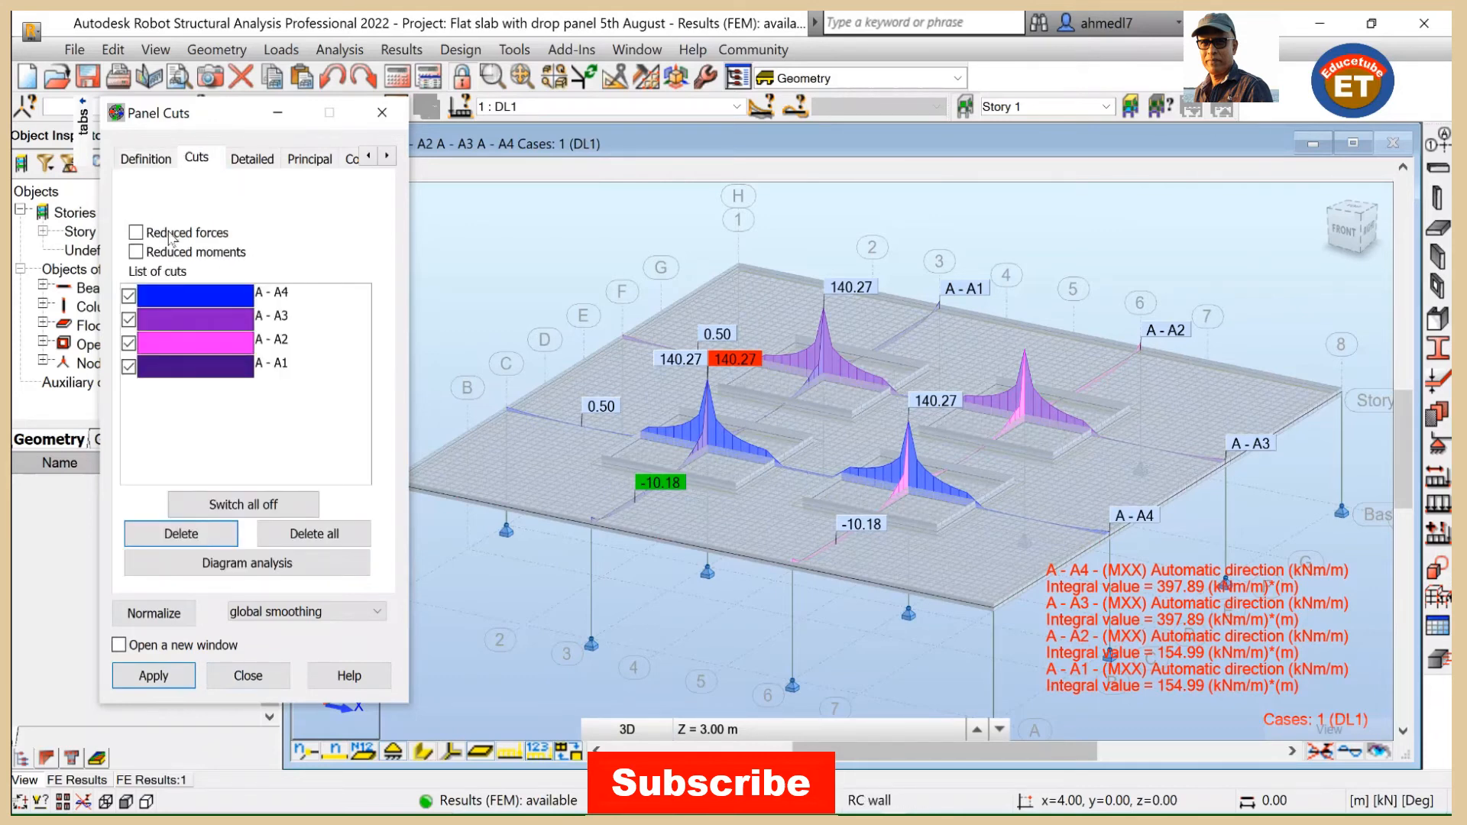
{"action": "left_click", "coordinate": [129, 295]}
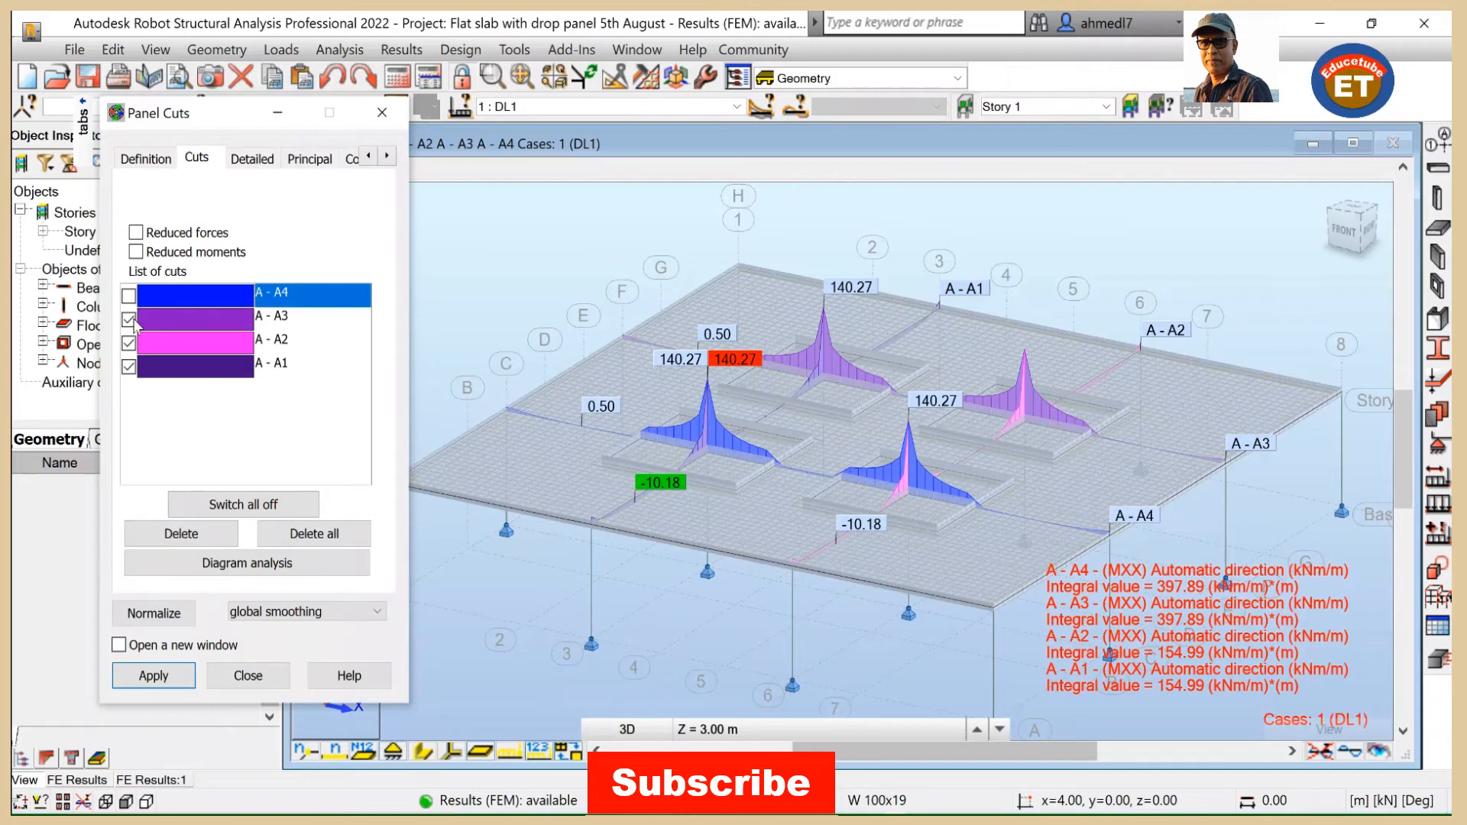
{"action": "left_click", "coordinate": [130, 365]}
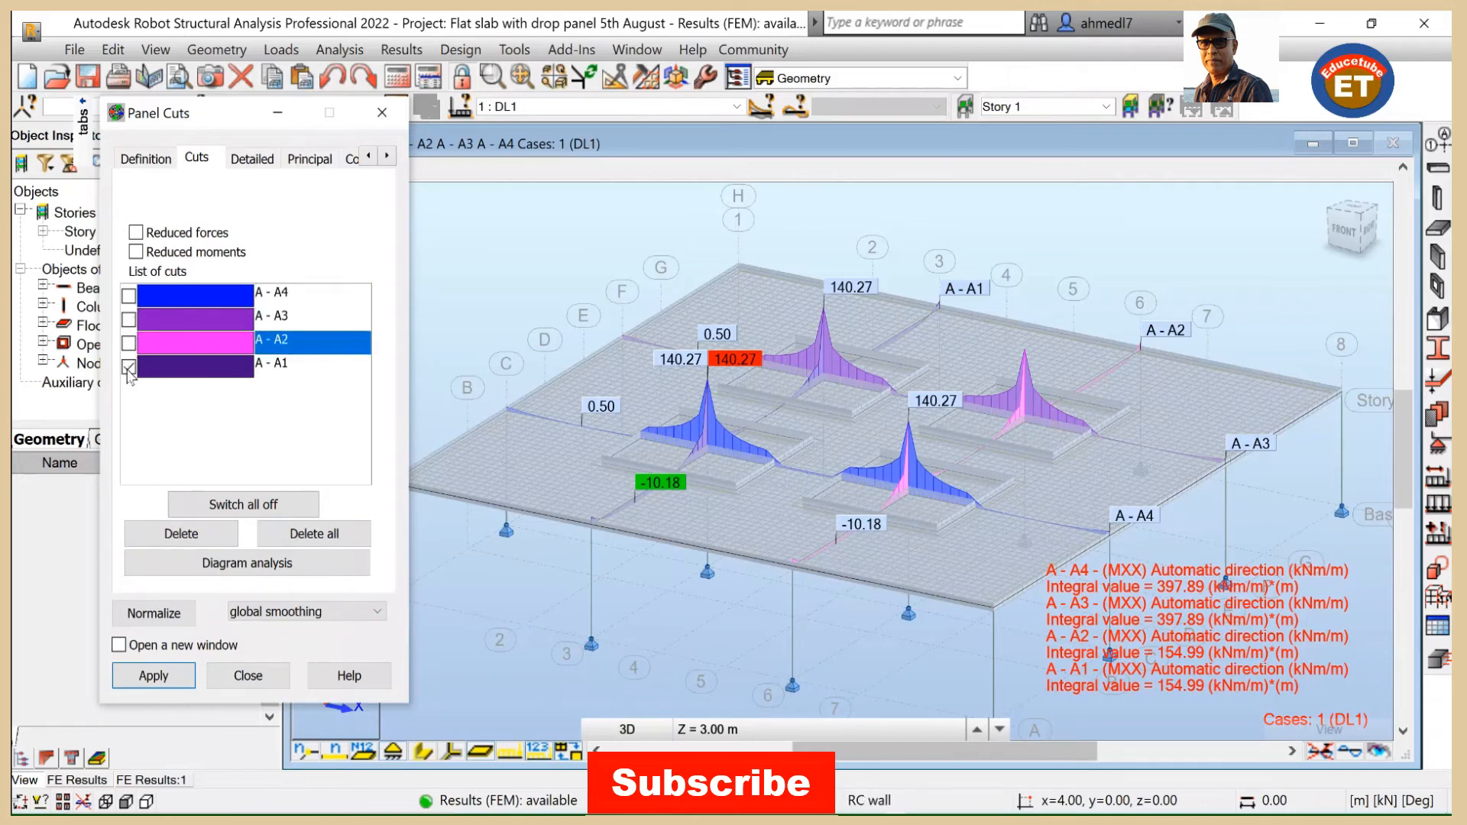
{"action": "left_click", "coordinate": [272, 364]}
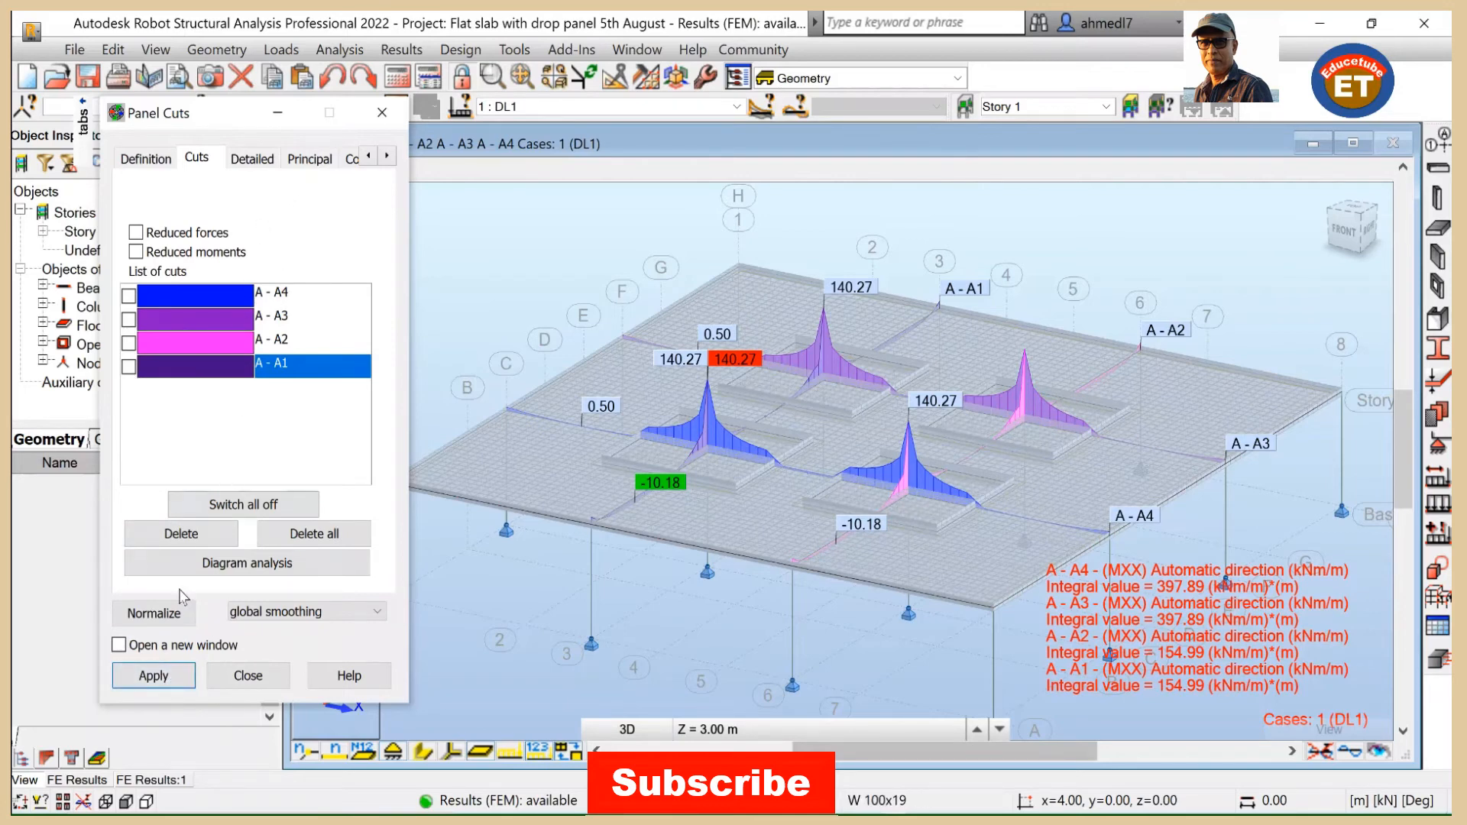
{"action": "left_click", "coordinate": [153, 675]}
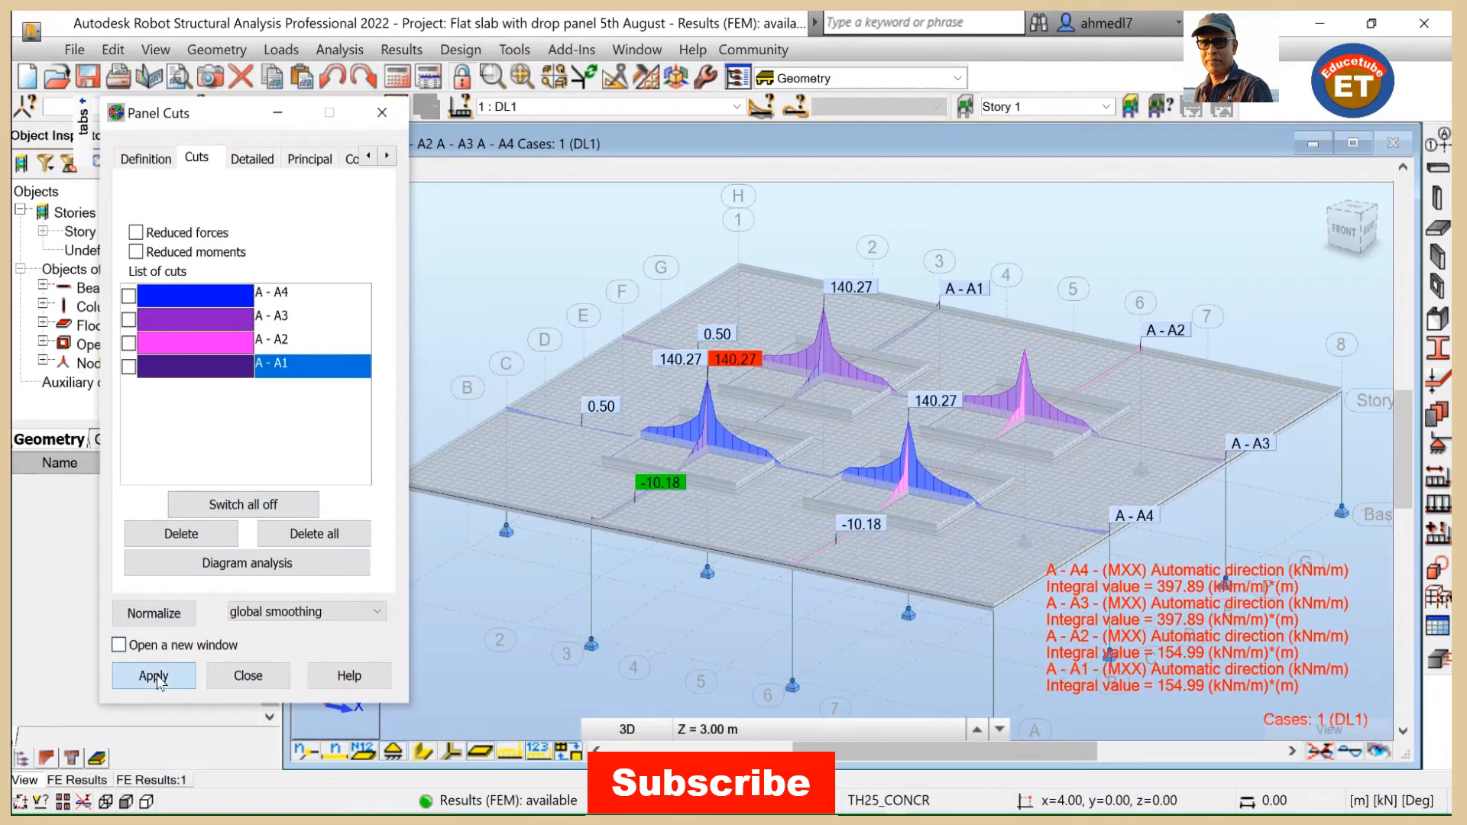
{"action": "left_click", "coordinate": [153, 676]}
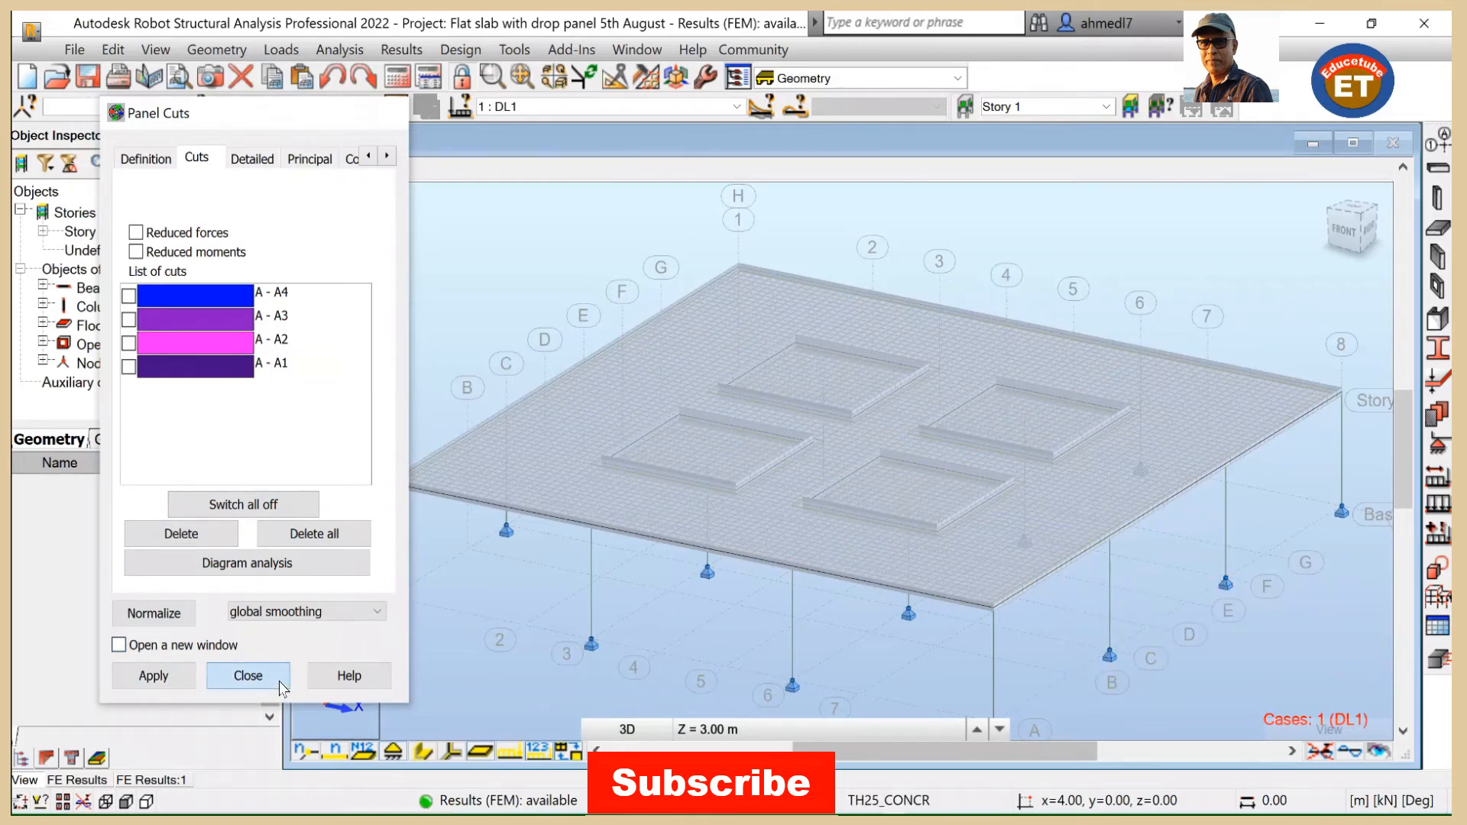
{"action": "left_click", "coordinate": [247, 676]}
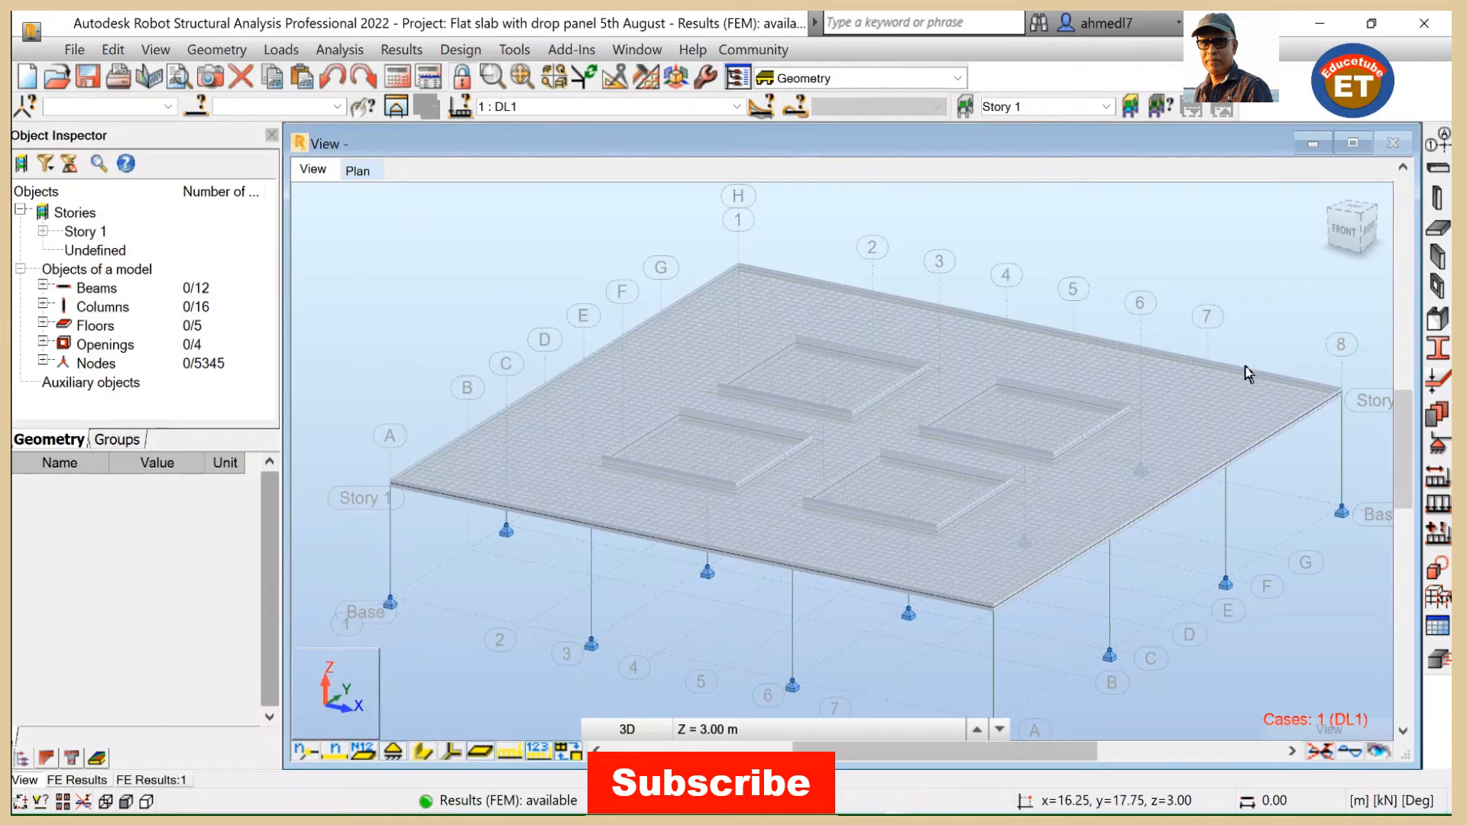
{"action": "mouse_move", "coordinate": [1039, 456]}
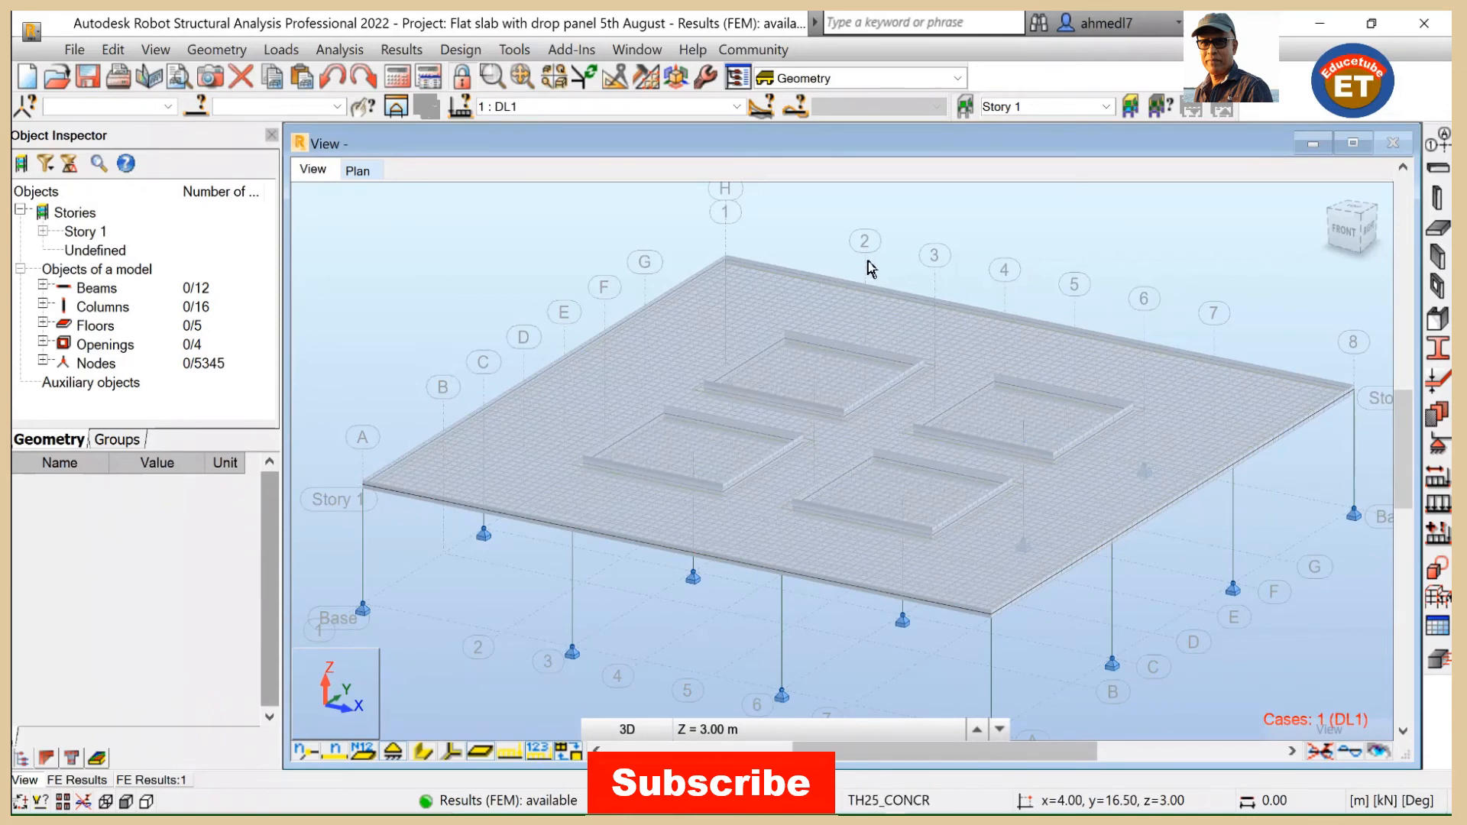
{"action": "mouse_move", "coordinate": [869, 269]}
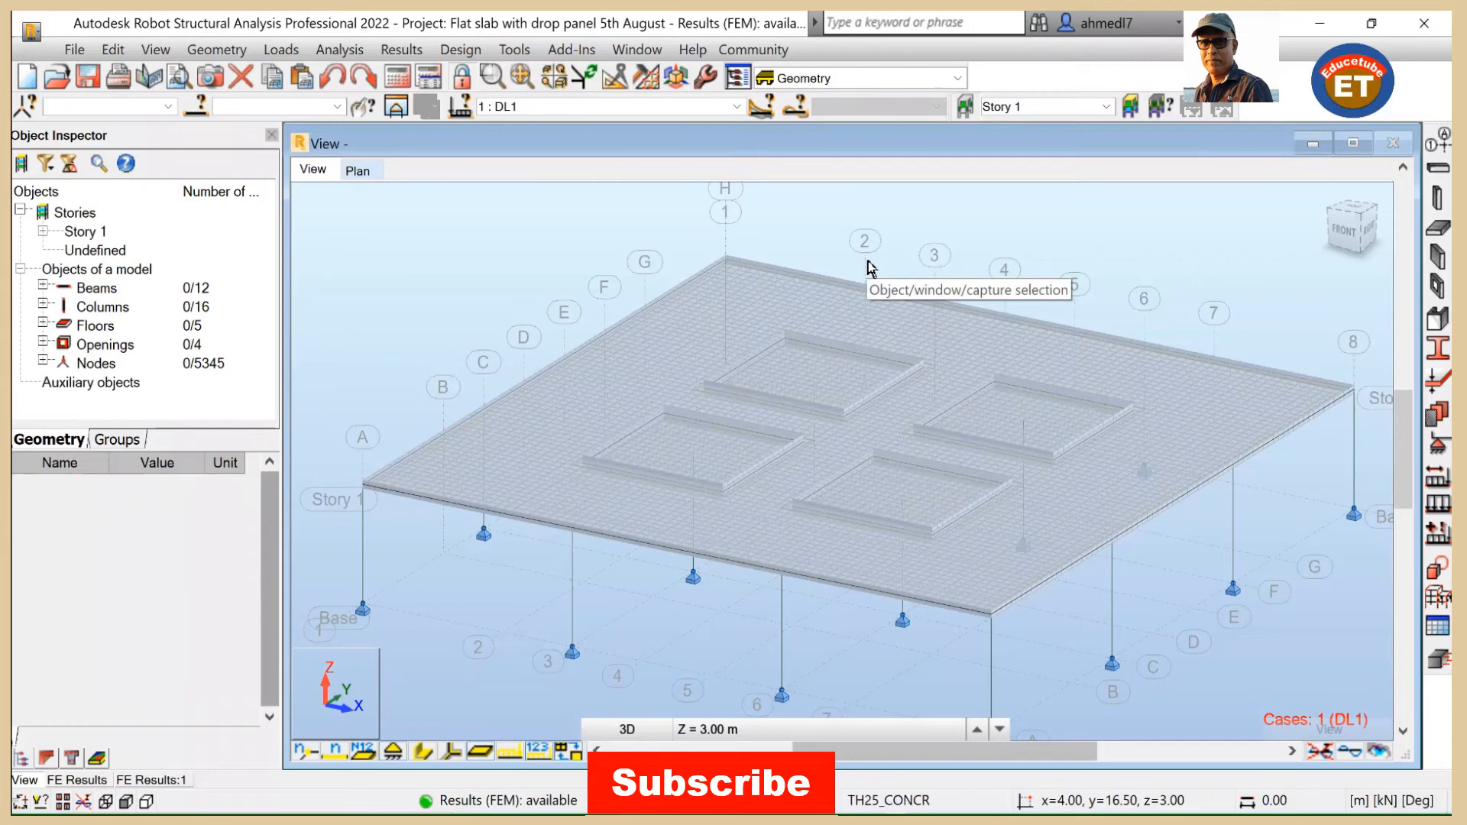
{"action": "mouse_move", "coordinate": [870, 269]}
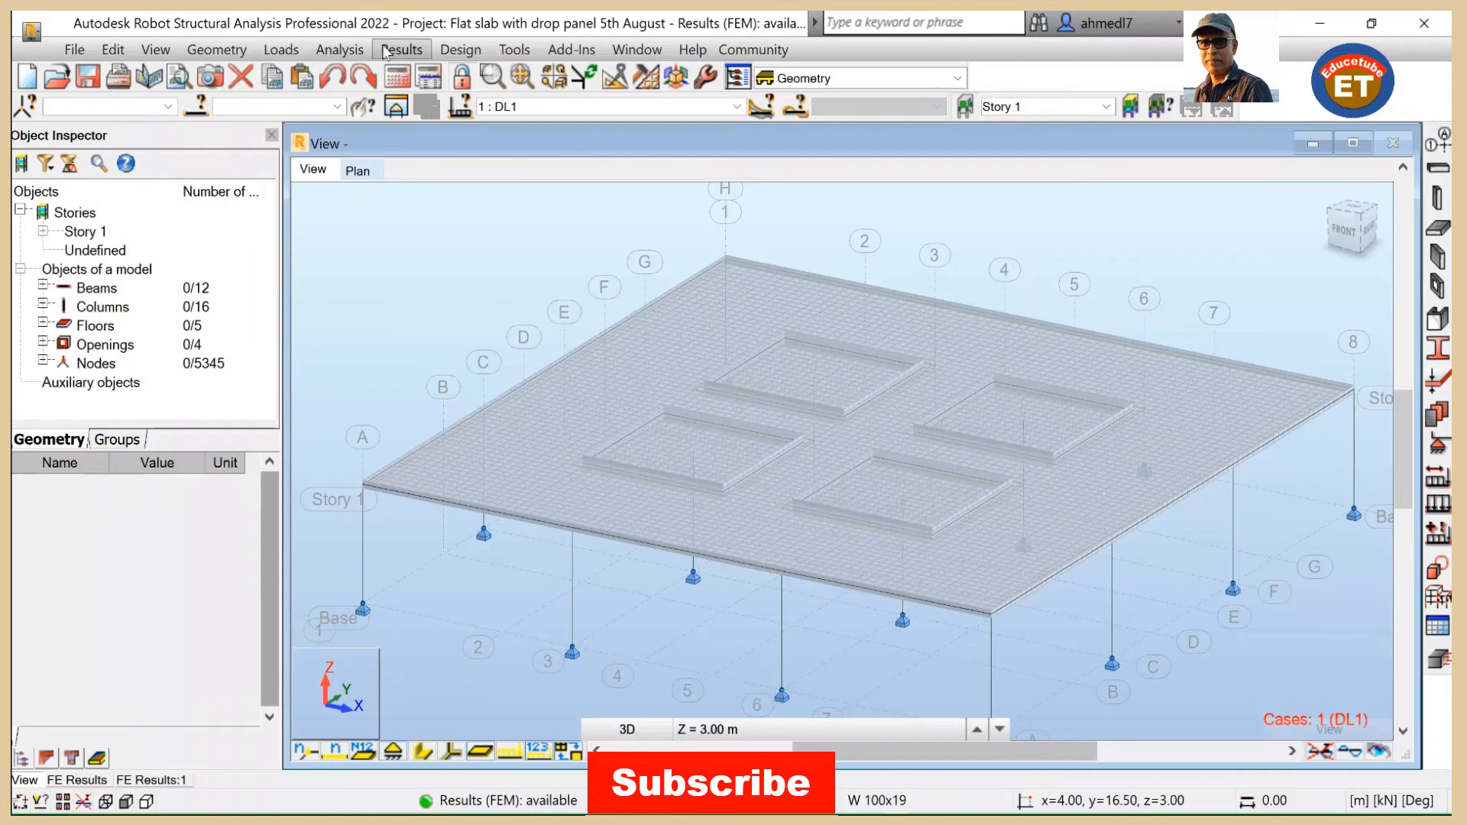
Step: Show the Finite Elements results table for case 4: COMB1 only, maximized to fill the window
{"action": "left_click", "coordinate": [402, 48]}
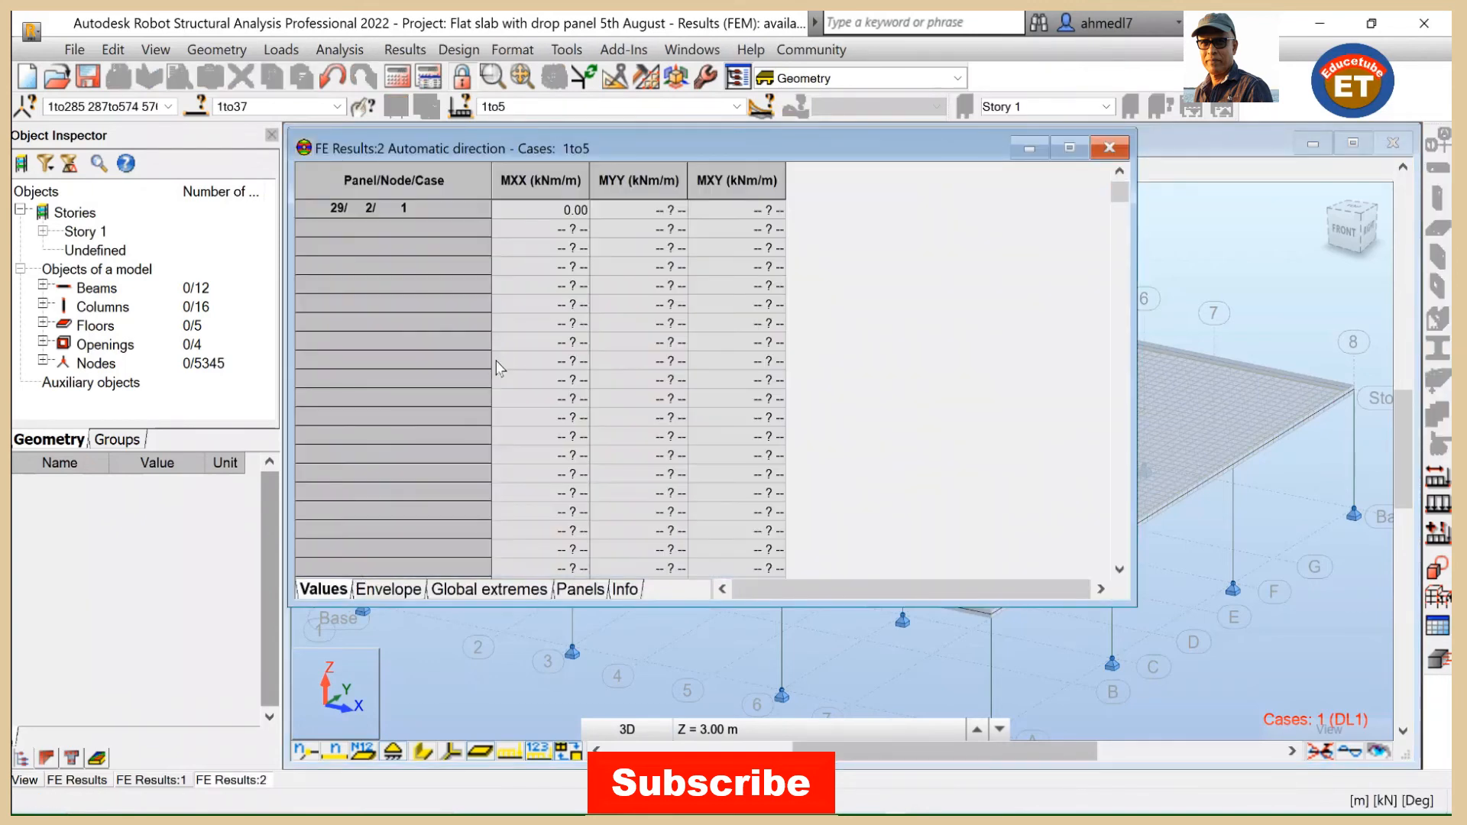
{"action": "mouse_move", "coordinate": [870, 150]}
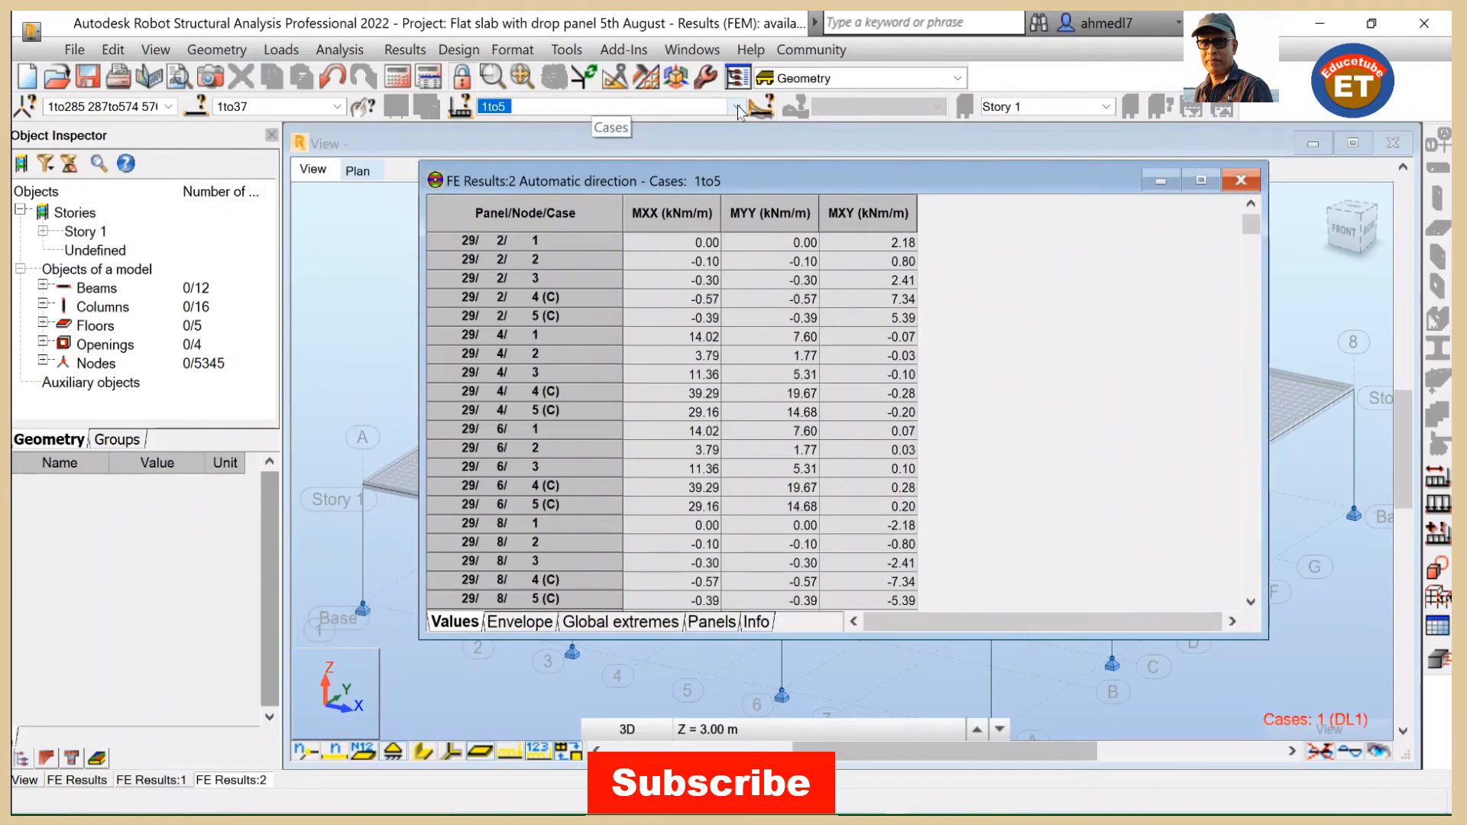
{"action": "left_click", "coordinate": [736, 106]}
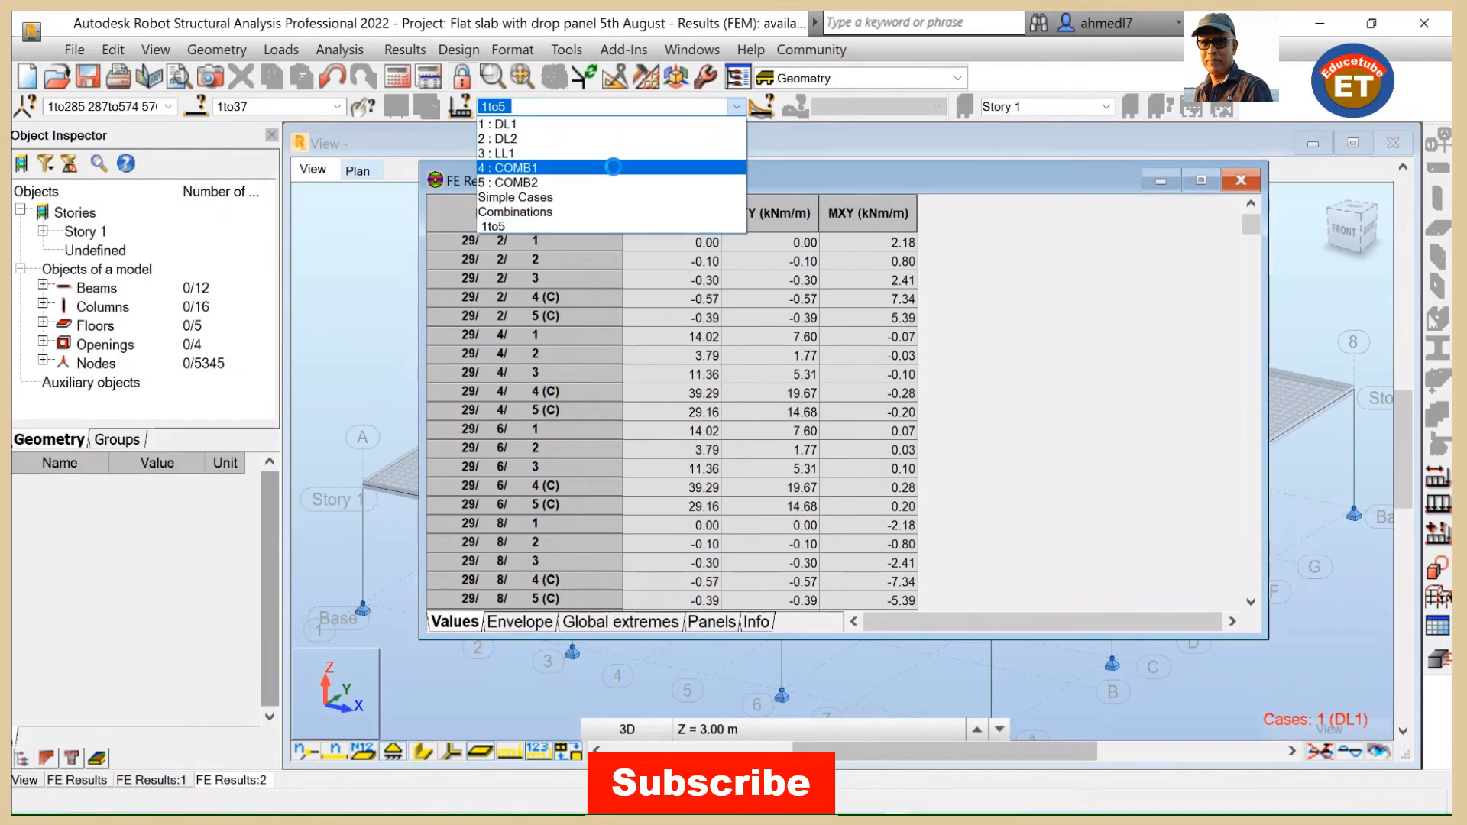
{"action": "mouse_move", "coordinate": [516, 181]}
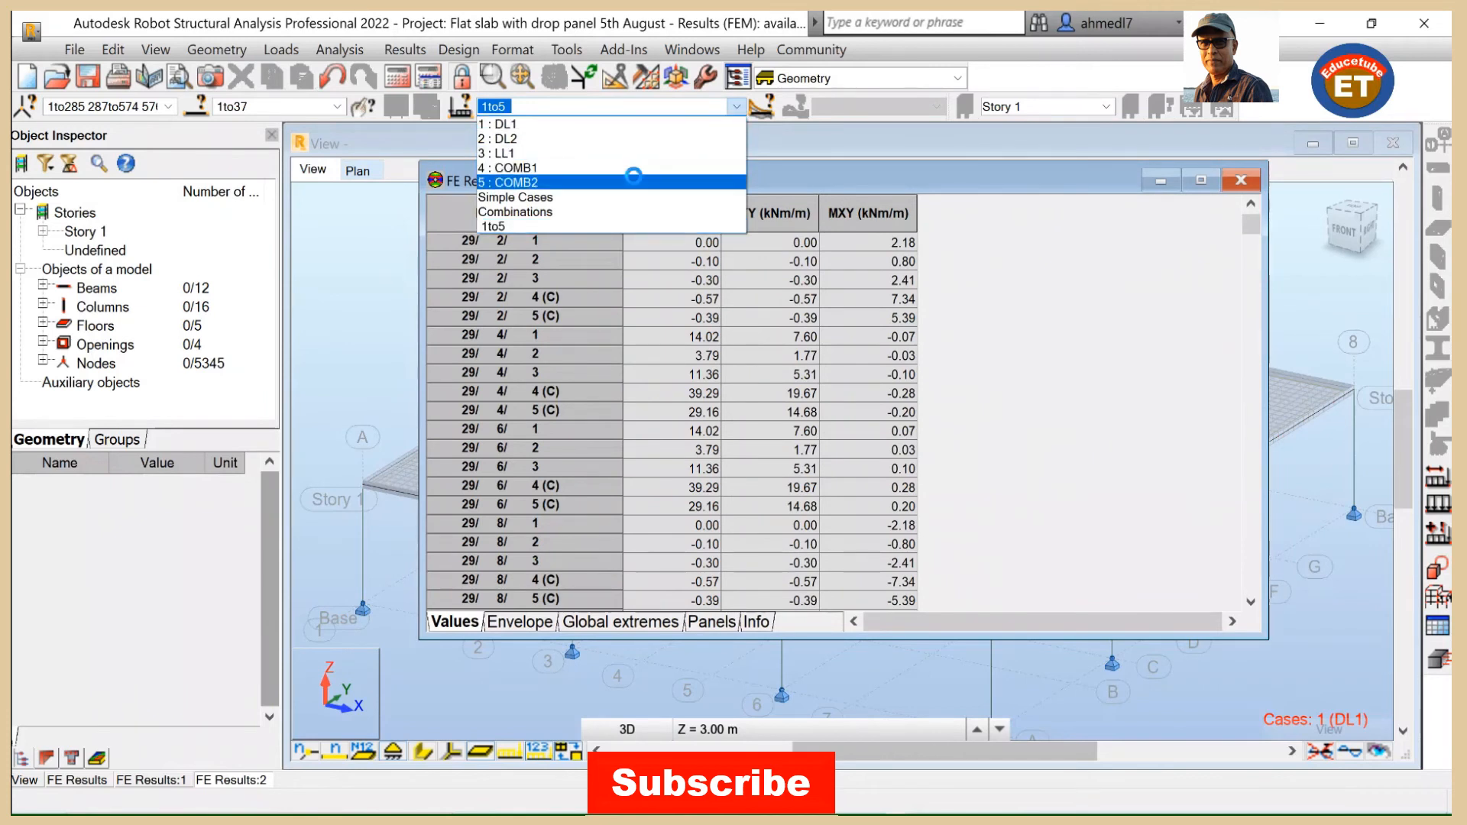
{"action": "mouse_move", "coordinate": [506, 168]}
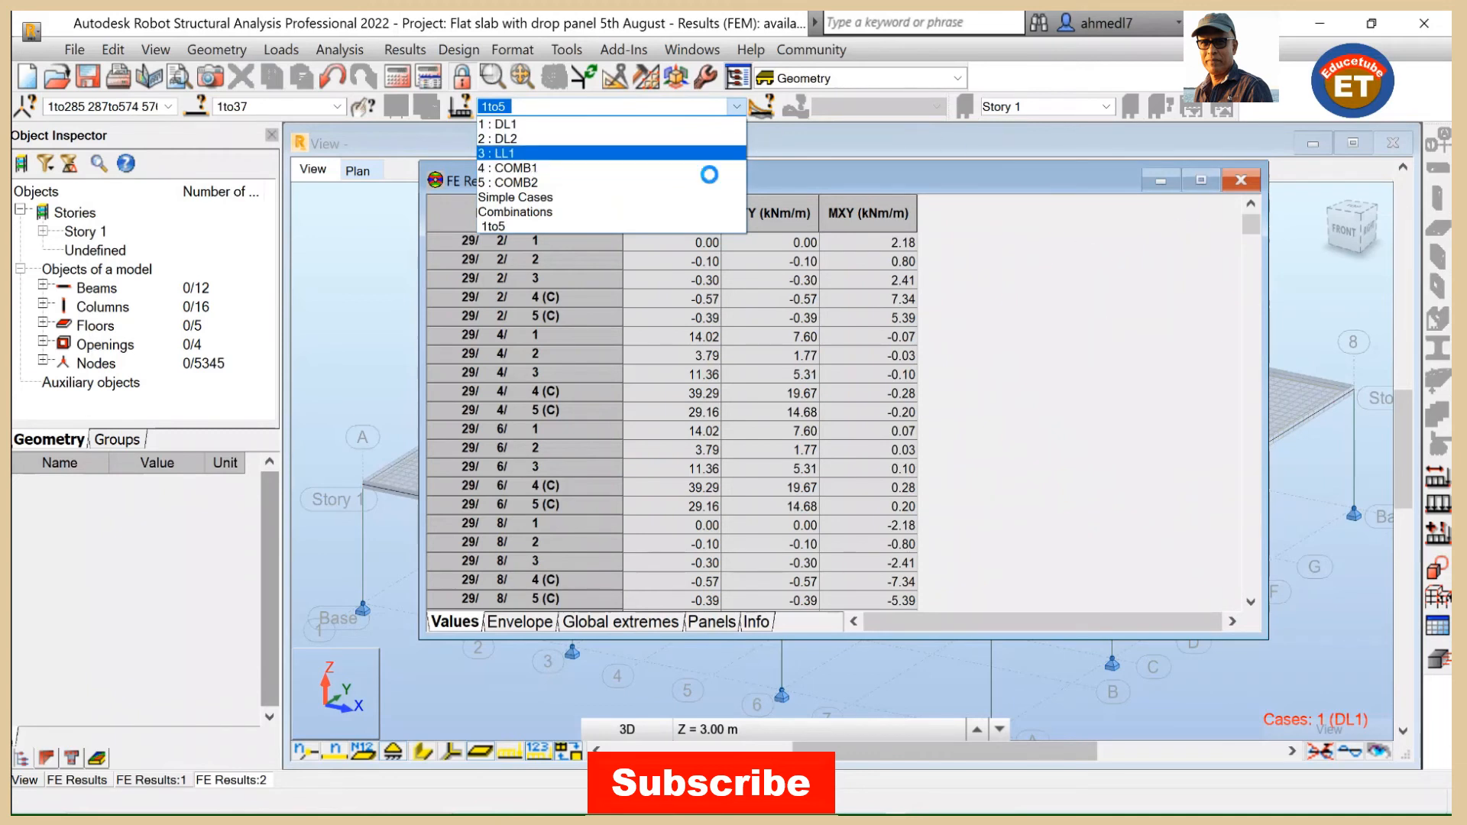
{"action": "left_click", "coordinate": [510, 168]}
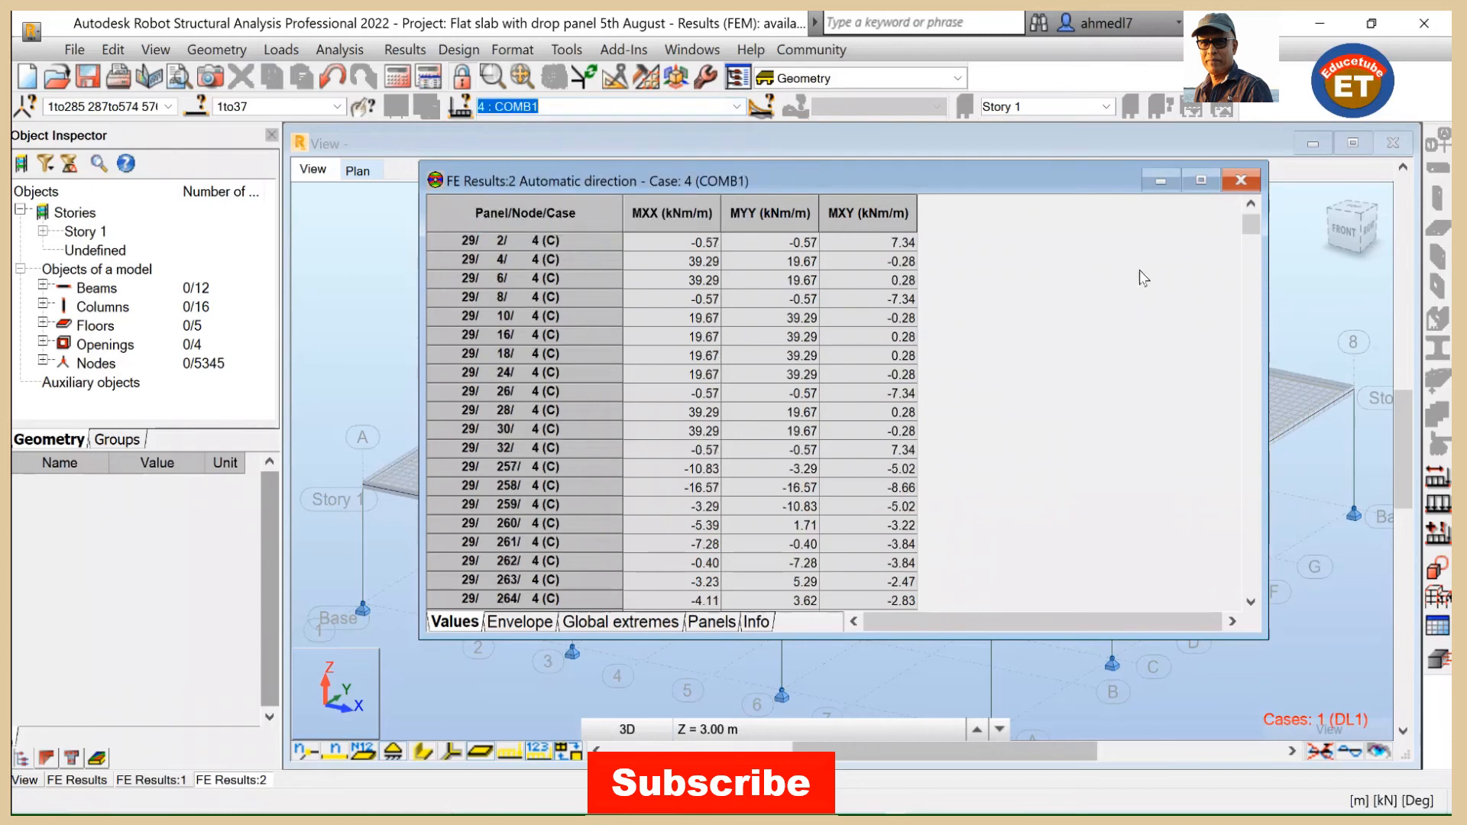
{"action": "mouse_move", "coordinate": [1202, 180]}
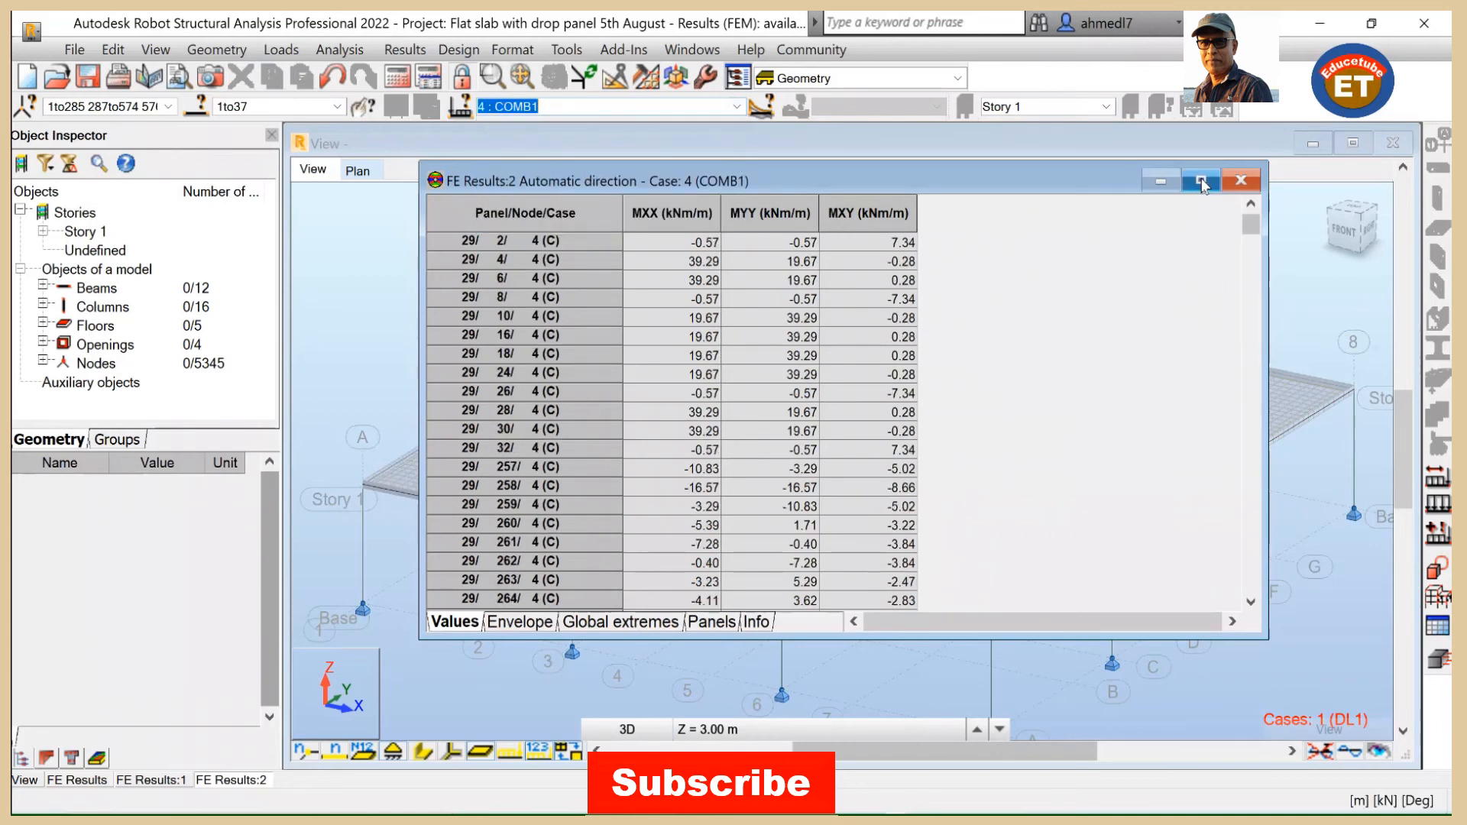
{"action": "left_click", "coordinate": [1201, 180]}
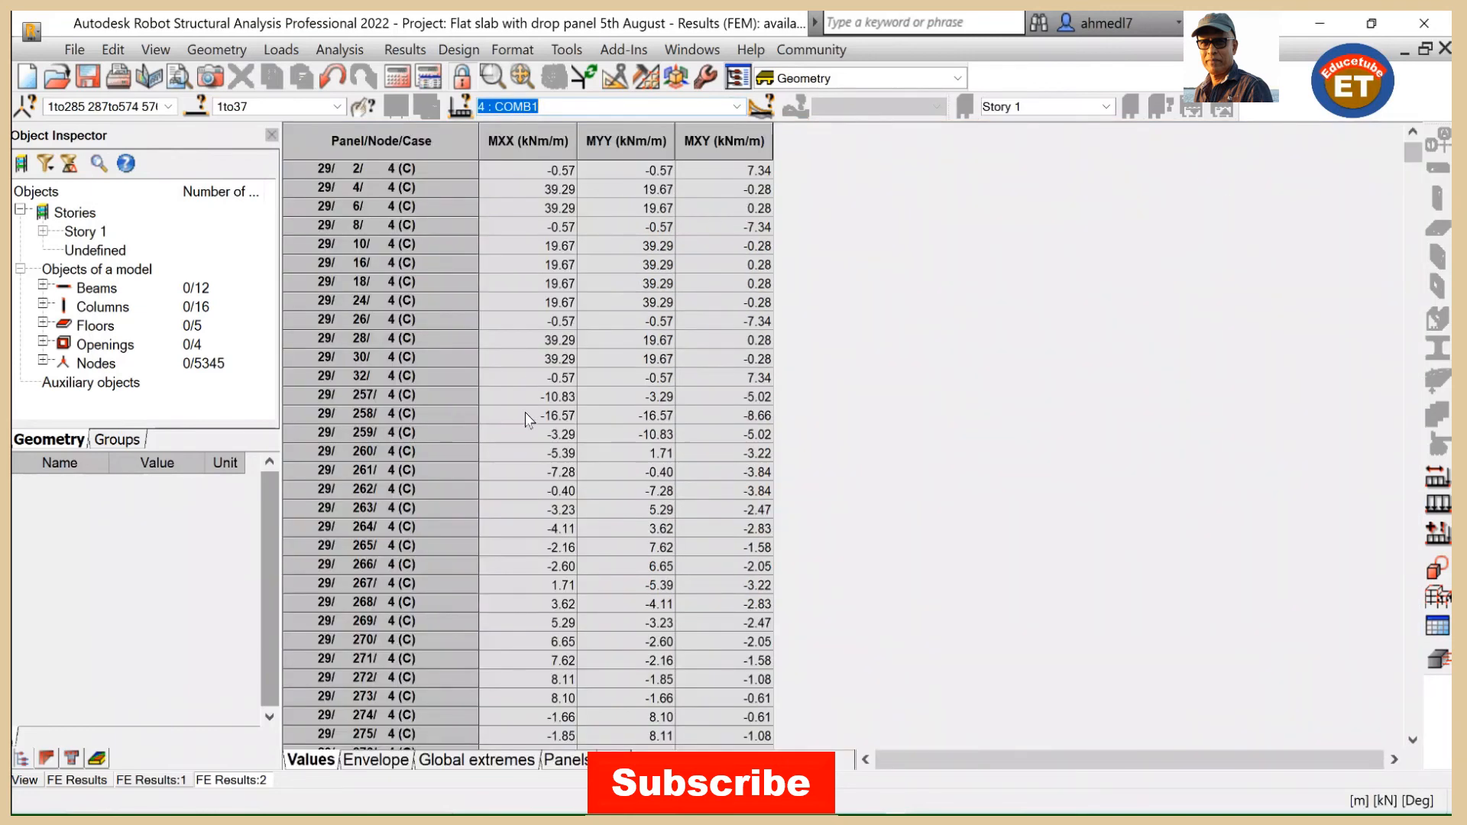
{"action": "mouse_move", "coordinate": [608, 154]}
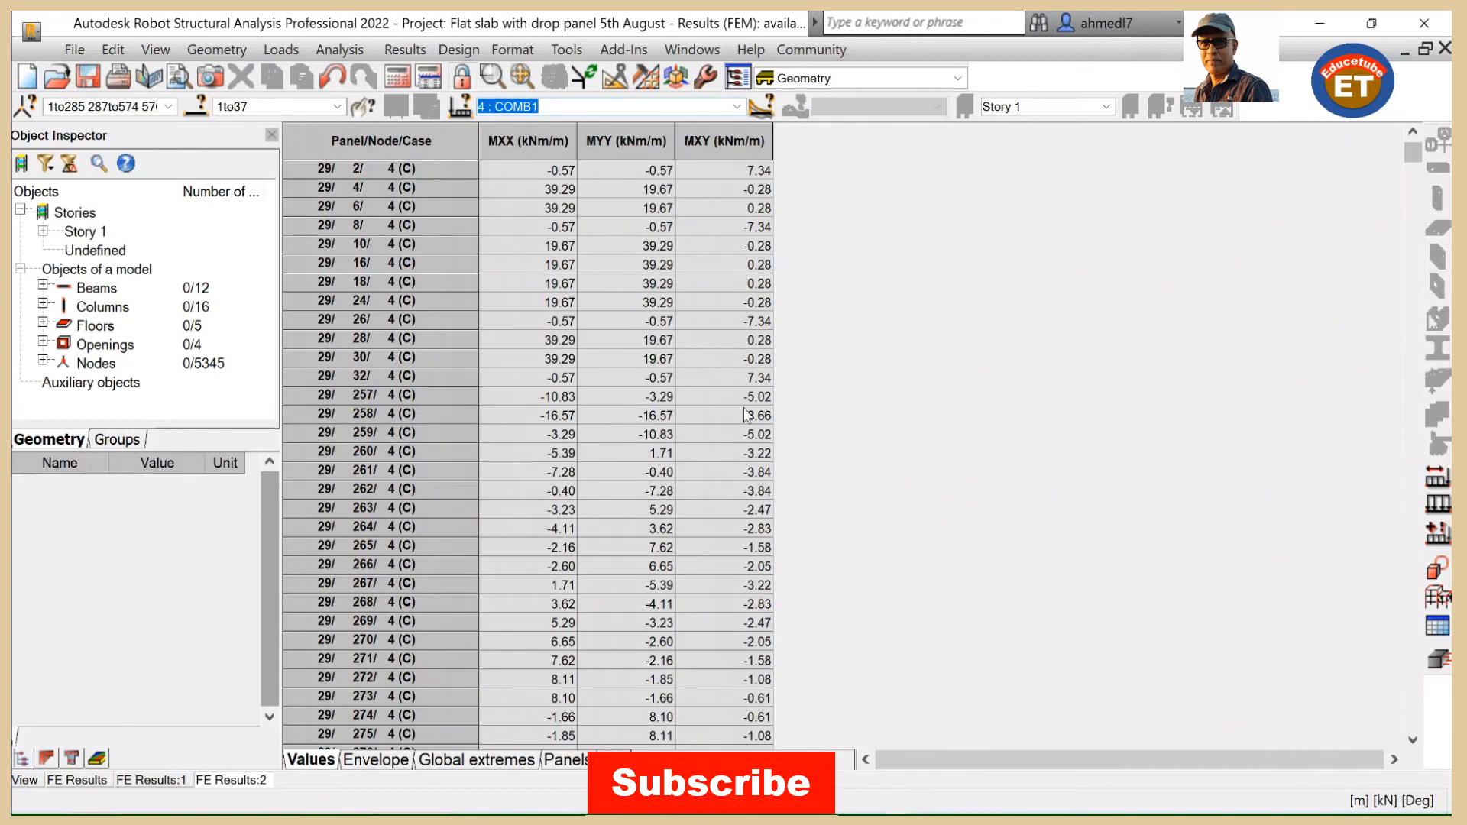
Step: In Table Columns, uncheck the Mxx/Myy/Mxy moments and check Displacements z
{"action": "right_click", "coordinate": [746, 414]}
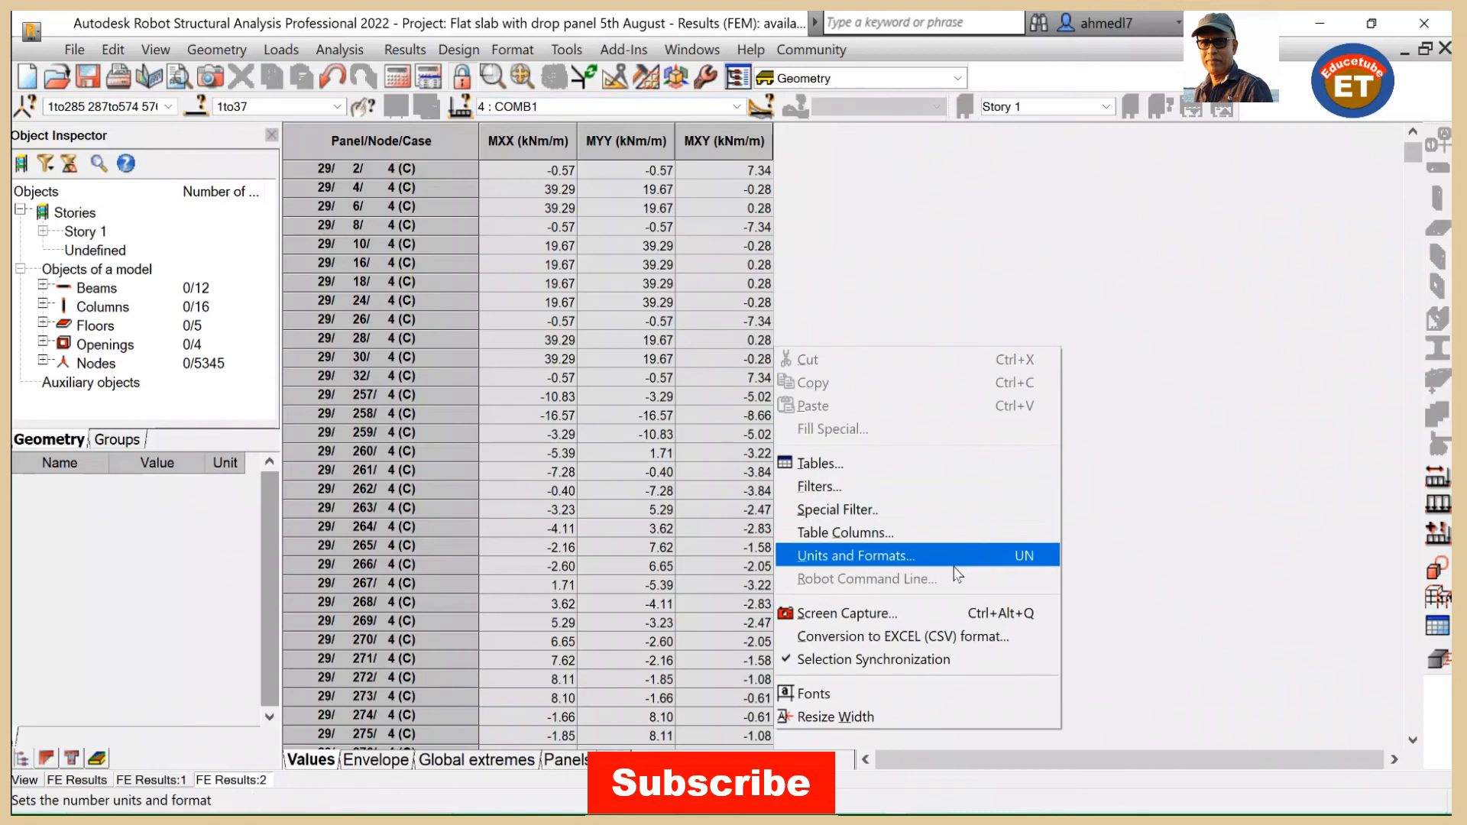
{"action": "left_click", "coordinate": [853, 555]}
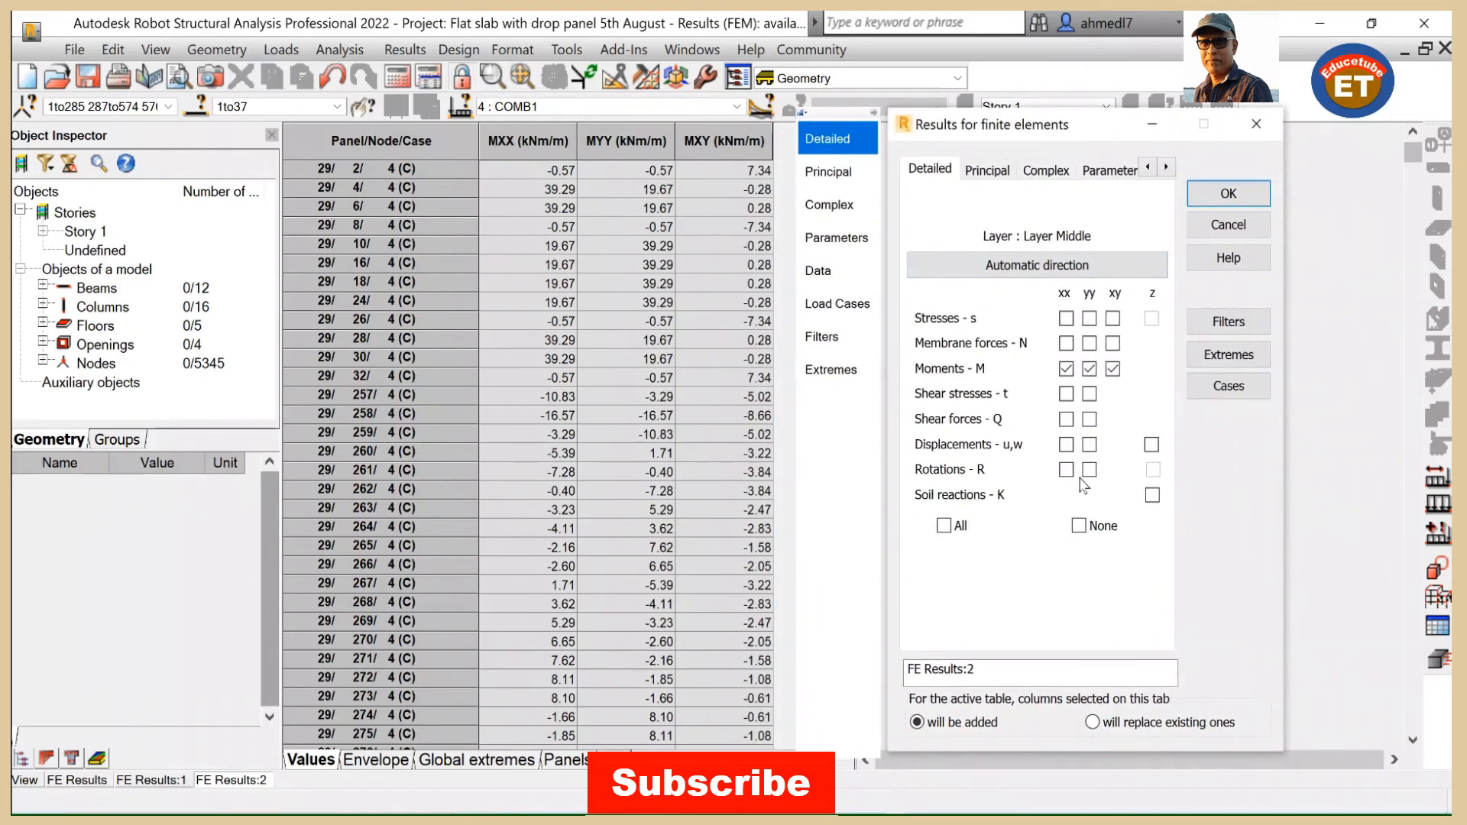
{"action": "mouse_move", "coordinate": [819, 485]}
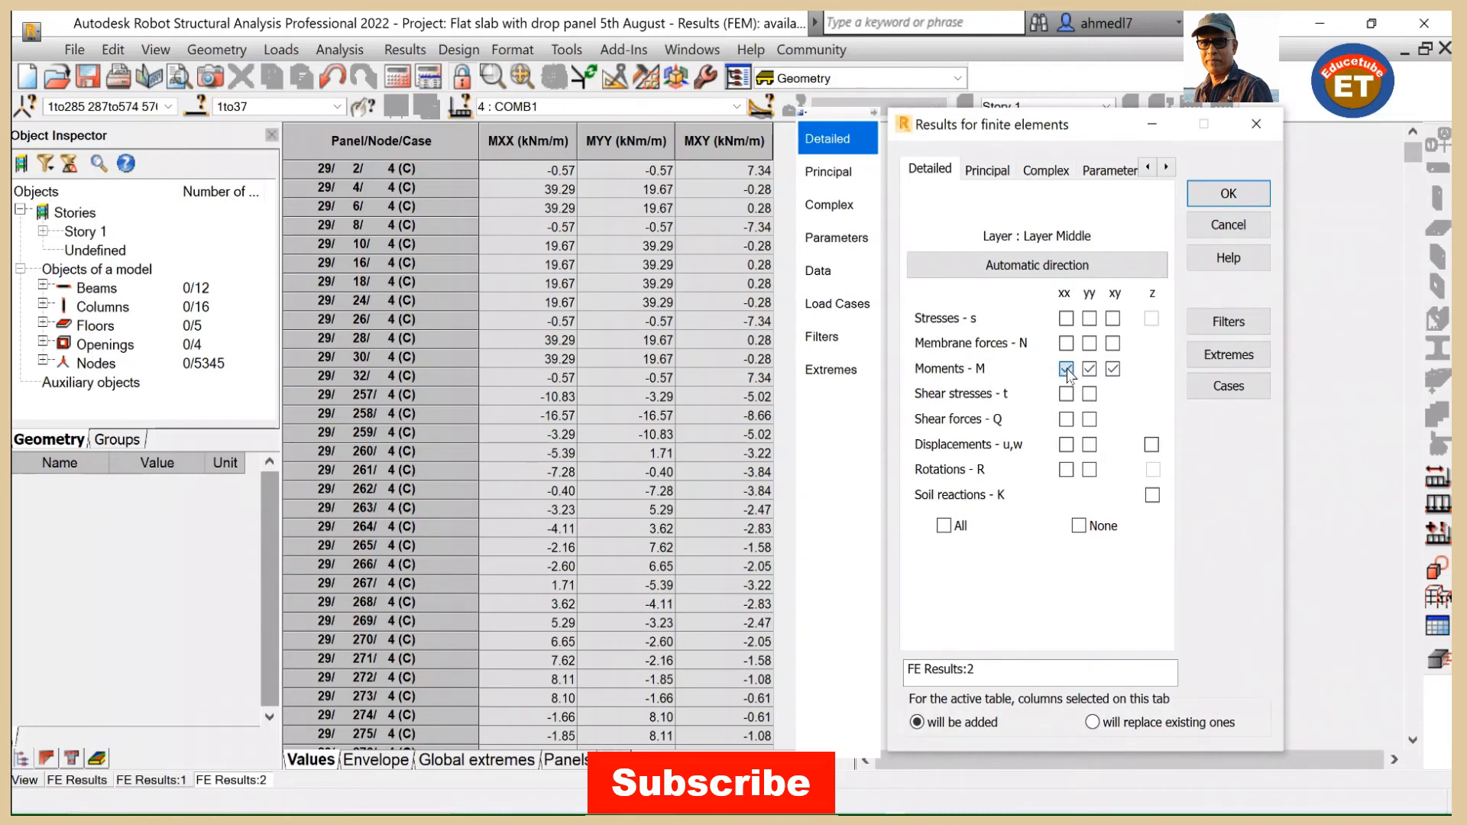
{"action": "left_click", "coordinate": [1065, 368]}
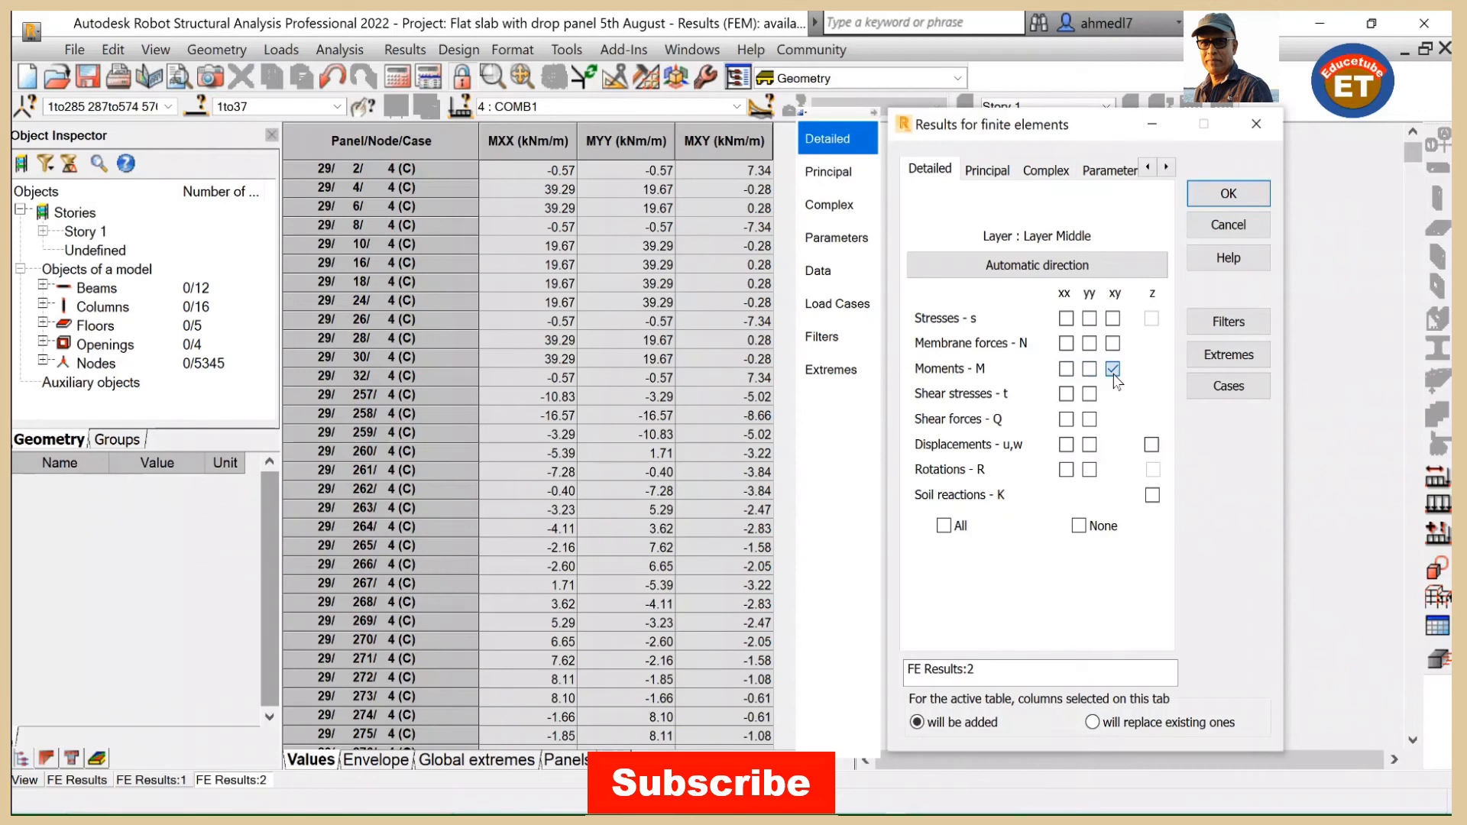
{"action": "left_click", "coordinate": [1112, 369]}
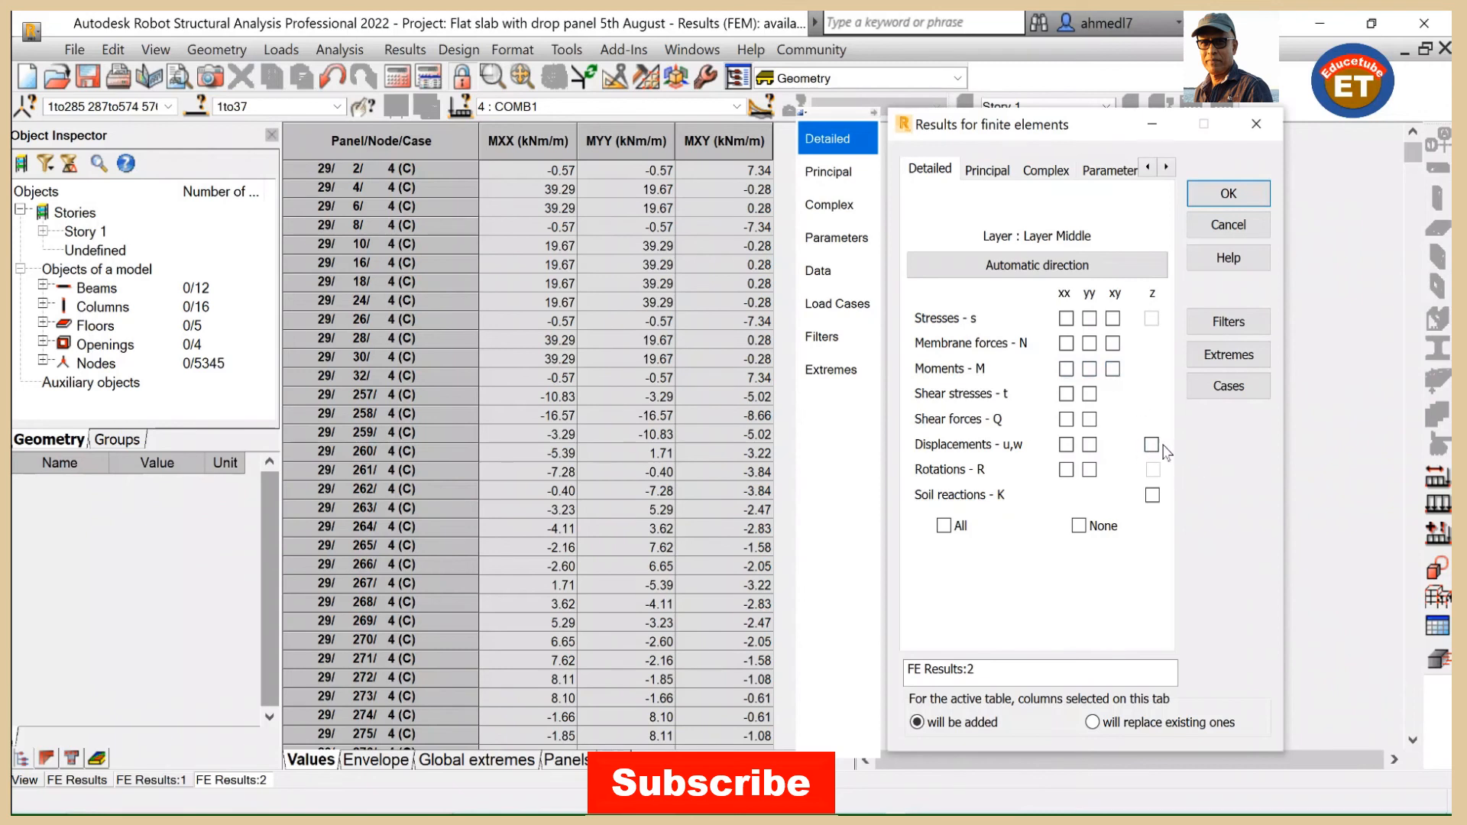
{"action": "left_click", "coordinate": [1152, 444]}
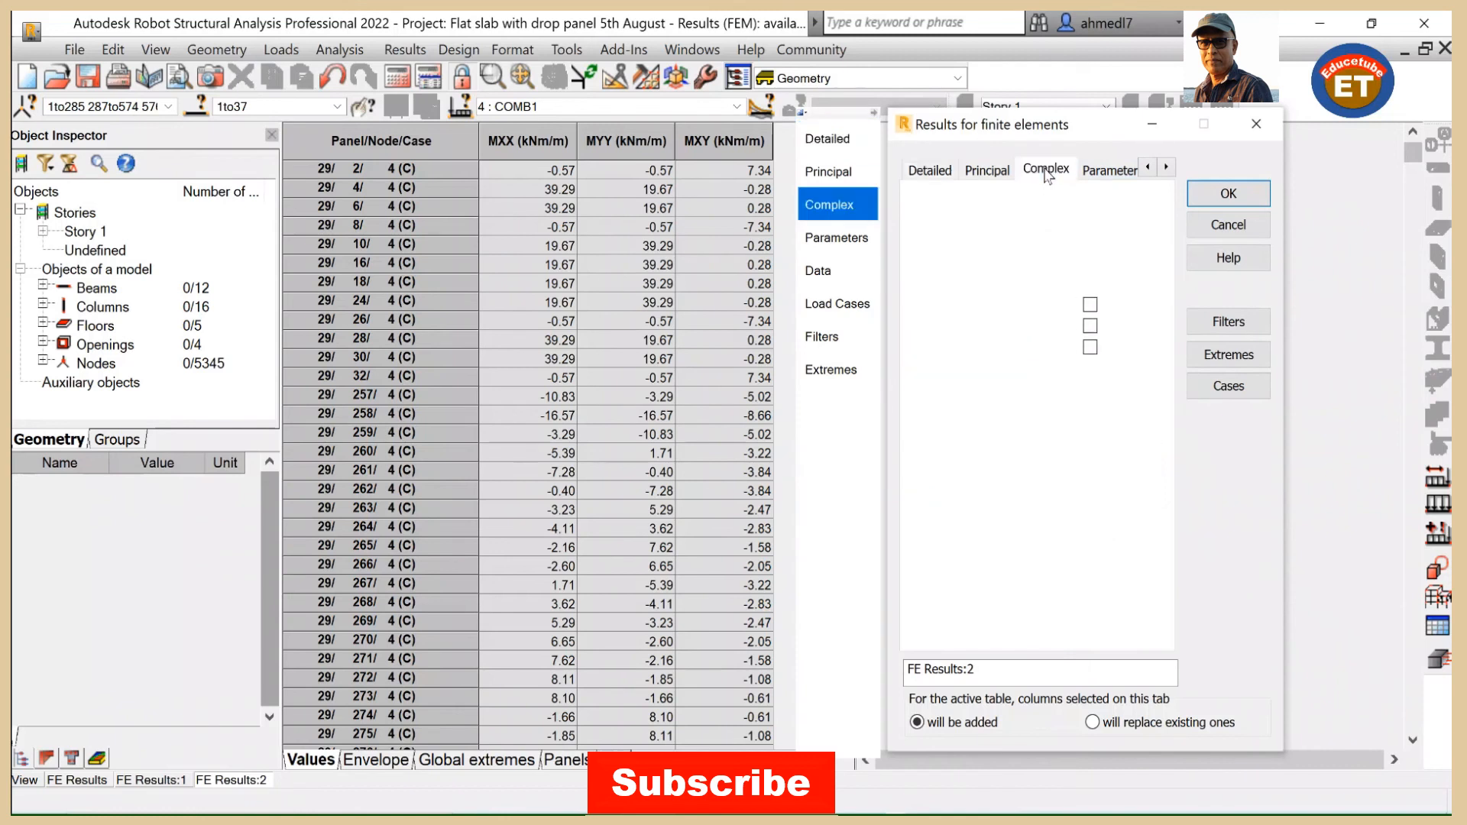
Step: On the Complex tab add the Mises Moments M column and confirm with OK
{"action": "left_click", "coordinate": [1046, 169]}
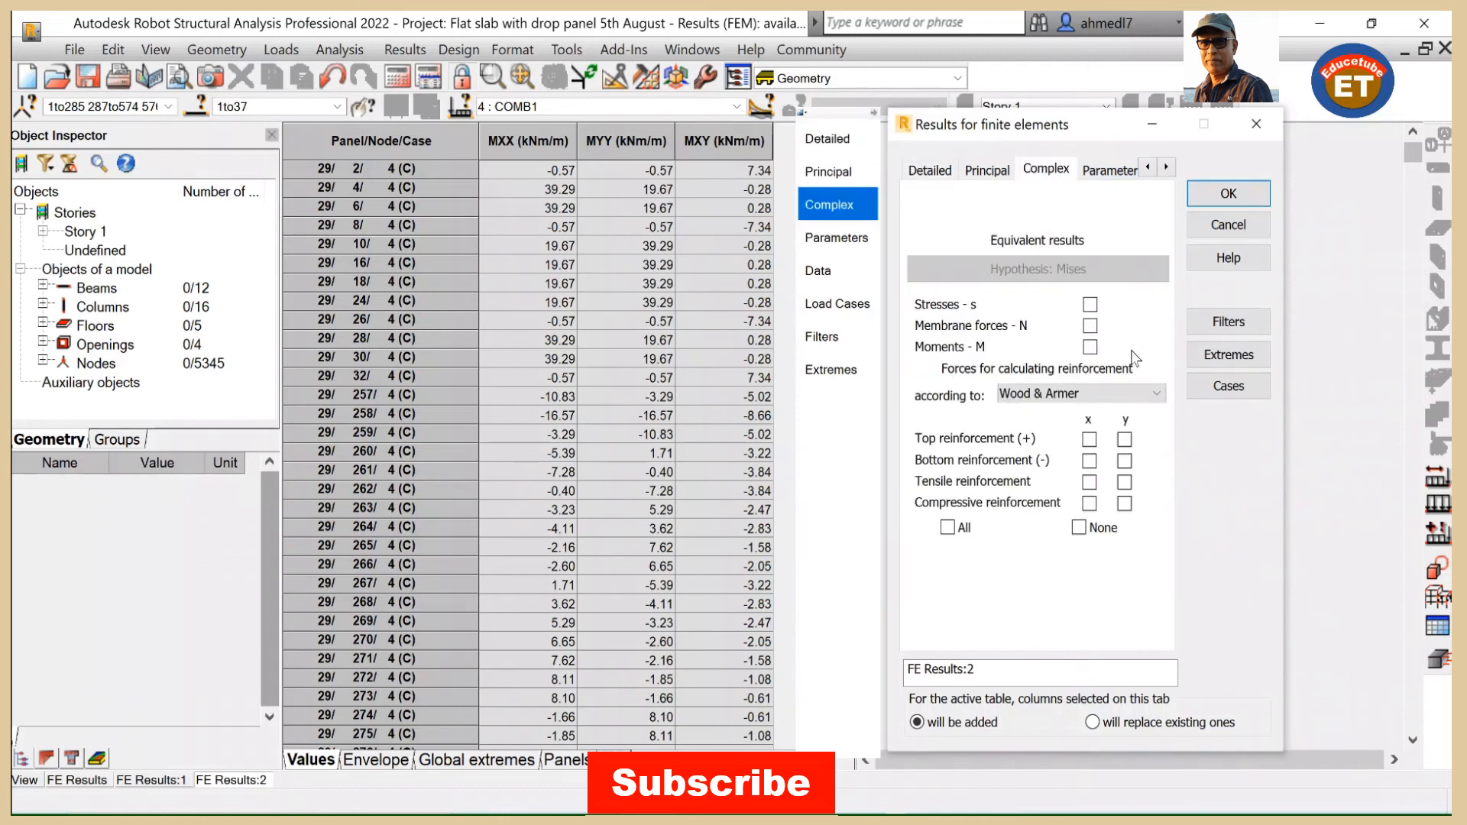
{"action": "left_click", "coordinate": [1090, 346]}
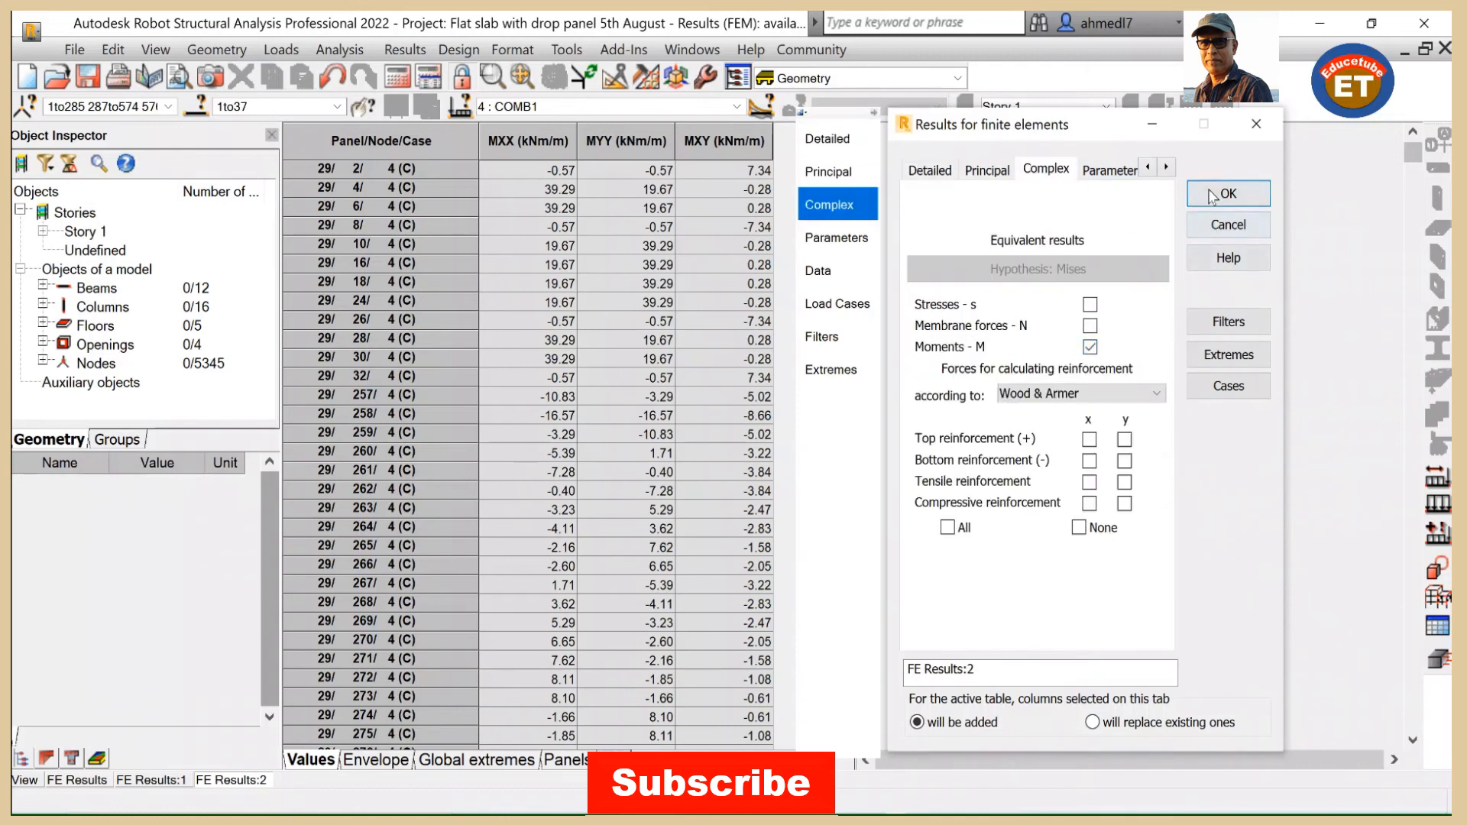
{"action": "left_click", "coordinate": [1227, 194]}
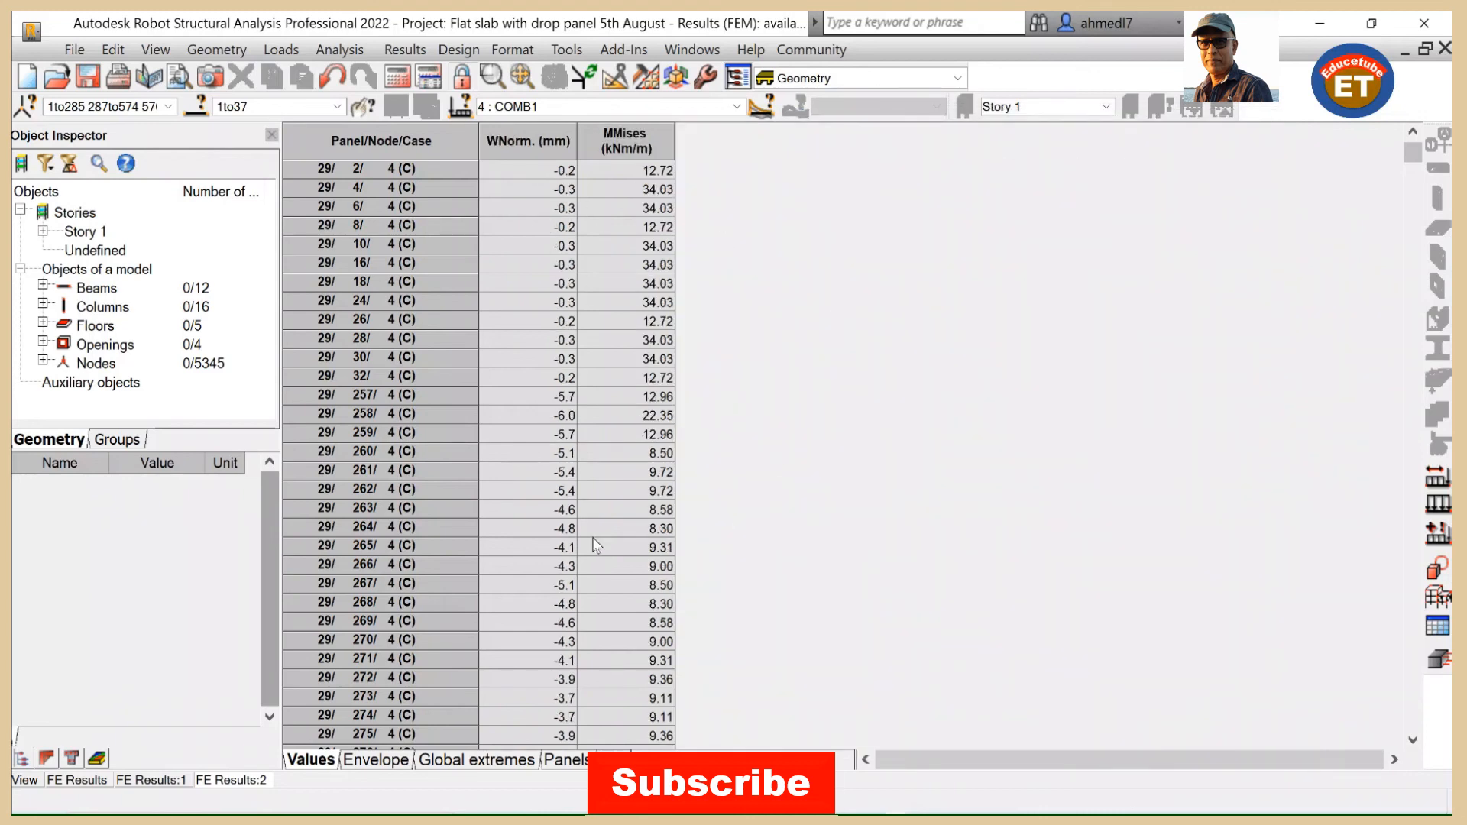
{"action": "mouse_move", "coordinate": [770, 398]}
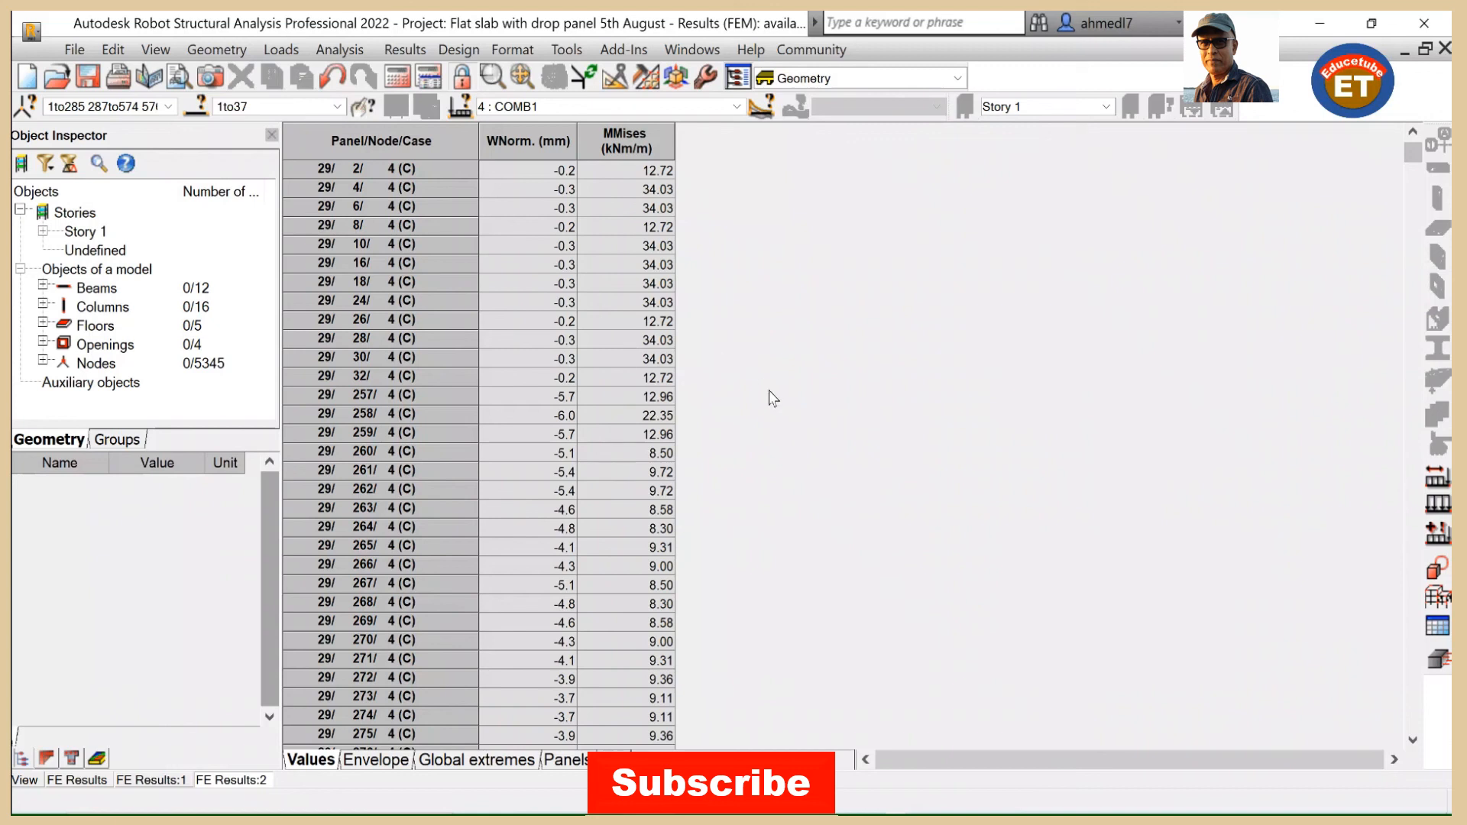
{"action": "mouse_move", "coordinate": [992, 387]}
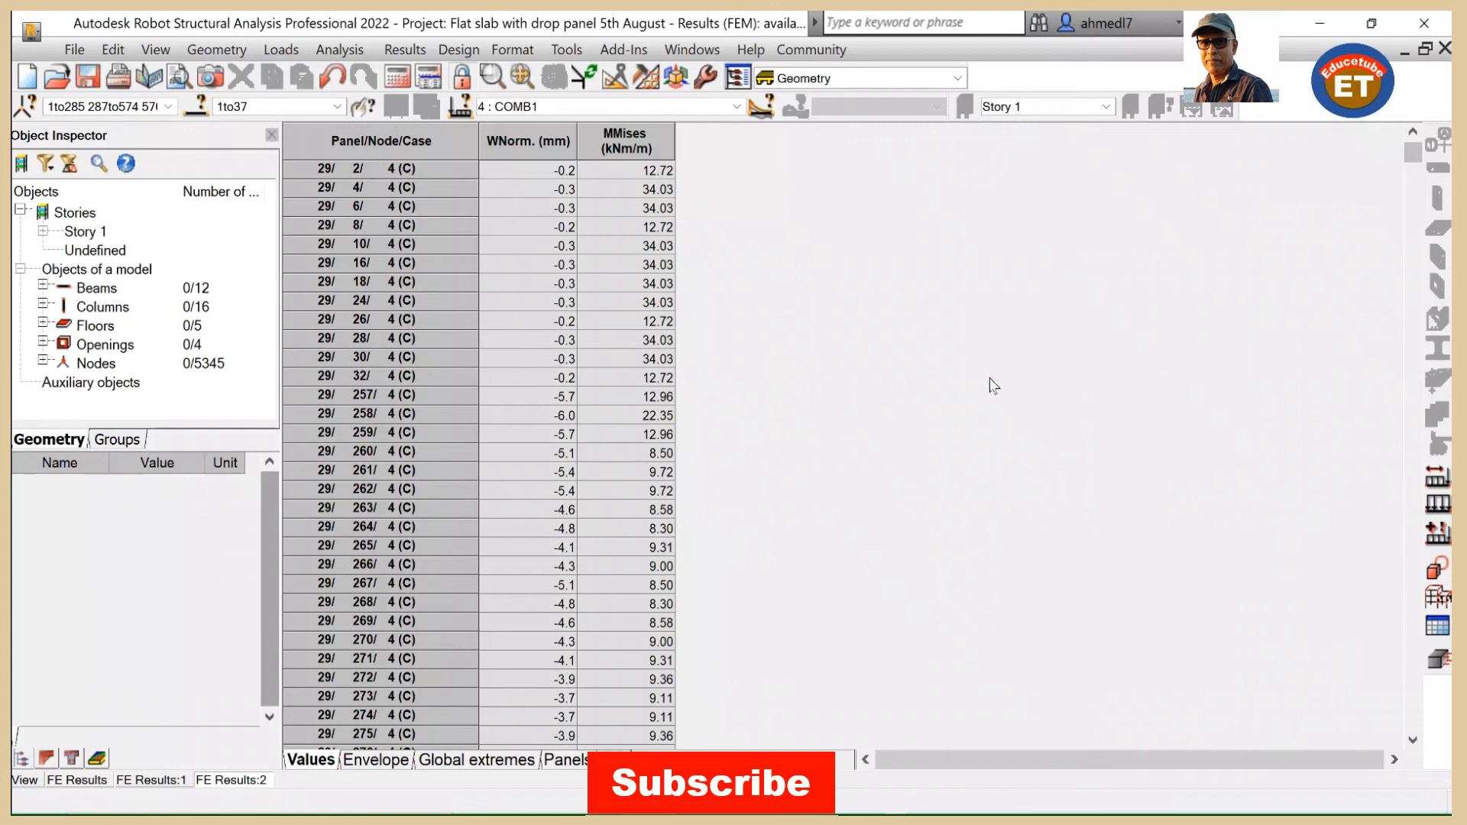
{"action": "mouse_move", "coordinate": [948, 313]}
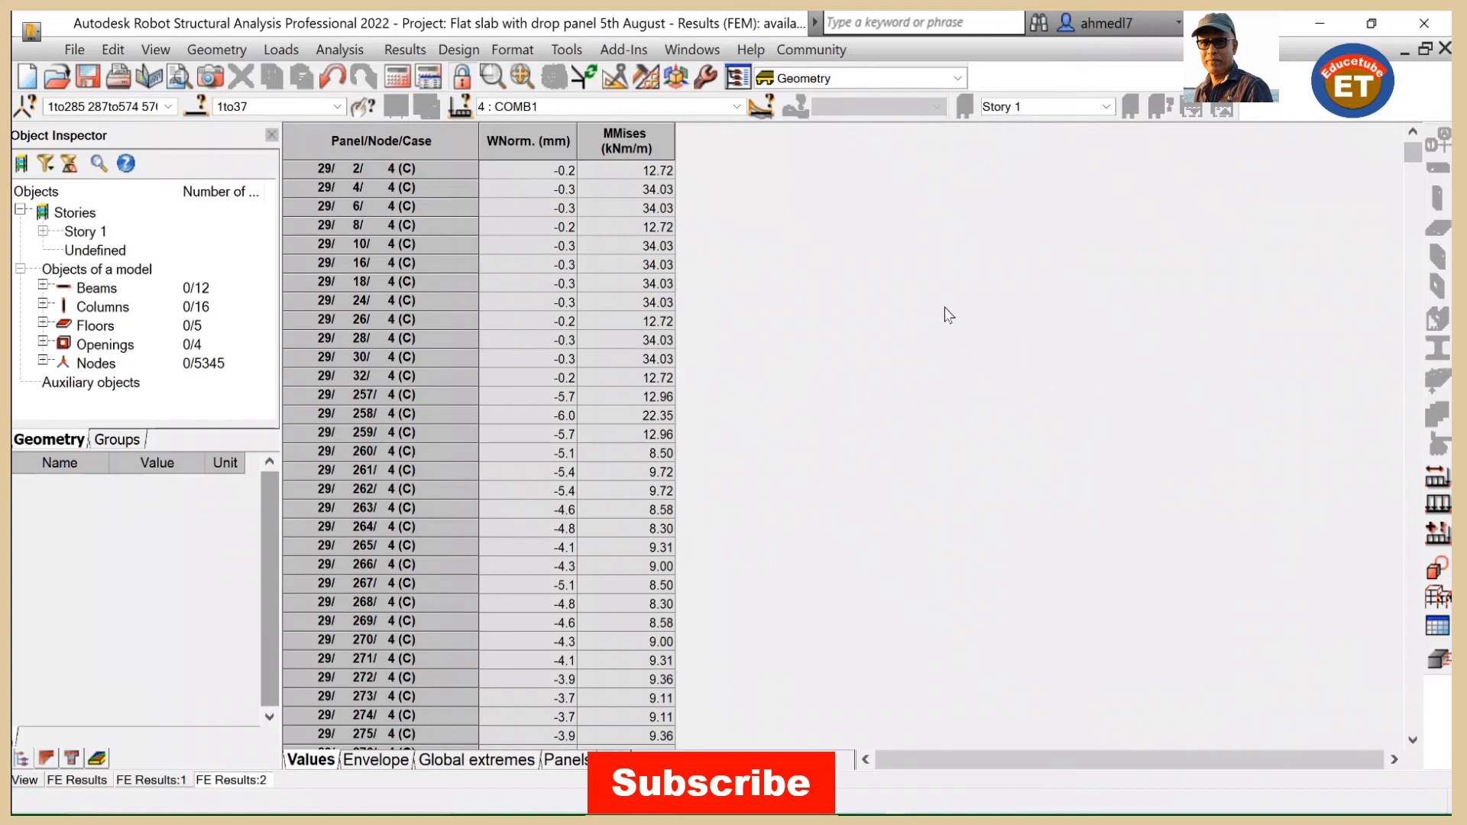
{"action": "mouse_move", "coordinate": [1062, 386]}
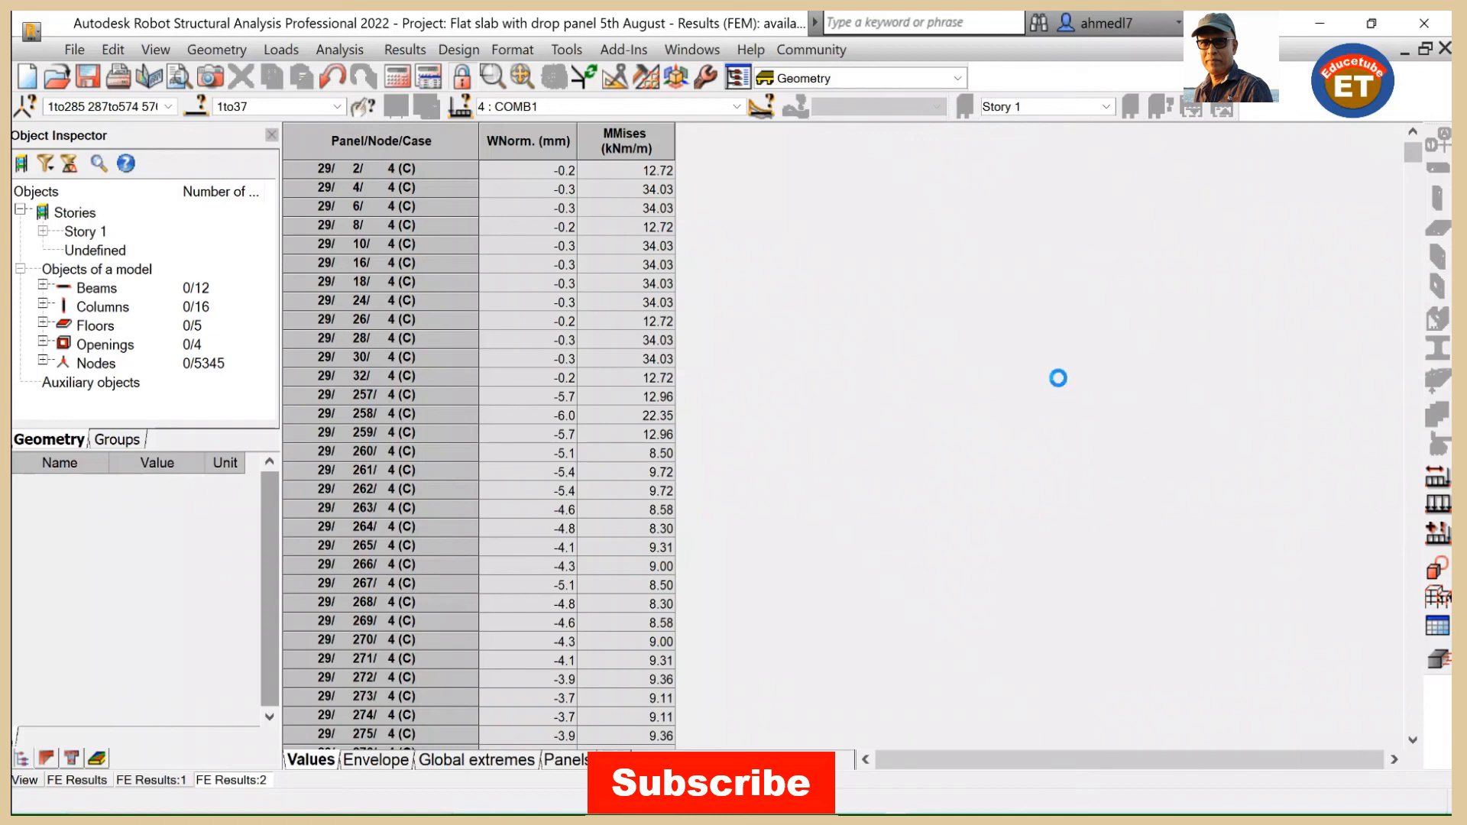
{"action": "mouse_move", "coordinate": [888, 399]}
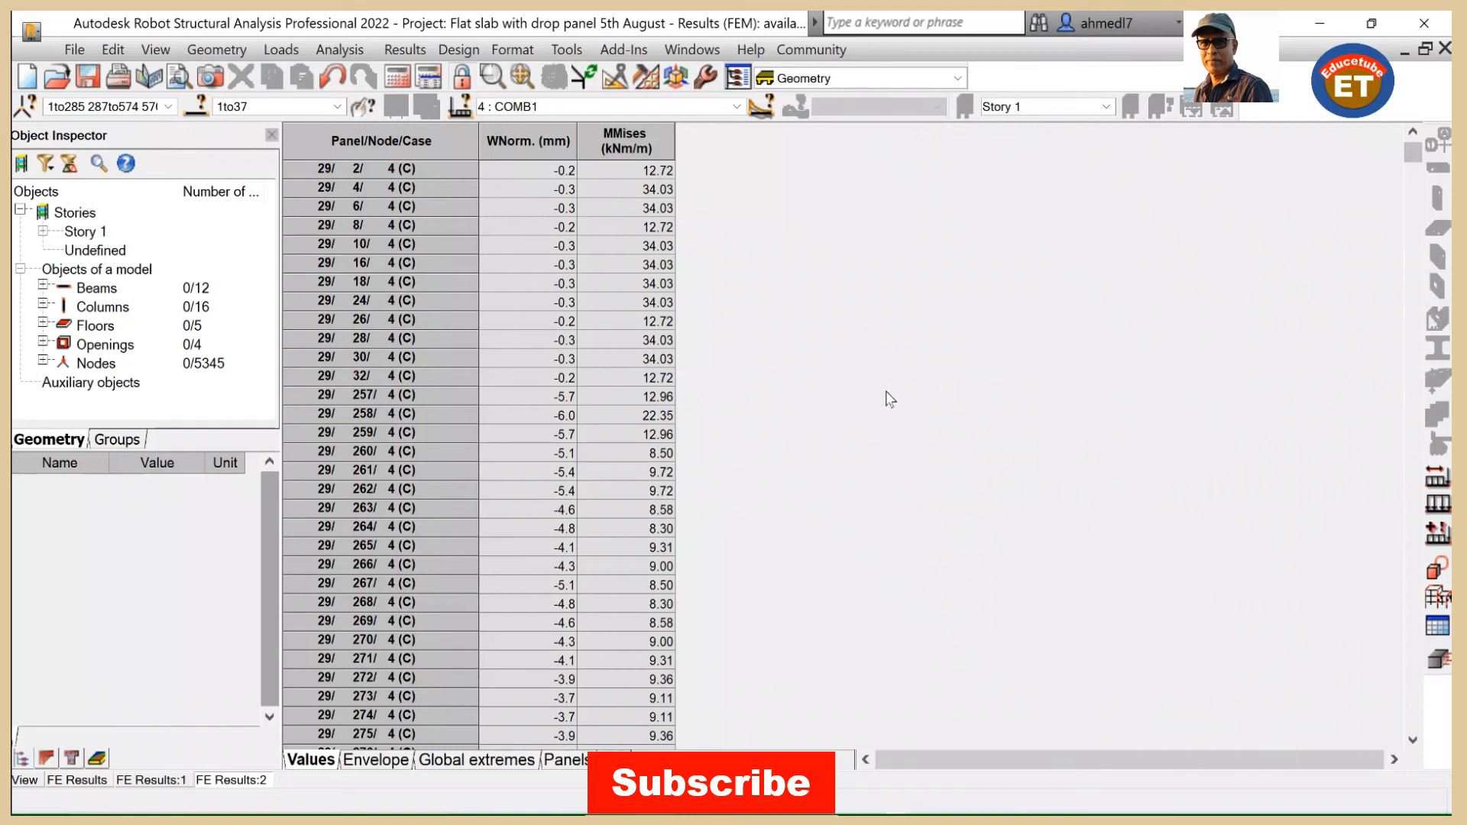